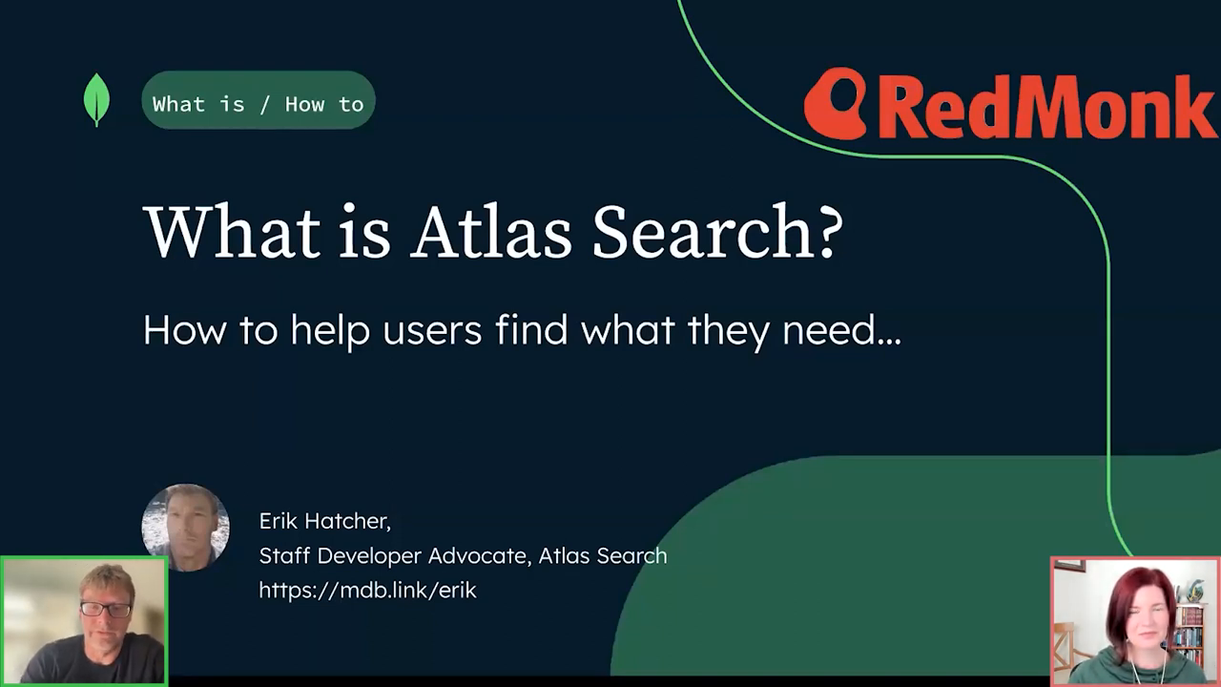
Step: Advance the slideshow to the Developer Data Platform overview slide
key("Right")
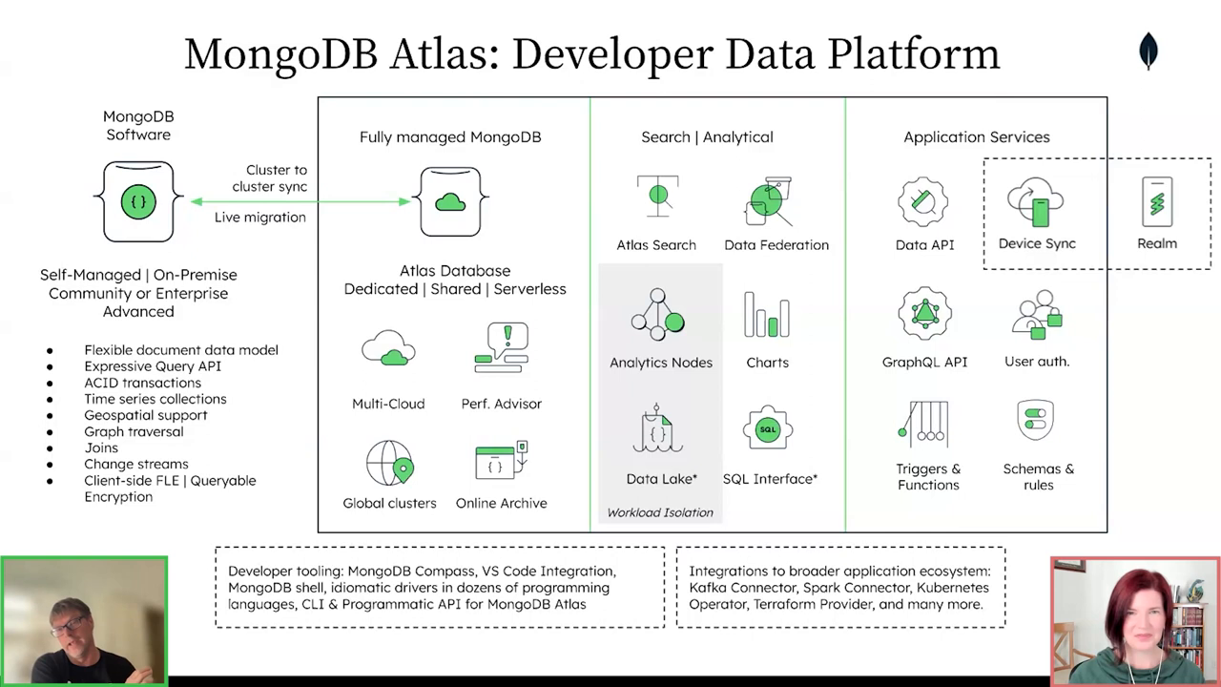
Step: Advance to the slide contrasting relational and document data models
key("Right")
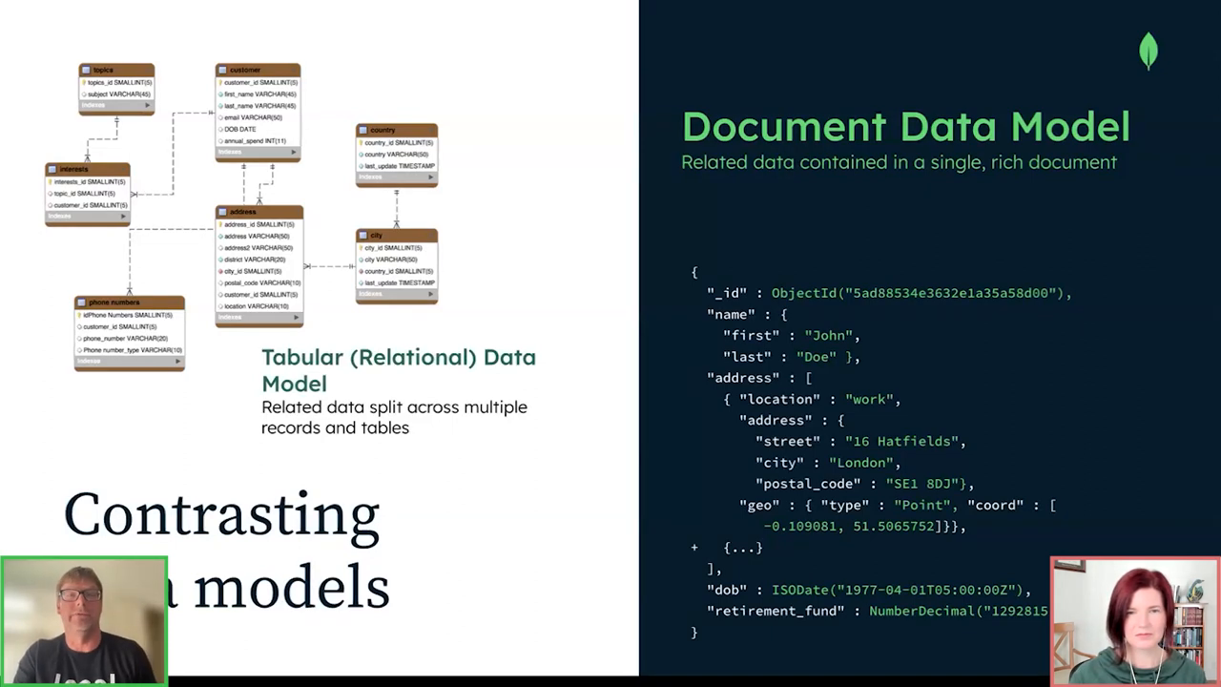
Step: Advance to the slide listing Atlas Search features
key("Right")
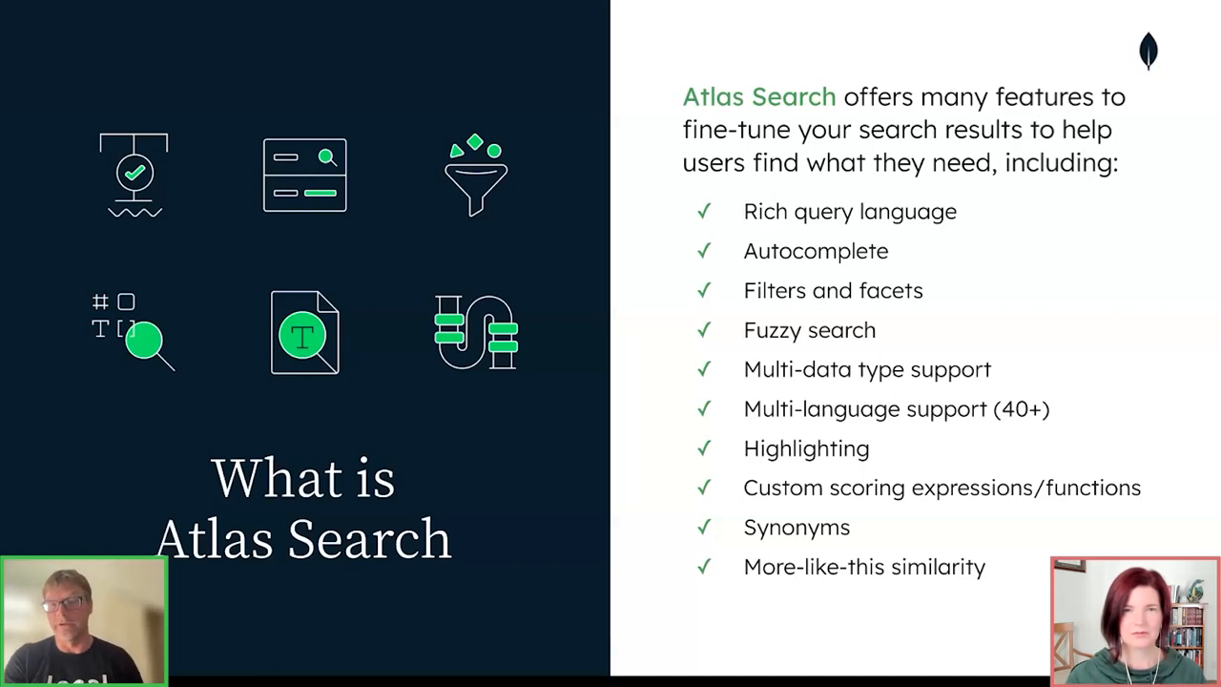
key("Right")
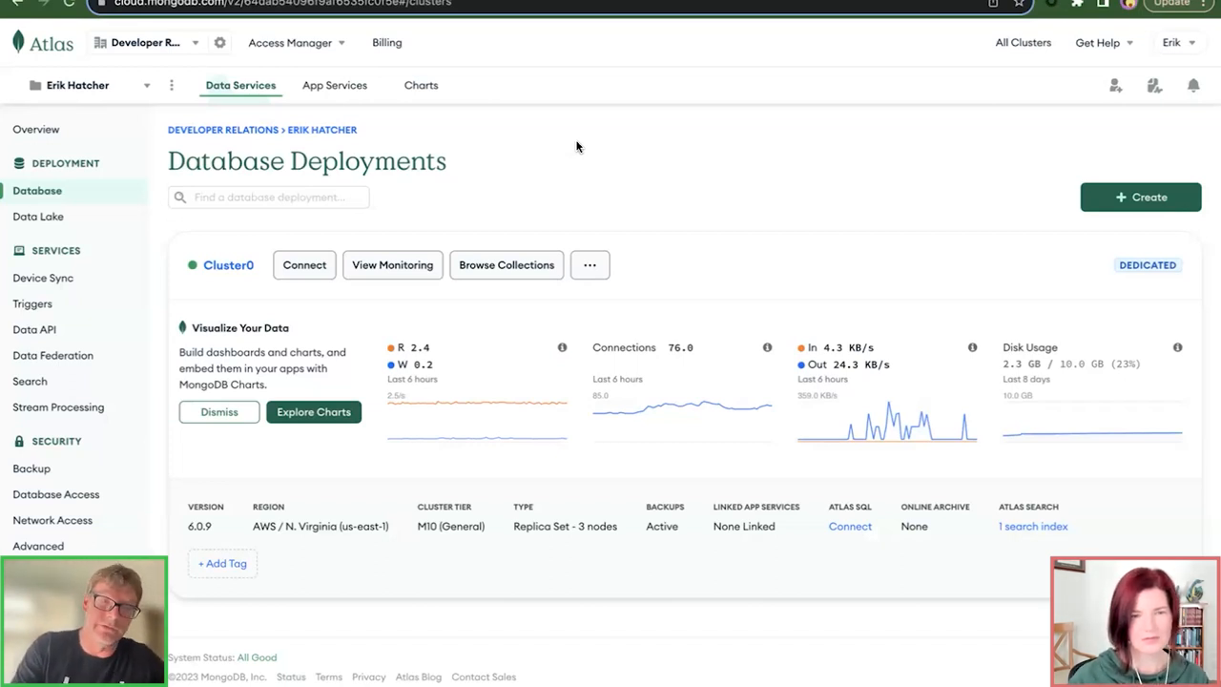
mouse_move(691, 173)
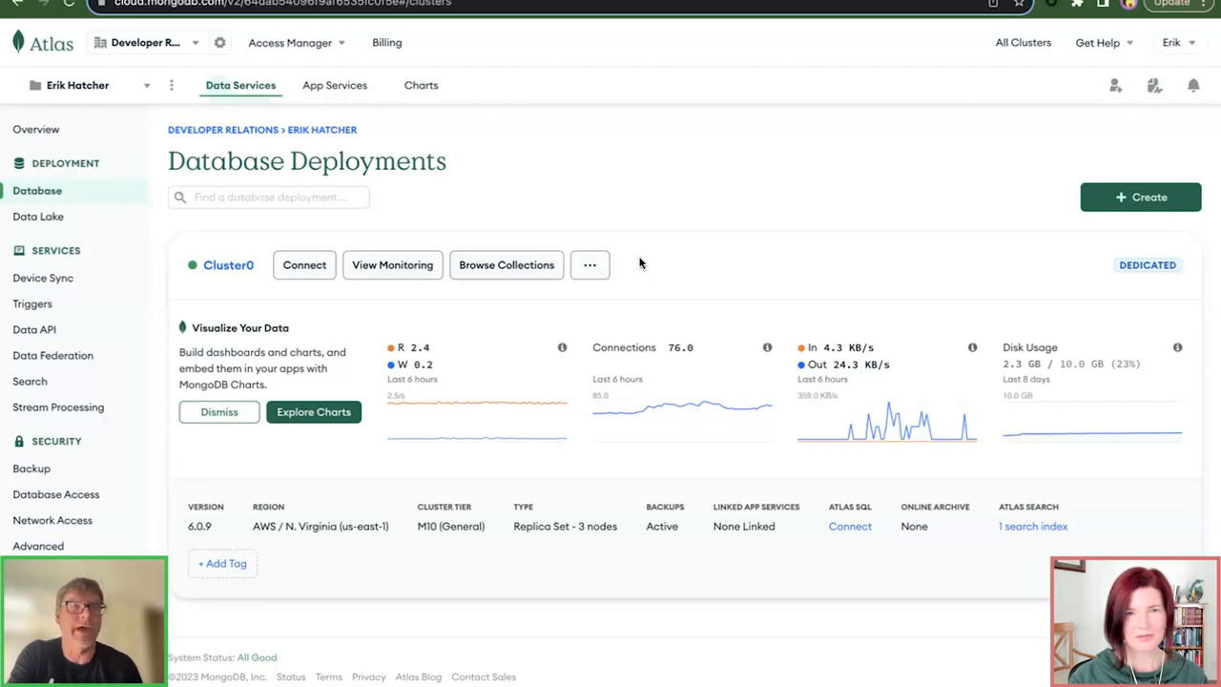
Step: Browse Cluster0's collections from the Database Deployments page
left_click(589, 264)
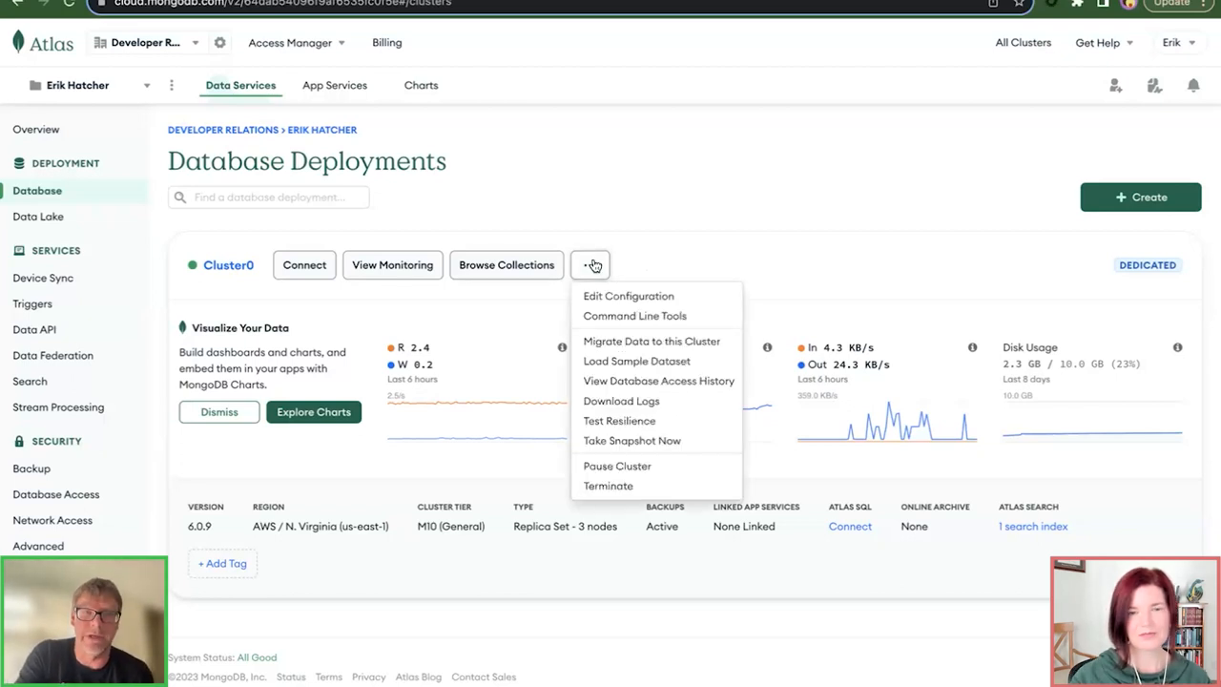
mouse_move(636, 361)
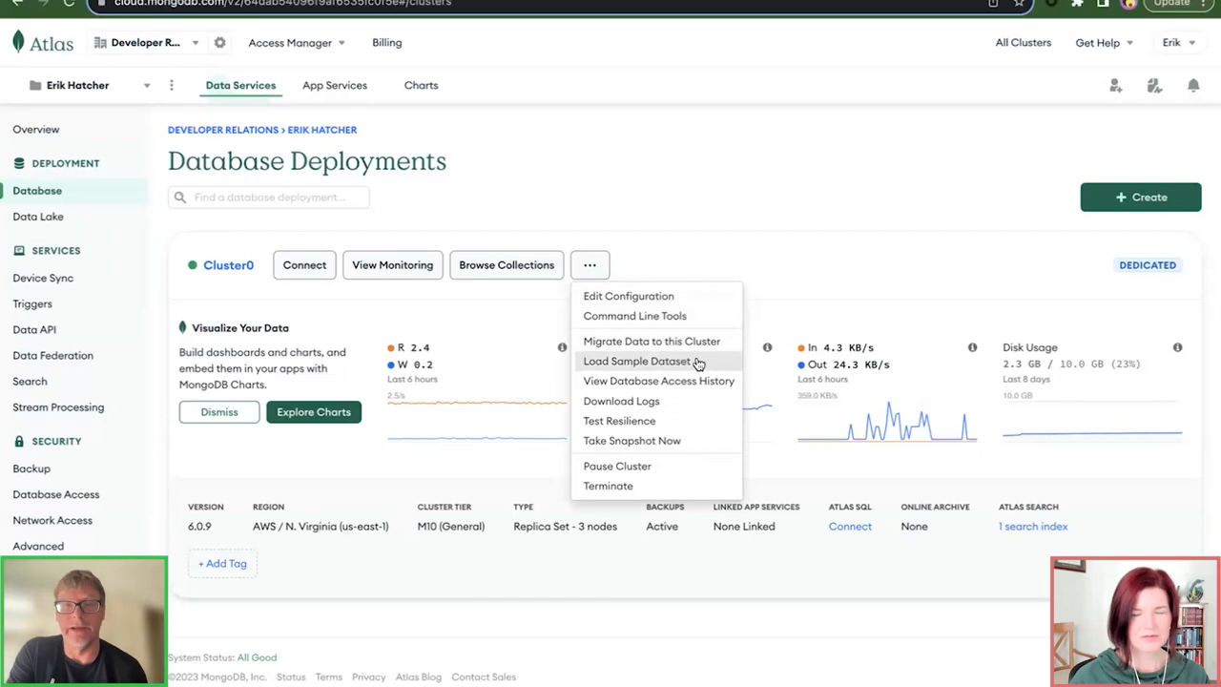
mouse_move(670, 264)
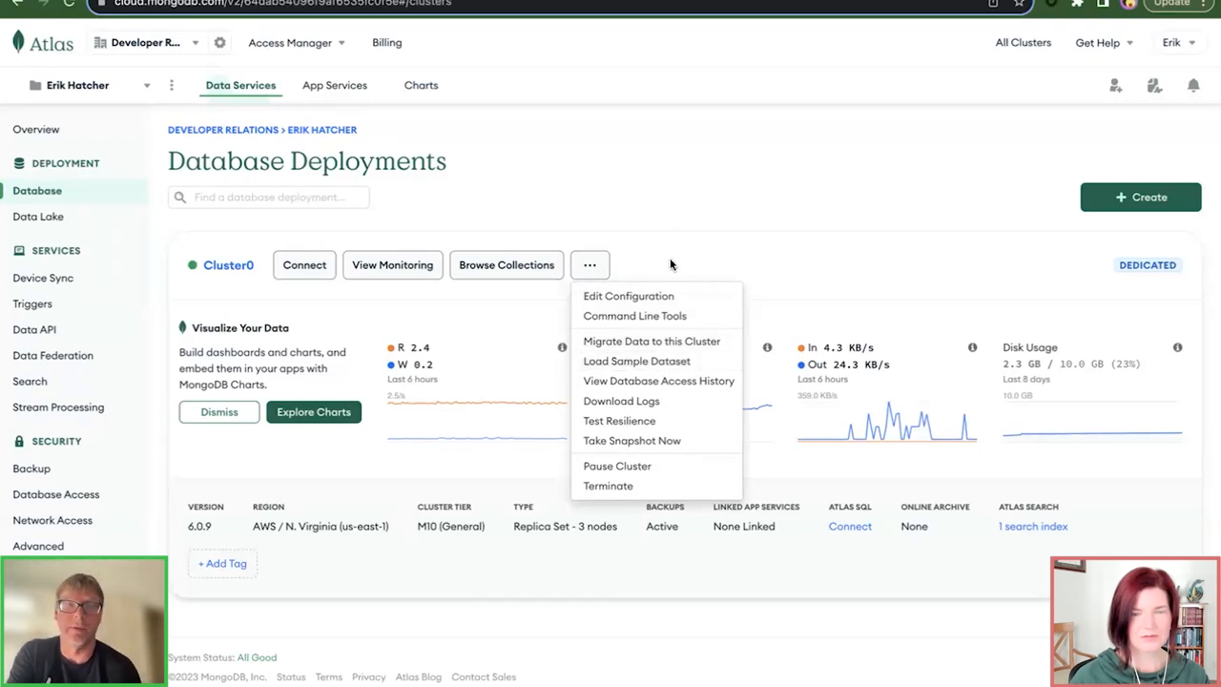
left_click(507, 264)
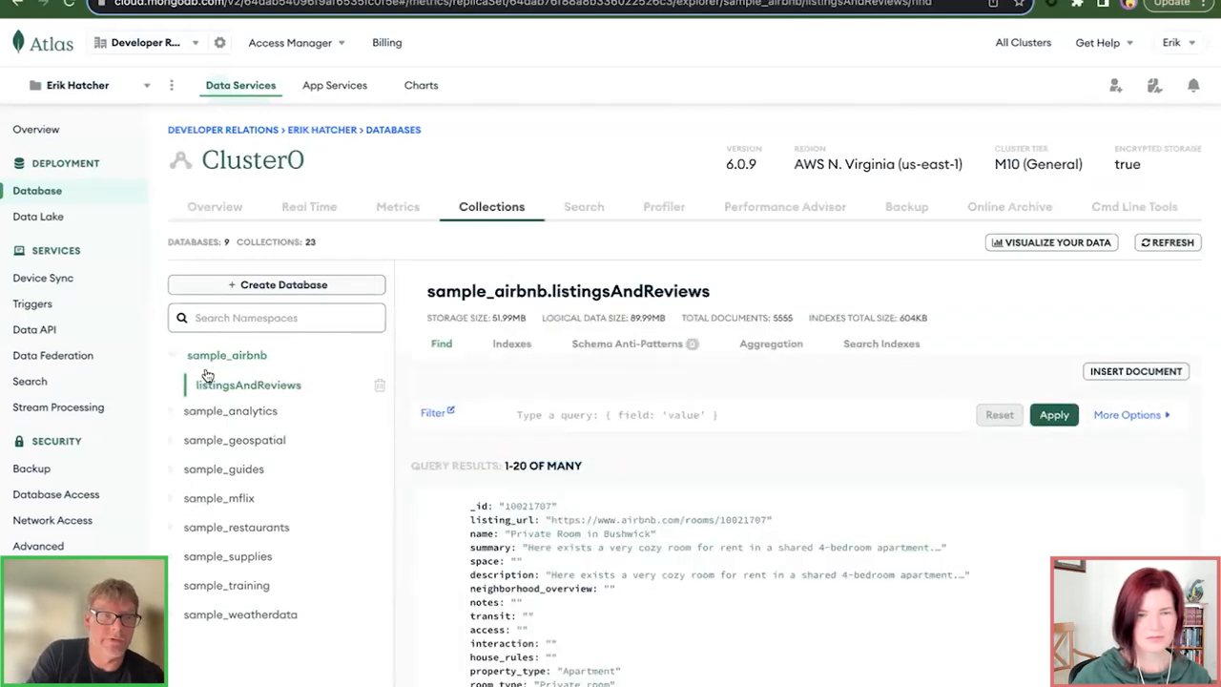
mouse_move(242, 468)
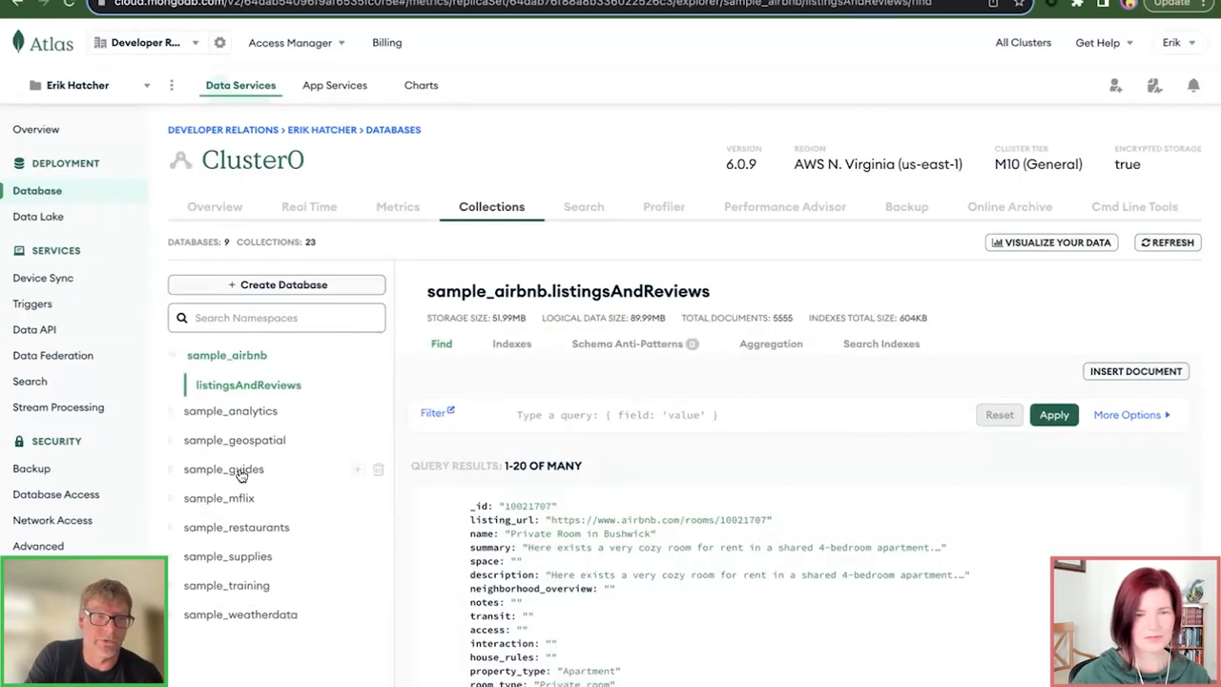
Step: Expand sample_mflix and show the movies collection's 21,349 documents
scroll("down", 3)
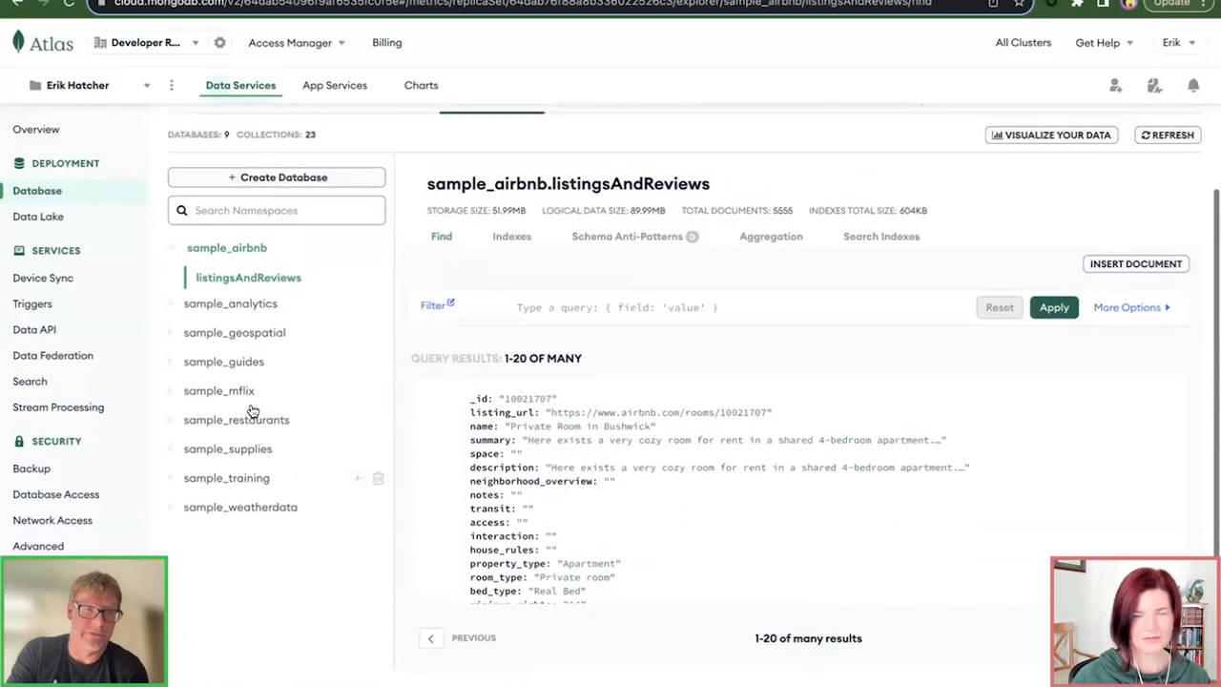
mouse_move(173, 396)
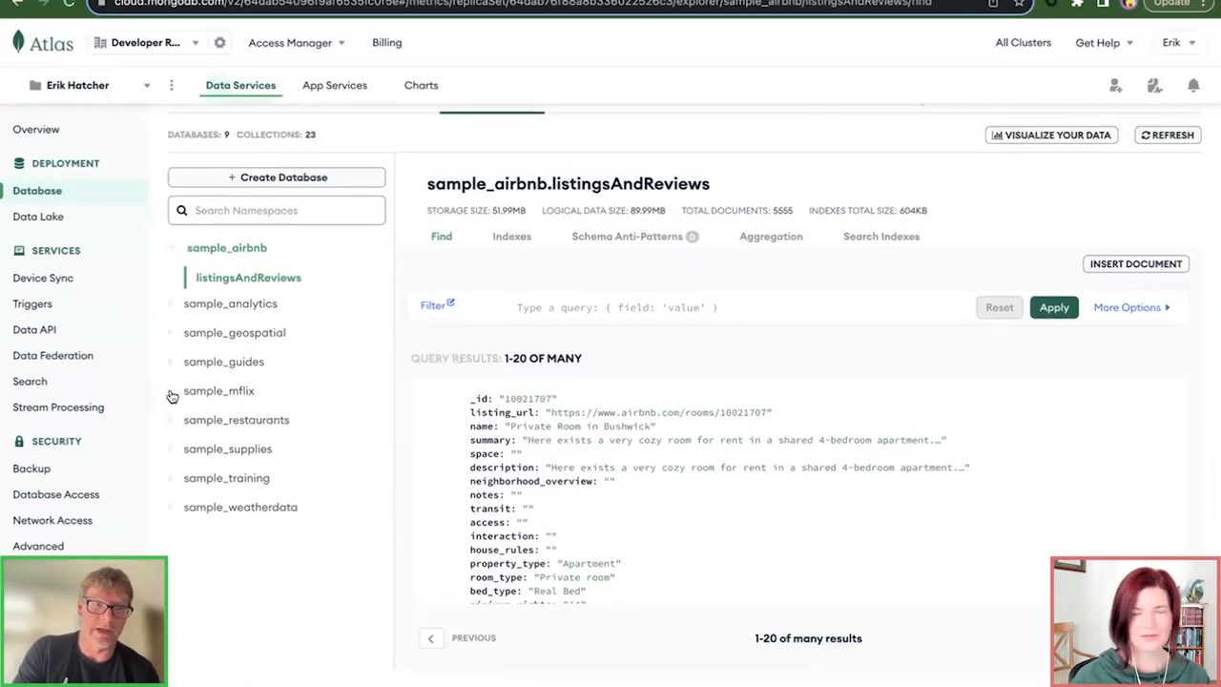
left_click(218, 390)
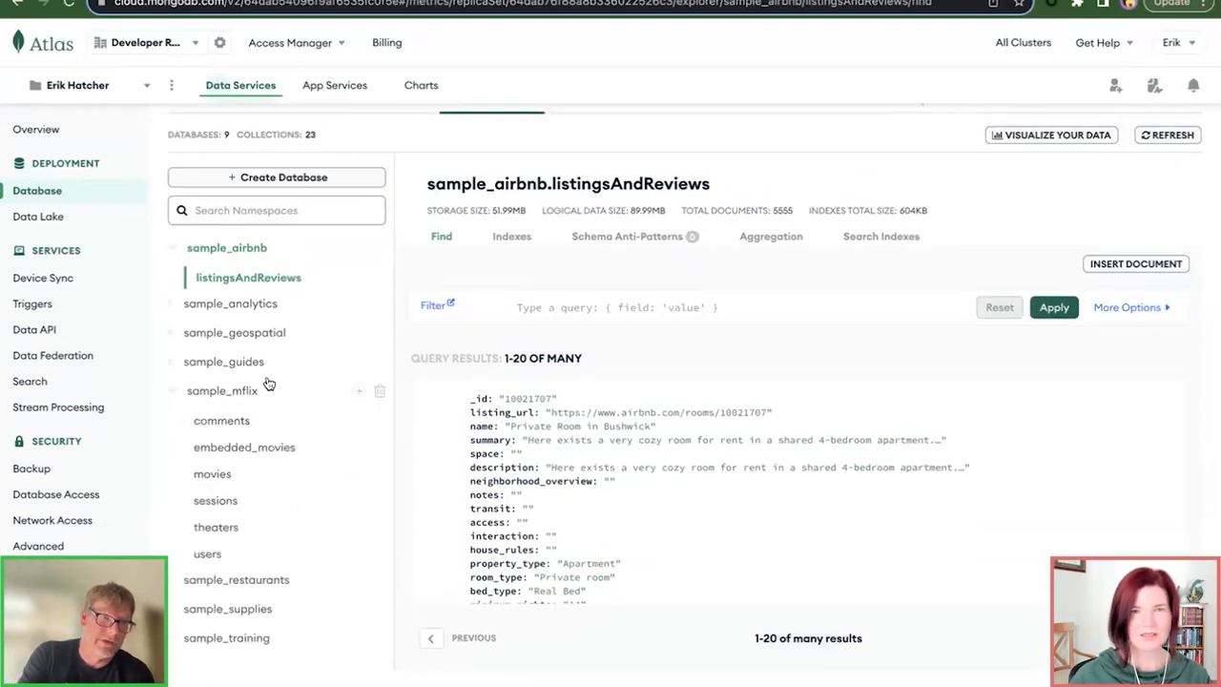
mouse_move(212, 474)
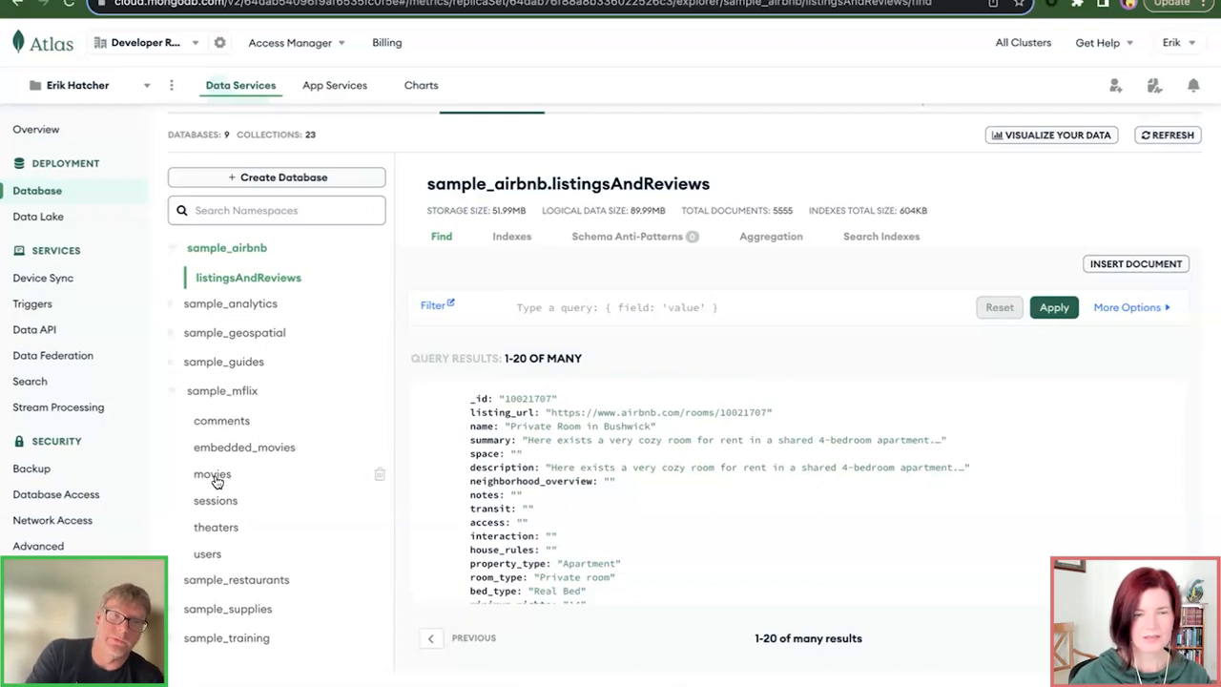
left_click(219, 473)
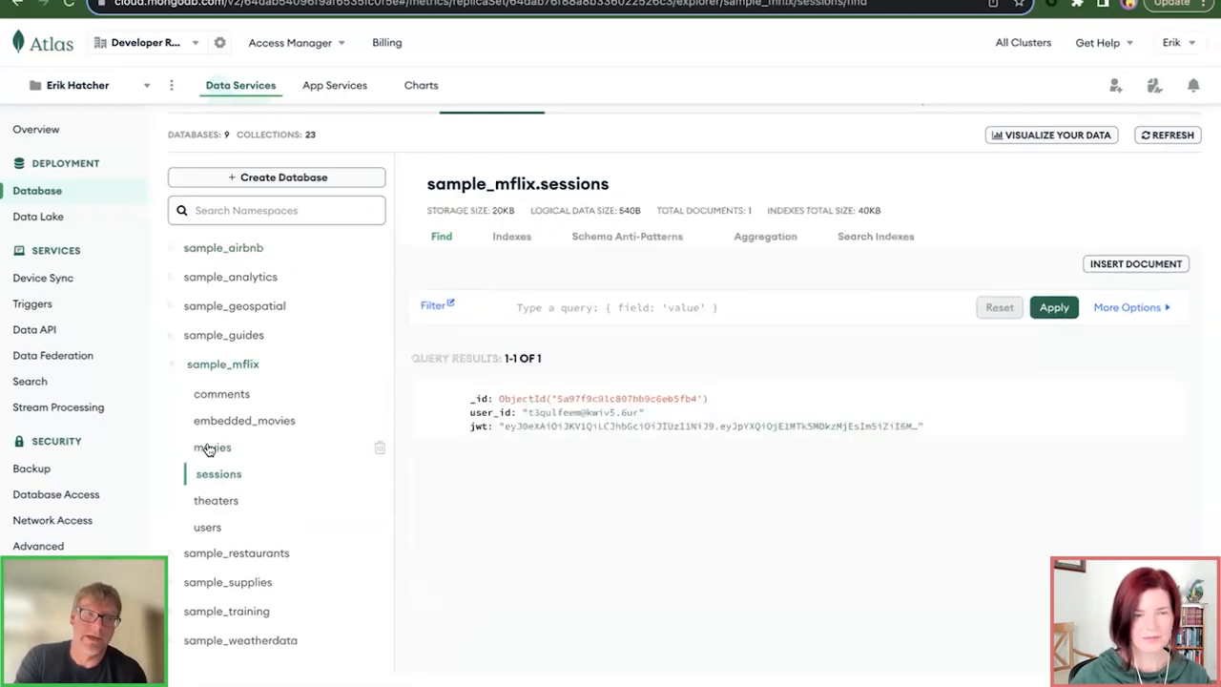
left_click(212, 446)
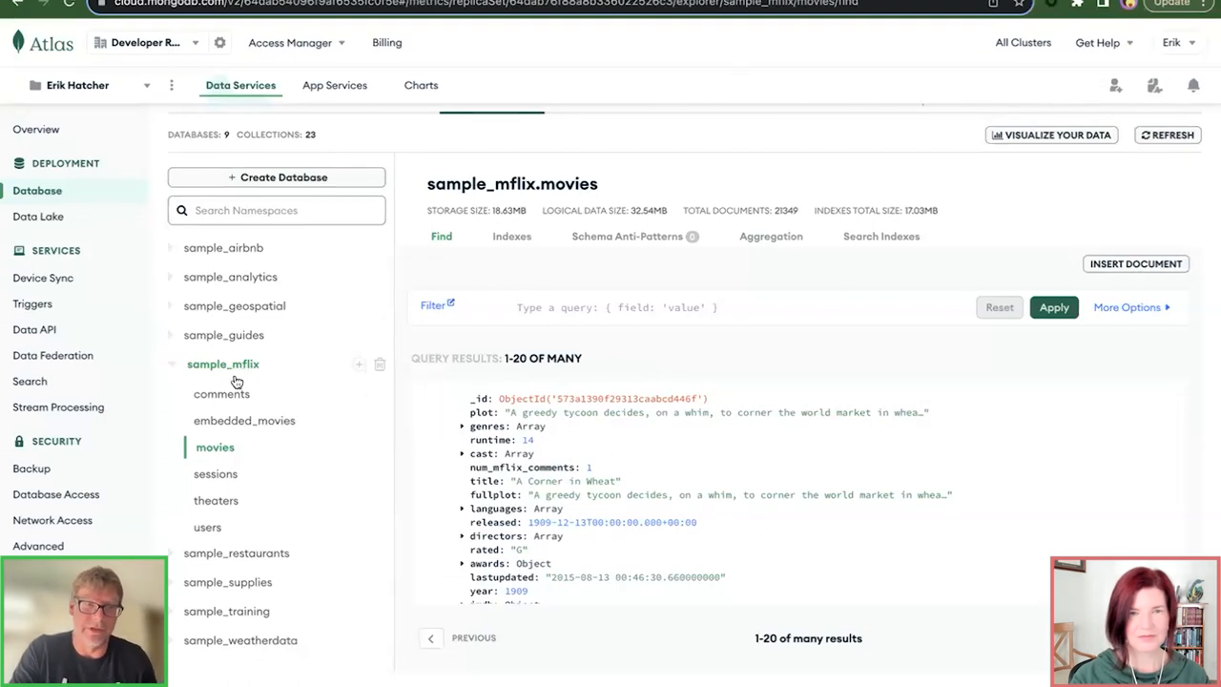
mouse_move(367, 403)
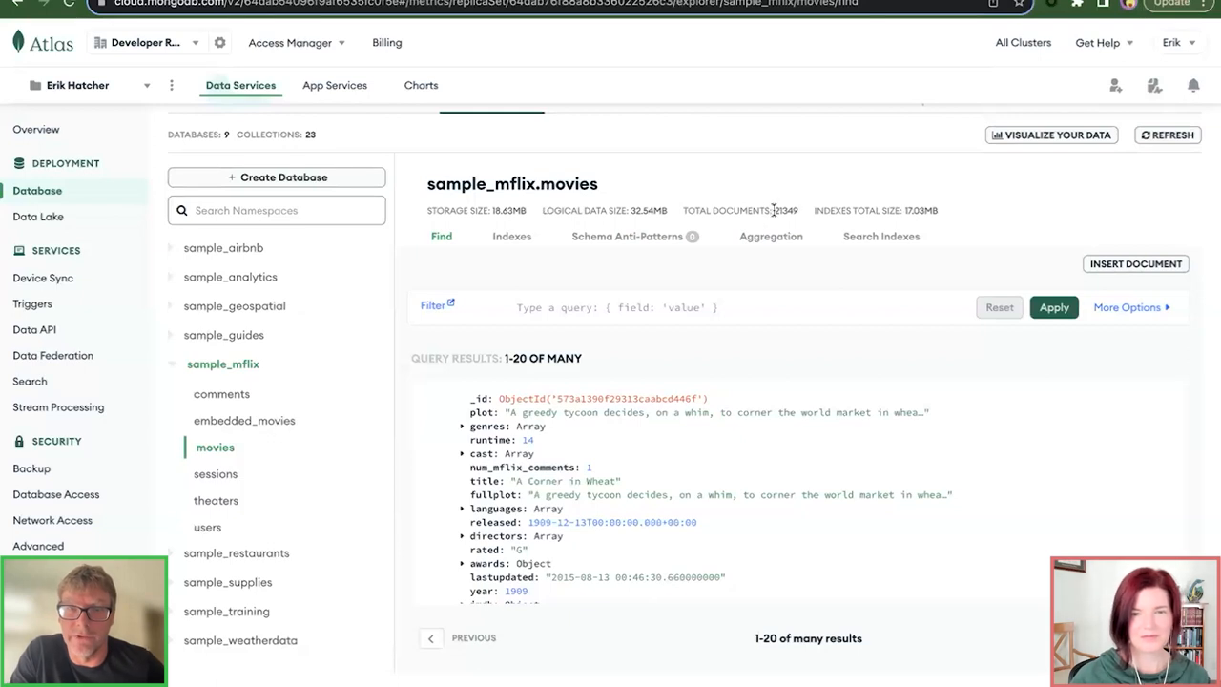
double_click(785, 209)
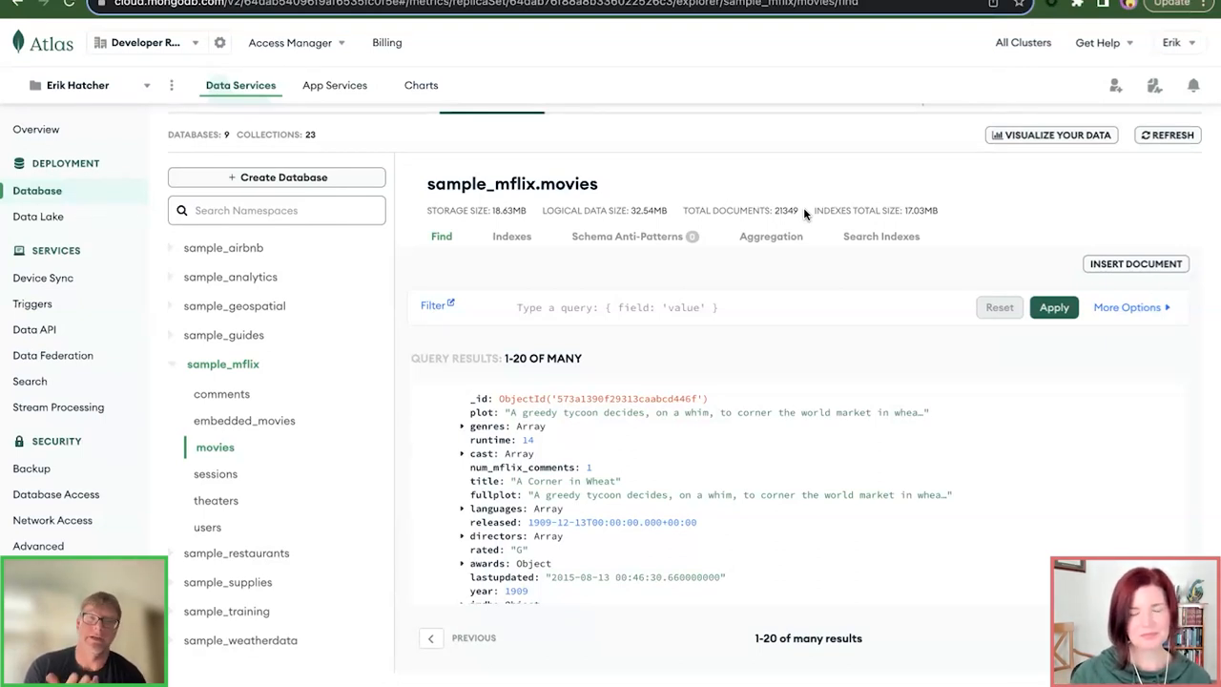
double_click(786, 209)
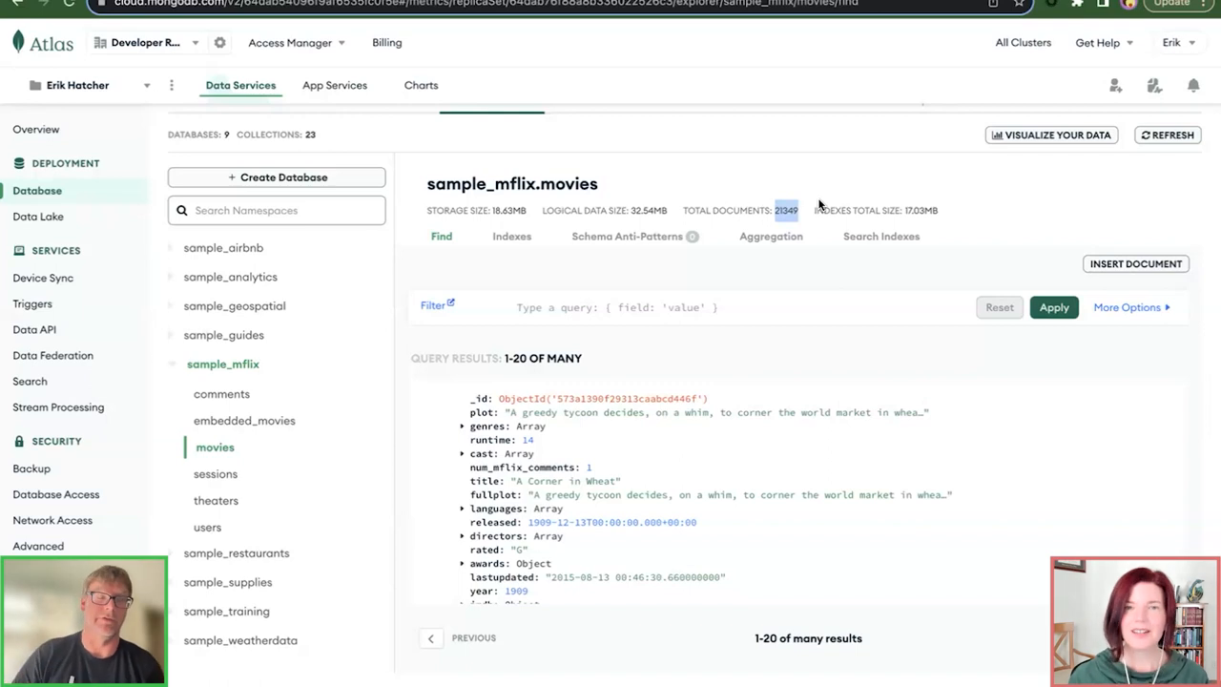
mouse_move(420, 298)
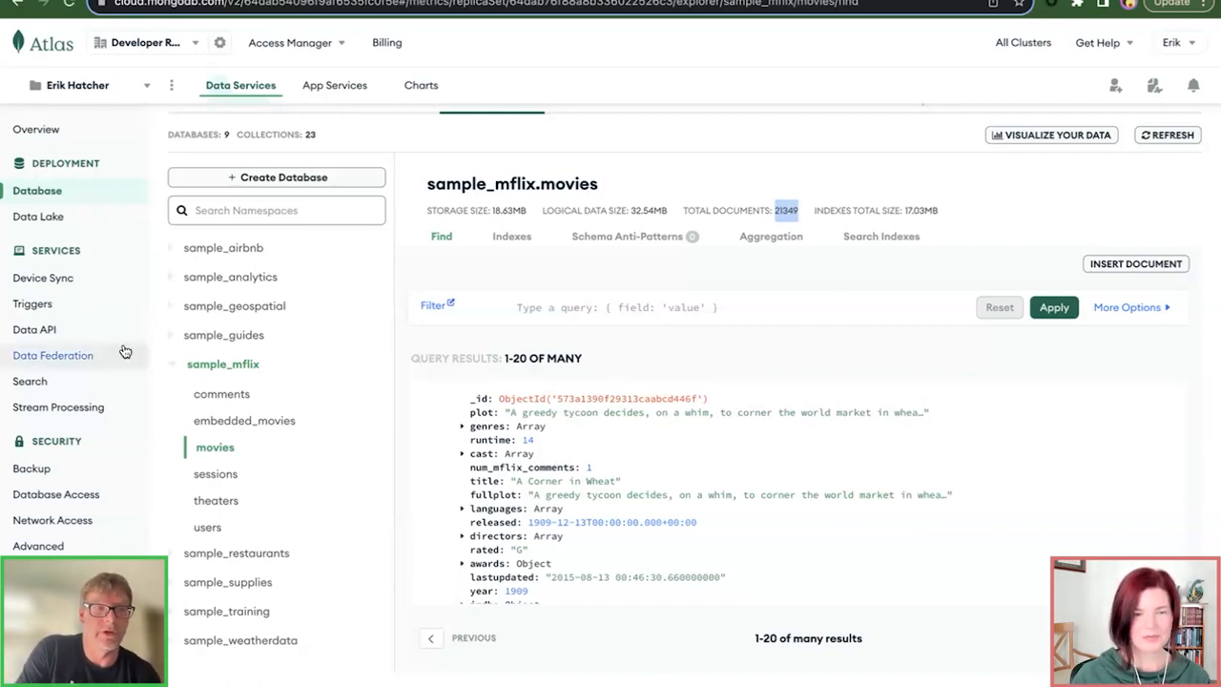
mouse_move(29, 380)
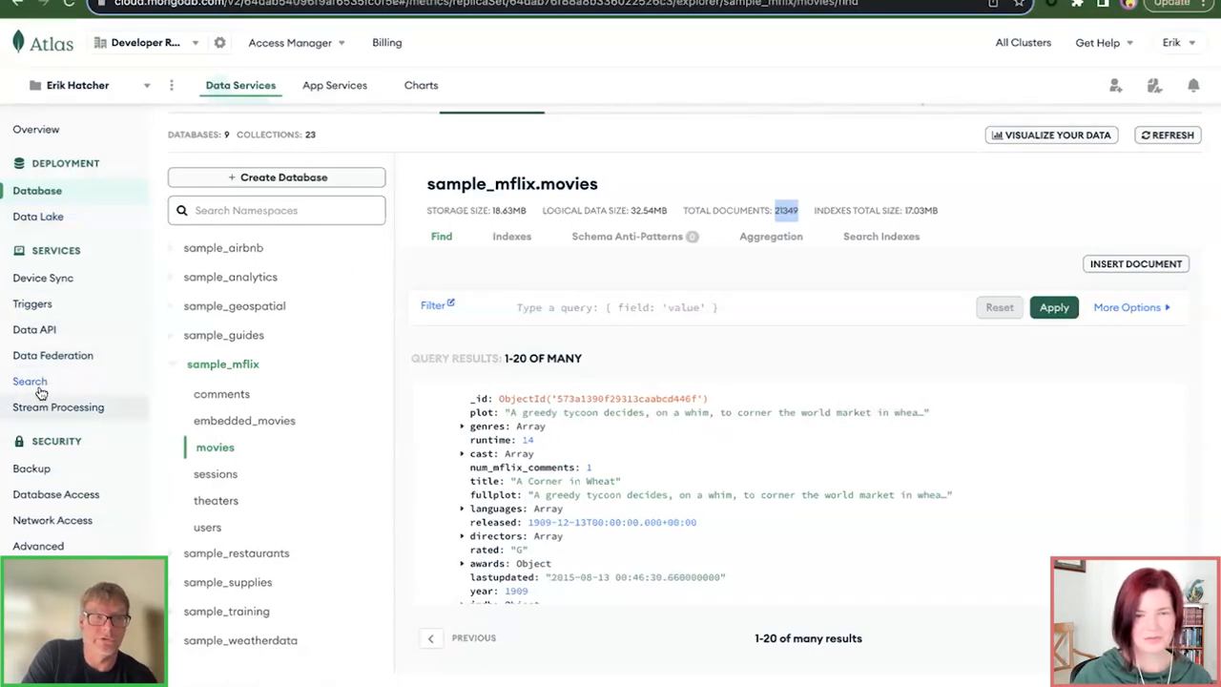
Step: View Cluster0's Atlas Search indexes showing the default index on sample_mflix.movies
left_click(29, 381)
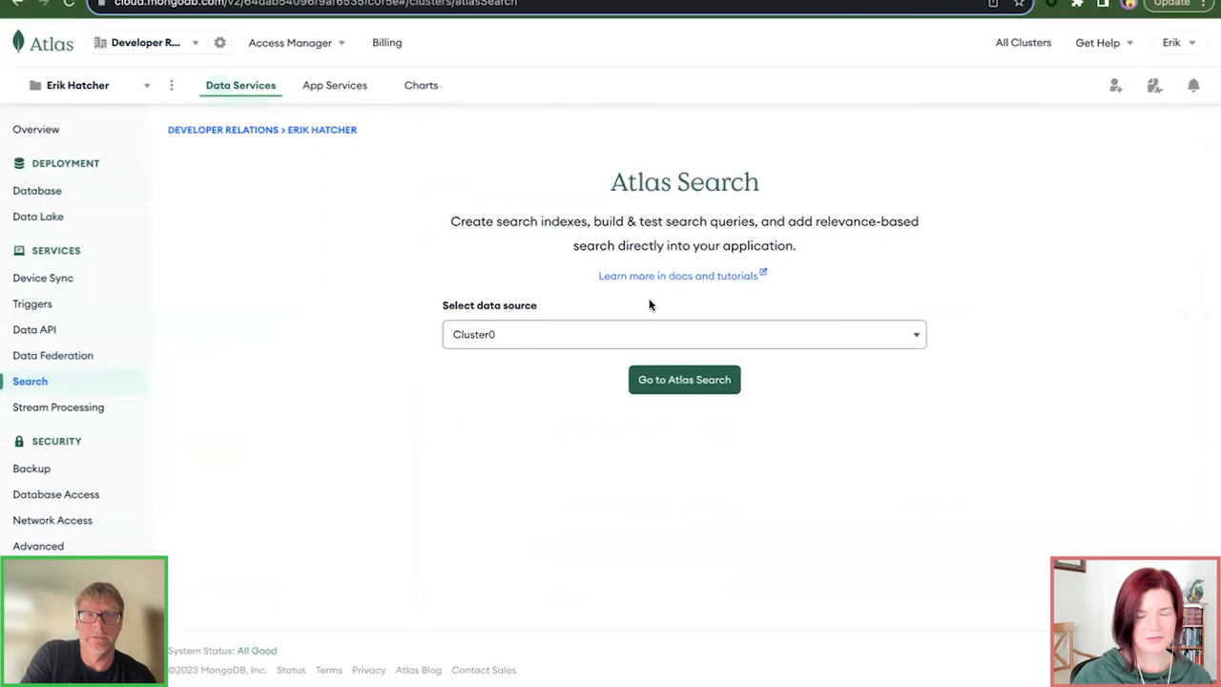
left_click(683, 379)
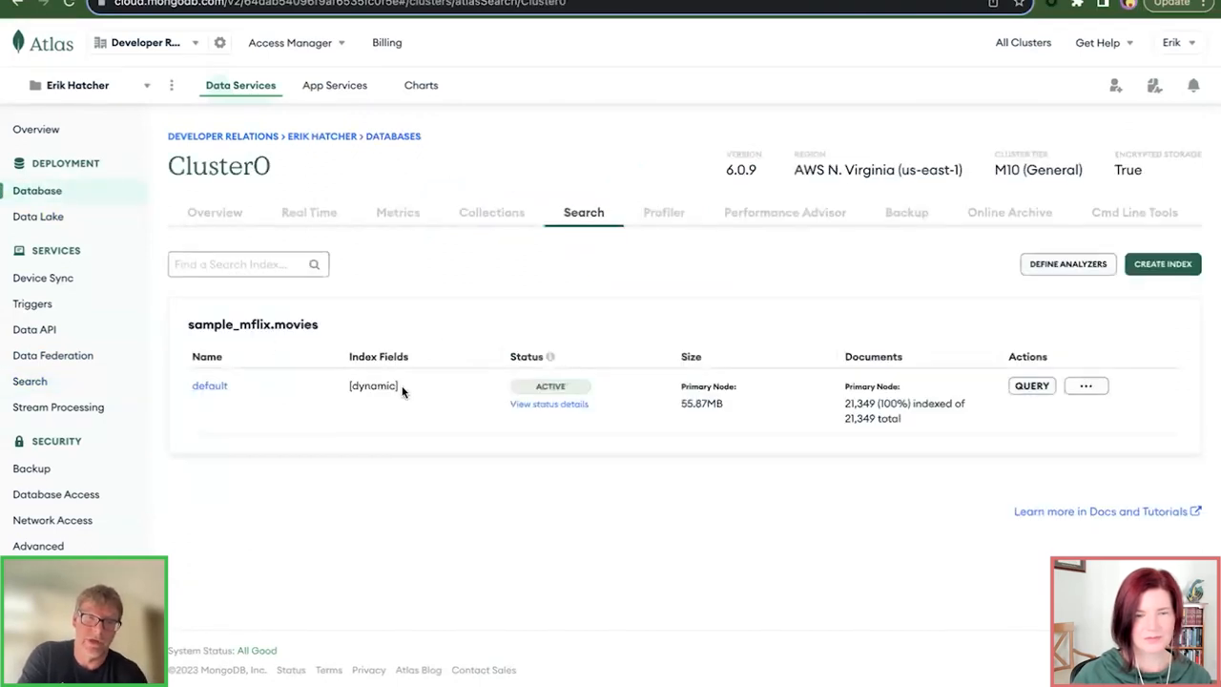
mouse_move(286, 324)
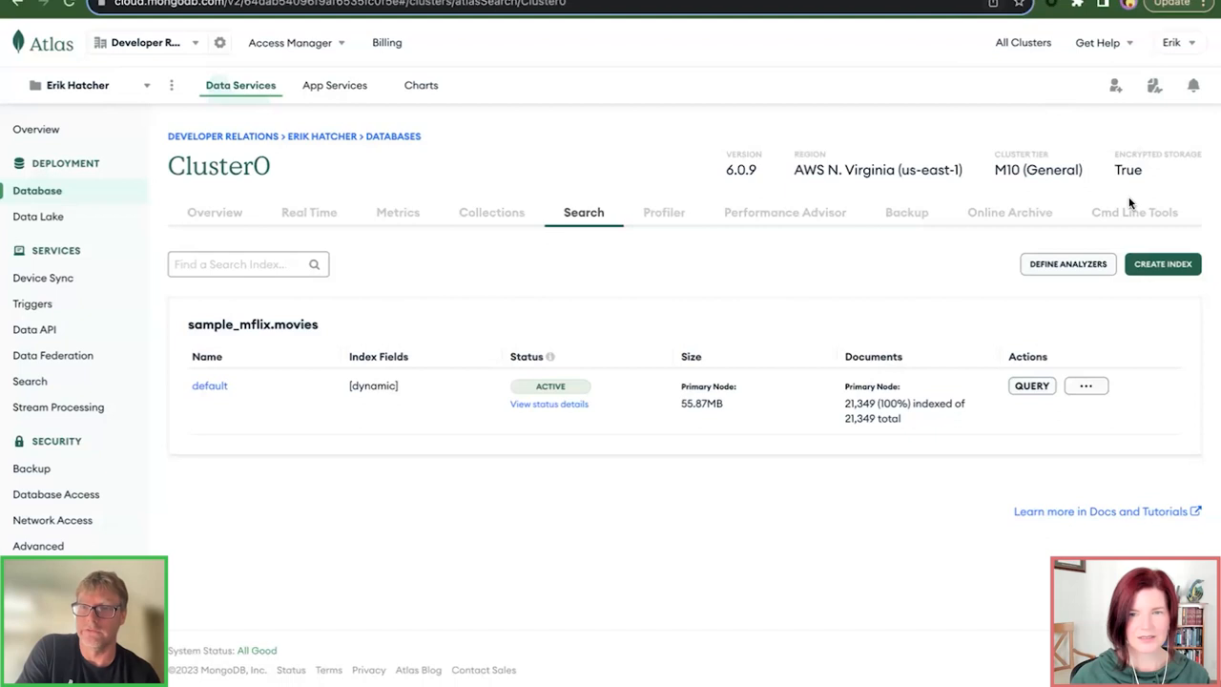
mouse_move(629, 370)
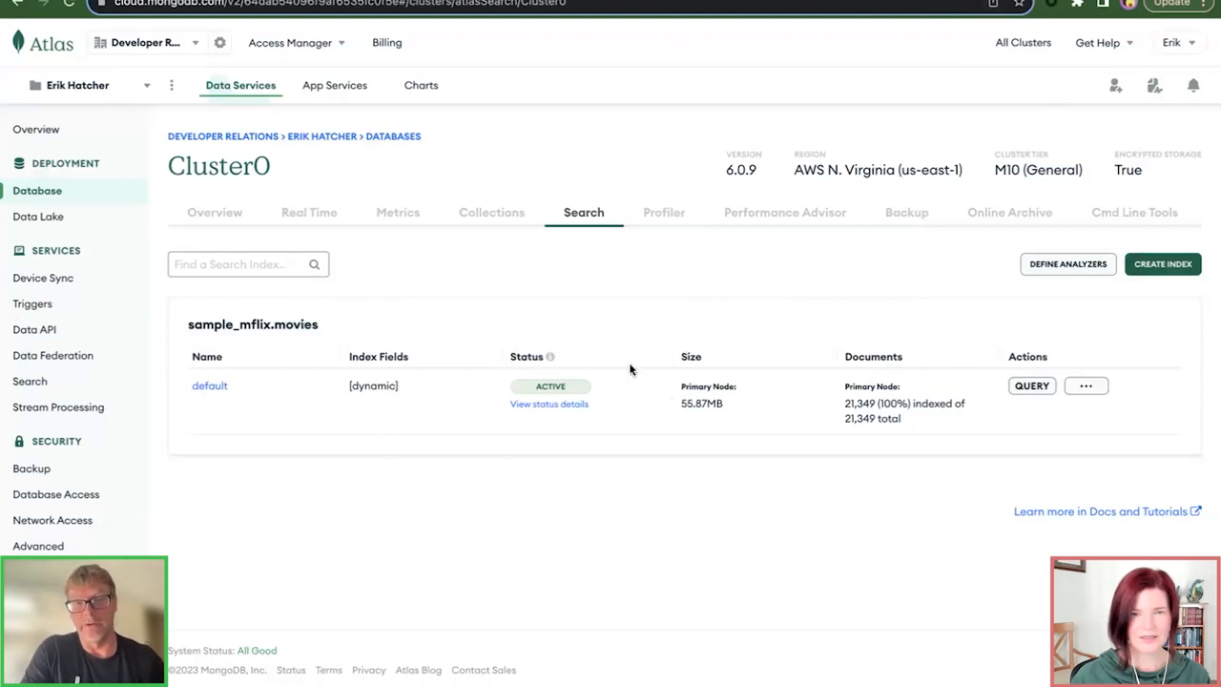
mouse_move(718, 441)
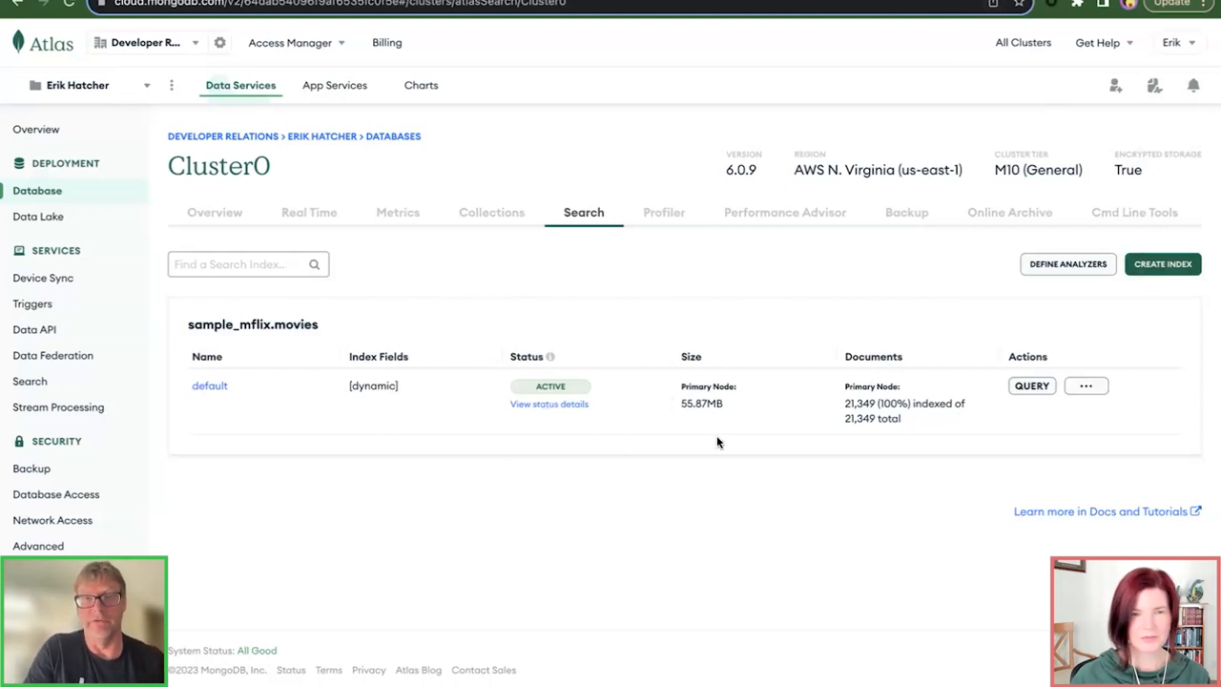
Step: Start a Visual Editor search index named new_index on sample_mflix.movies
left_click(1162, 264)
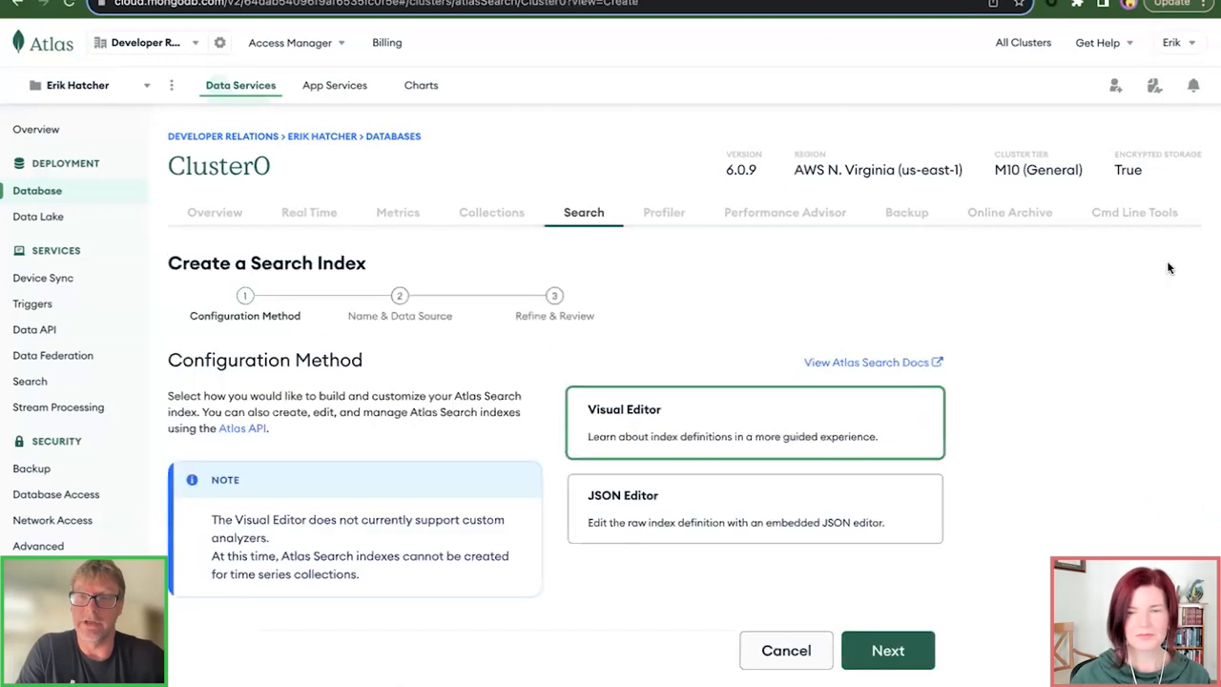
scroll("down", 3)
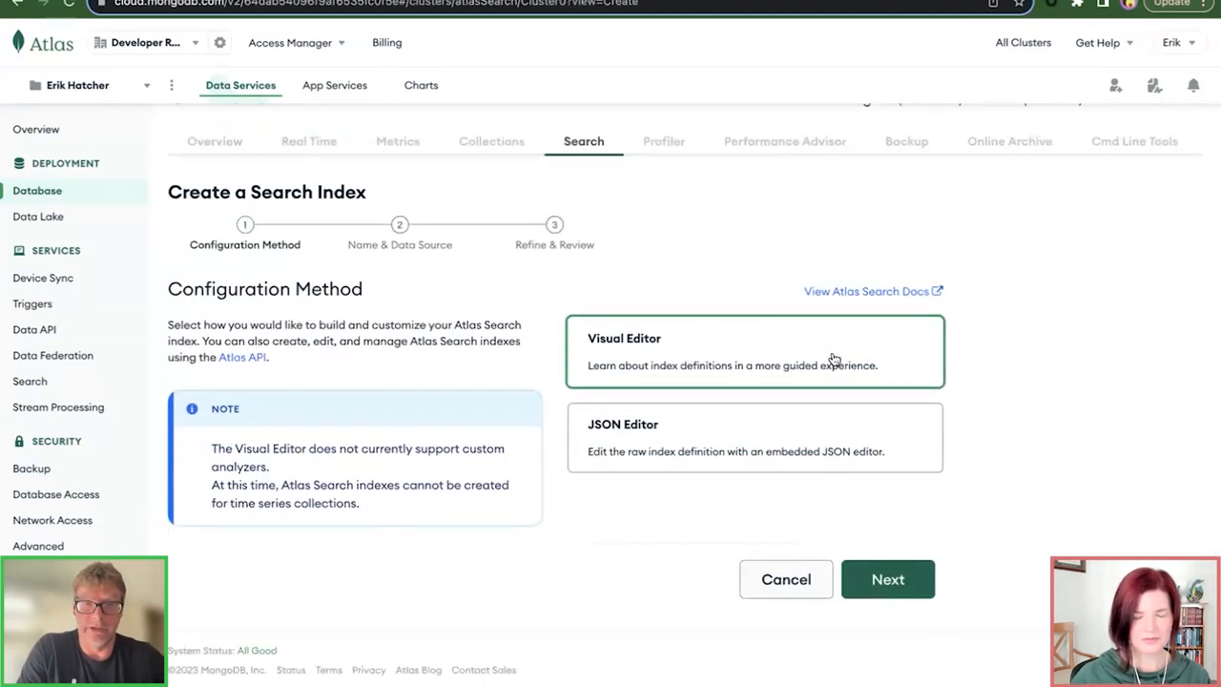
mouse_move(887, 579)
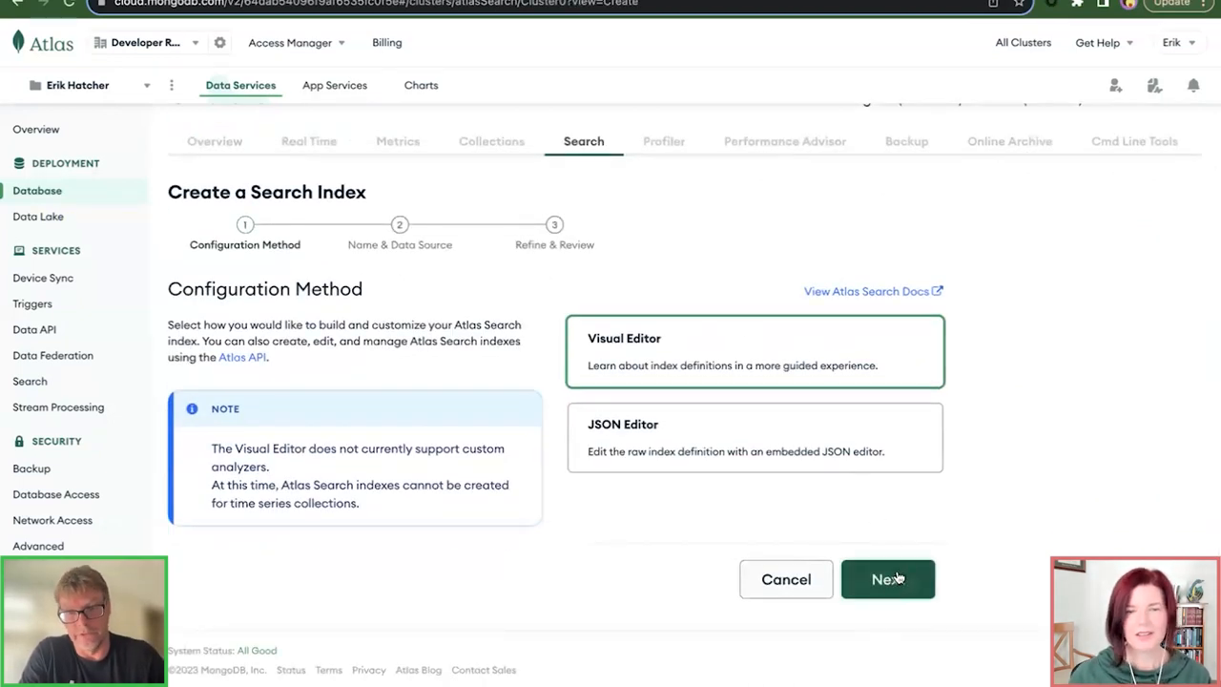
left_click(887, 579)
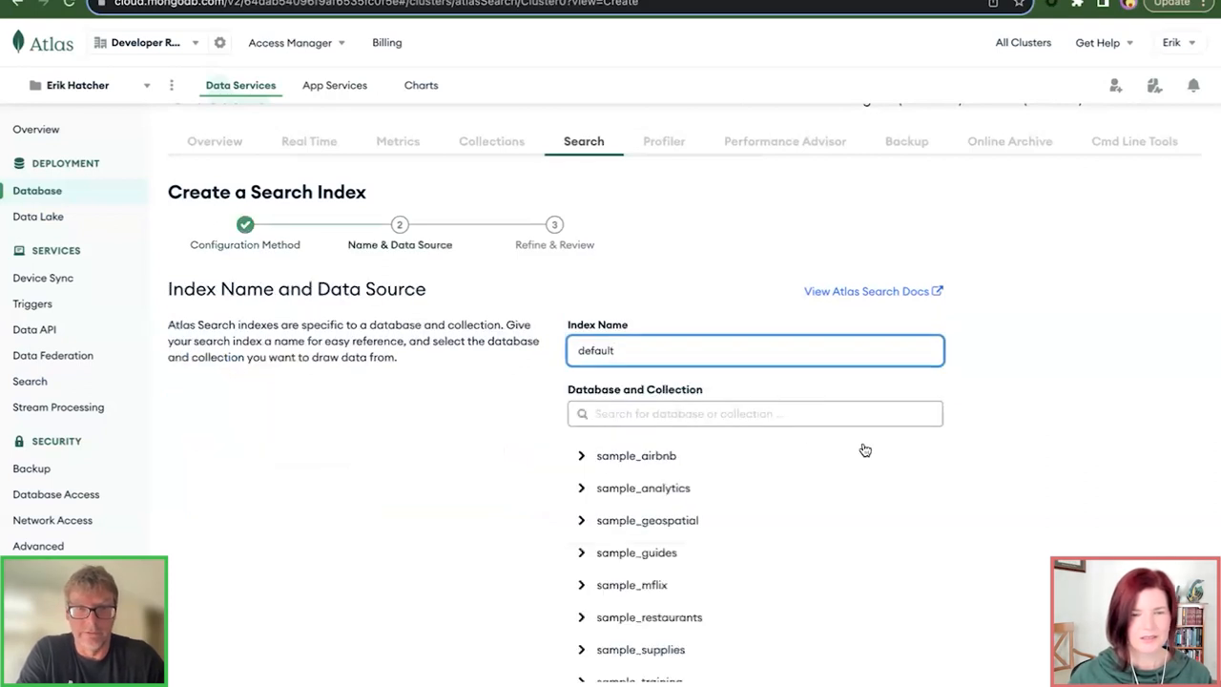
left_click(581, 536)
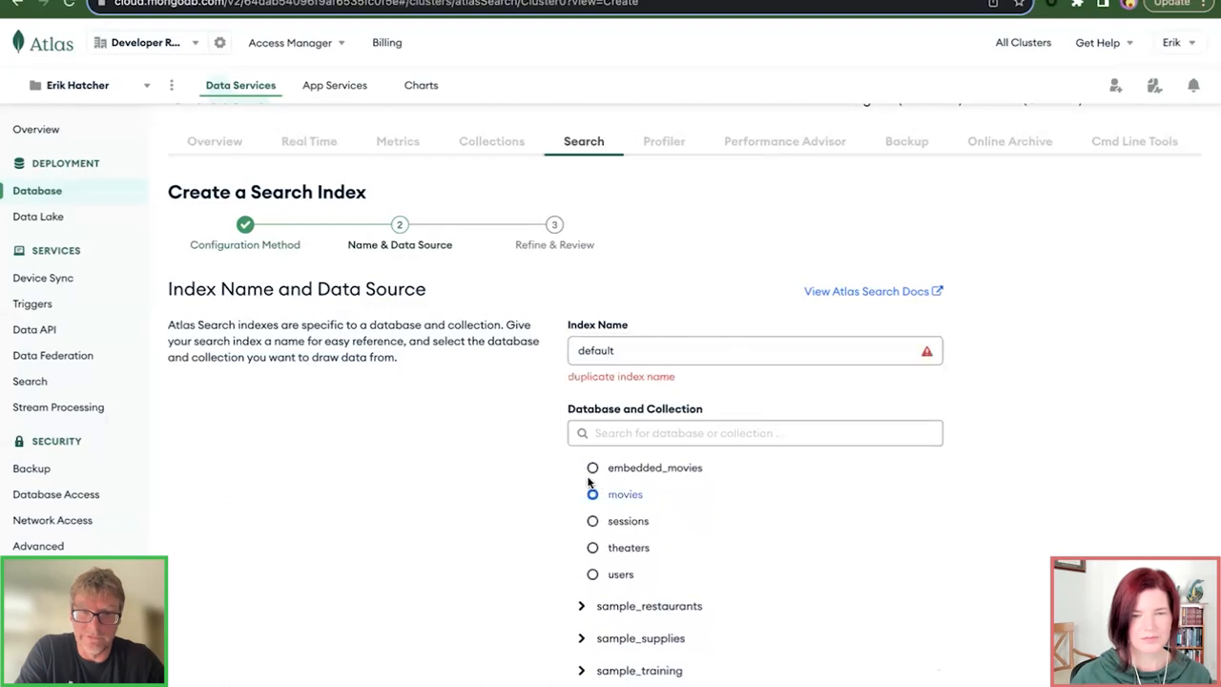
left_click(592, 494)
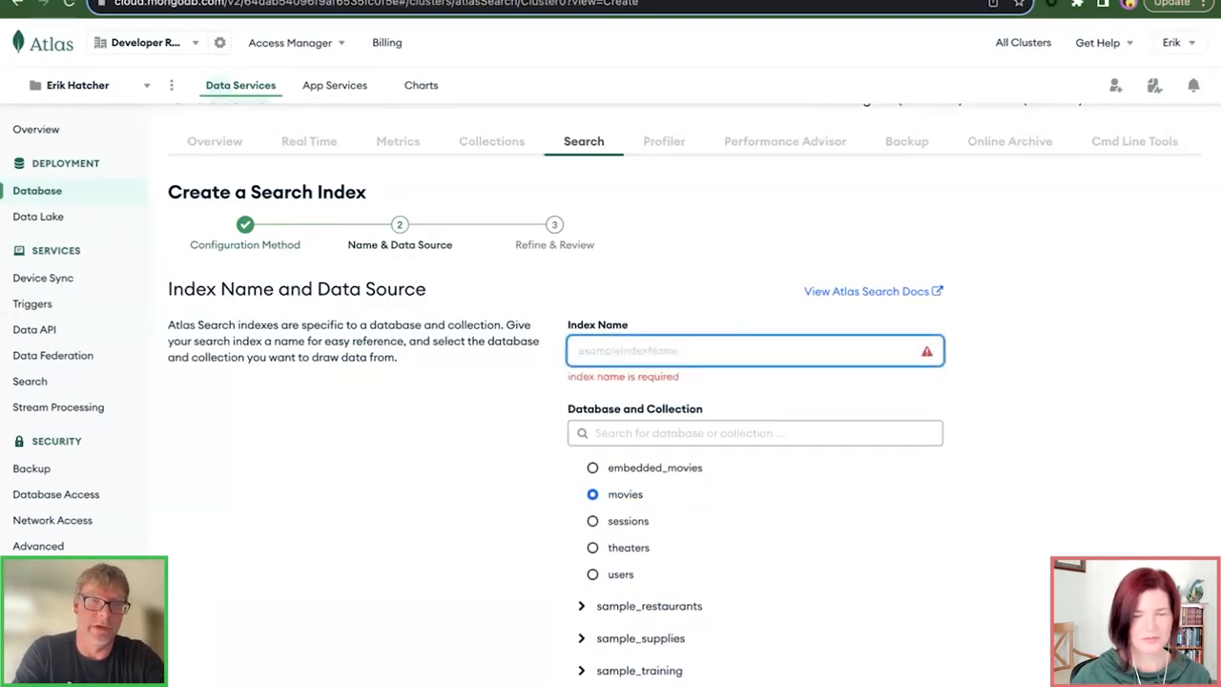
type("new_index")
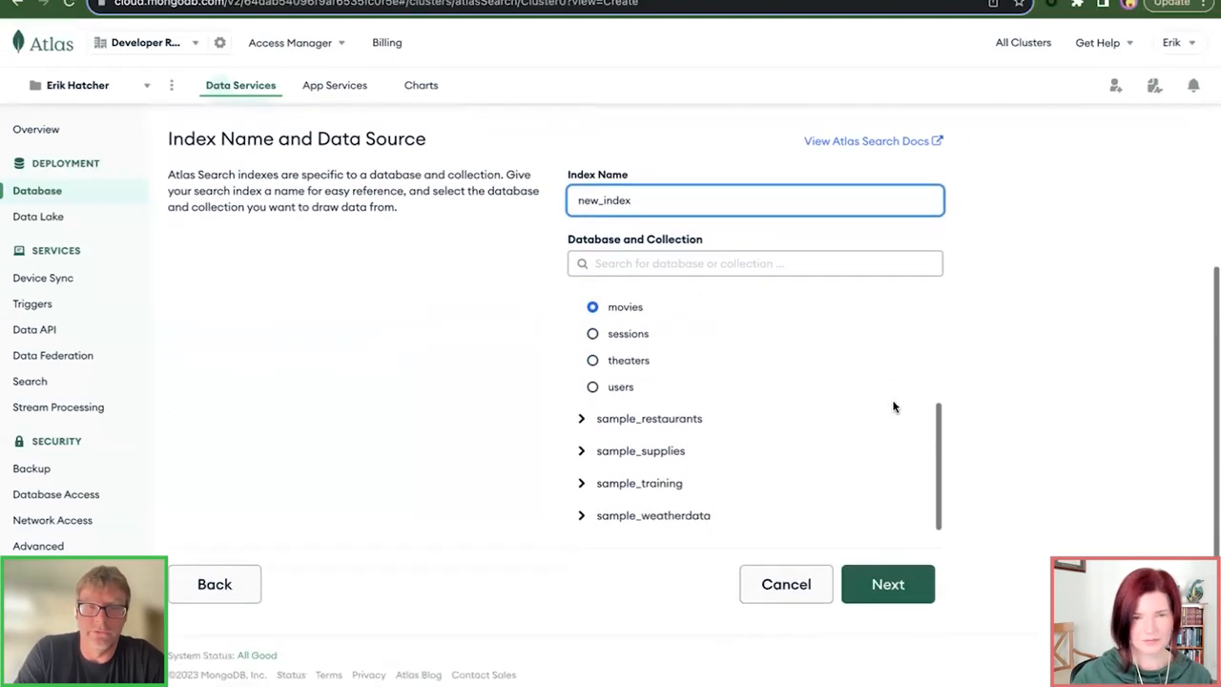
Step: Review the default dynamic configuration and create the new_index search index
left_click(887, 584)
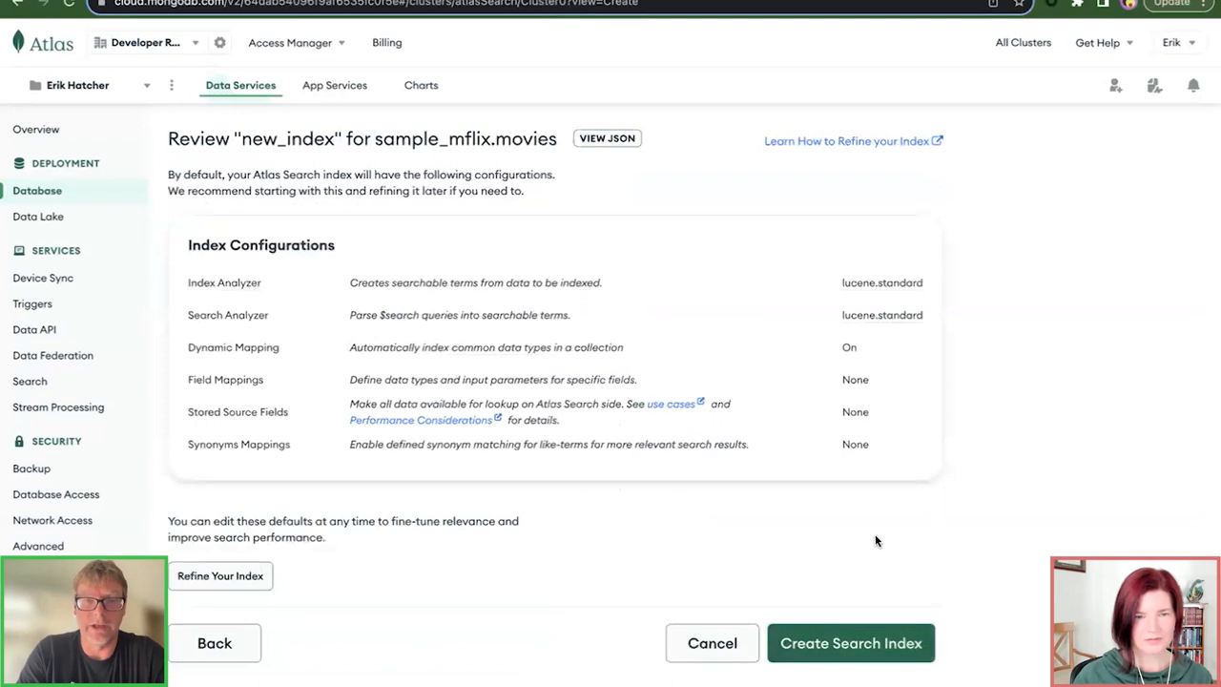
scroll("down", 3)
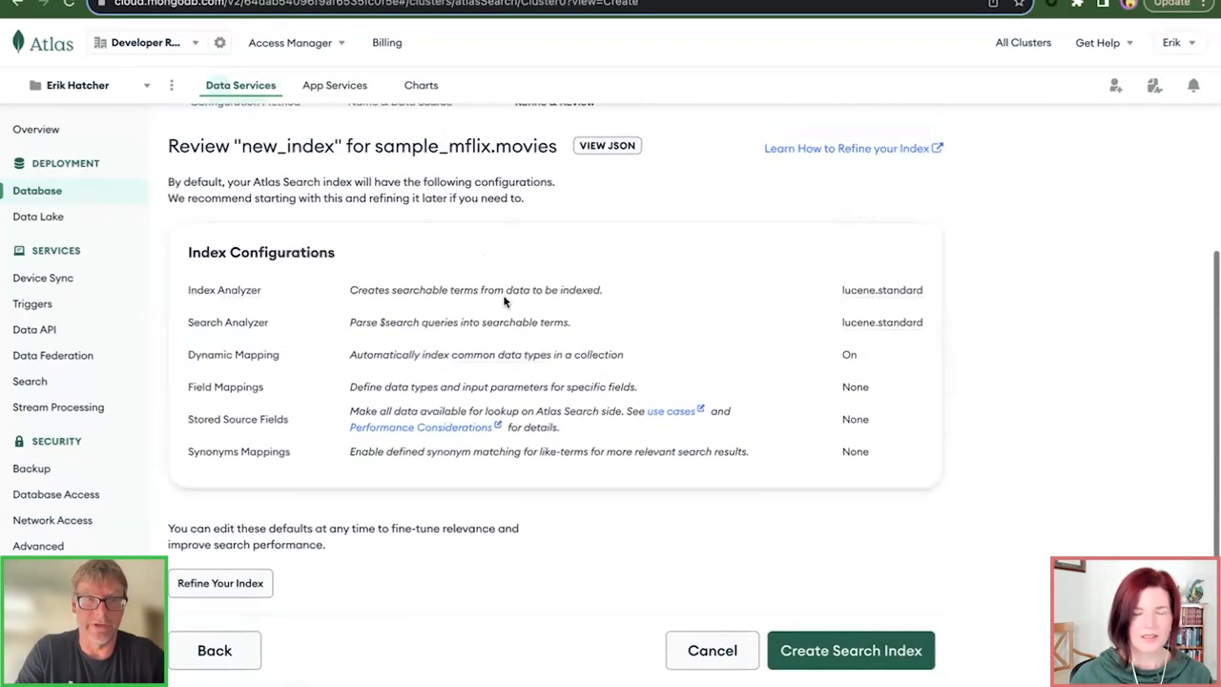
mouse_move(548, 288)
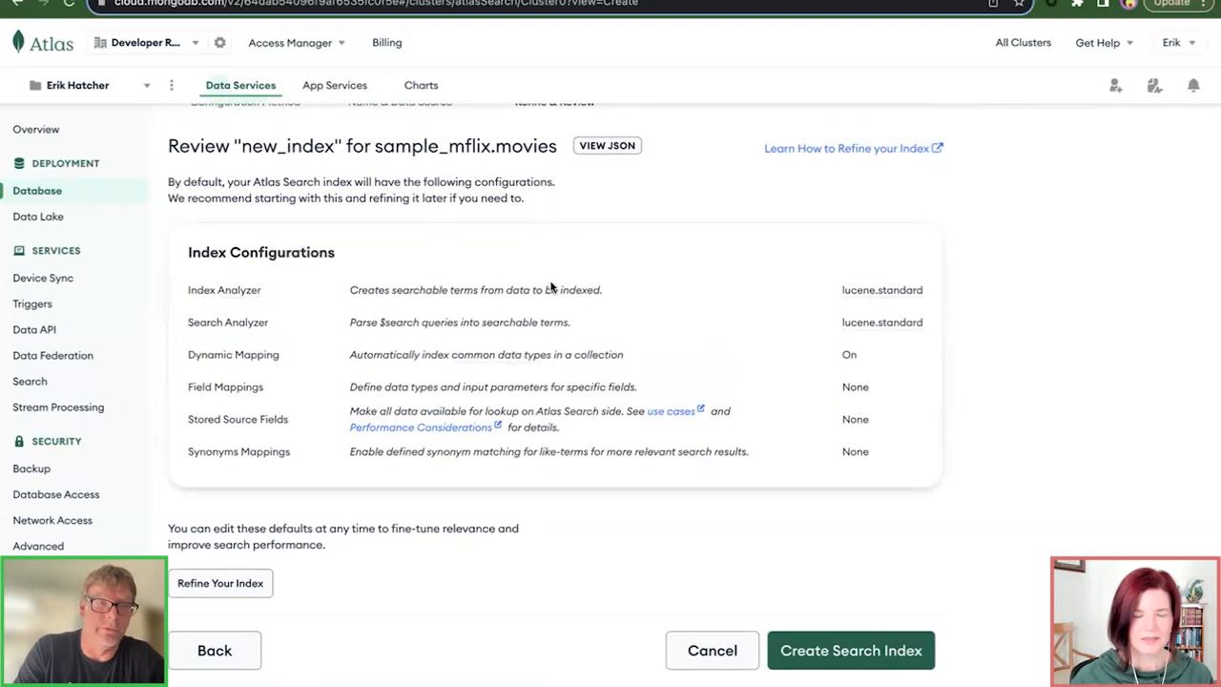
scroll("down", 3)
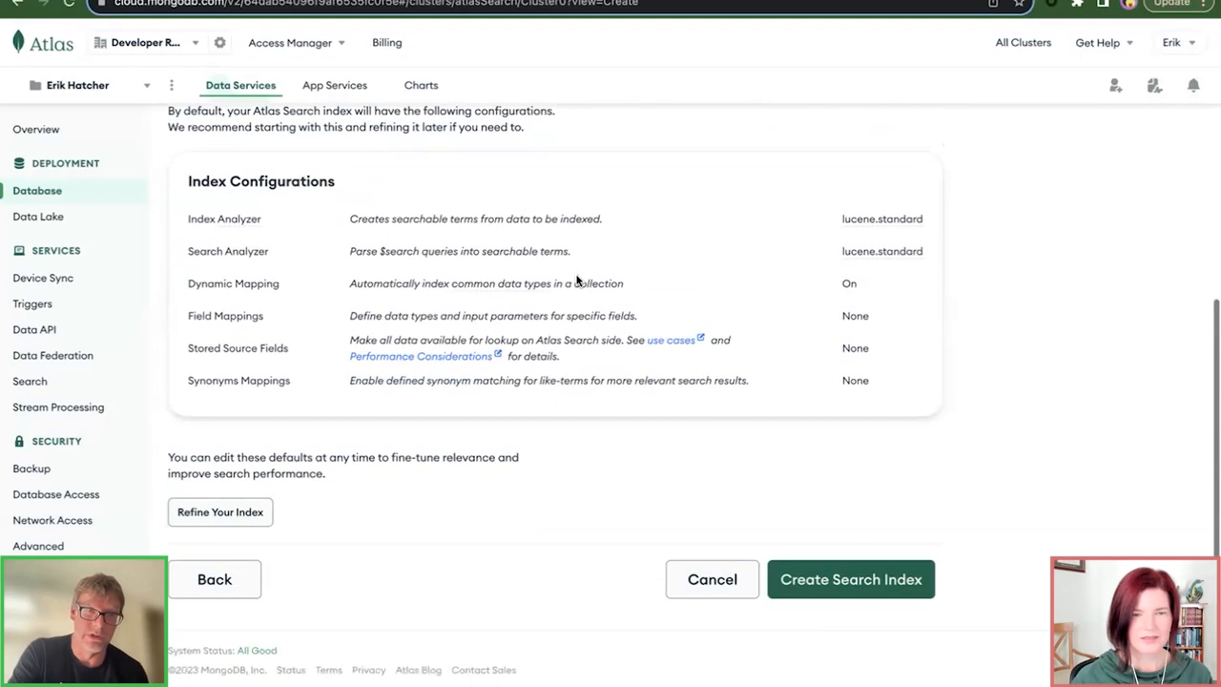
mouse_move(634, 323)
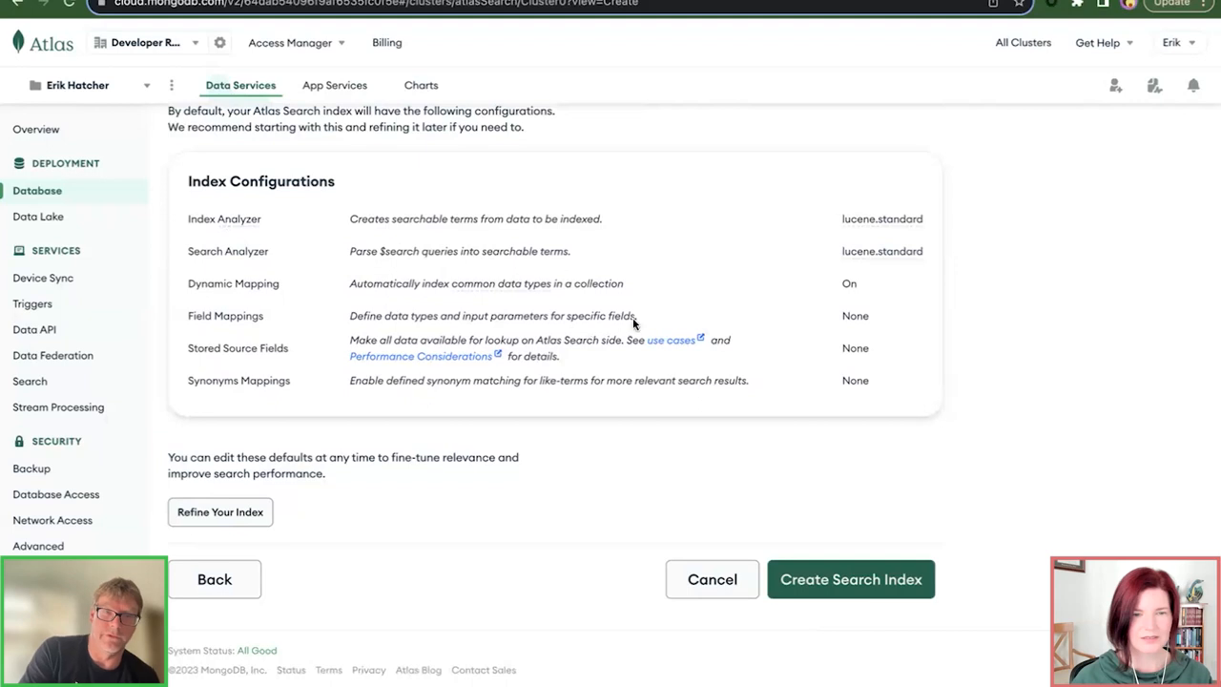
left_click(850, 579)
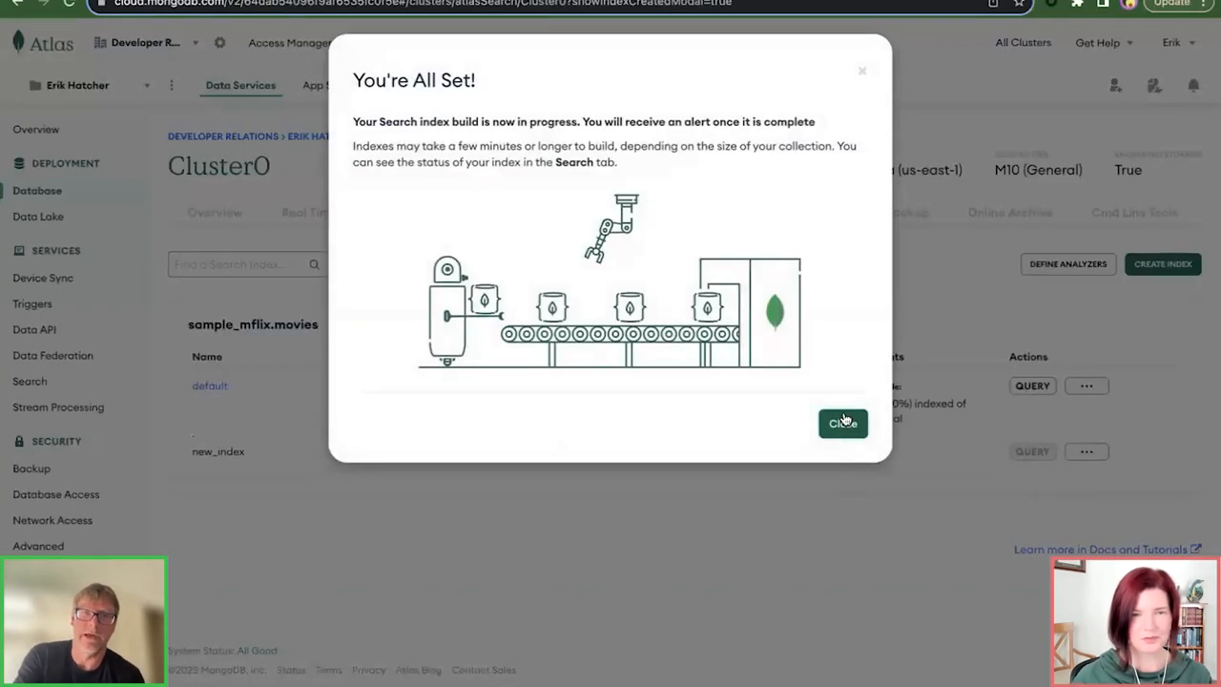
mouse_move(639, 235)
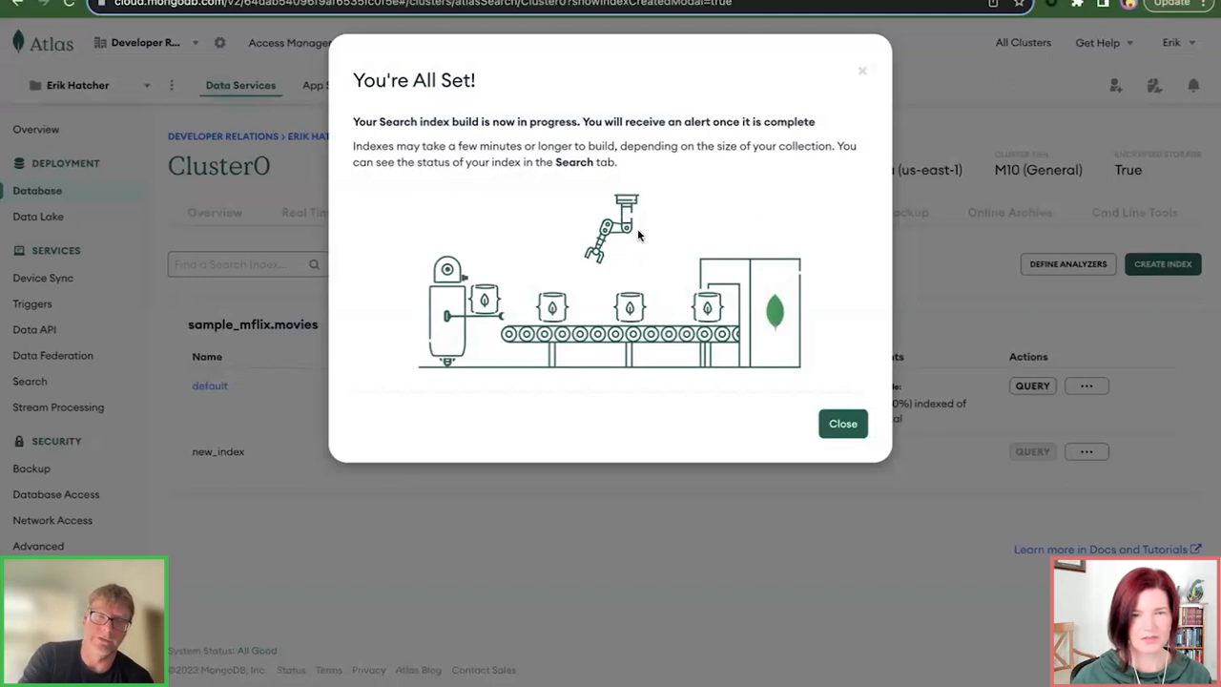
mouse_move(599, 222)
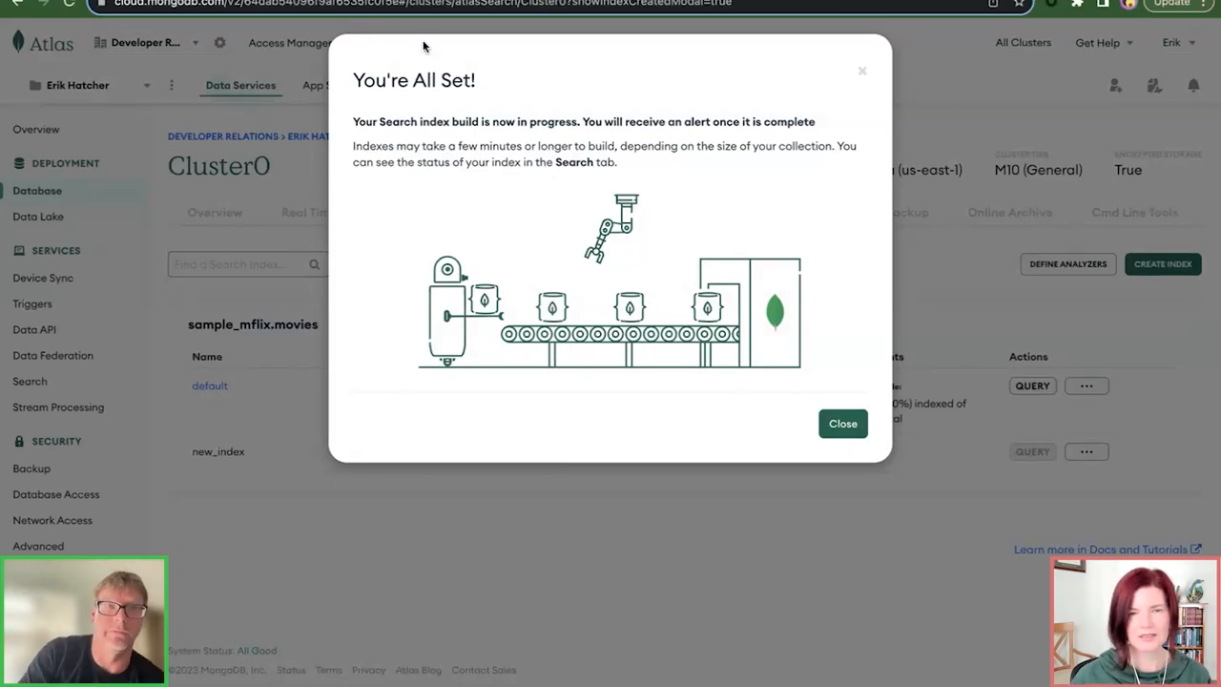
Step: Dismiss the 'You're All Set!' notice to return to the index list
left_click(841, 422)
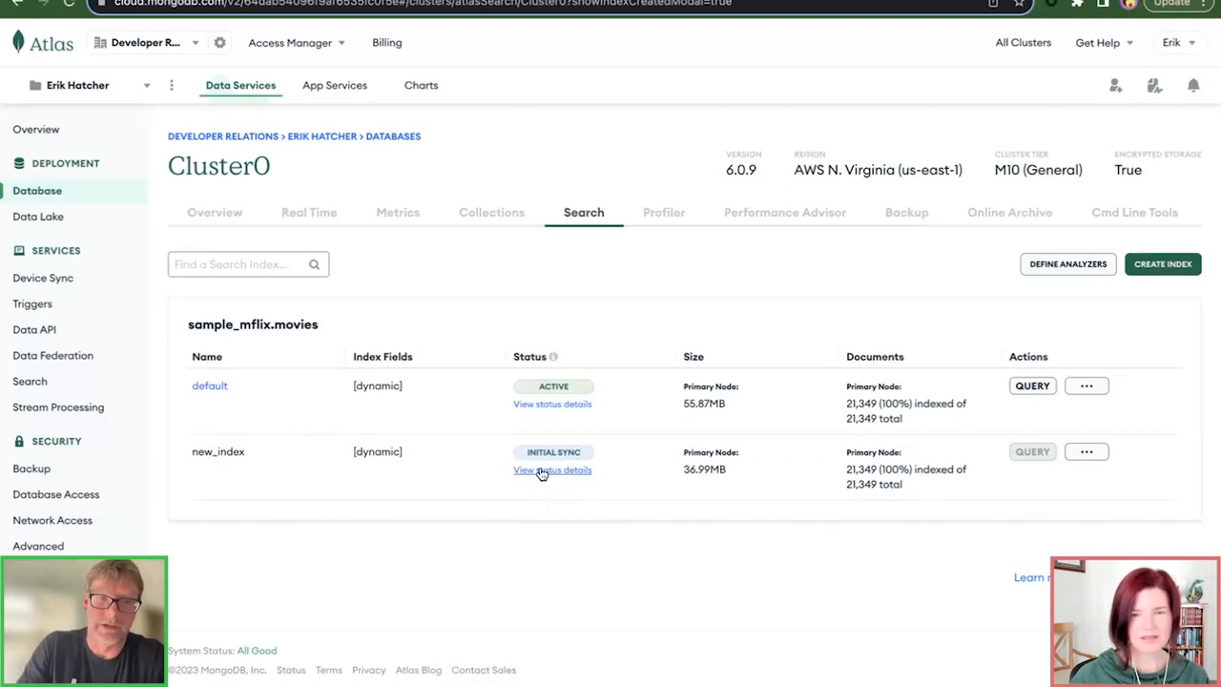
Step: Check new_index's per-node sync status and return to the index list
left_click(552, 469)
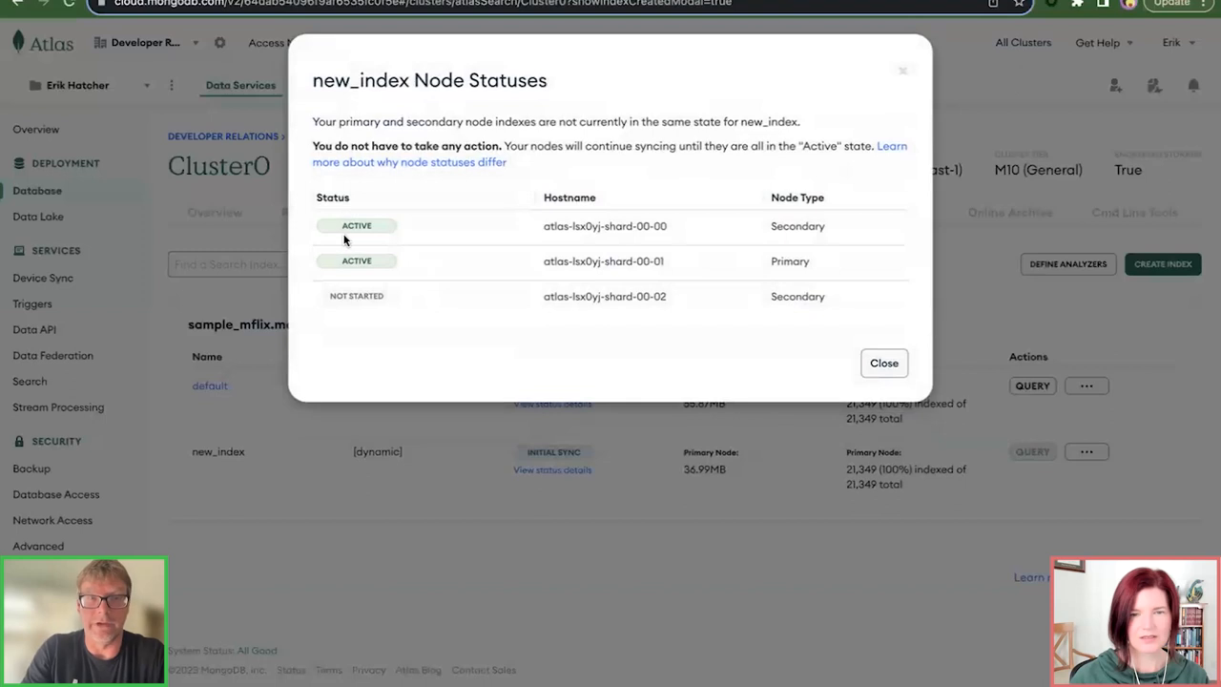
mouse_move(589, 261)
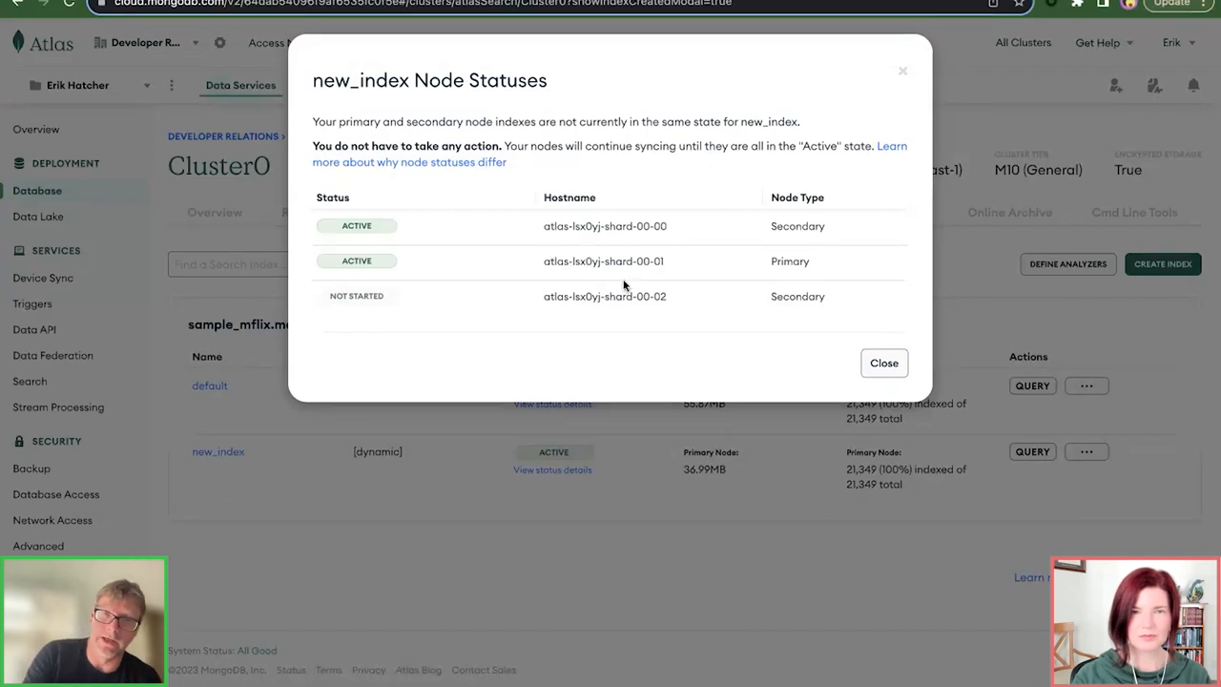
mouse_move(816, 264)
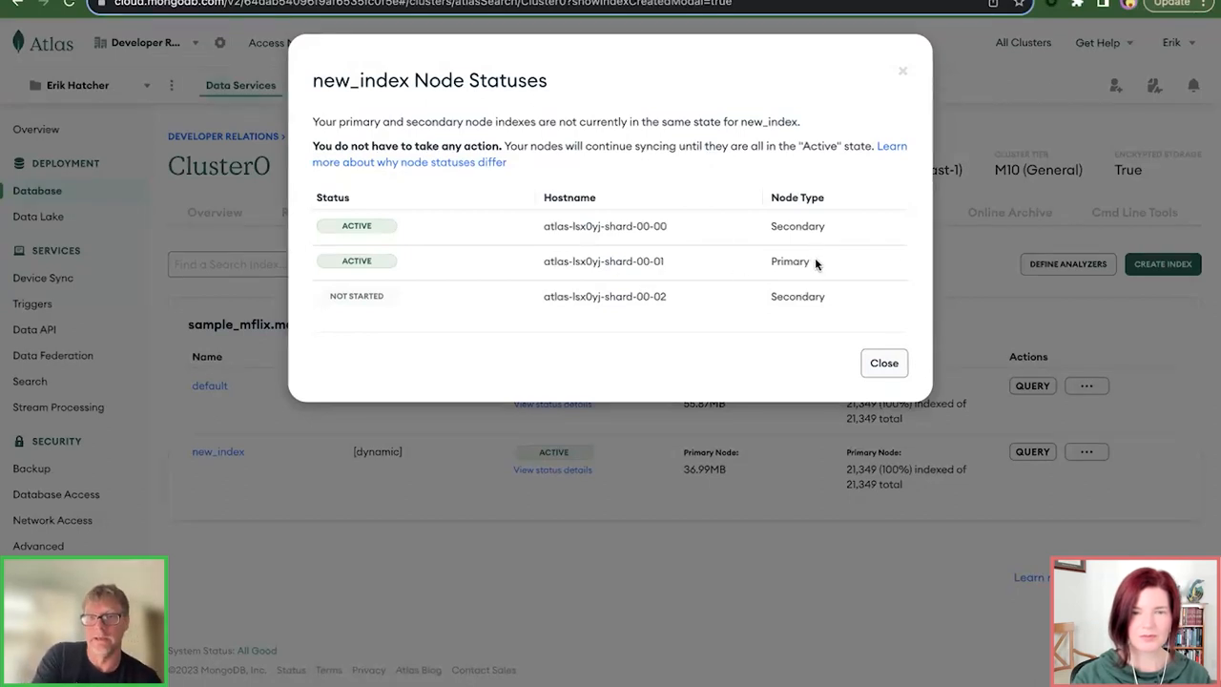
mouse_move(540, 196)
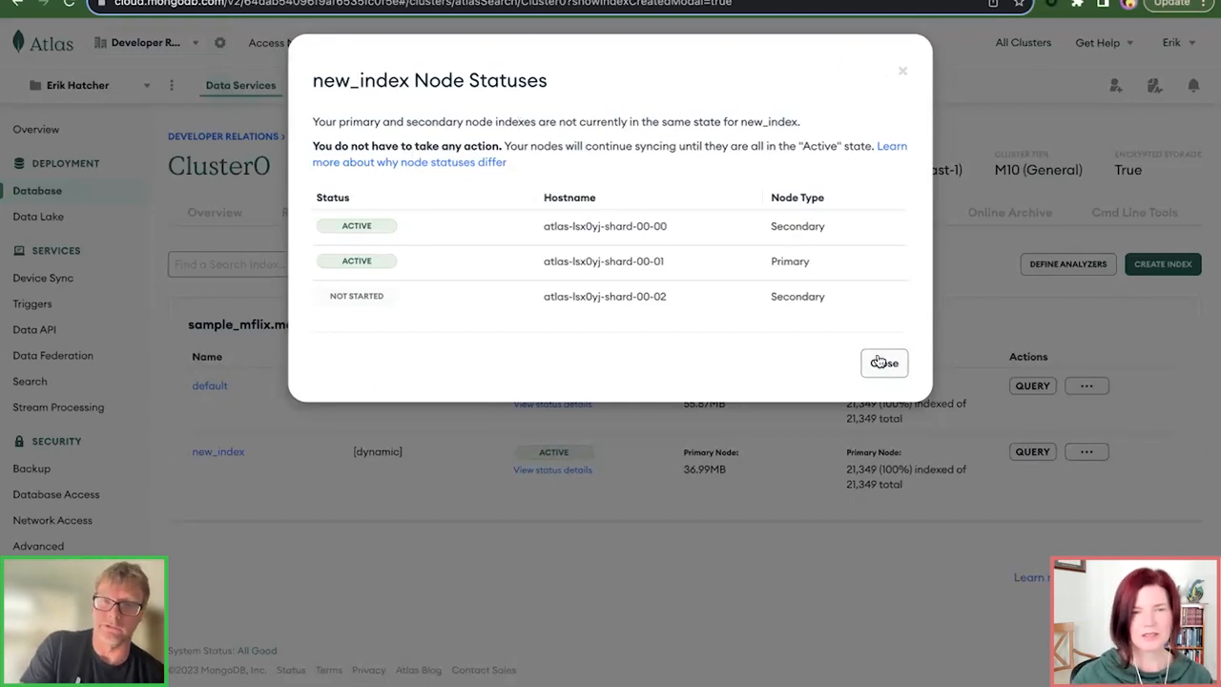
left_click(884, 364)
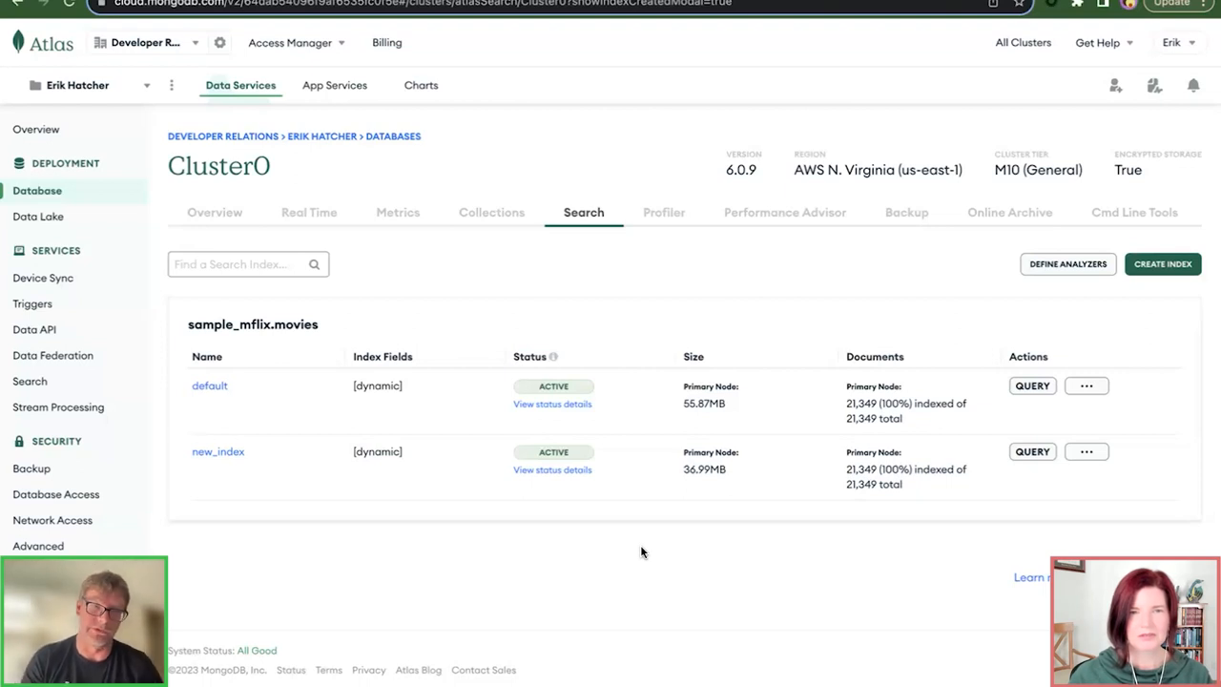
mouse_move(555, 423)
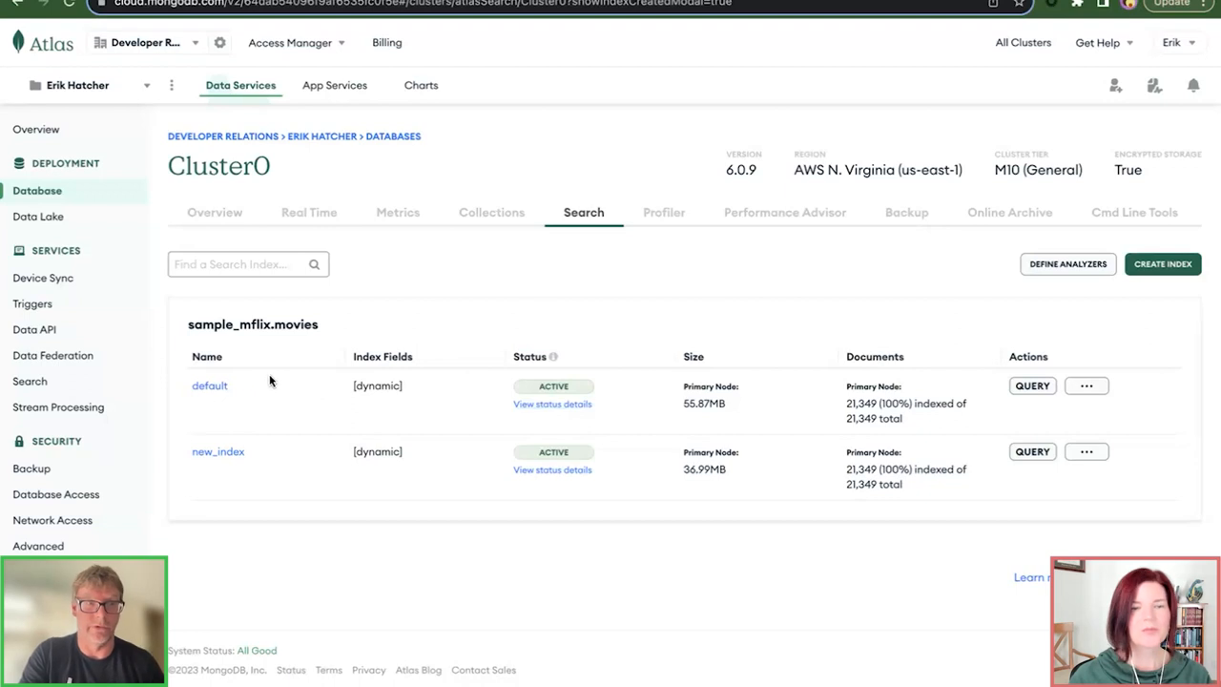
mouse_move(369, 465)
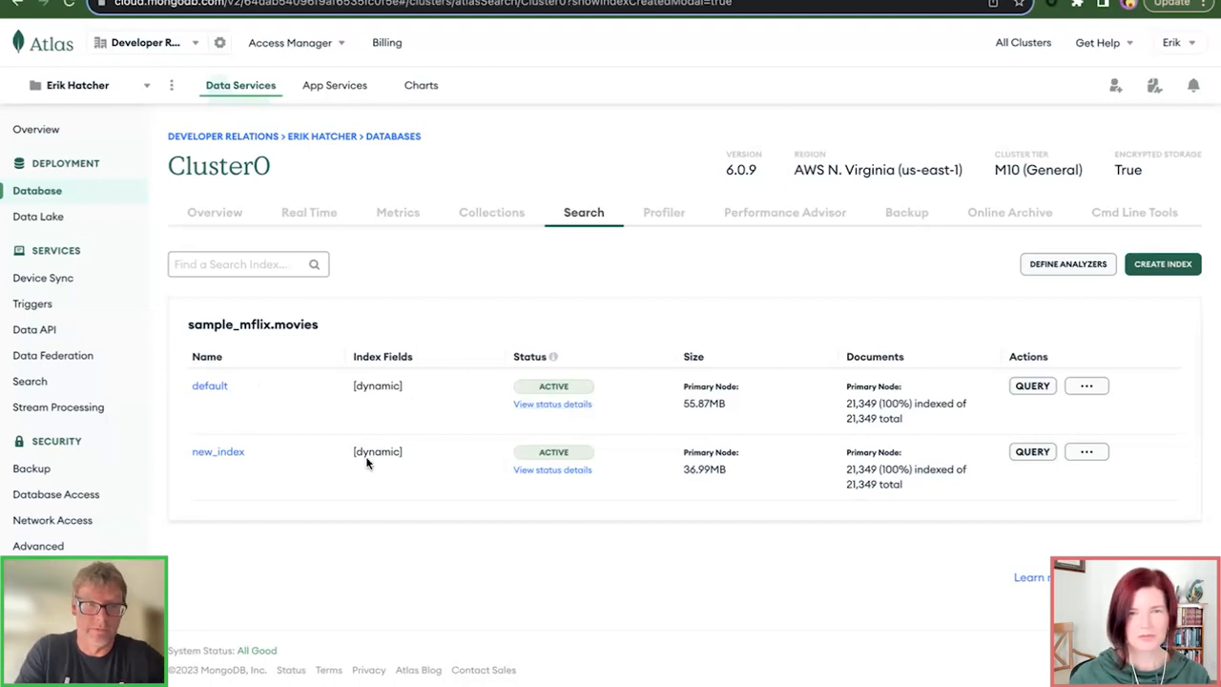
mouse_move(896, 427)
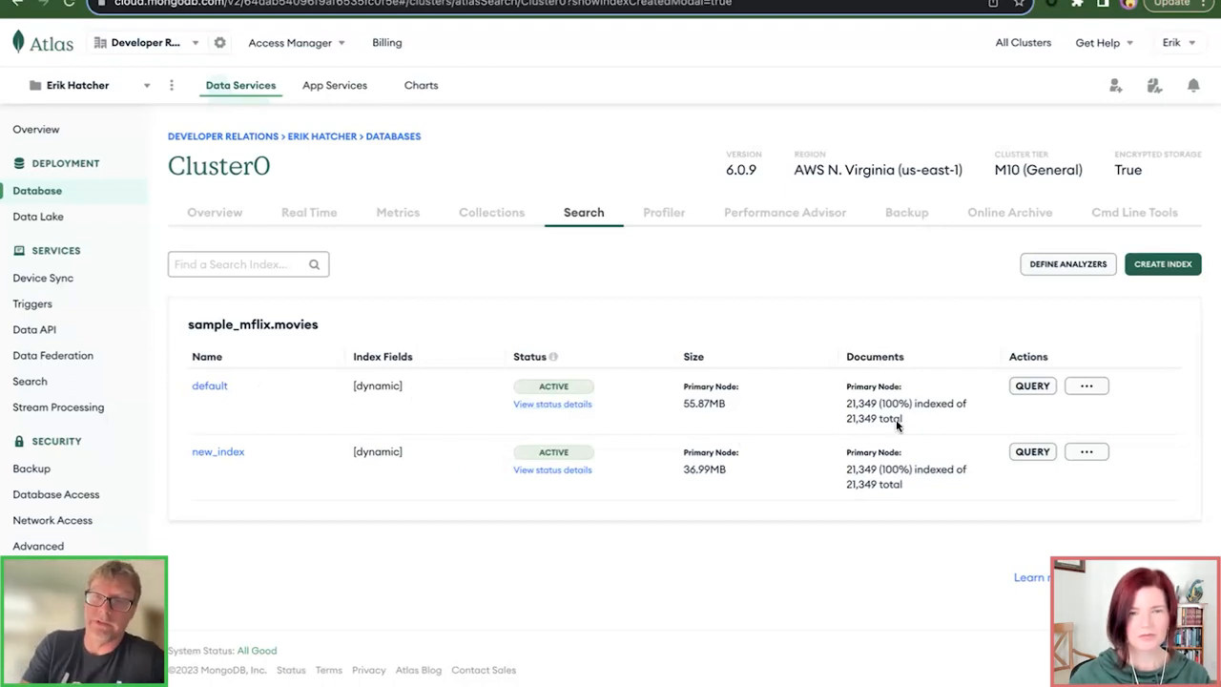
mouse_move(946, 423)
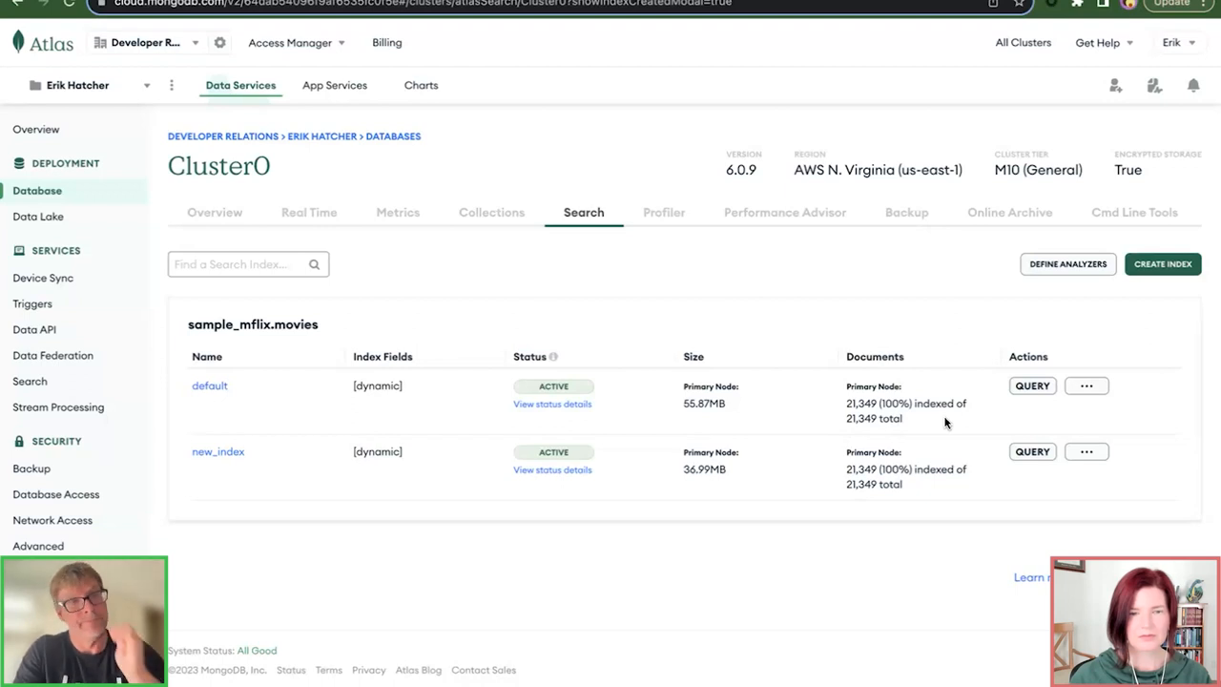
mouse_move(758, 356)
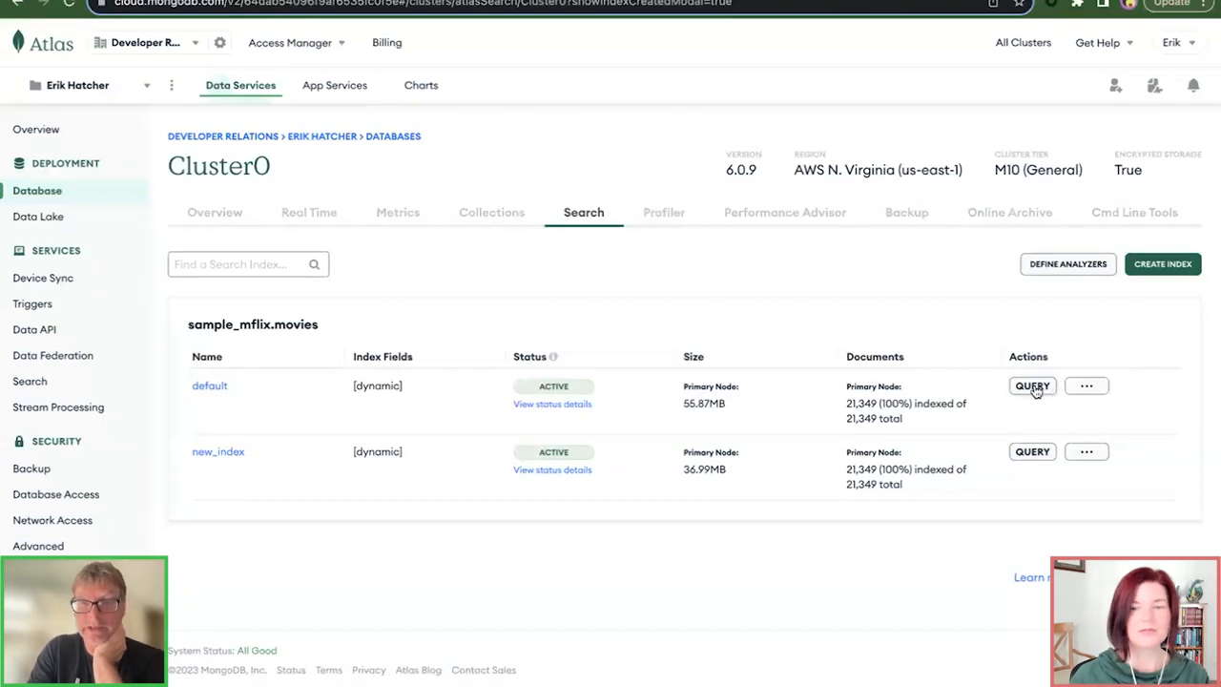
Step: Search 'keanu reeves' in the default index's Search Tester
left_click(1032, 385)
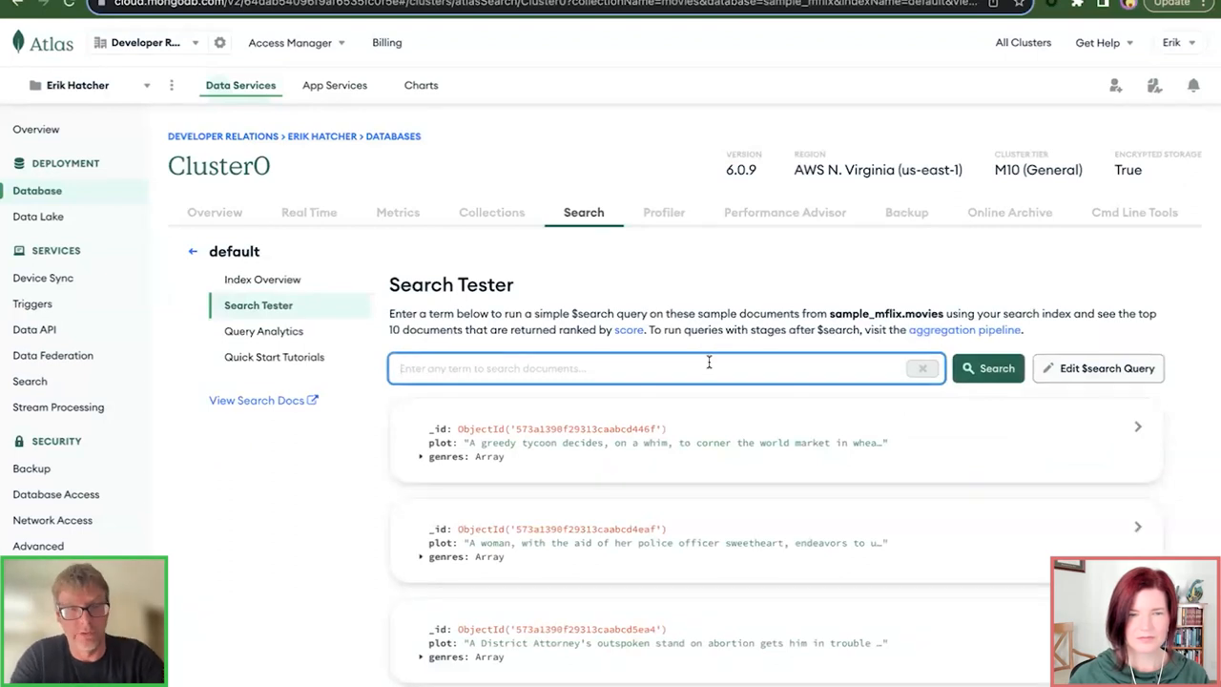
type("keanu reeves")
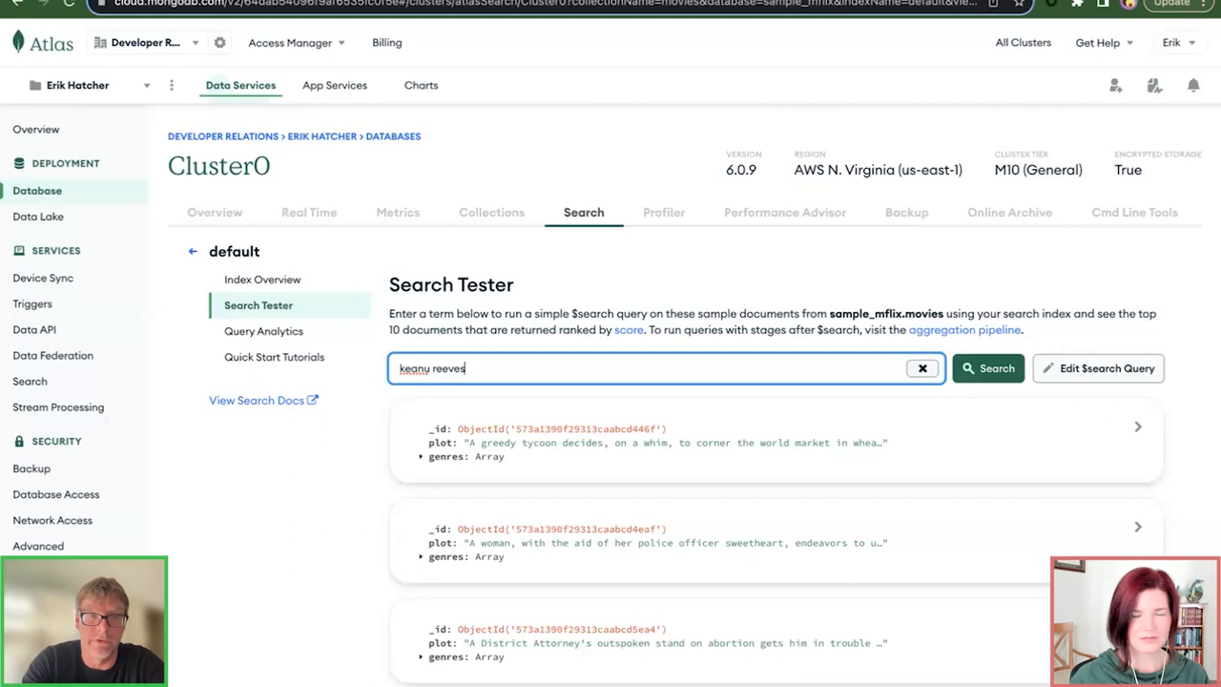
left_click(987, 367)
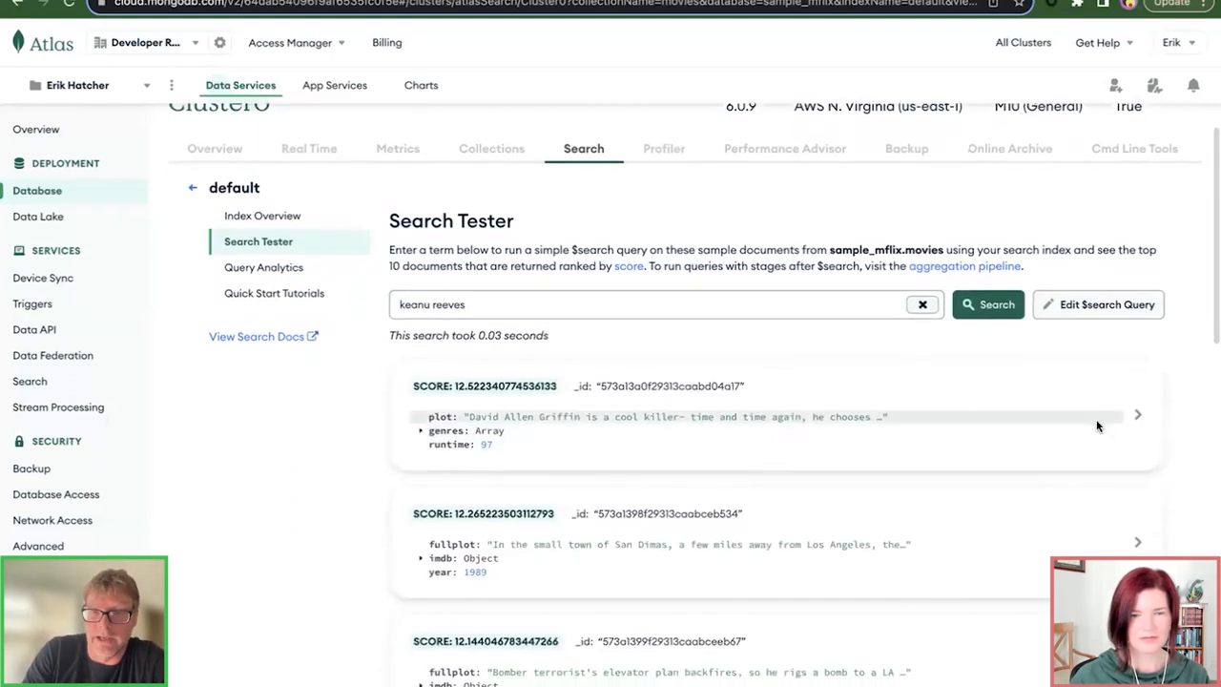
Step: Inspect the top result's cast for Keanu Reeves and view the underlying $search query
left_click(1137, 414)
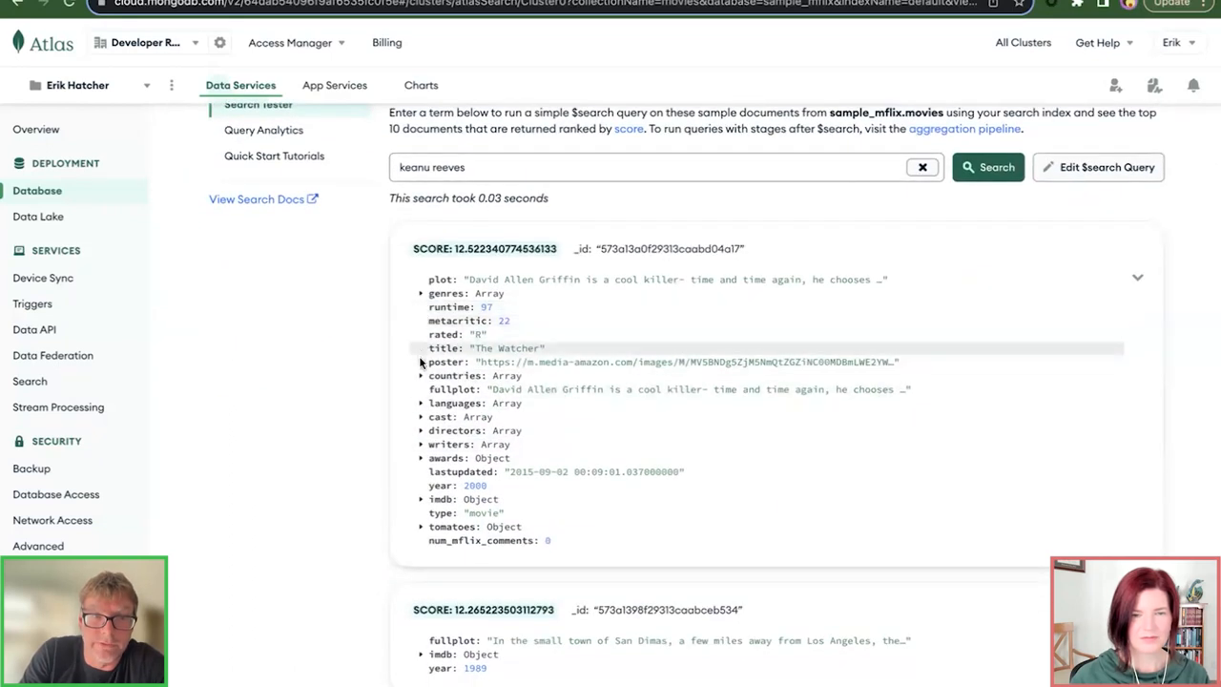
left_click(420, 417)
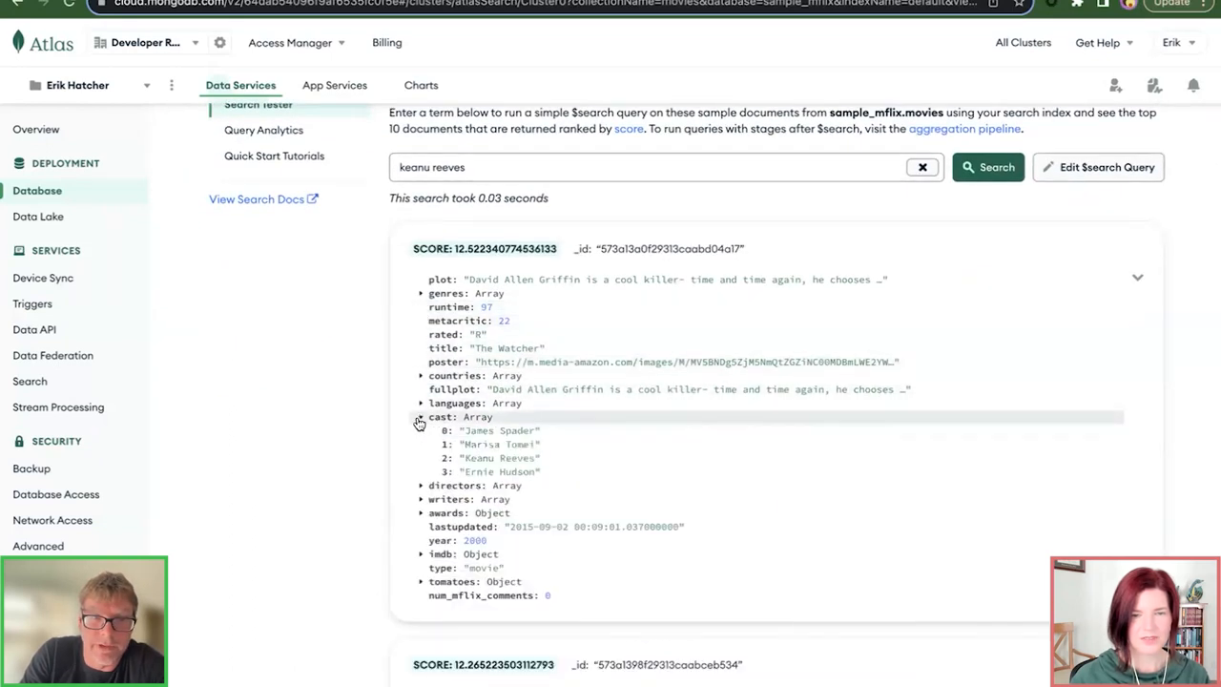
double_click(500, 458)
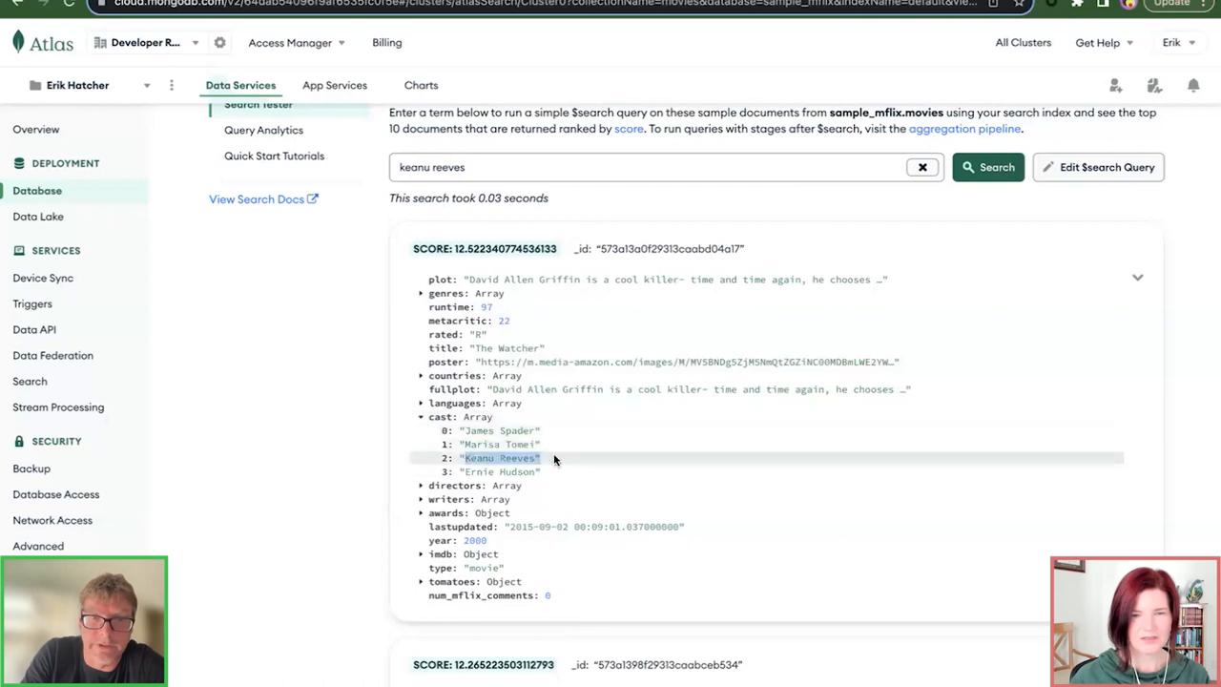
mouse_move(558, 343)
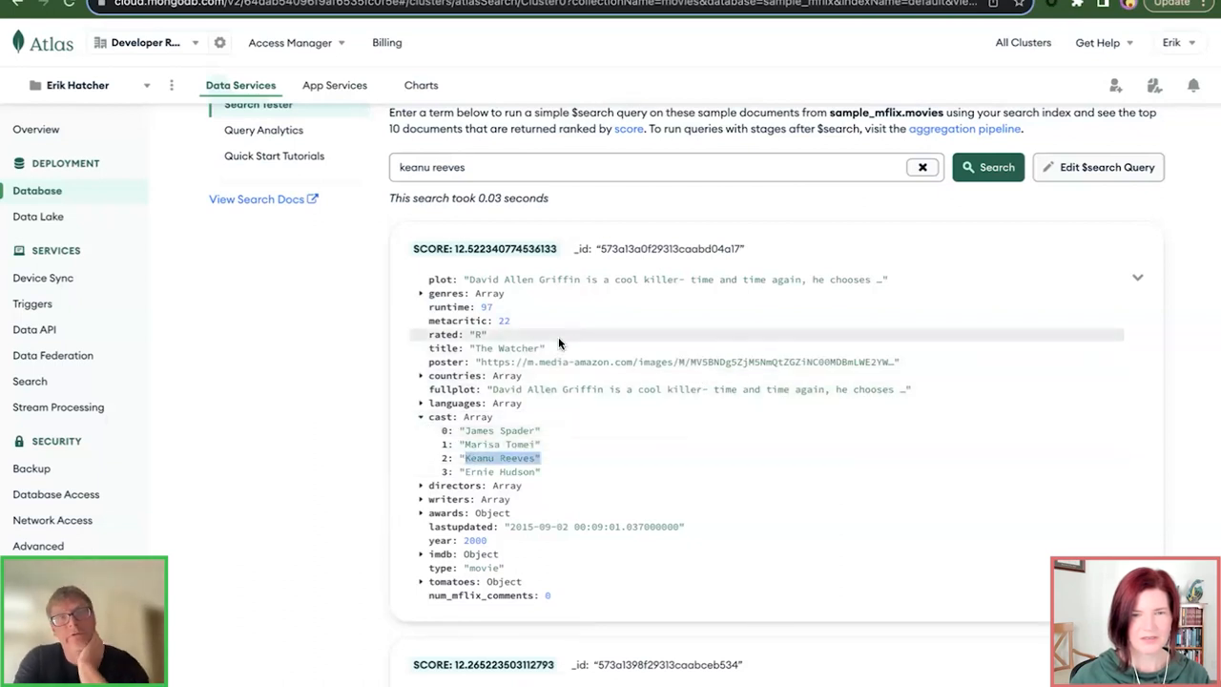
mouse_move(615, 226)
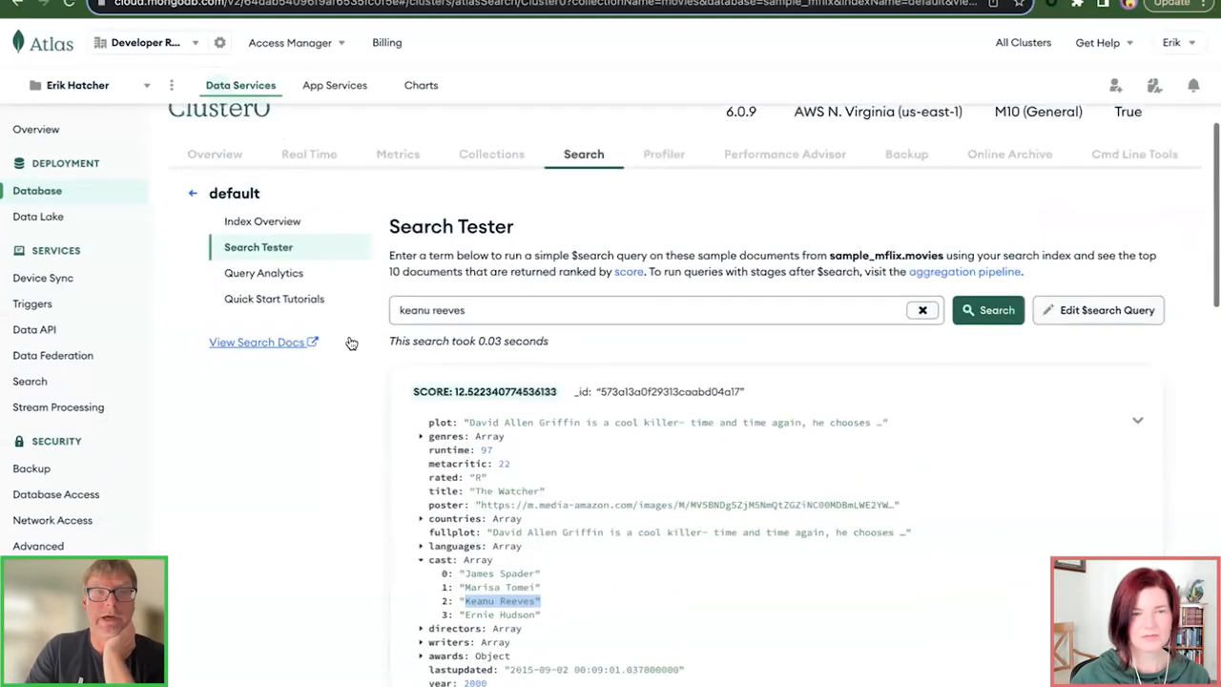
mouse_move(1097, 310)
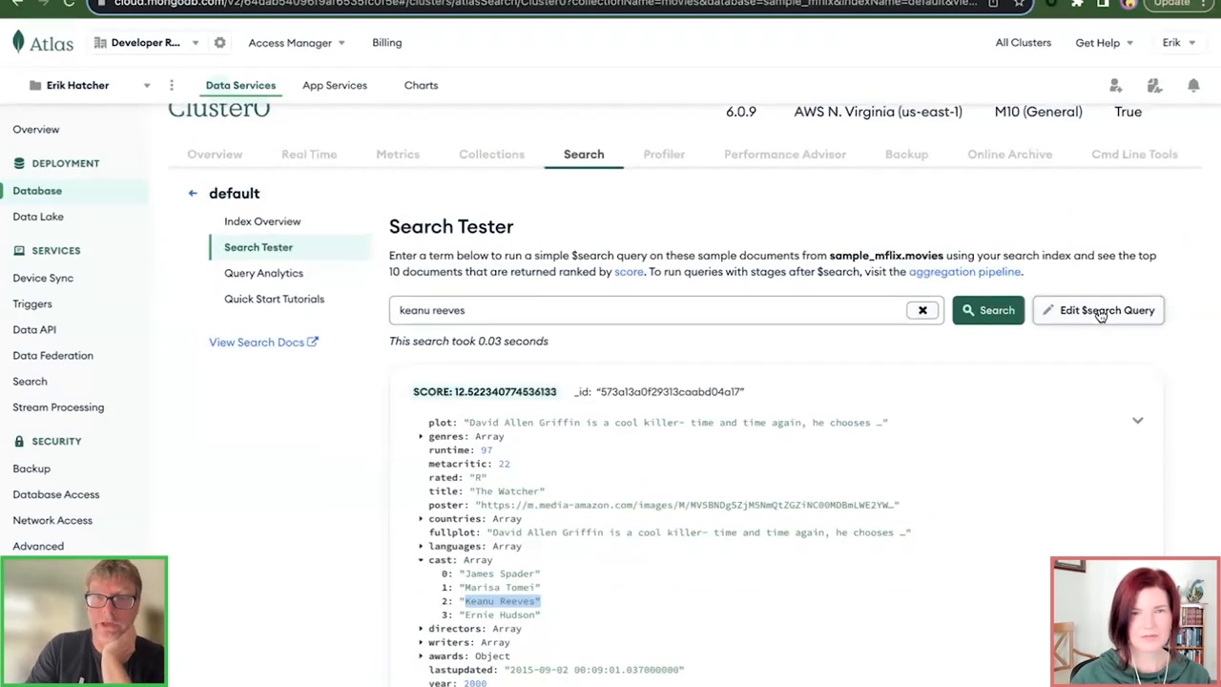
left_click(1098, 310)
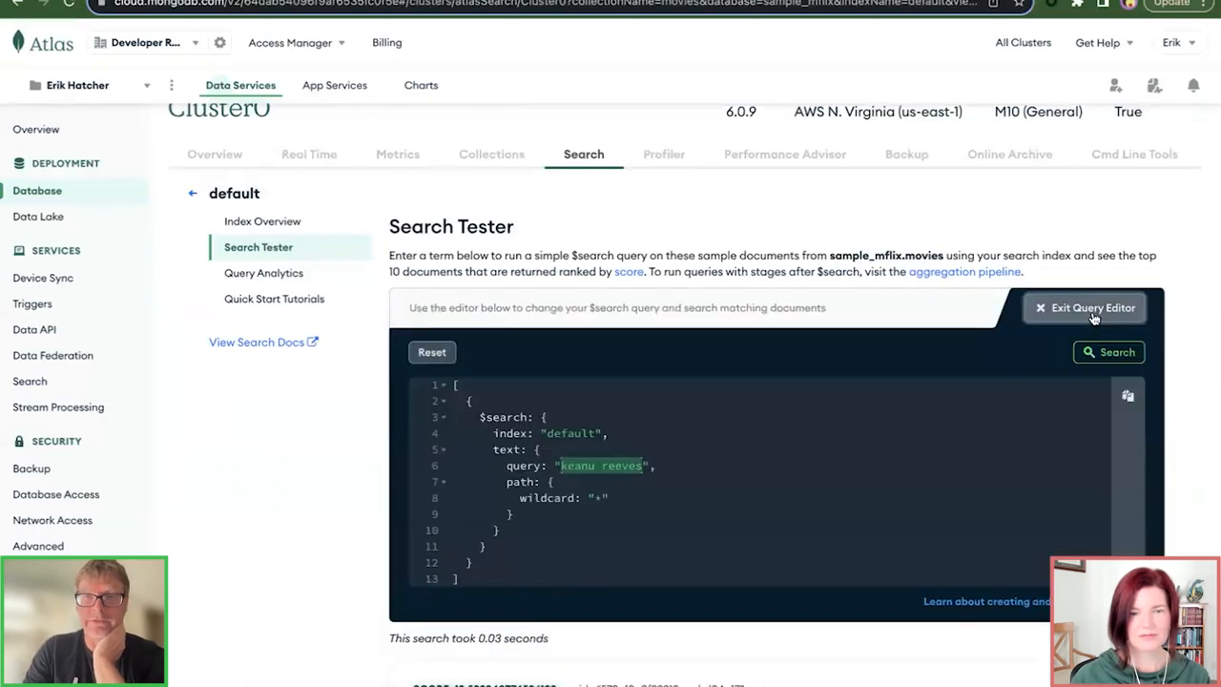
left_click(1084, 307)
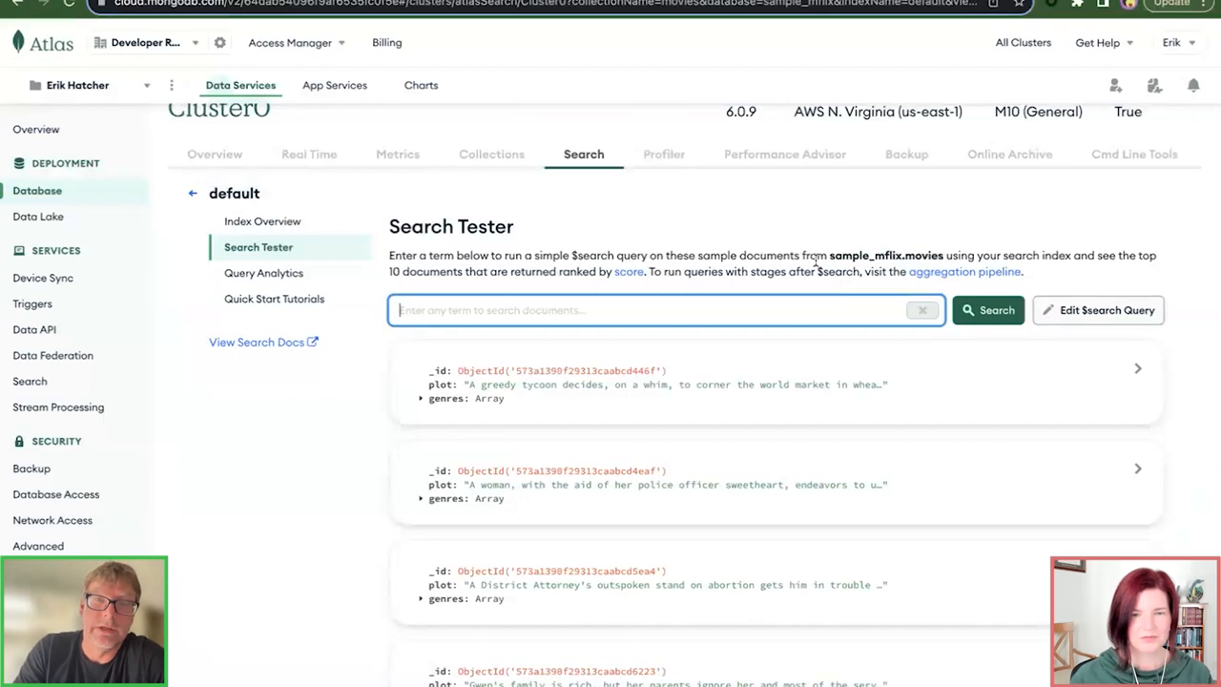
mouse_move(663, 251)
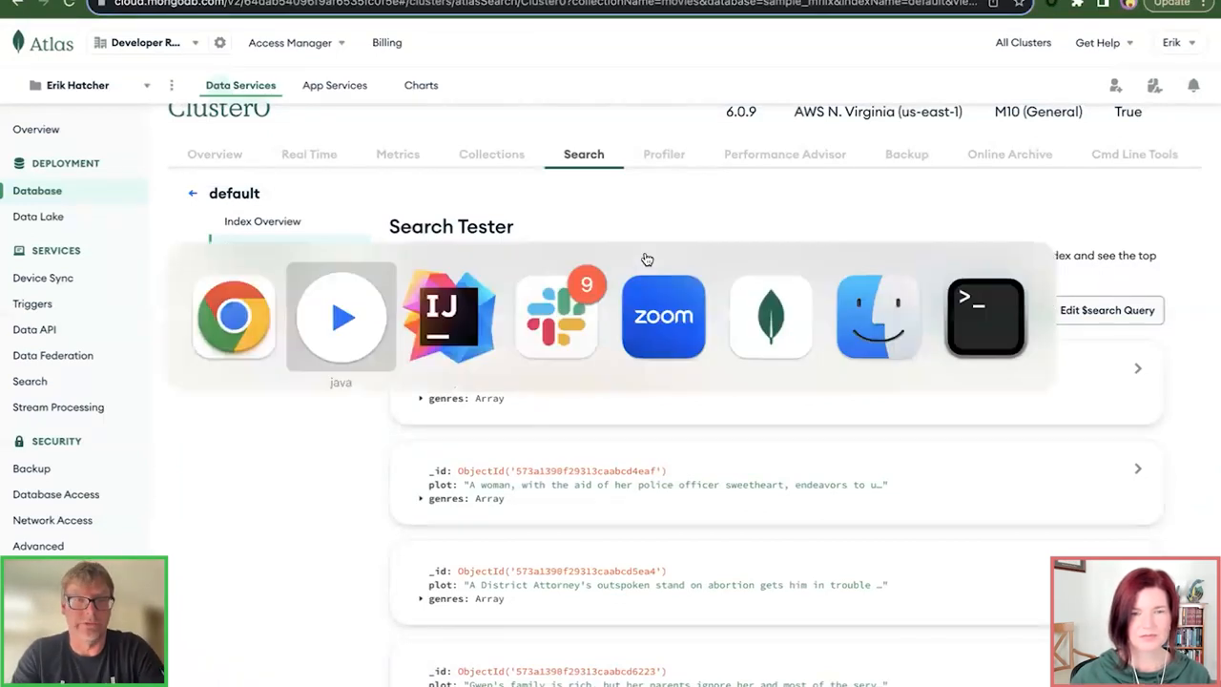
mouse_move(769, 315)
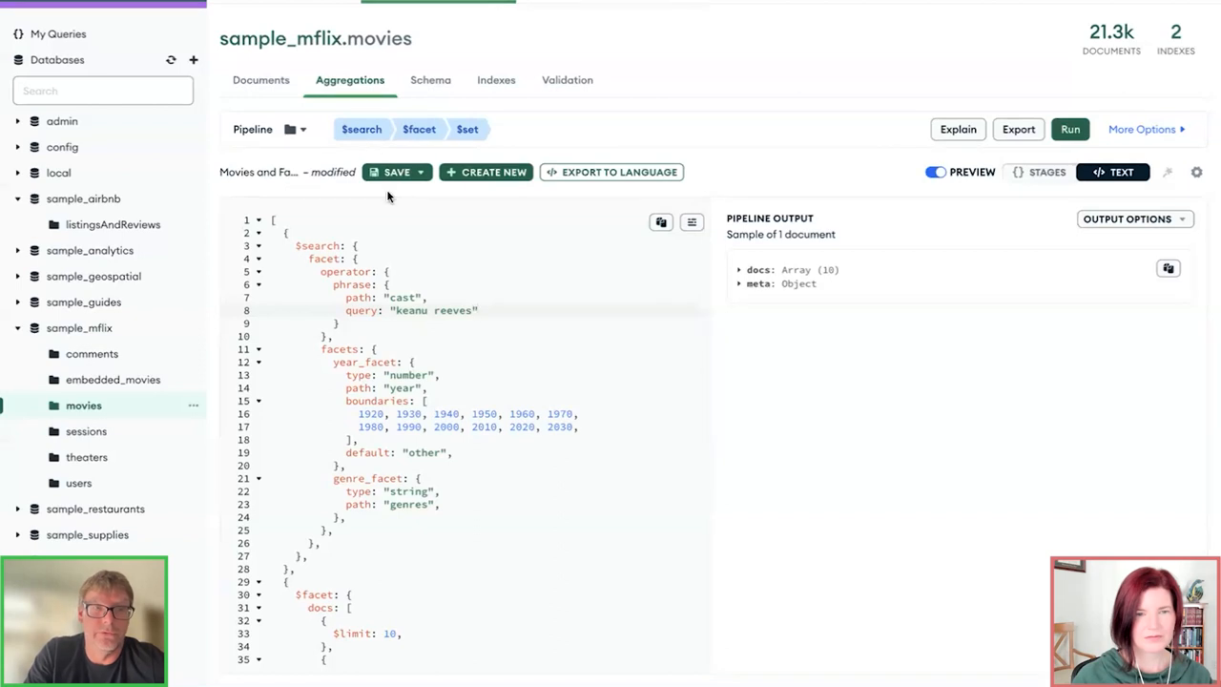
Step: Expand the ten preview output documents of the keanu reeves $search facet pipeline
scroll("down", 3)
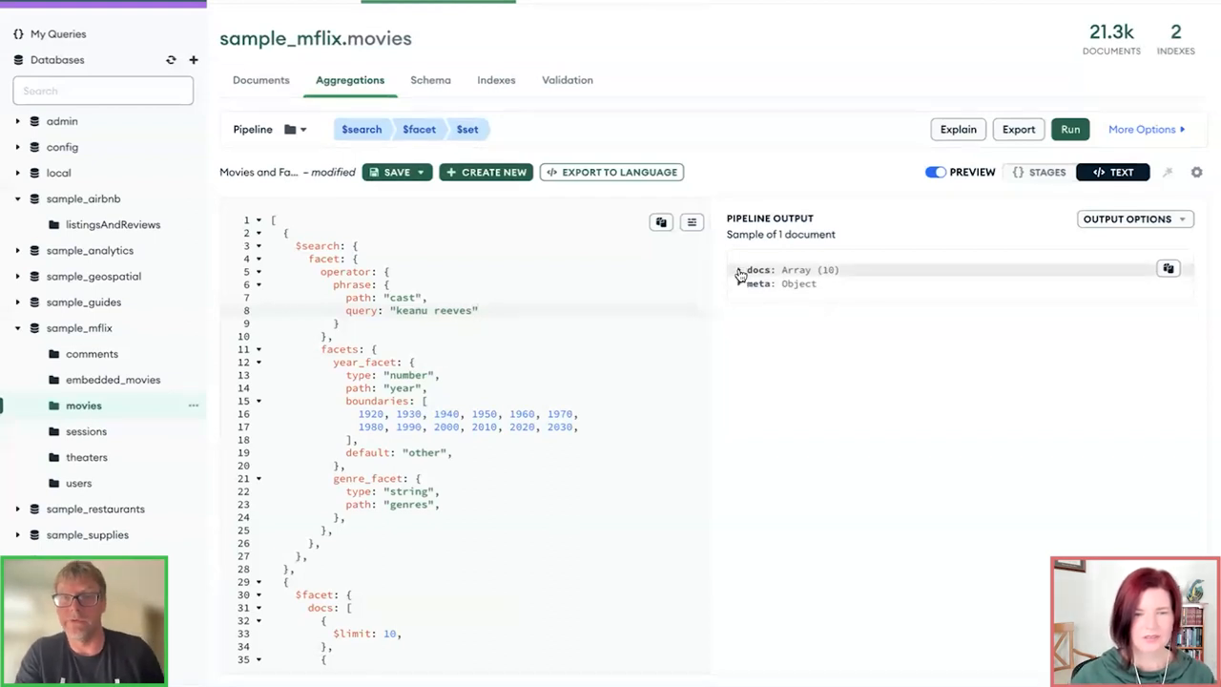
left_click(739, 268)
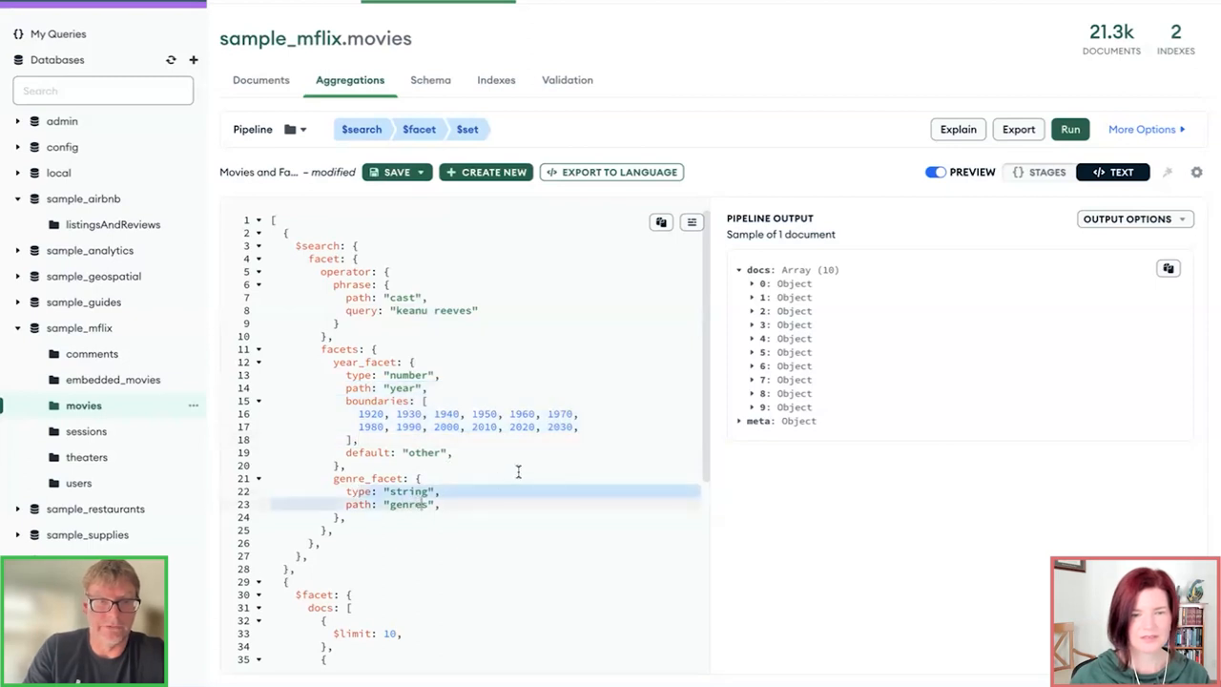
scroll("down", 3)
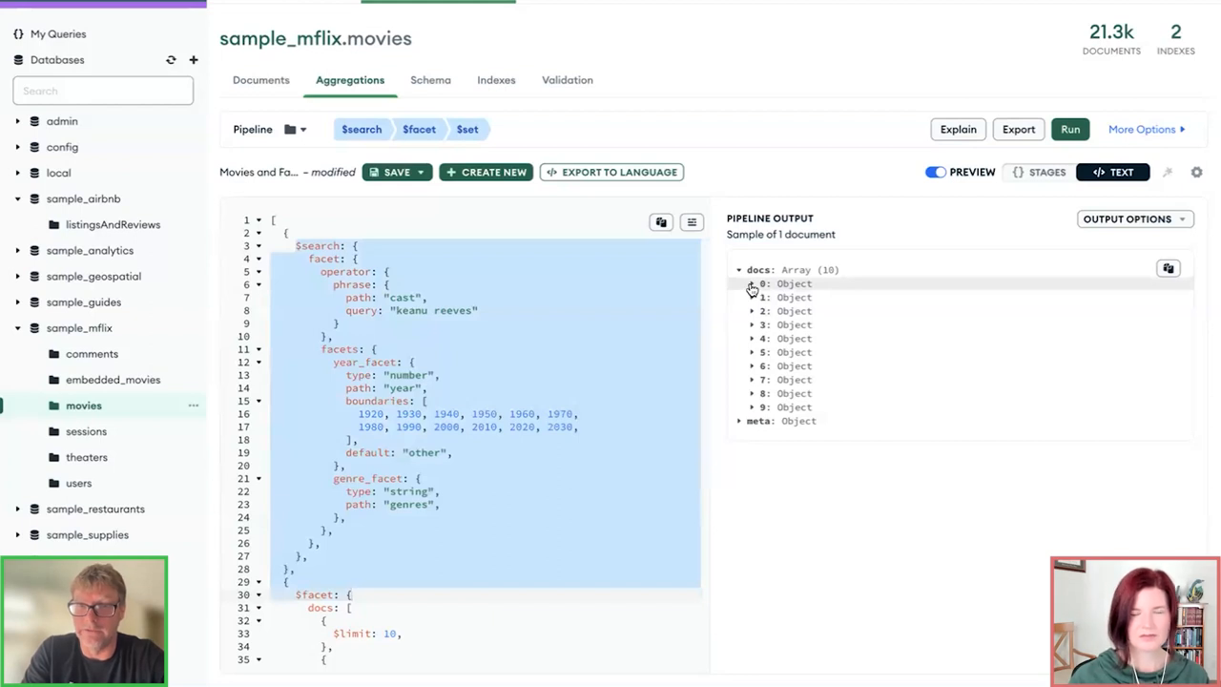
Step: Expand meta > facet > genre_facet > buckets to show Drama 16 and Action 8
left_click(739, 421)
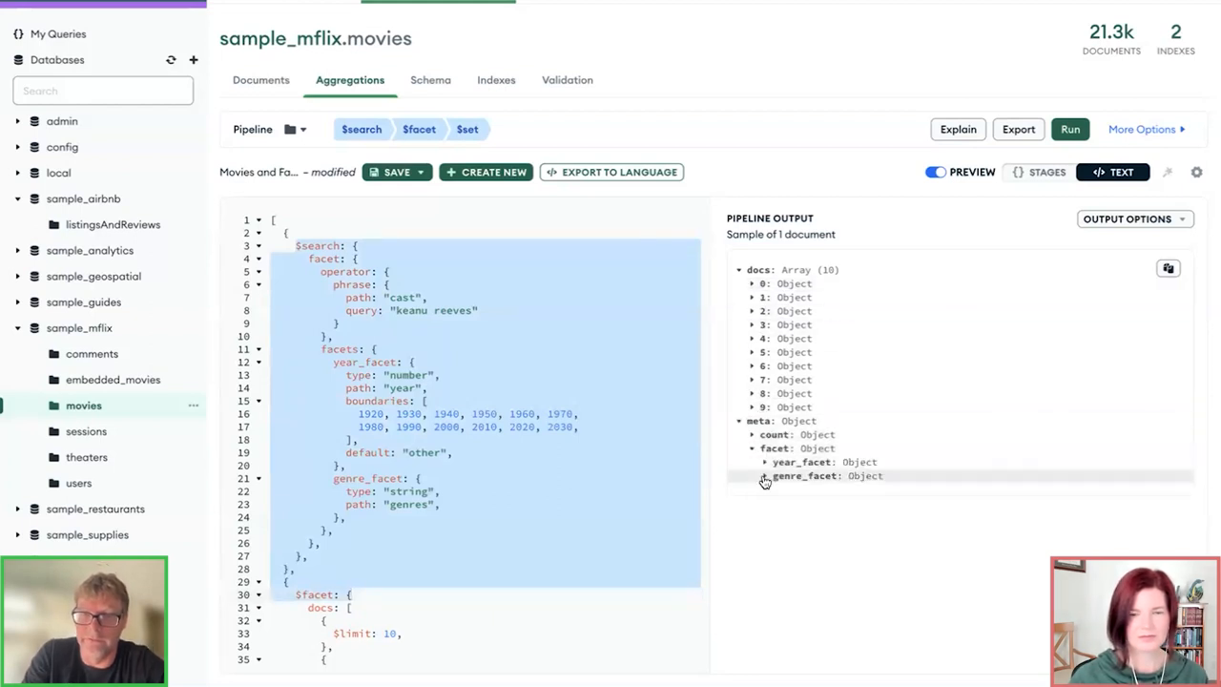
left_click(765, 475)
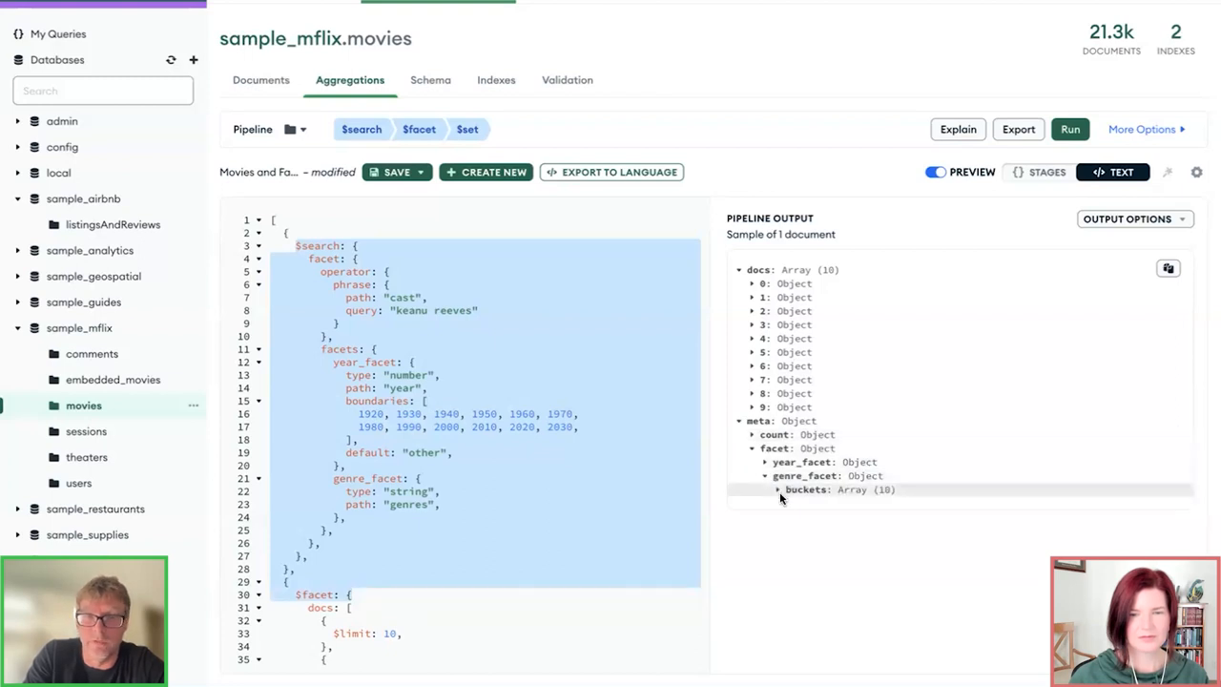
left_click(792, 503)
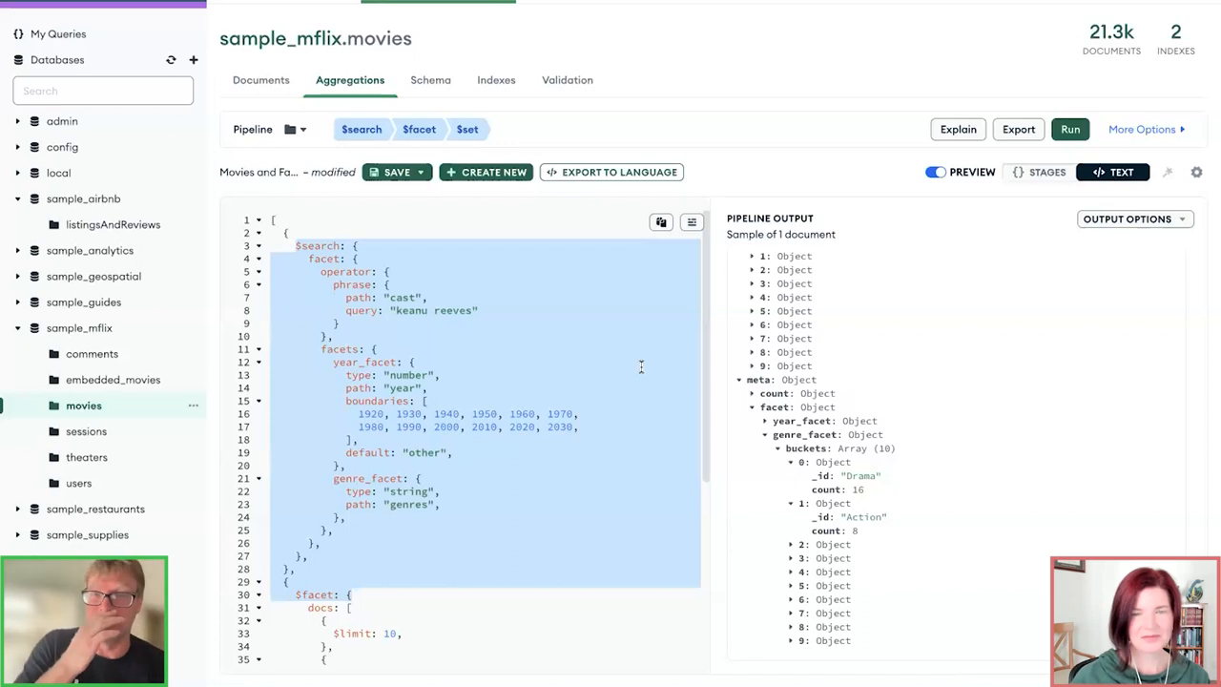
mouse_move(609, 331)
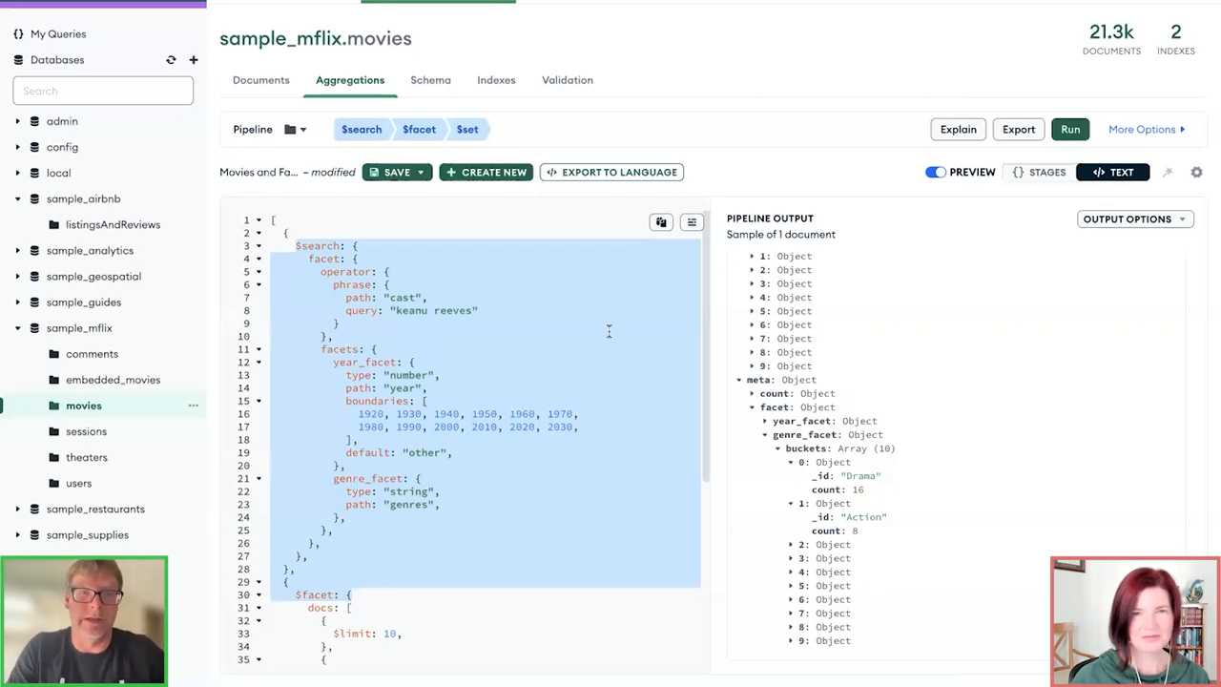
mouse_move(594, 179)
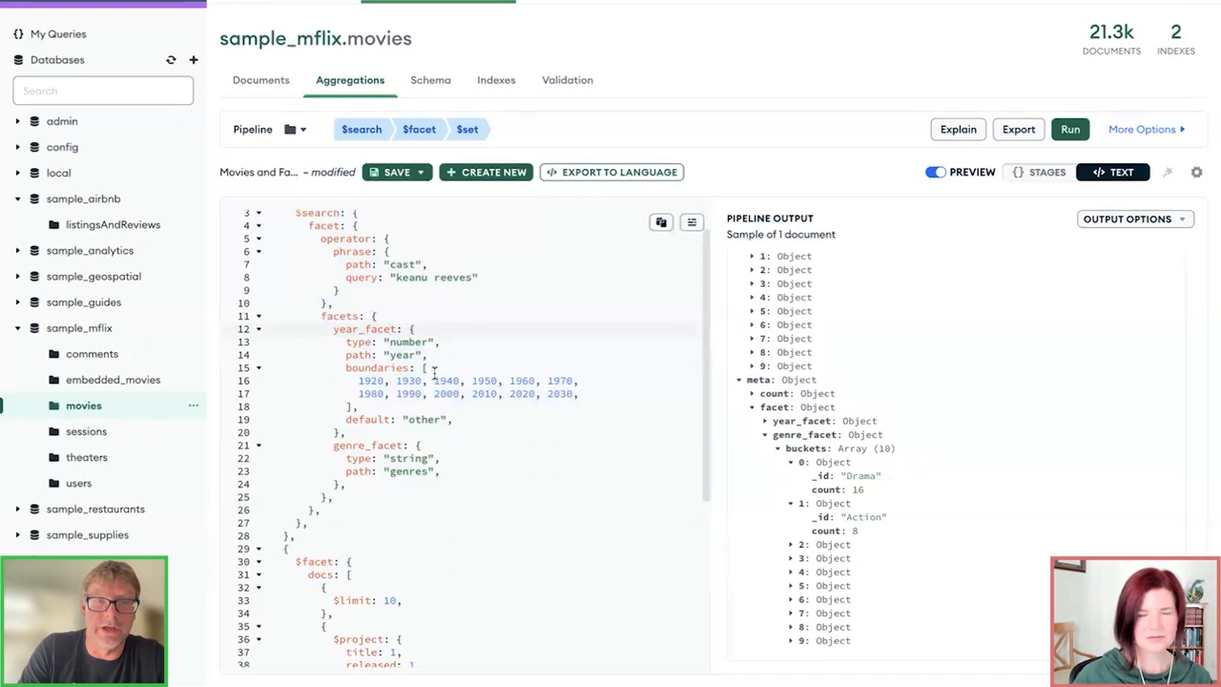
scroll("down", 3)
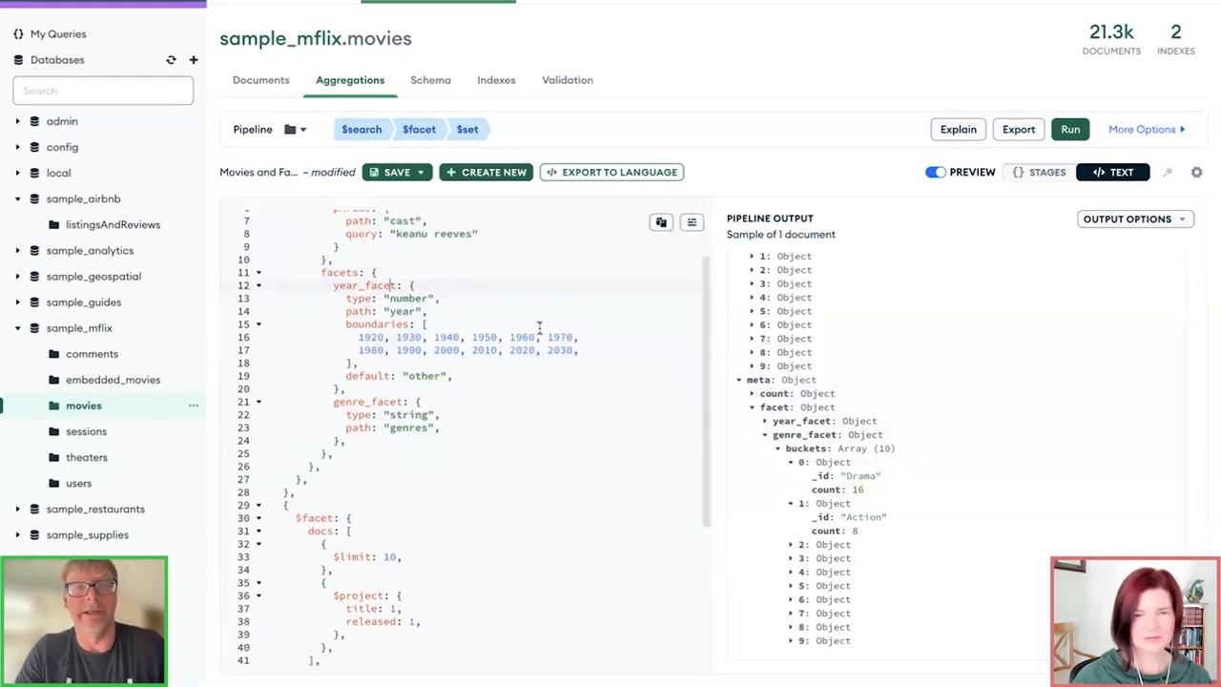
mouse_move(563, 229)
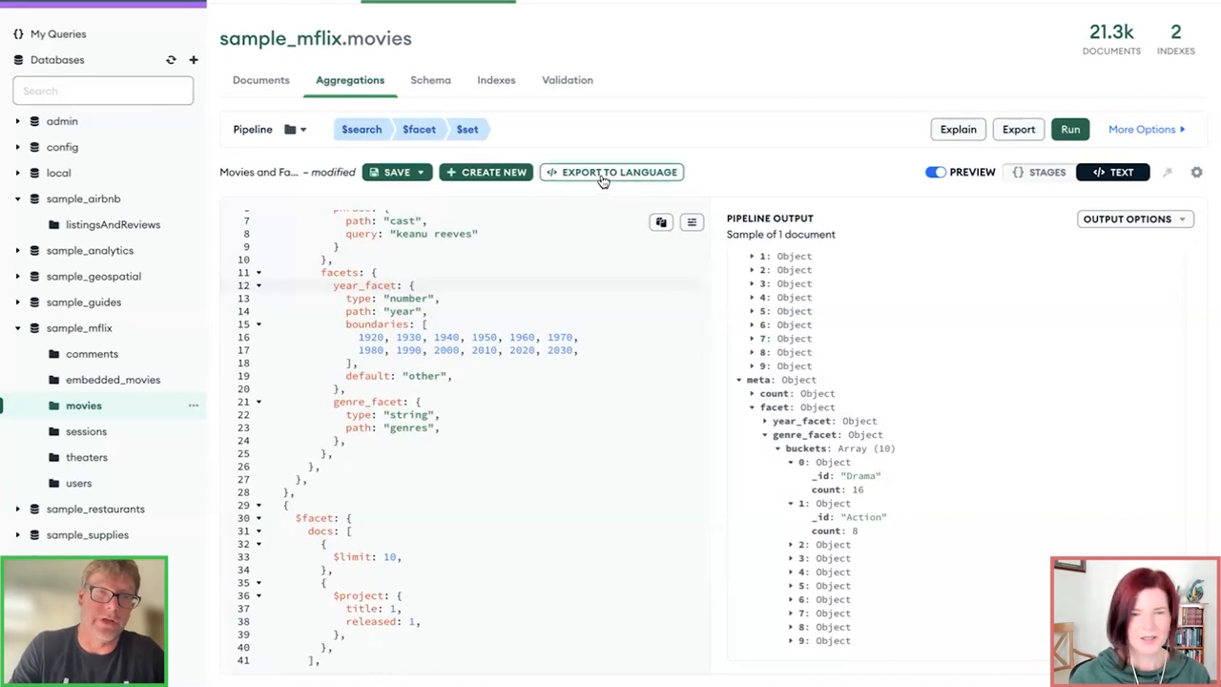
left_click(612, 171)
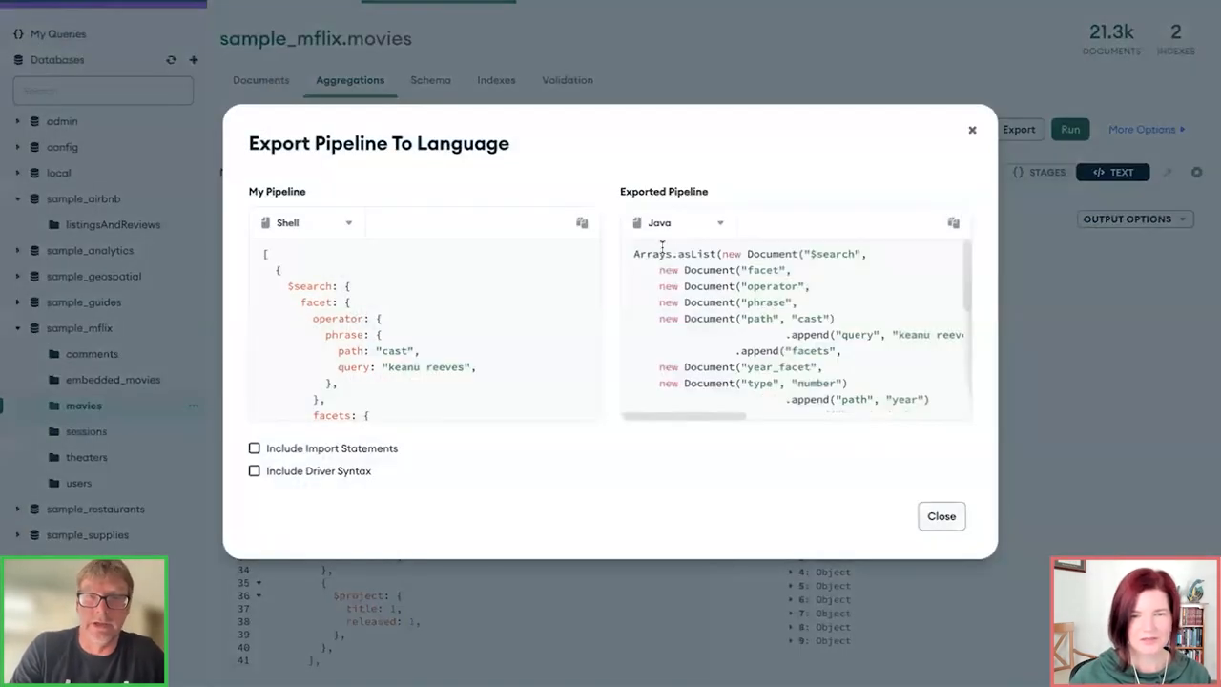
left_click(679, 222)
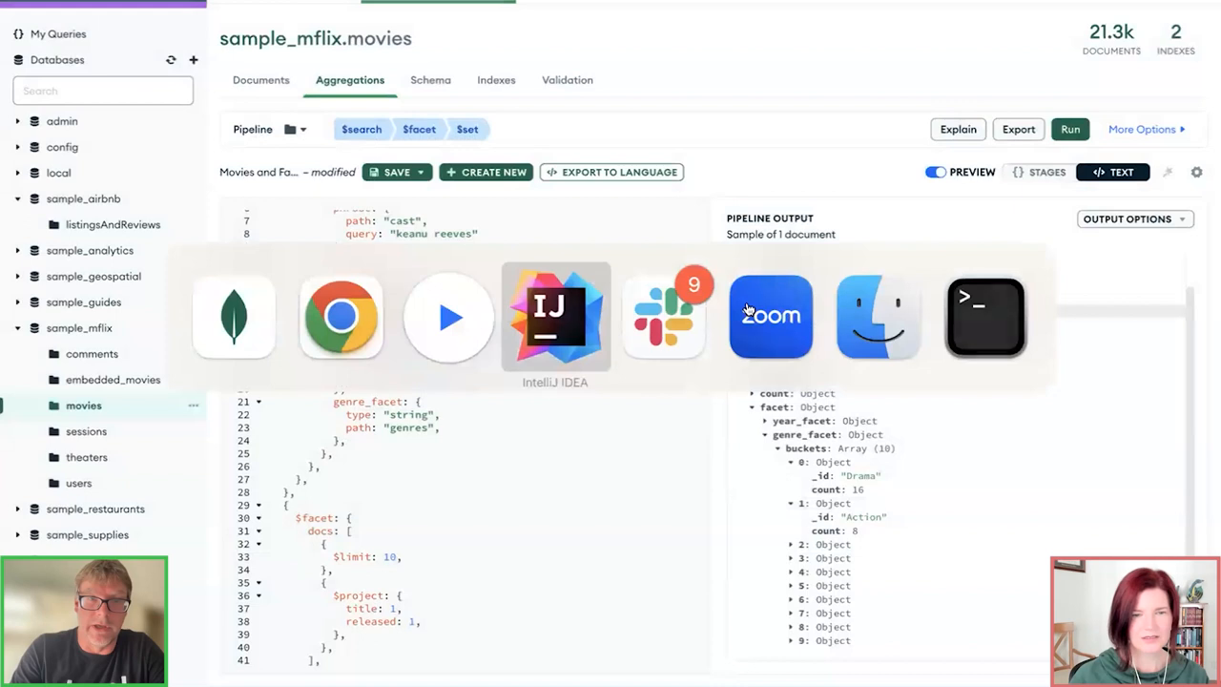
Step: Scroll RedMonkPresentation.java down to the get_facet_aggregation_all() method
left_click(555, 317)
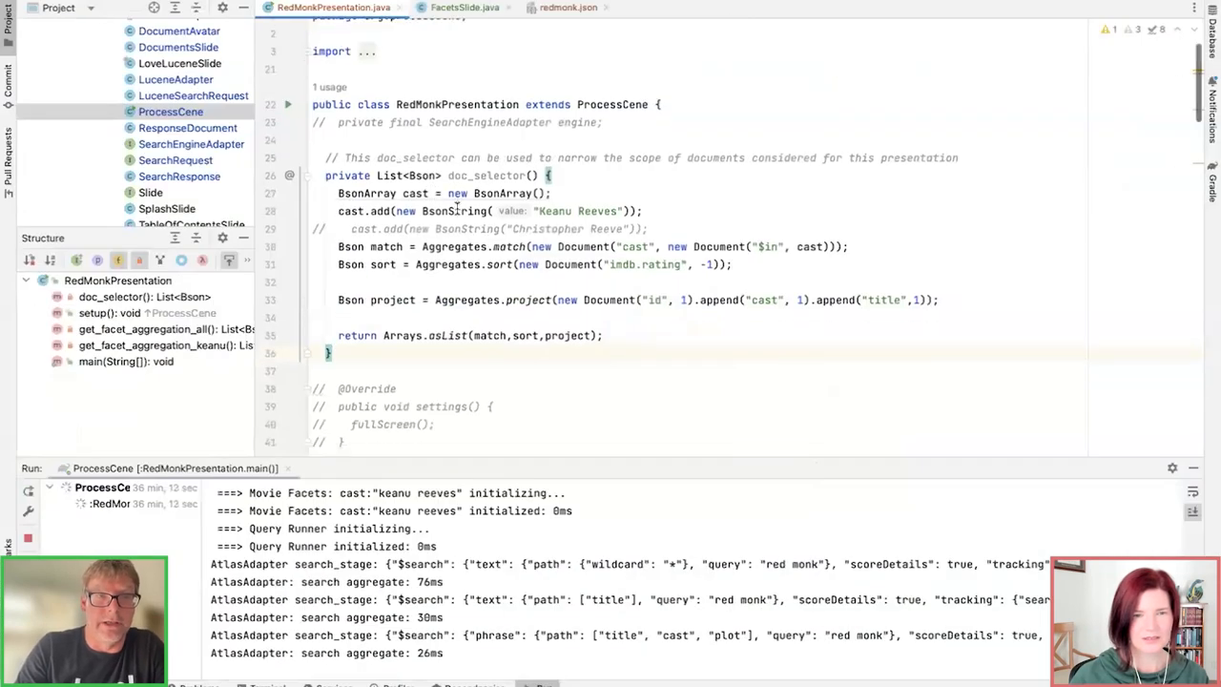
scroll("down", 3)
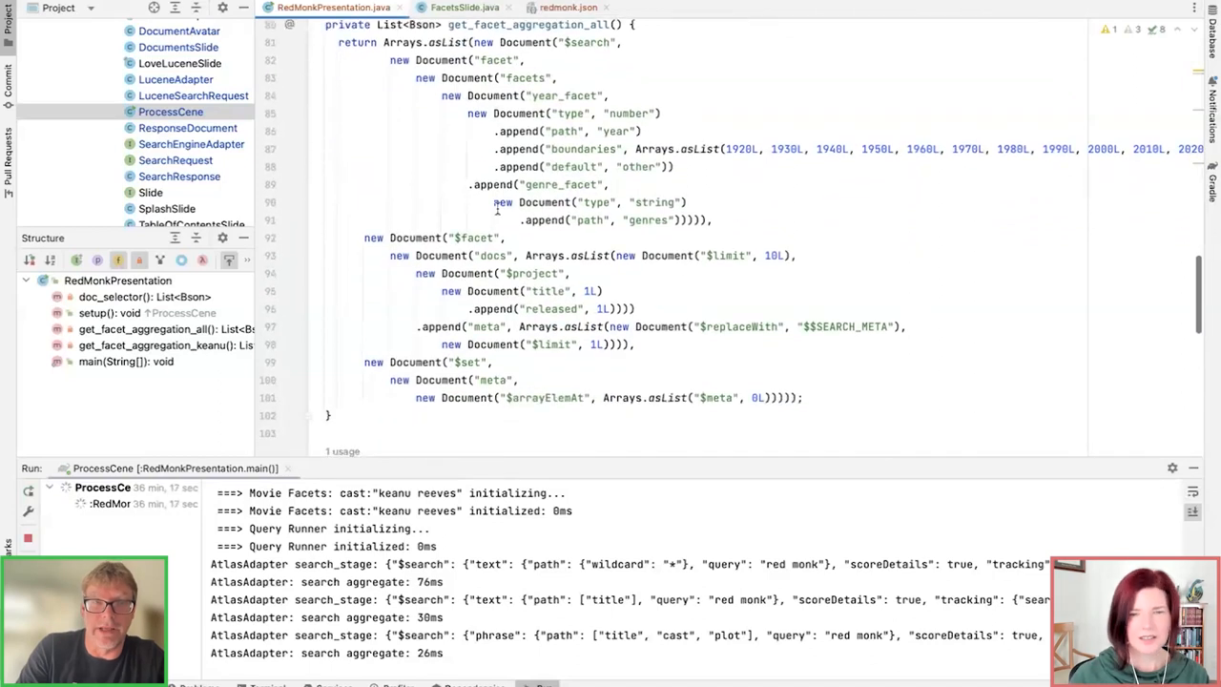
scroll("down", 3)
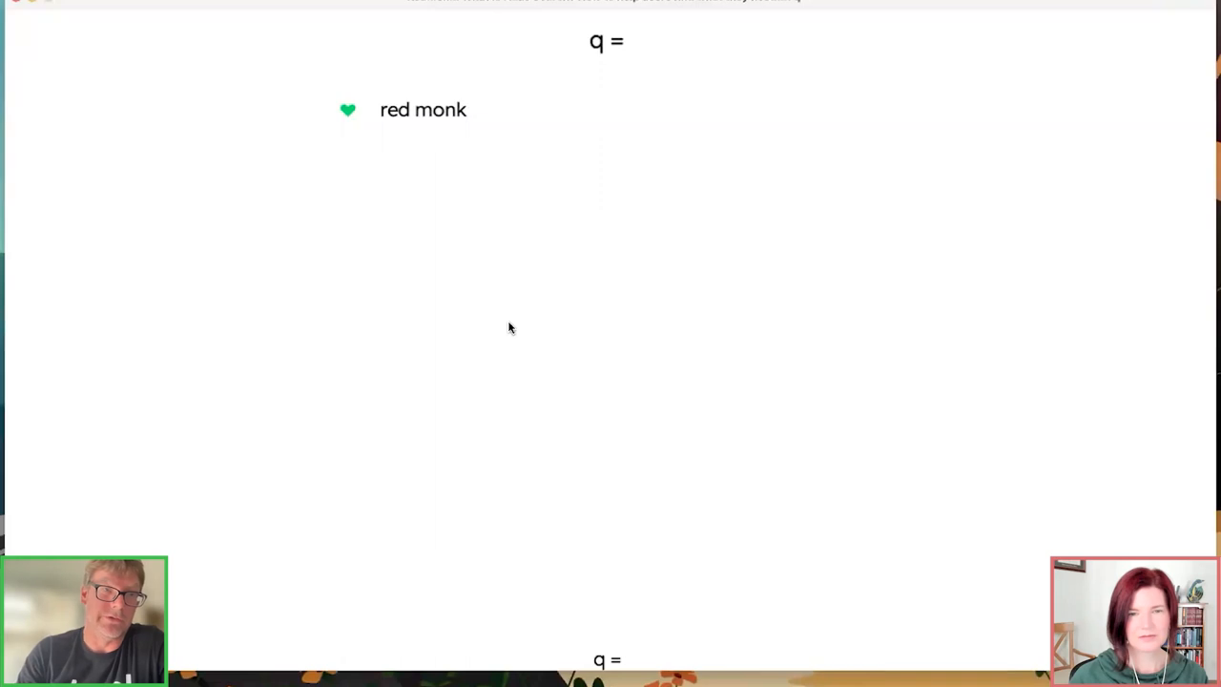
mouse_move(439, 127)
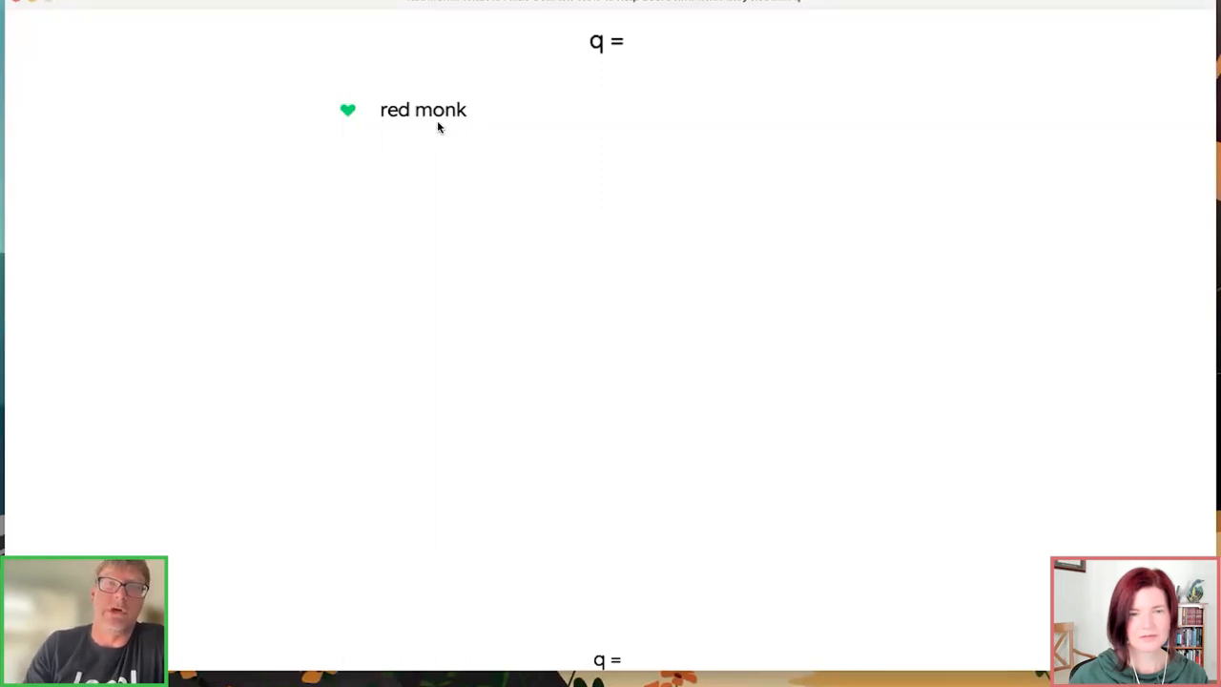
mouse_move(530, 152)
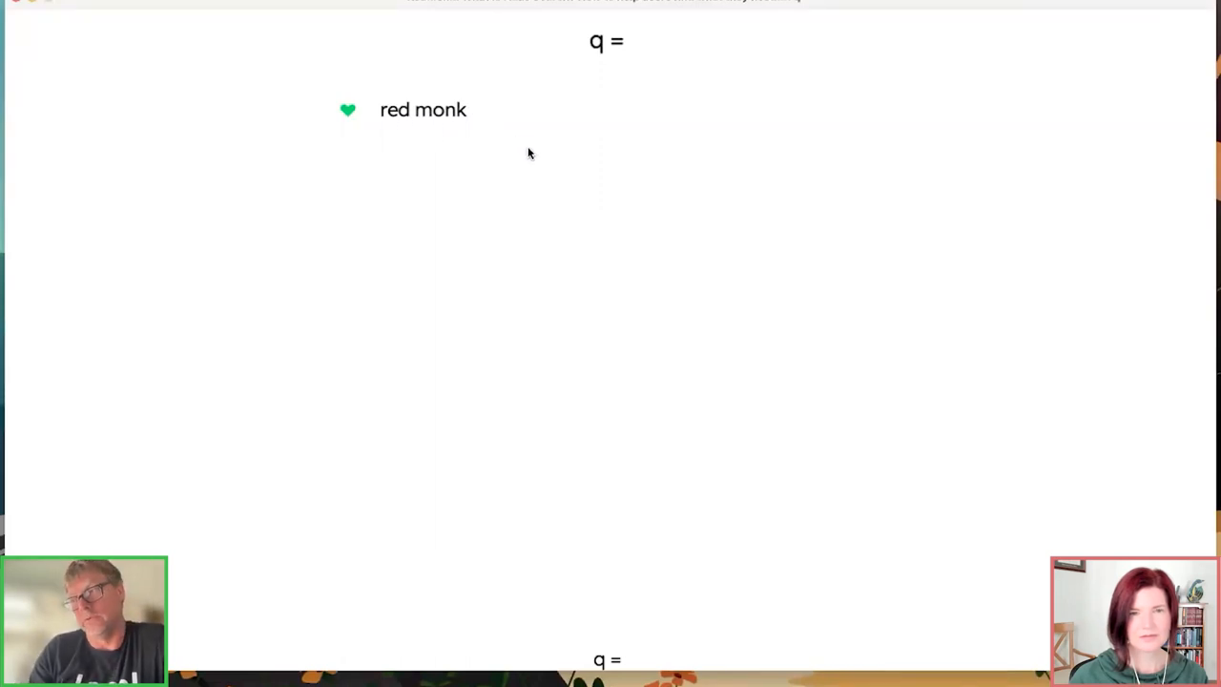
mouse_move(610, 280)
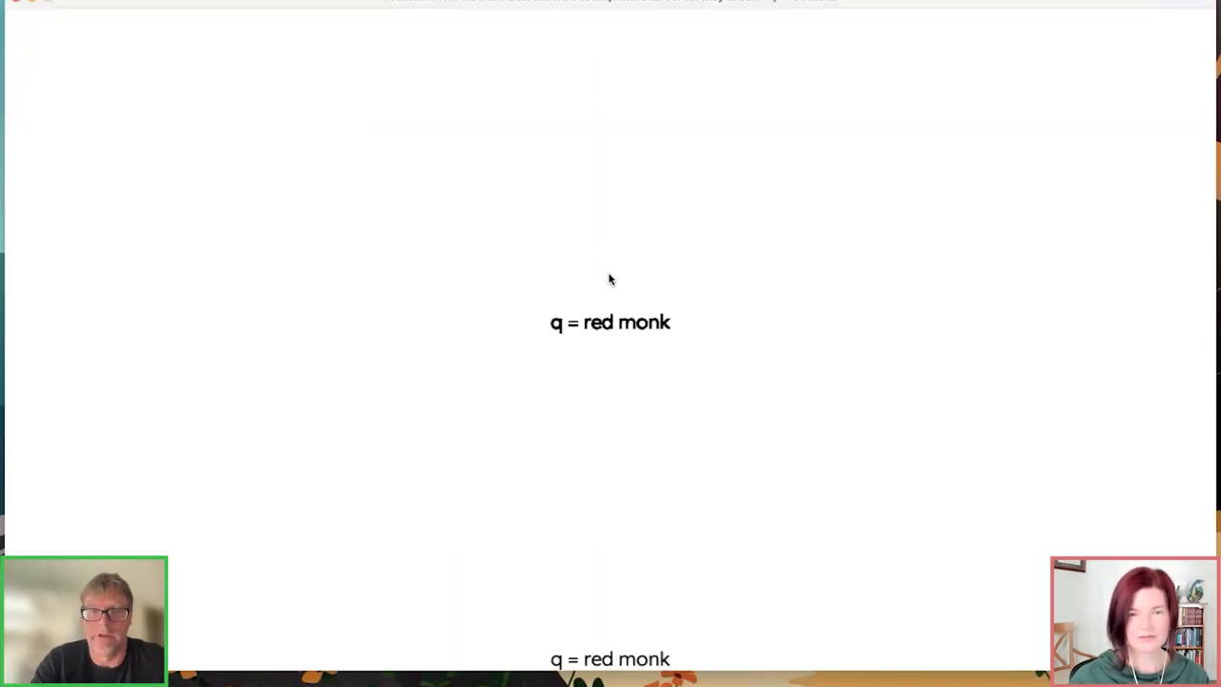
mouse_move(635, 318)
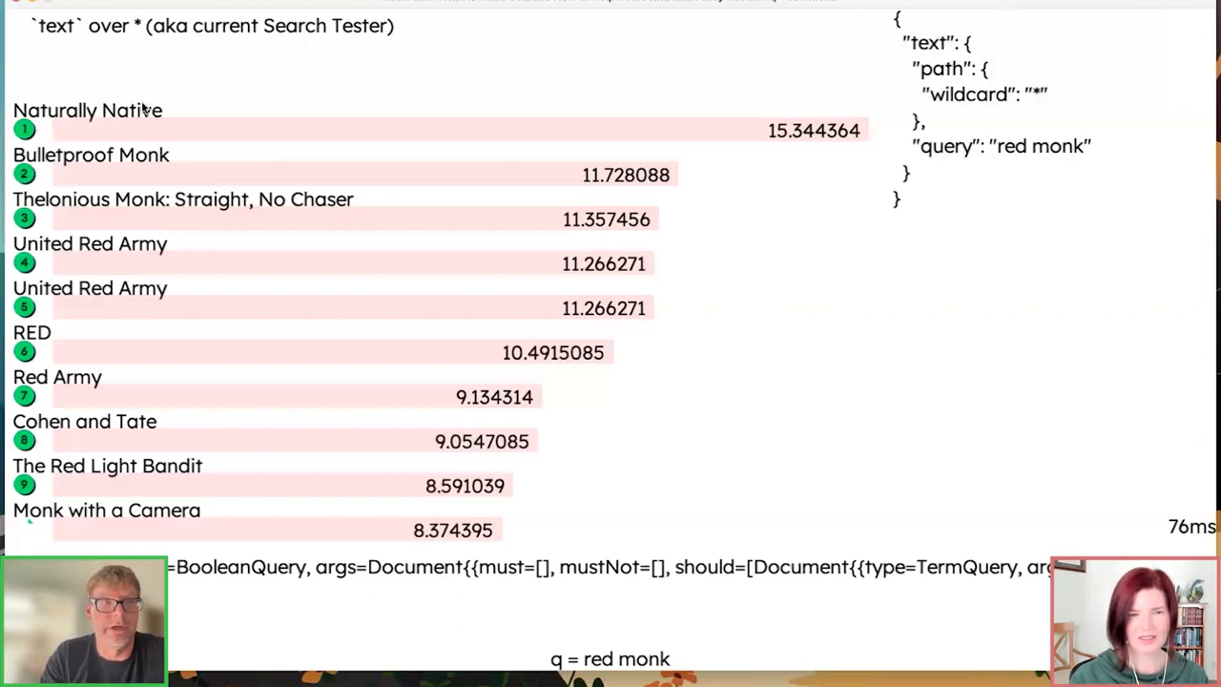
mouse_move(148, 126)
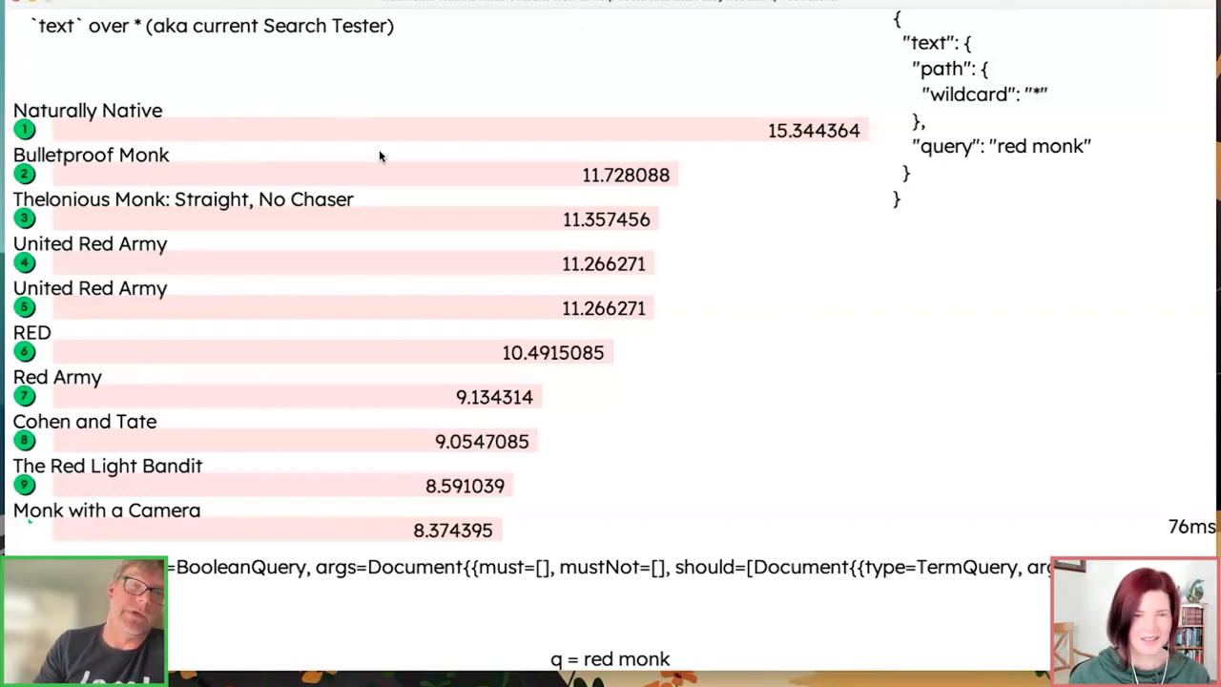
mouse_move(701, 332)
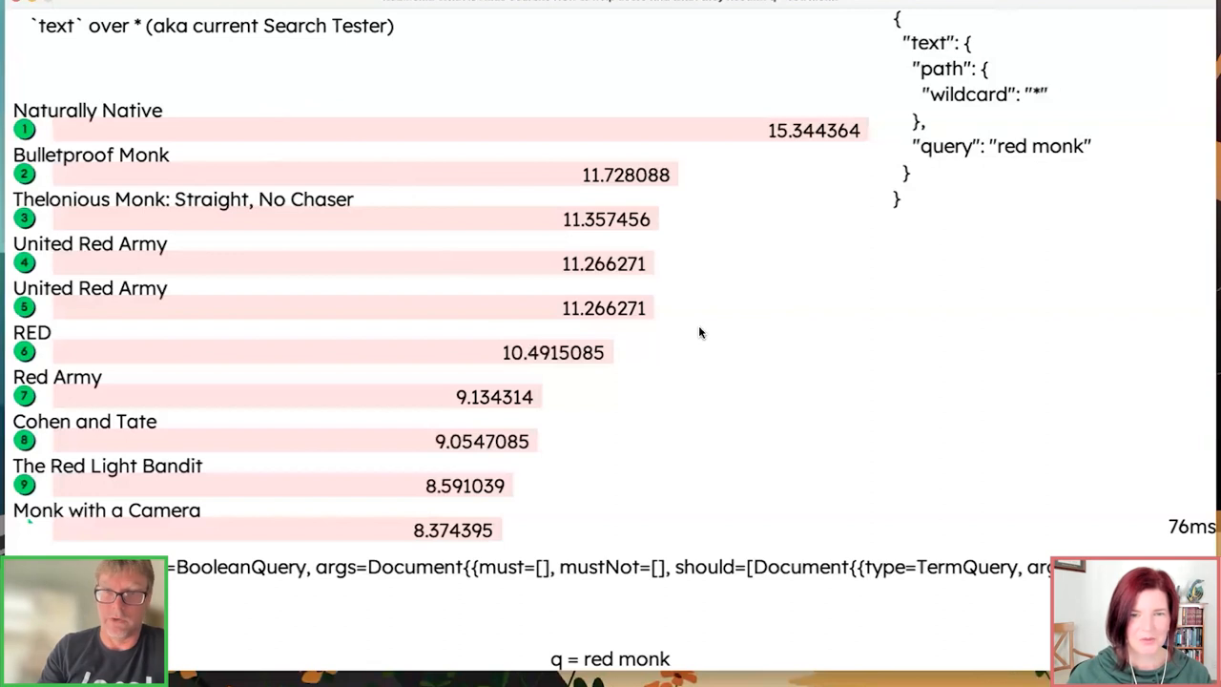
mouse_move(746, 341)
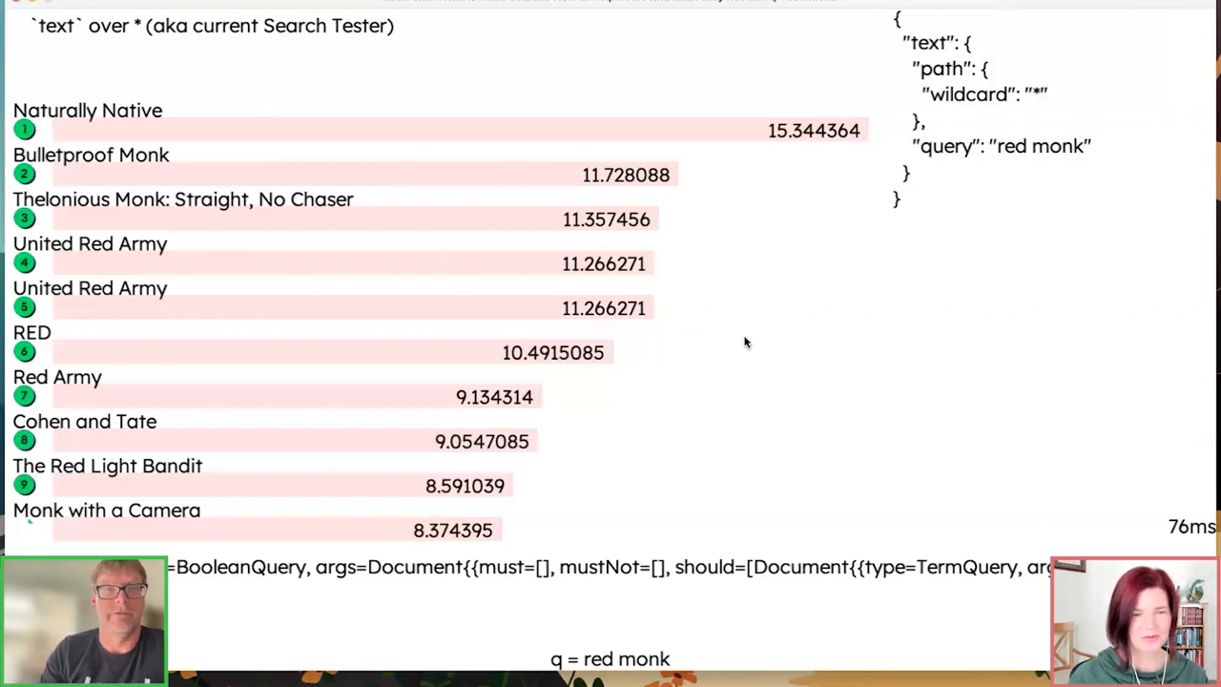
mouse_move(807, 304)
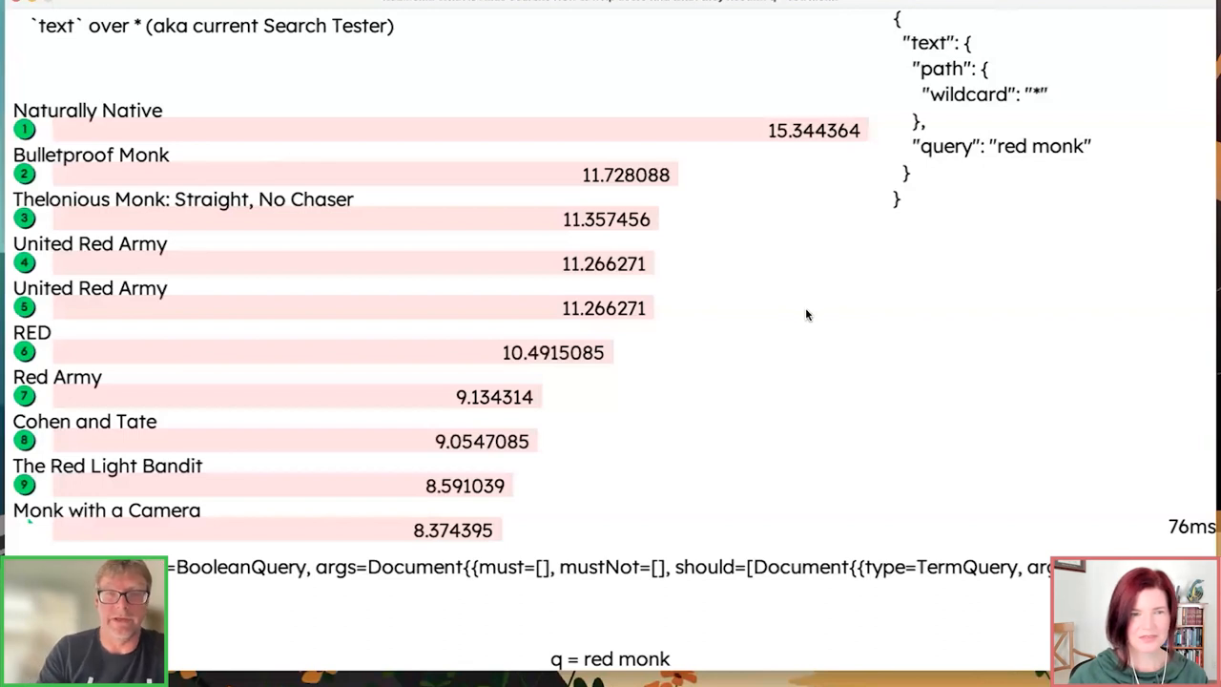
mouse_move(906, 408)
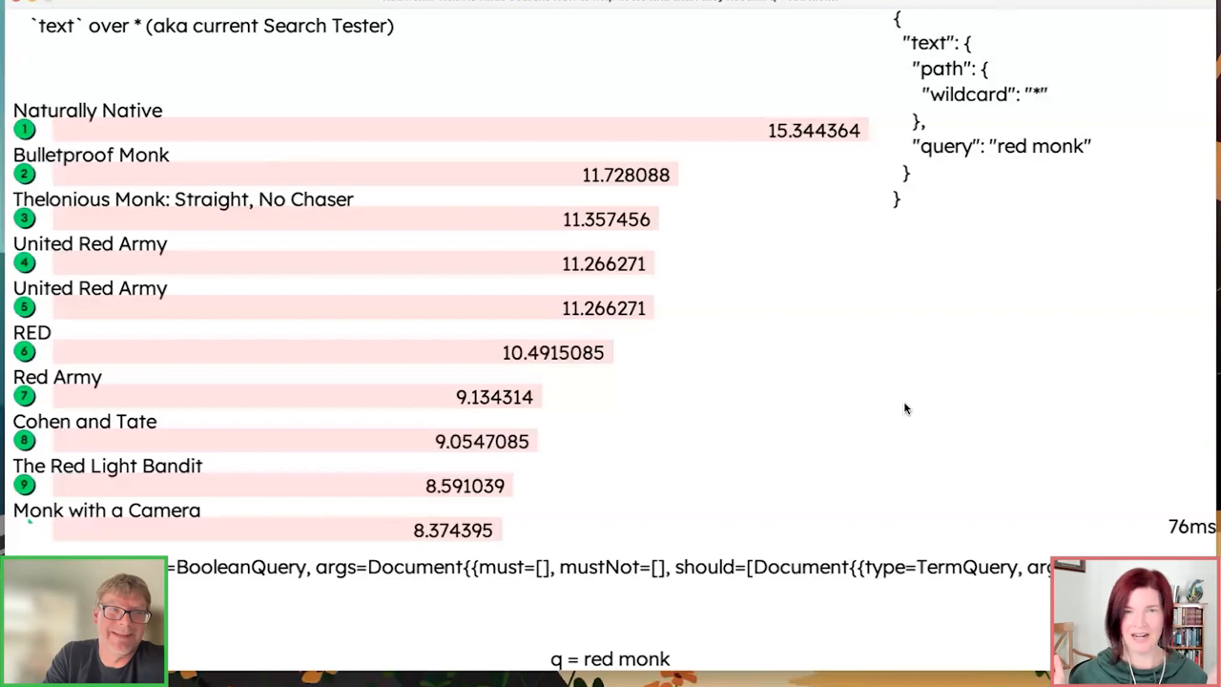
mouse_move(882, 402)
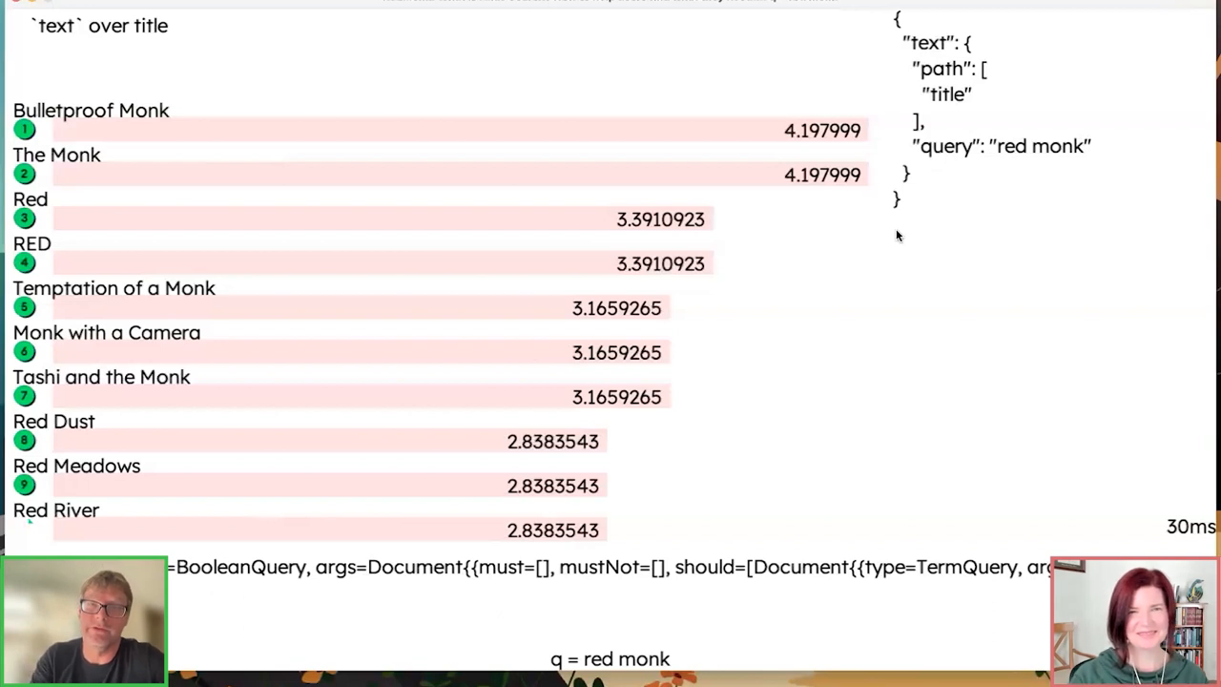
mouse_move(998, 105)
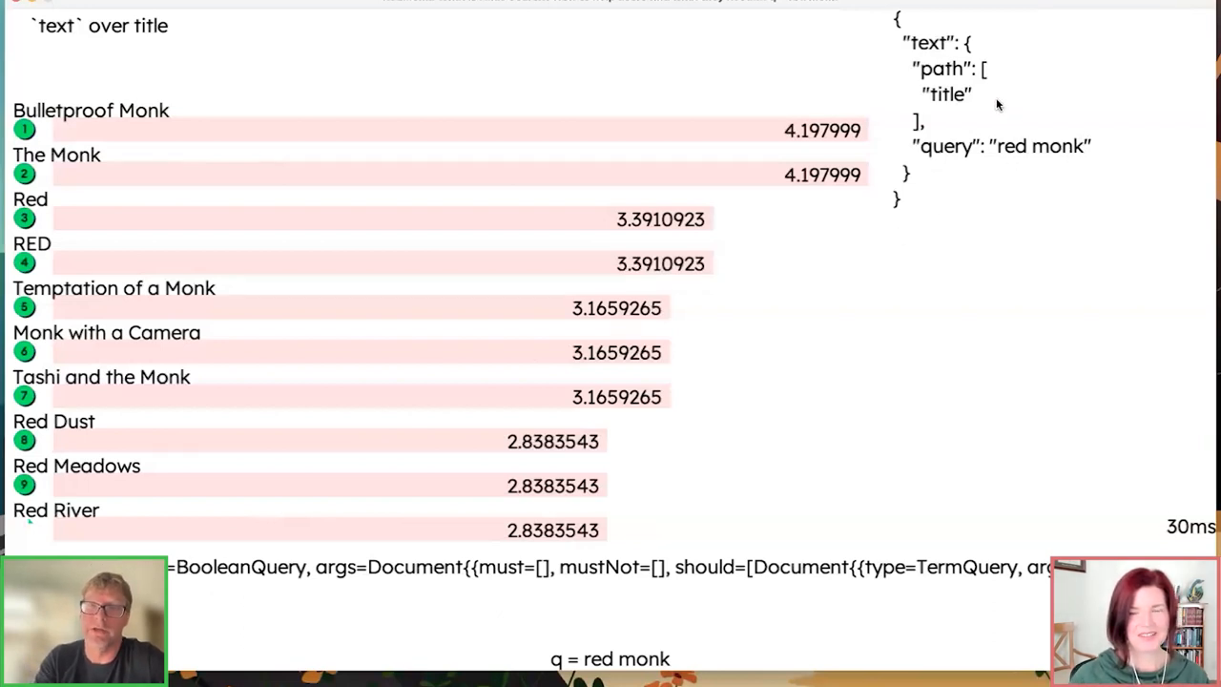
mouse_move(920, 180)
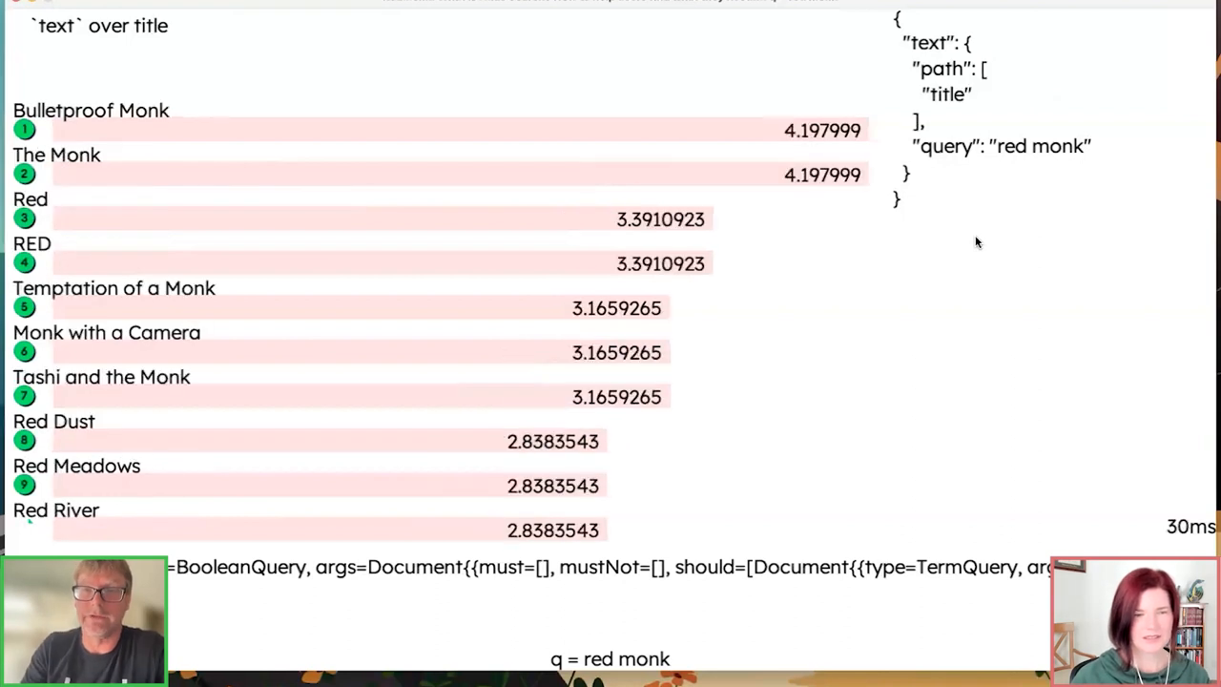
mouse_move(1049, 162)
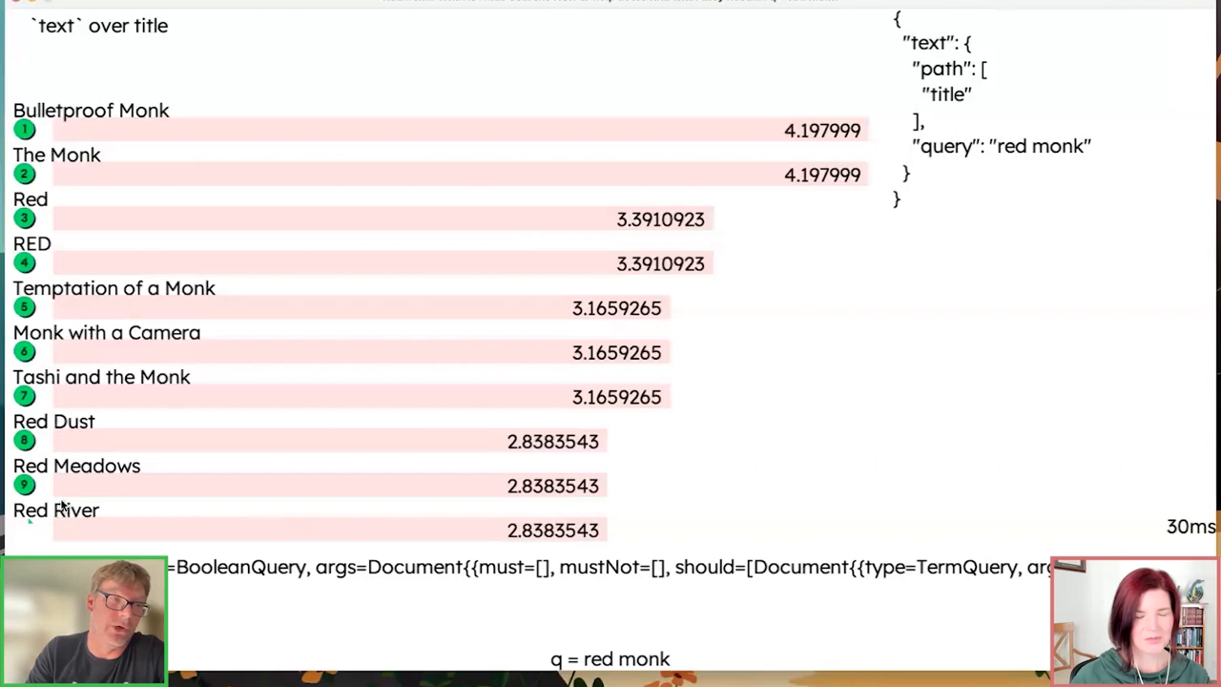
mouse_move(453, 341)
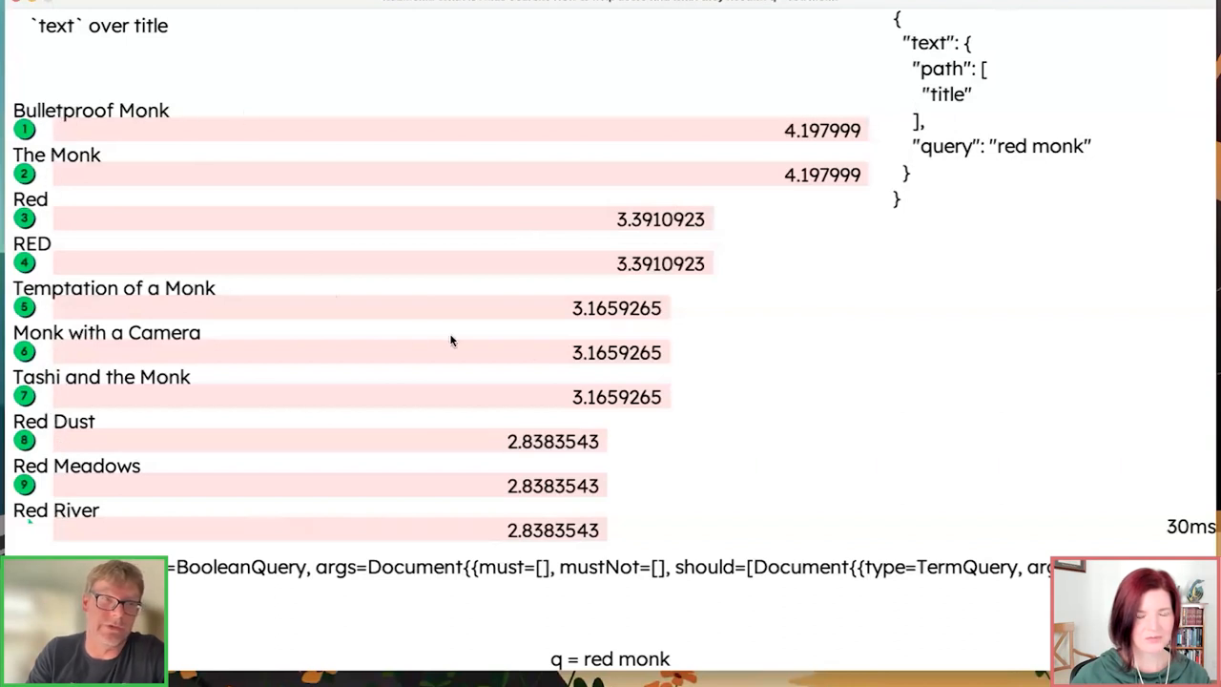
mouse_move(755, 265)
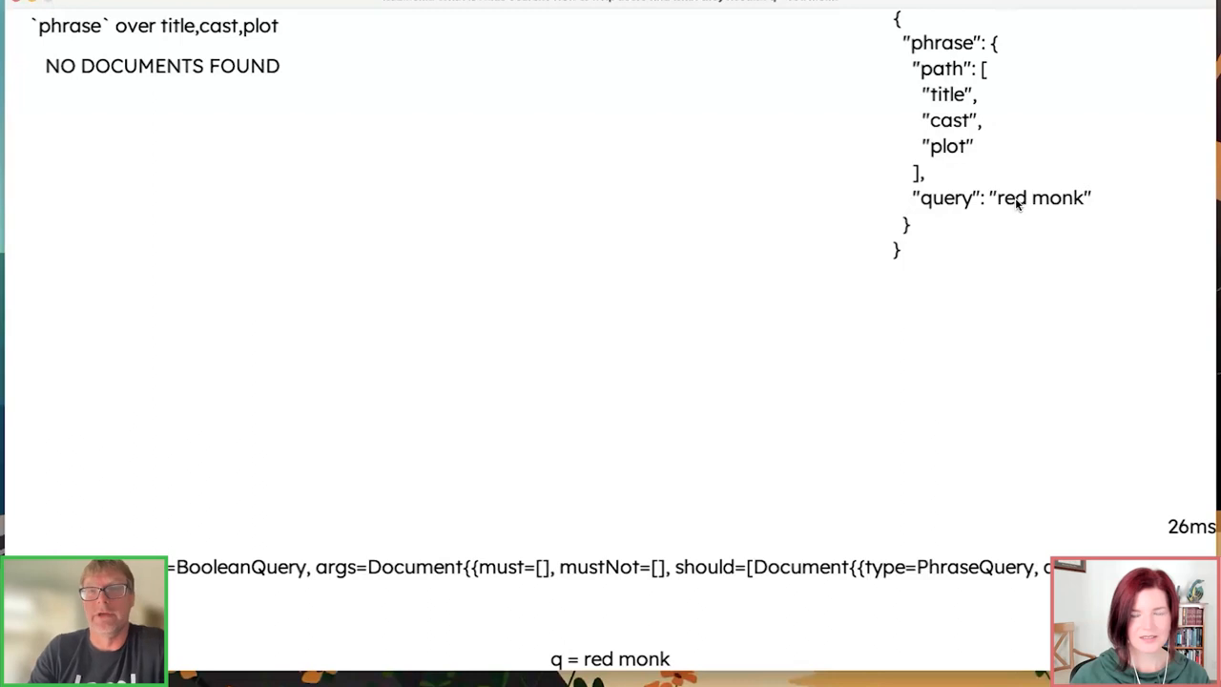
mouse_move(1095, 208)
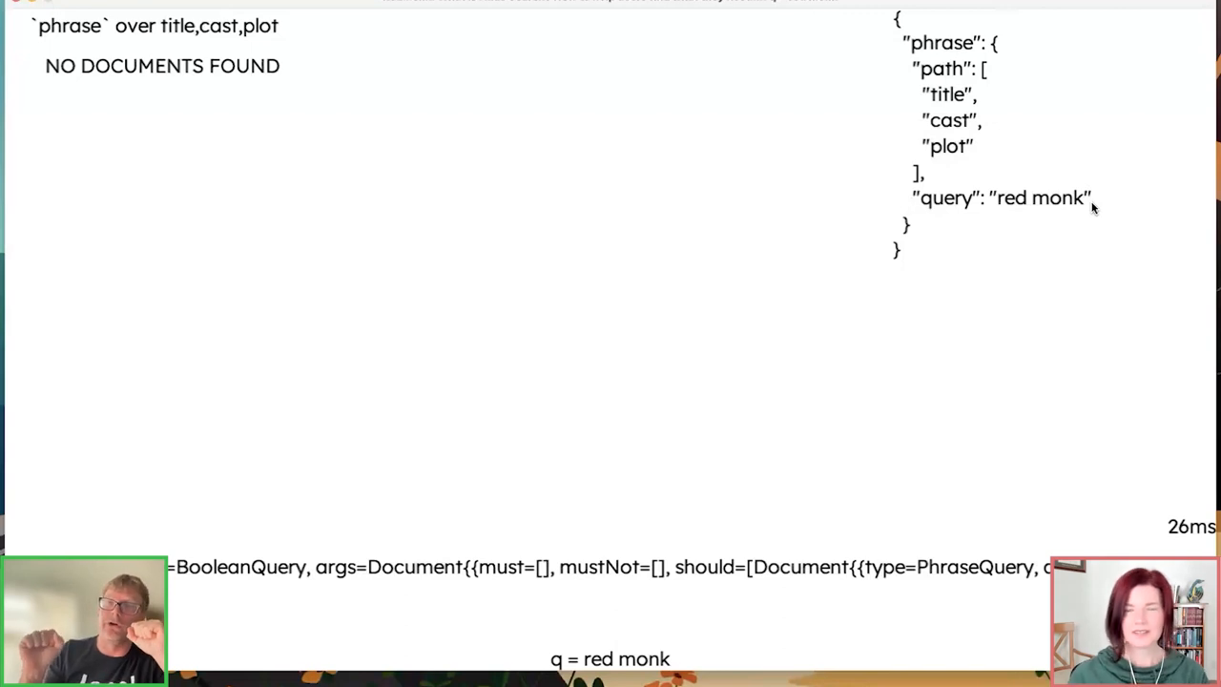
mouse_move(954, 136)
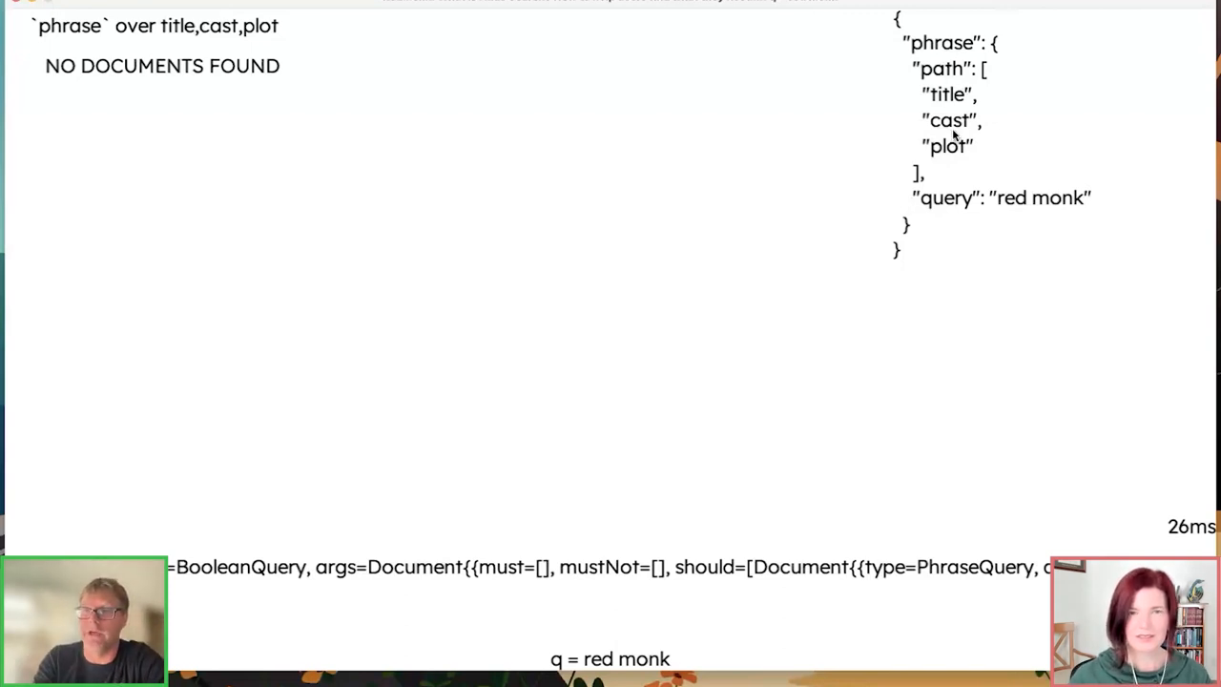
mouse_move(851, 390)
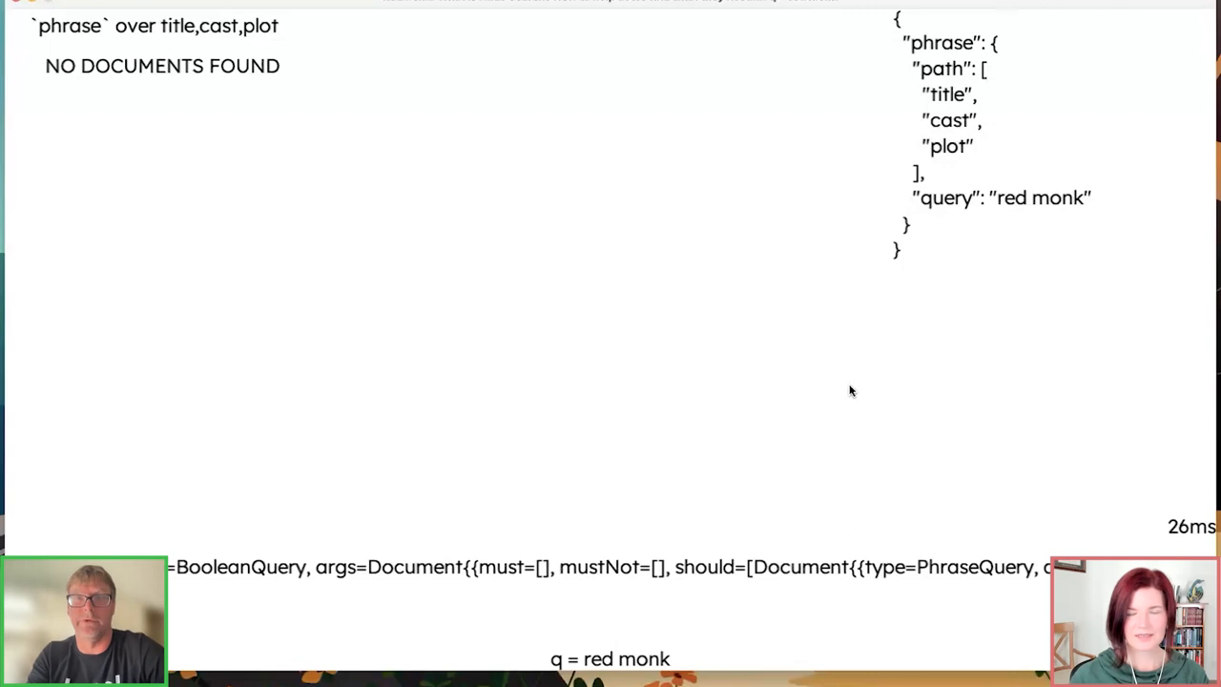
mouse_move(666, 350)
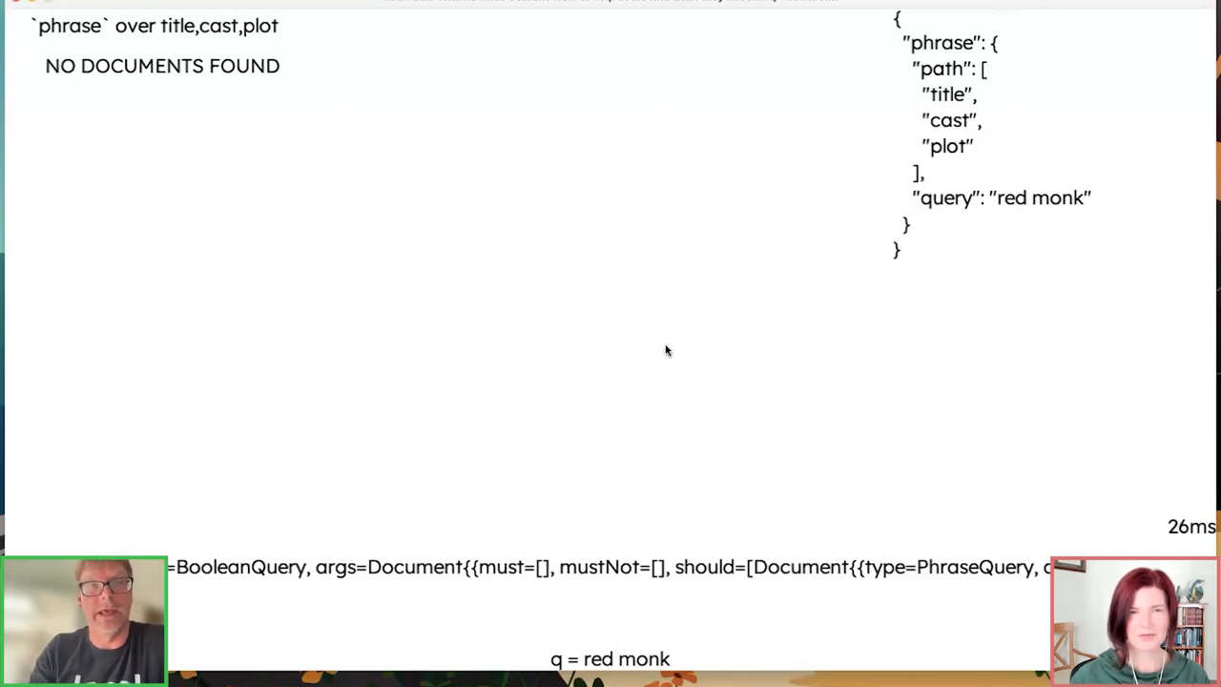
mouse_move(477, 308)
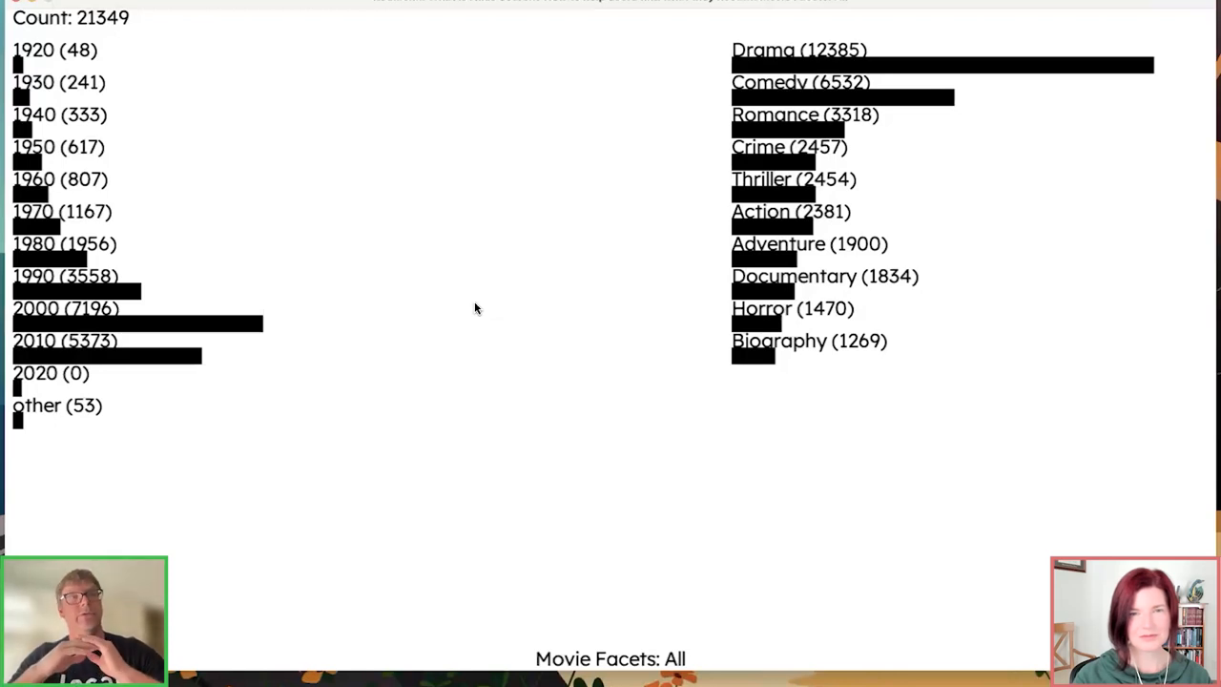
mouse_move(360, 236)
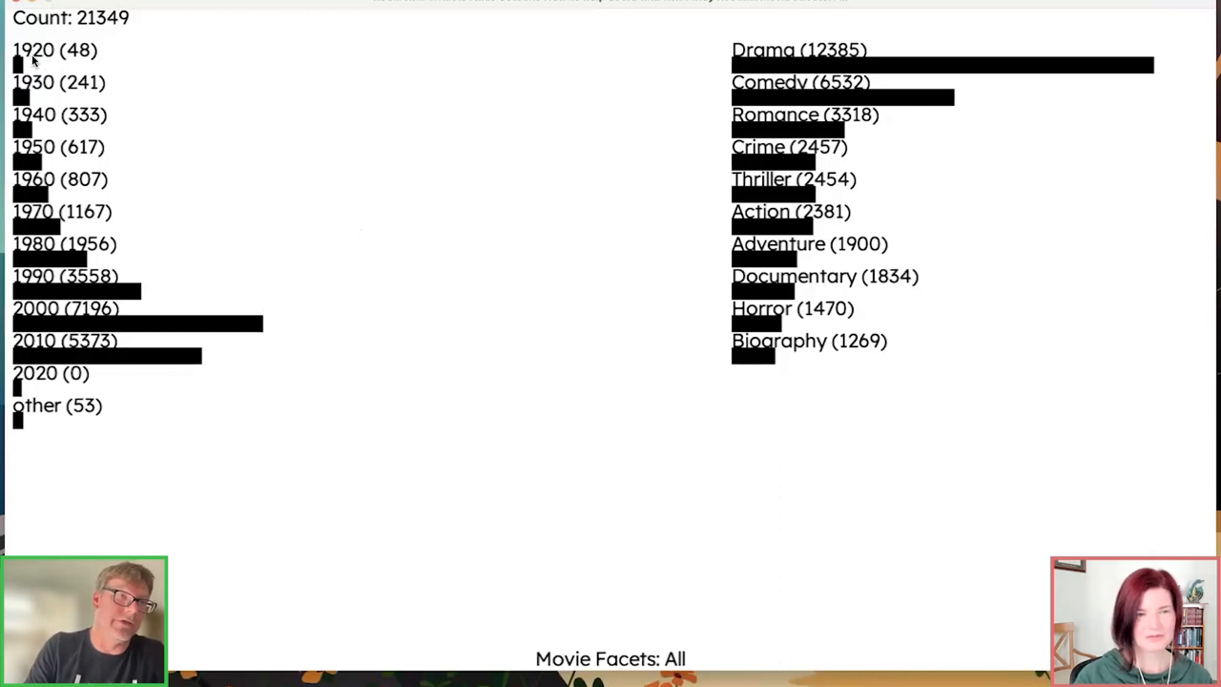
mouse_move(197, 341)
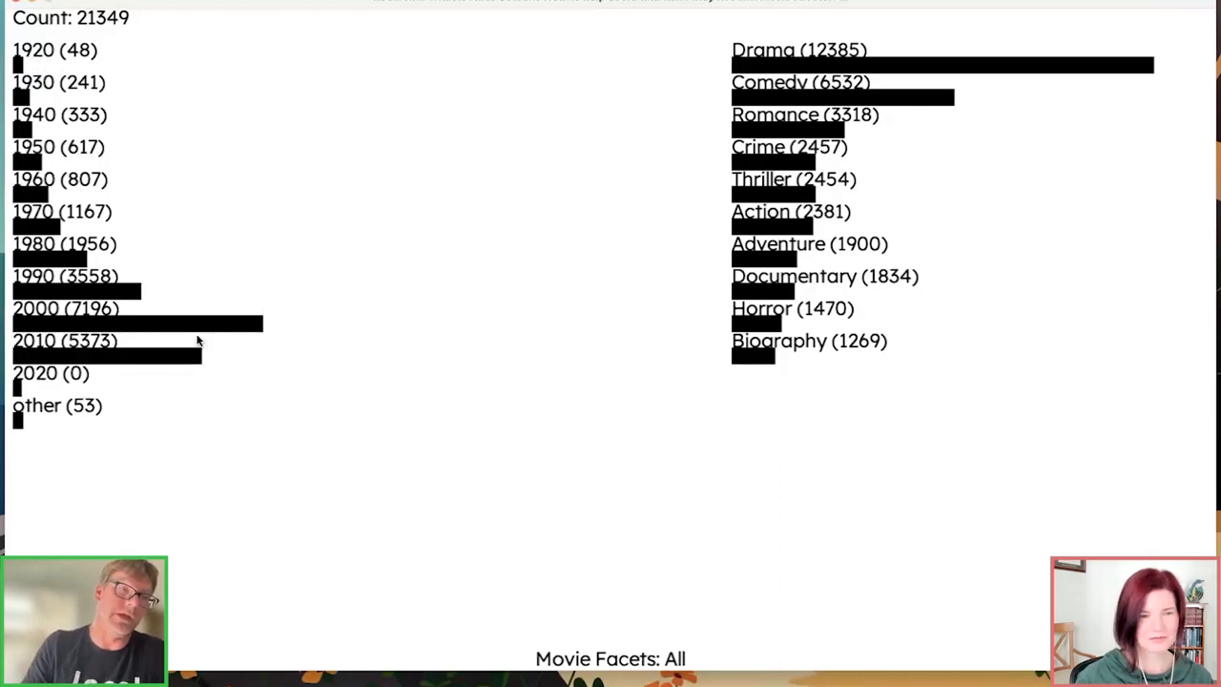
mouse_move(744, 99)
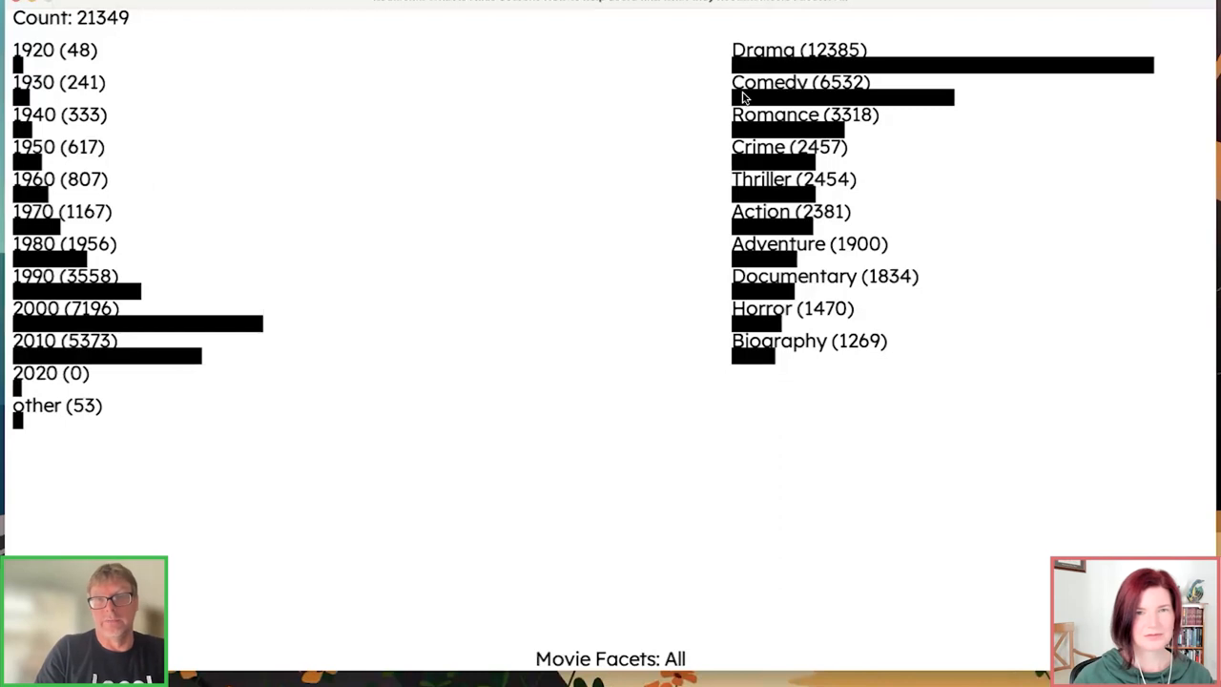
mouse_move(763, 33)
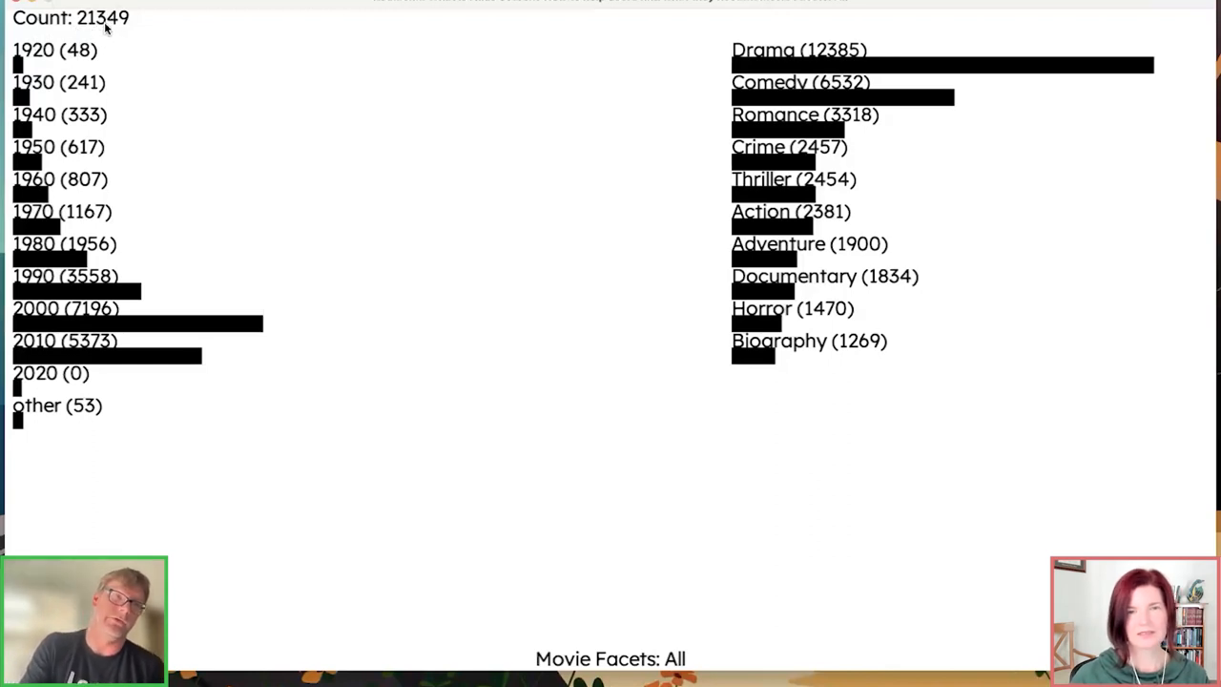
mouse_move(105, 102)
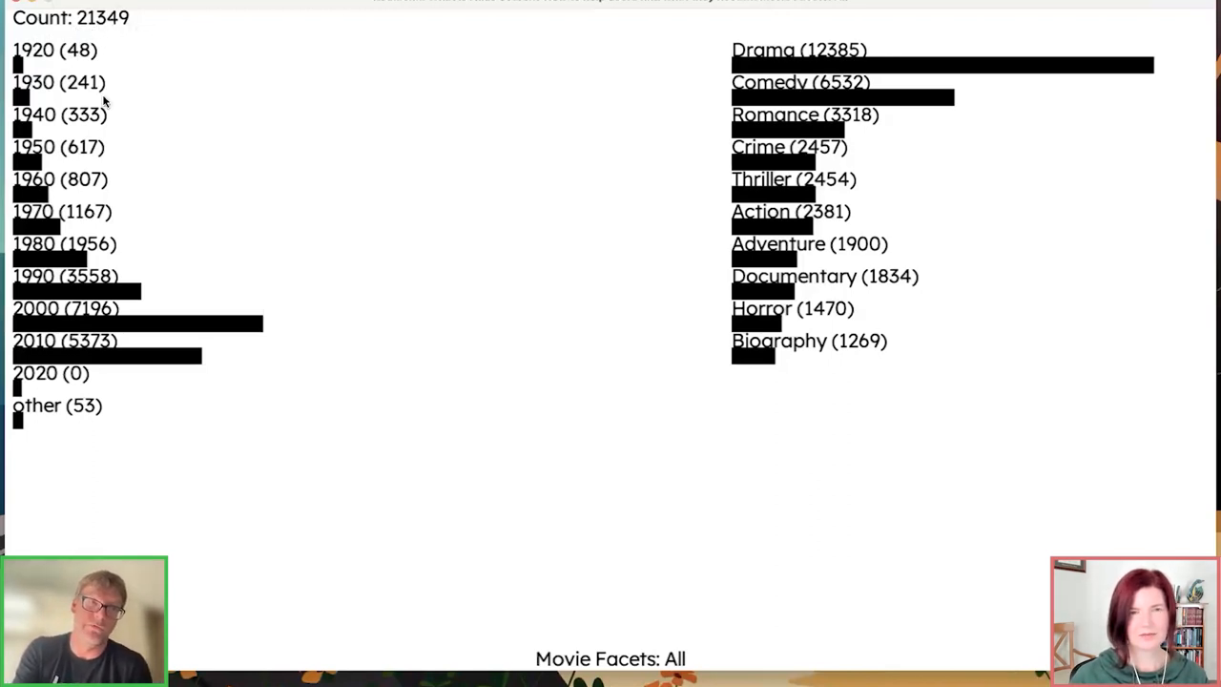
mouse_move(46, 65)
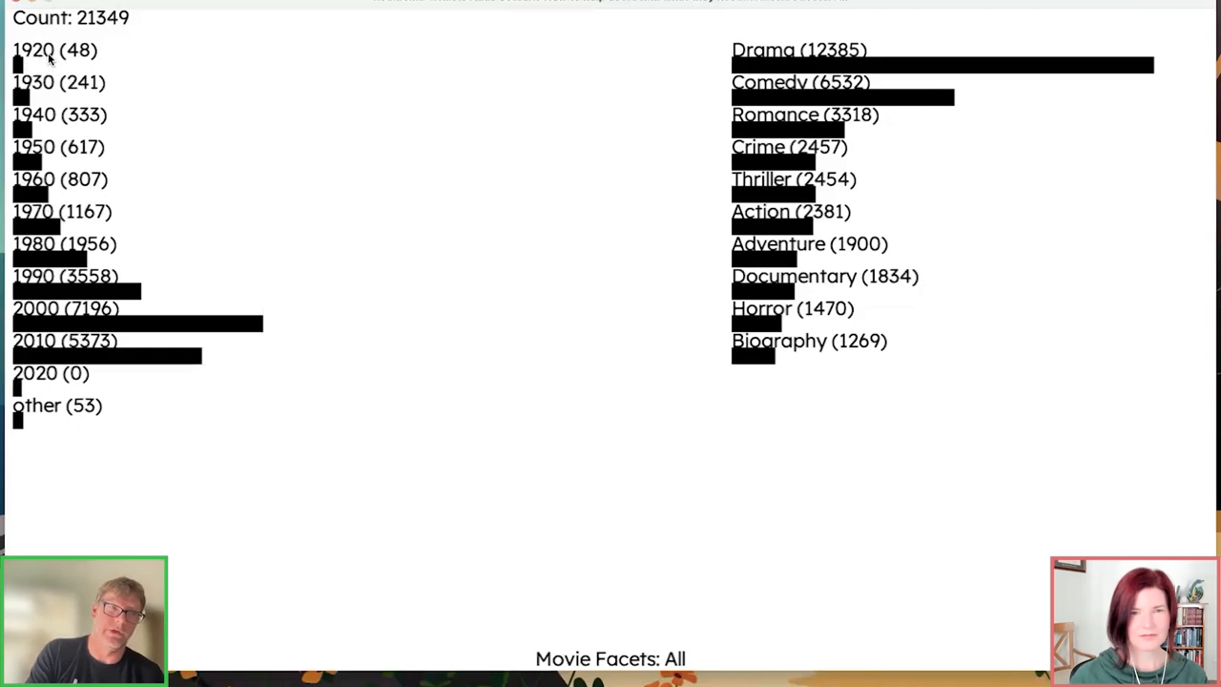
mouse_move(89, 122)
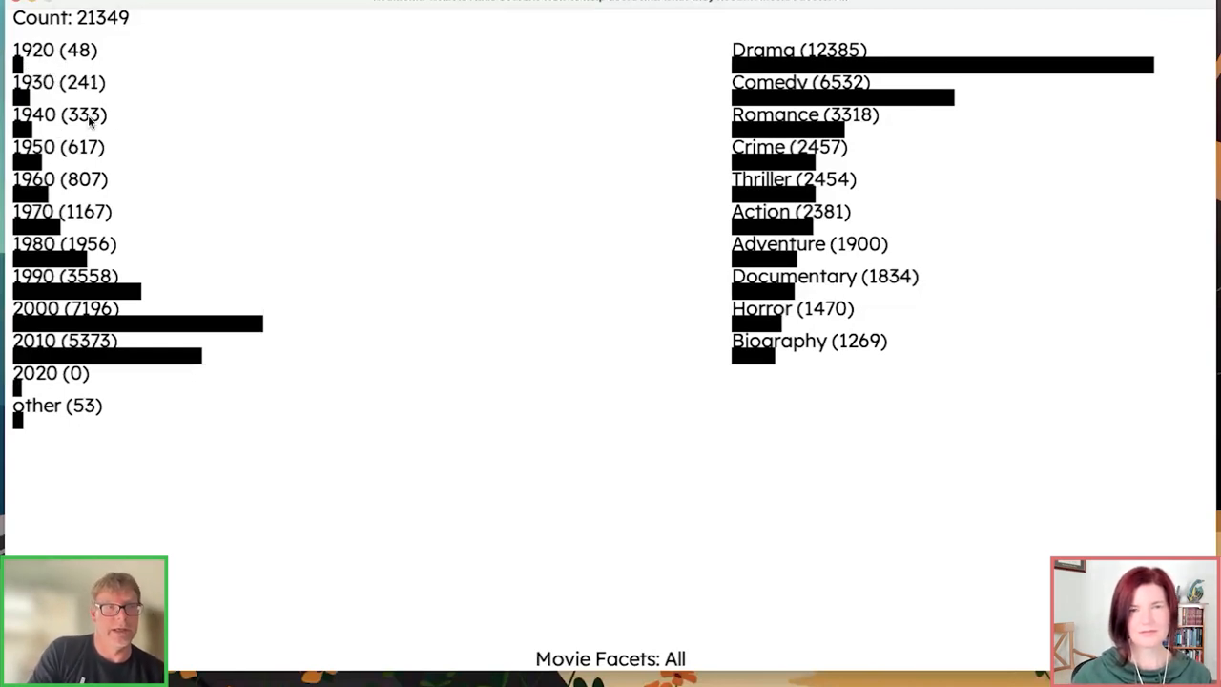
mouse_move(103, 355)
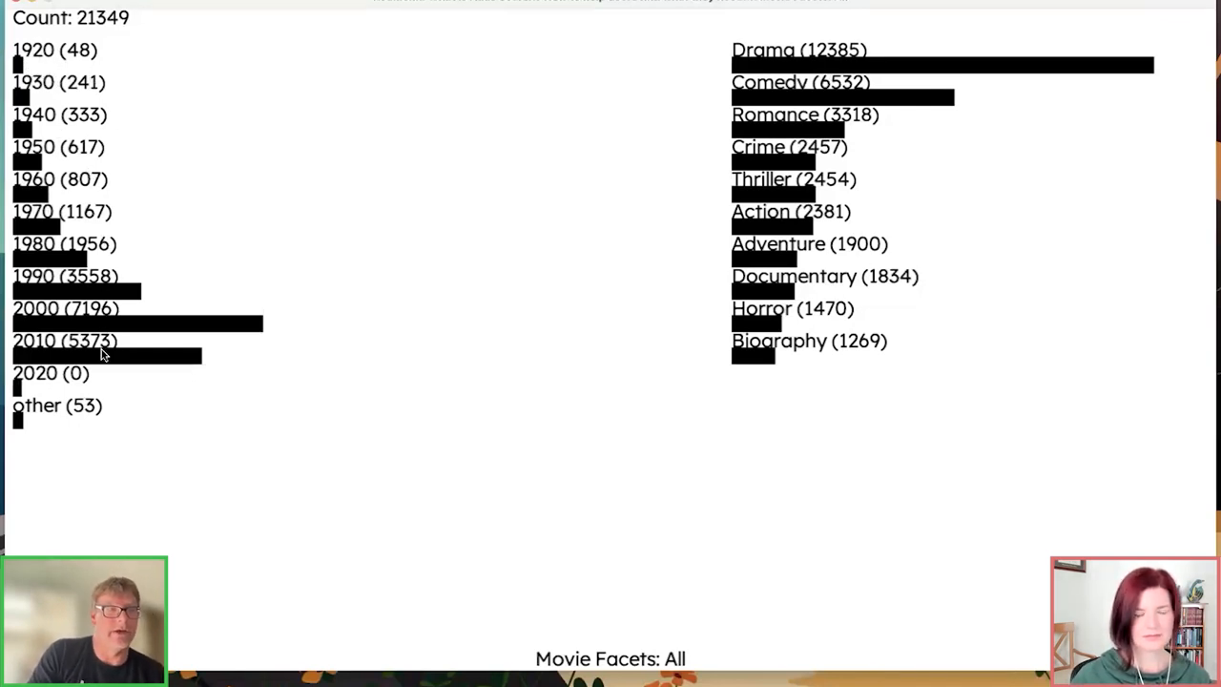
mouse_move(315, 346)
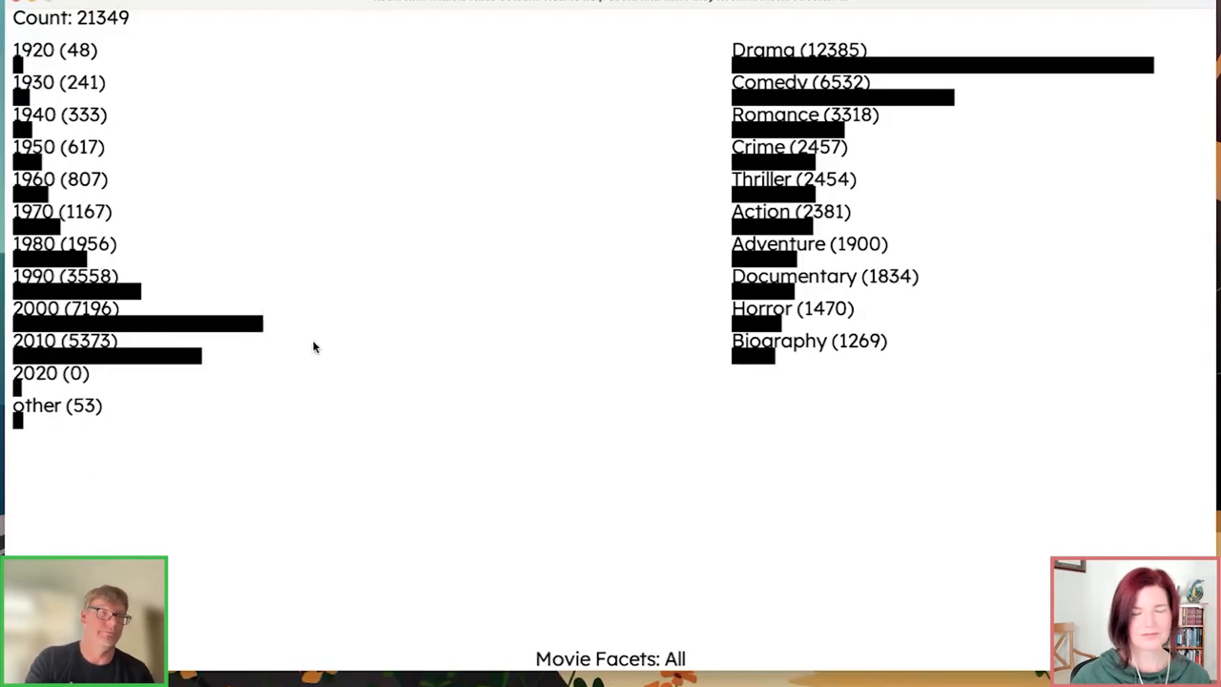
mouse_move(309, 345)
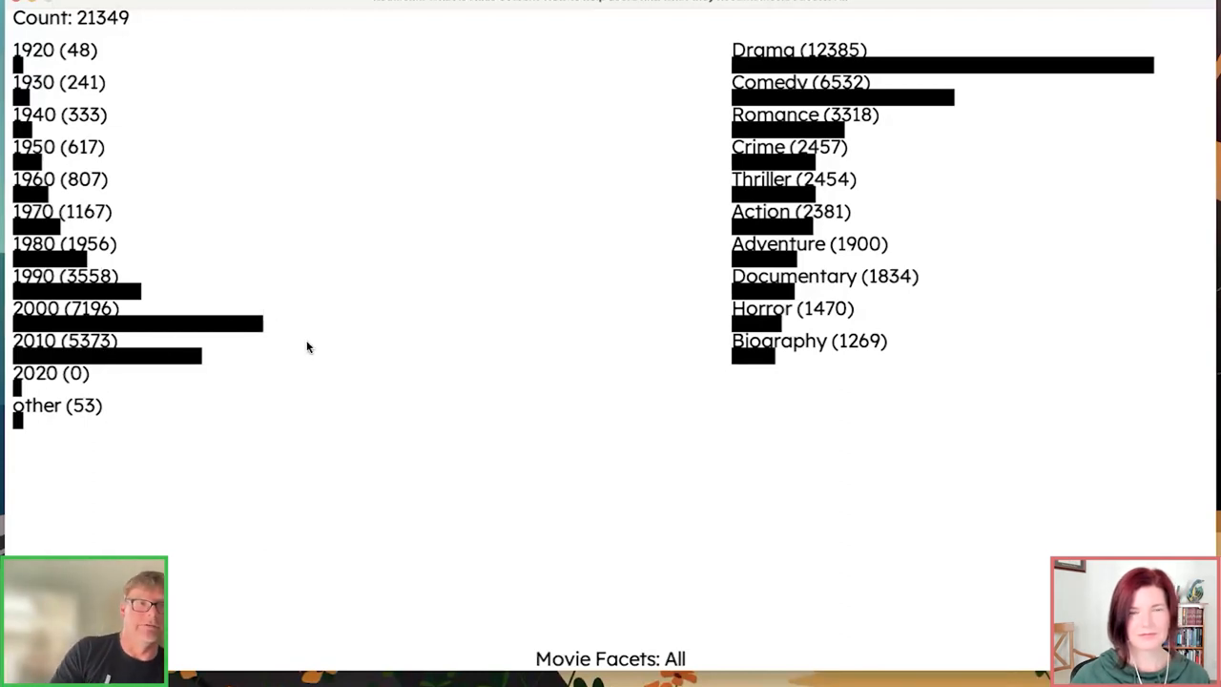
mouse_move(121, 84)
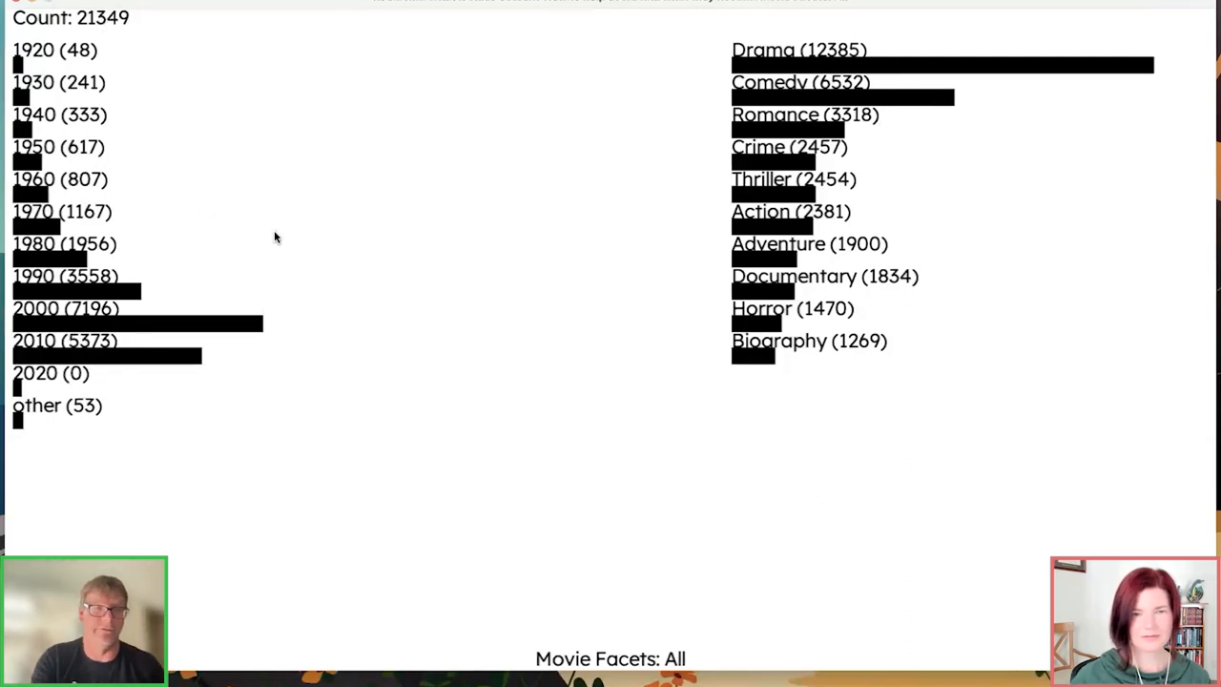
mouse_move(504, 301)
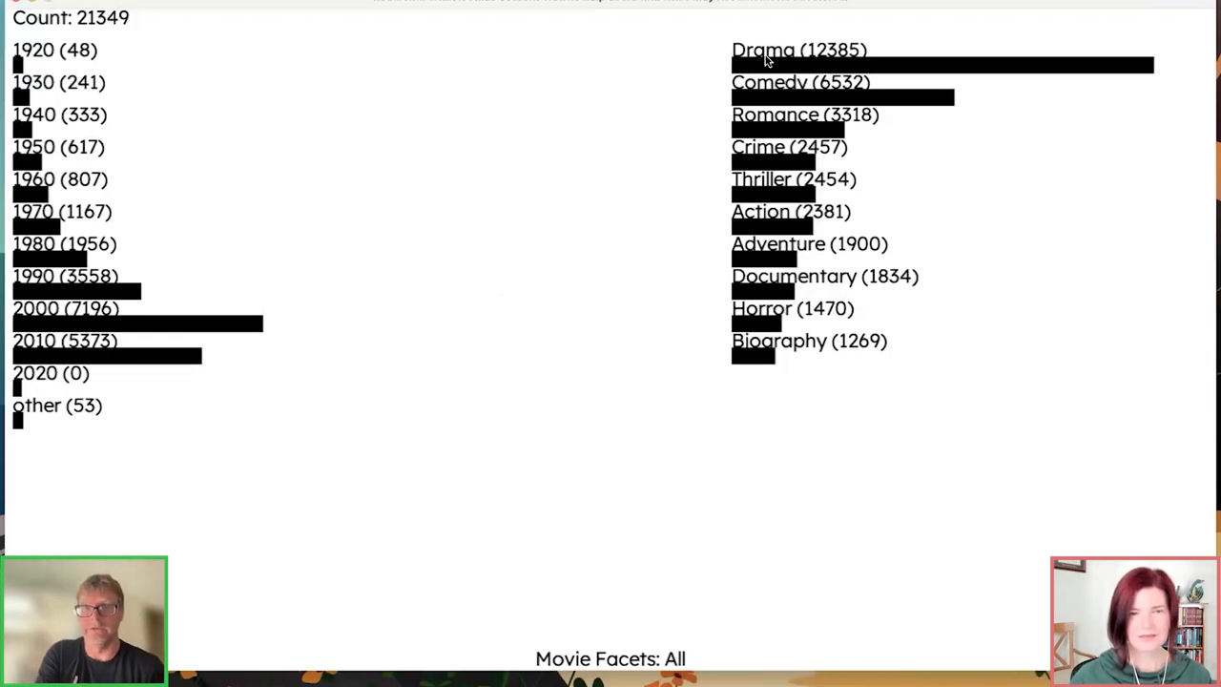
mouse_move(732, 61)
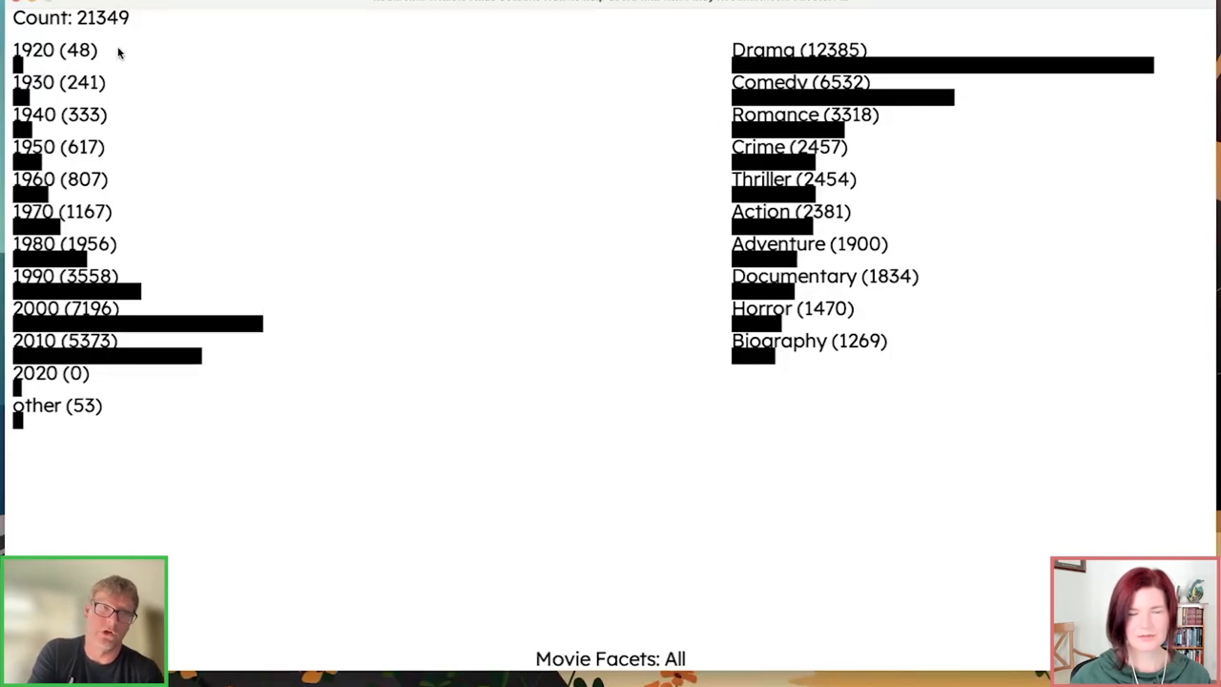
mouse_move(799, 59)
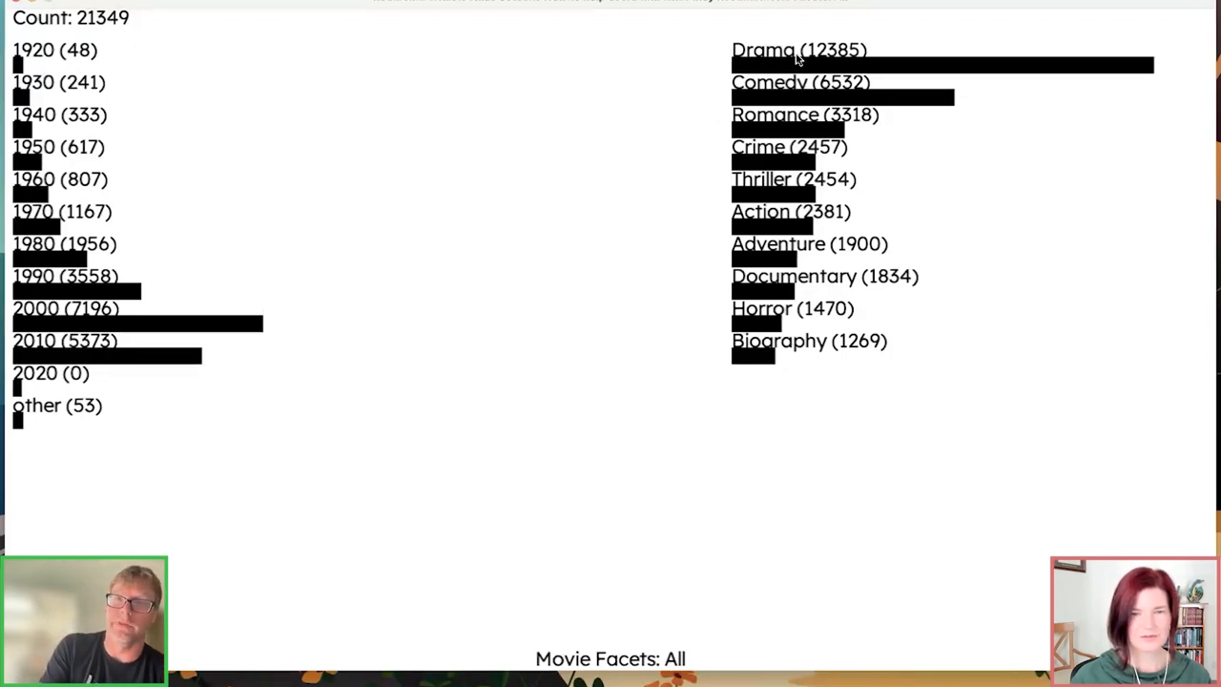
mouse_move(706, 427)
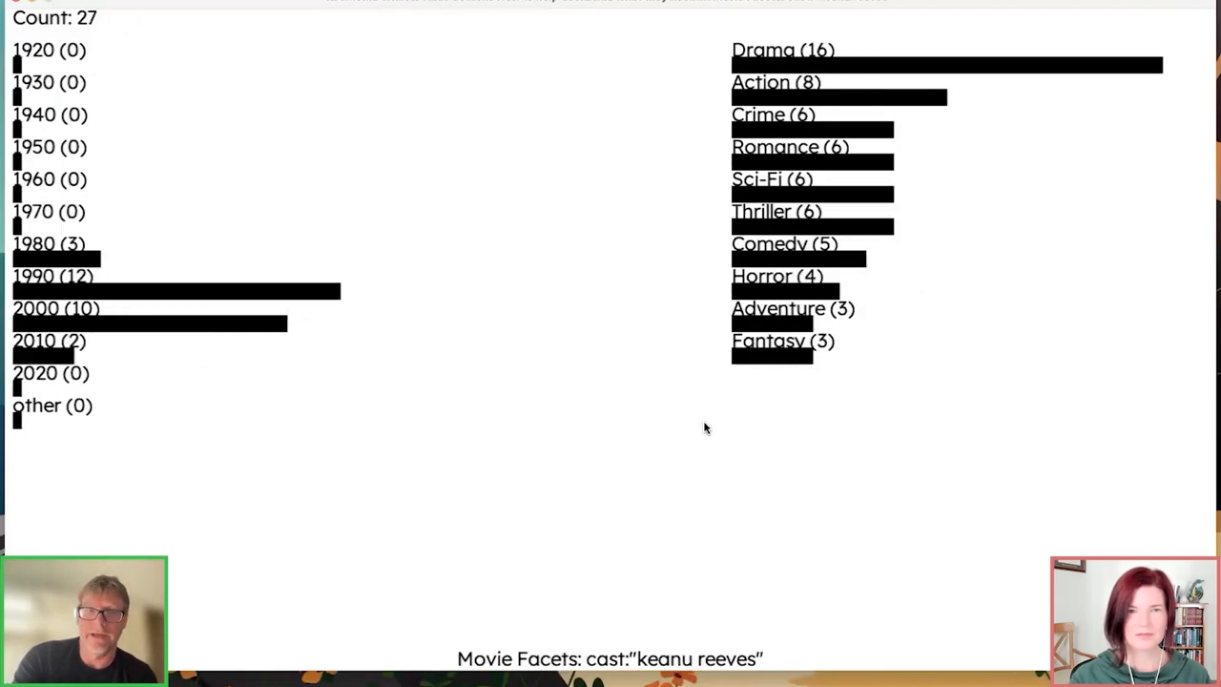
mouse_move(771, 203)
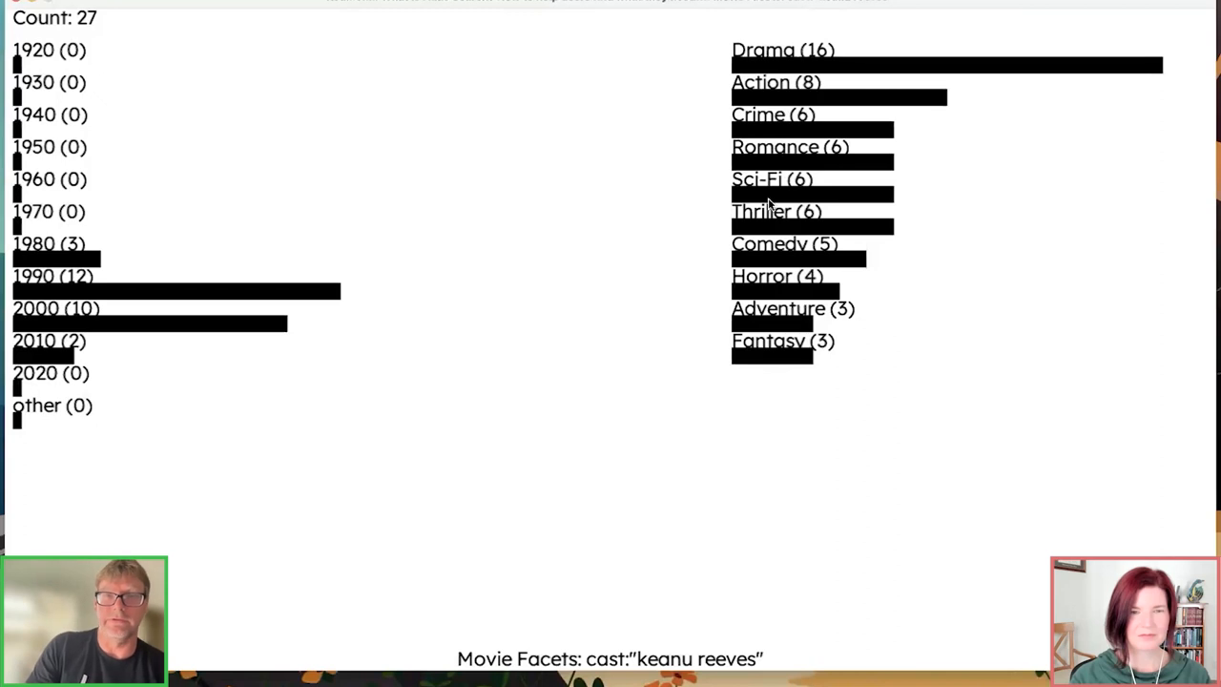
mouse_move(725, 51)
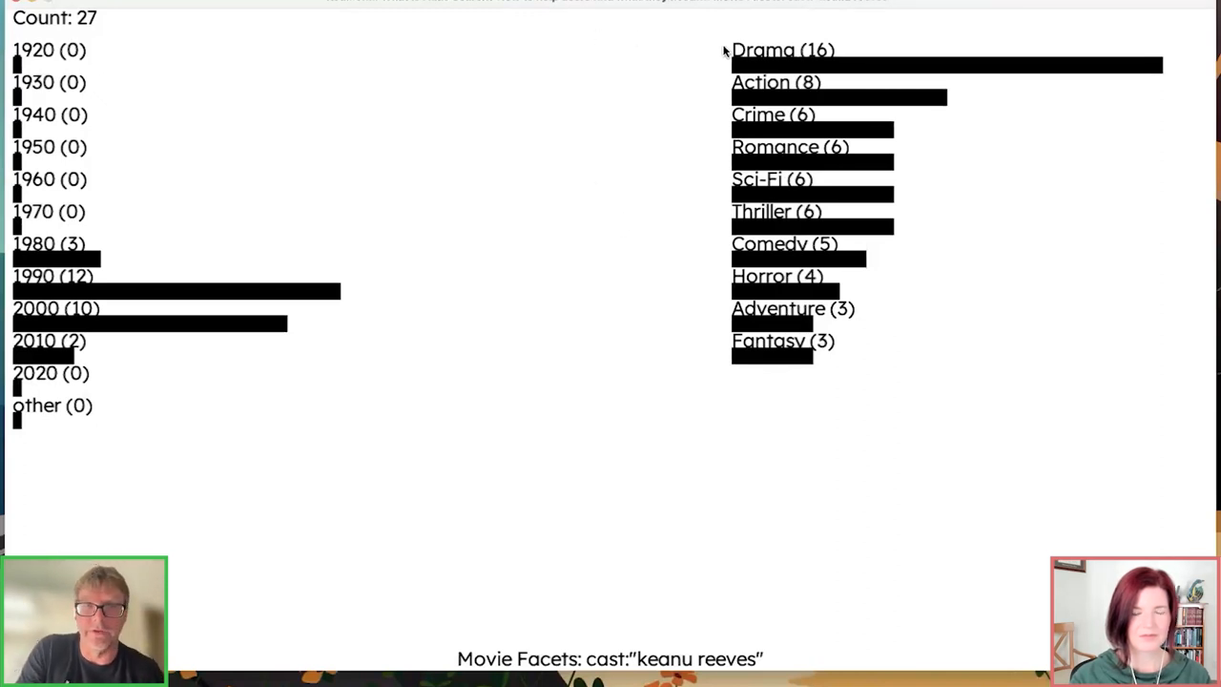
mouse_move(733, 12)
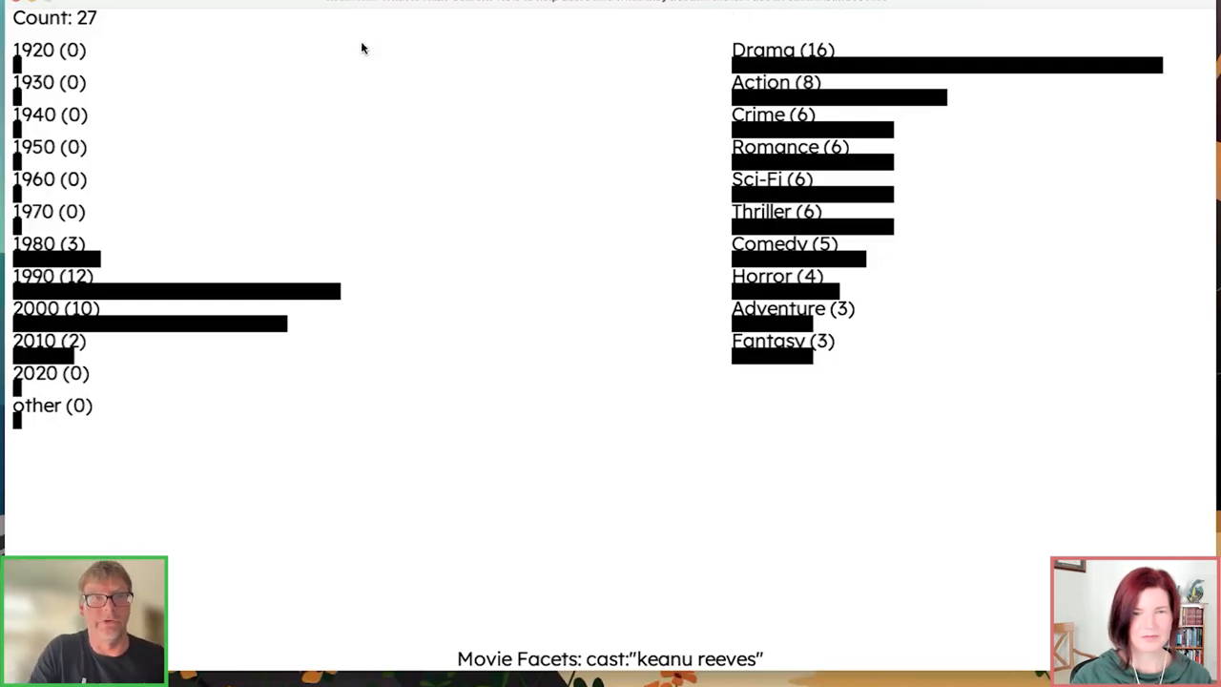
mouse_move(76, 15)
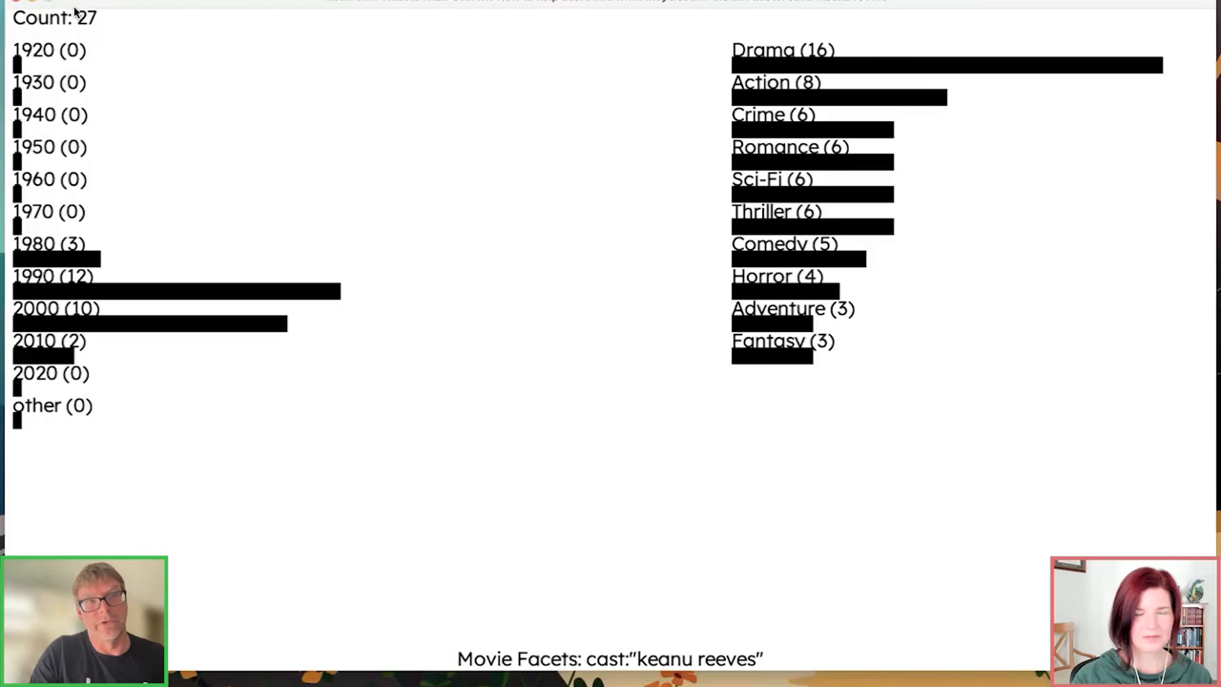
mouse_move(121, 83)
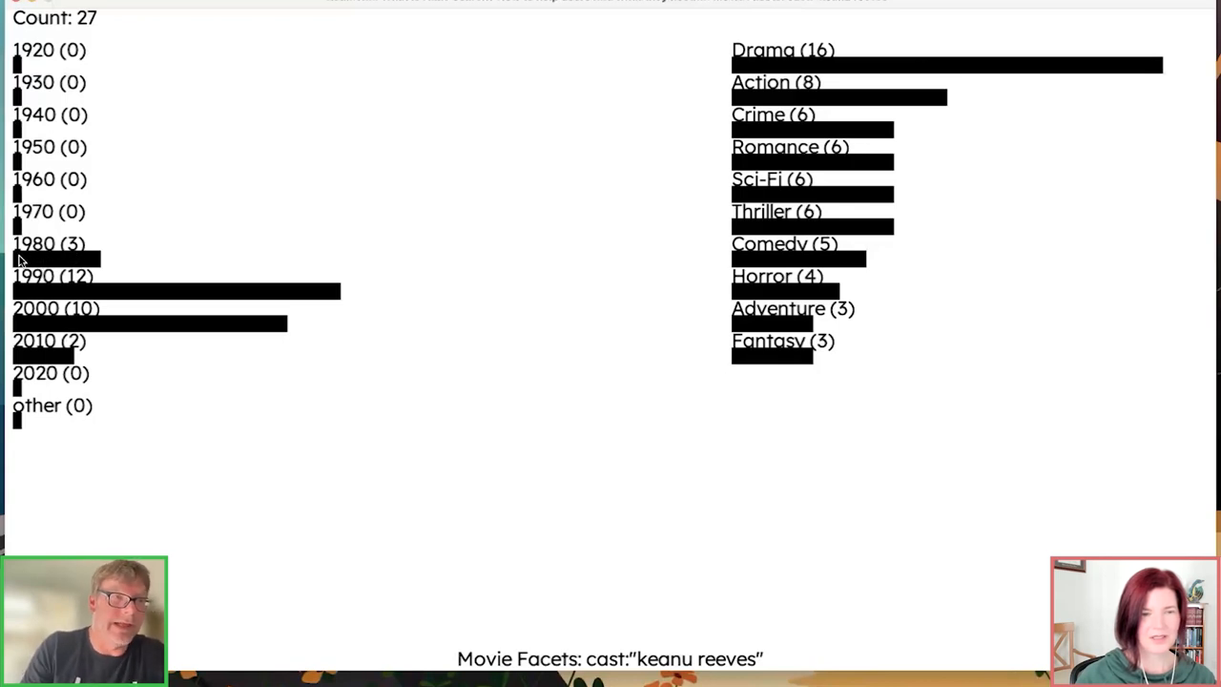
mouse_move(133, 340)
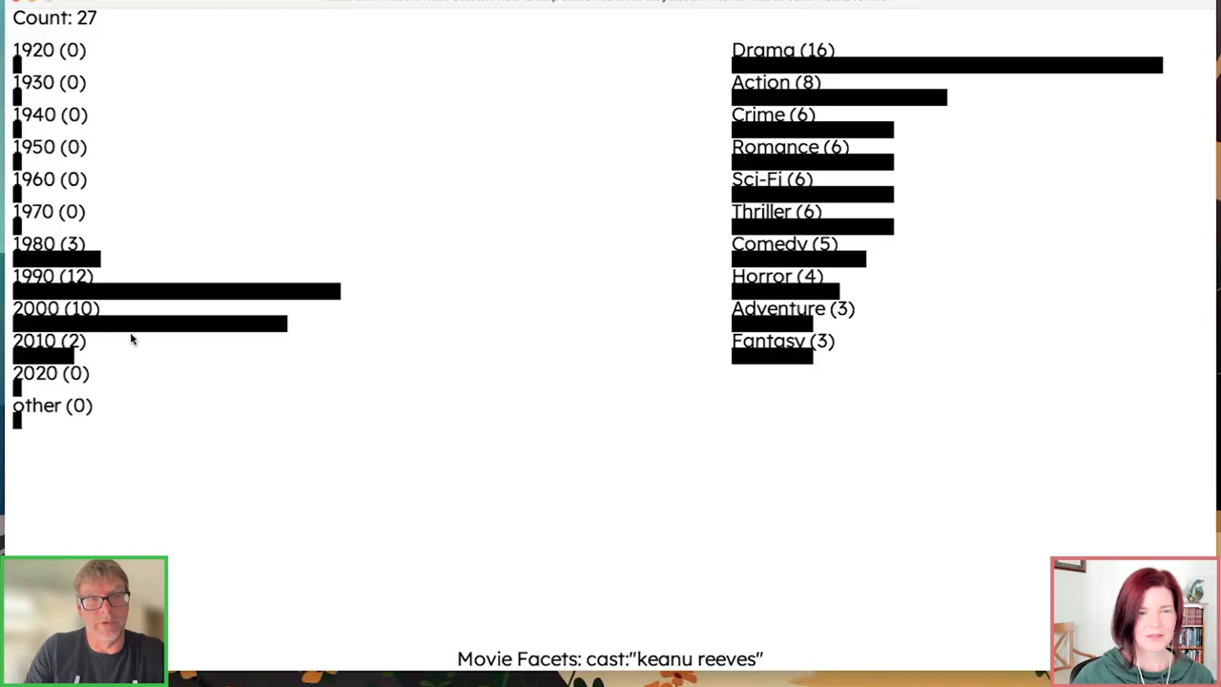
mouse_move(520, 293)
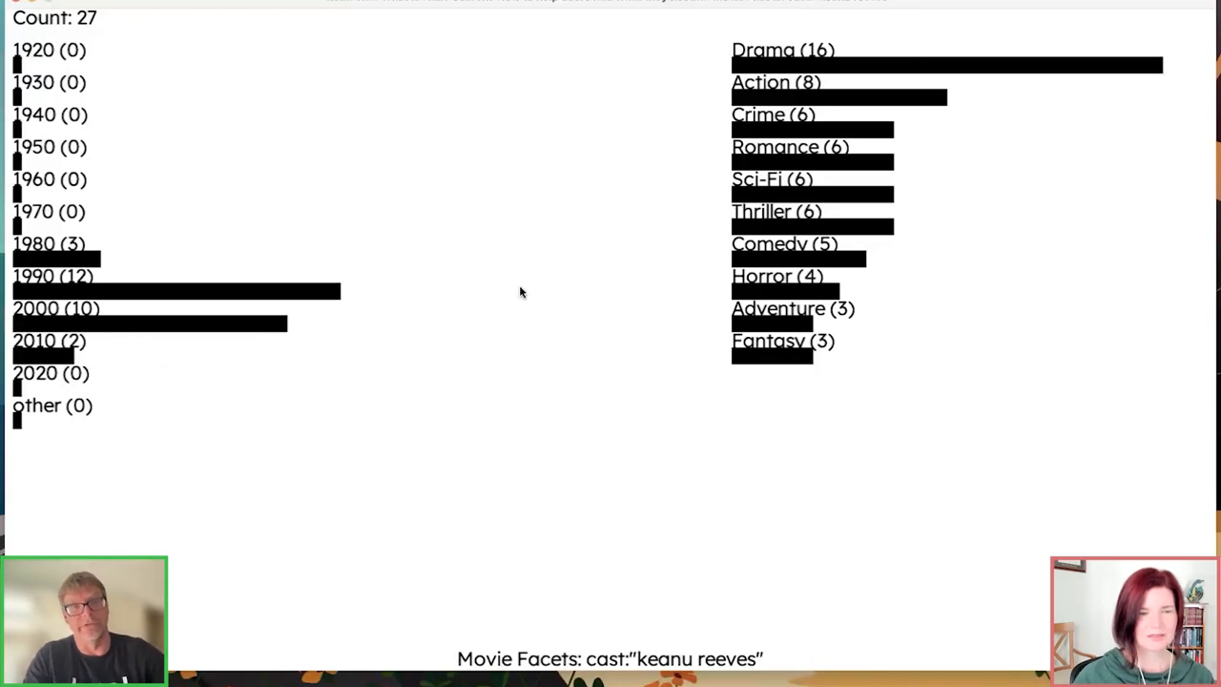
mouse_move(746, 78)
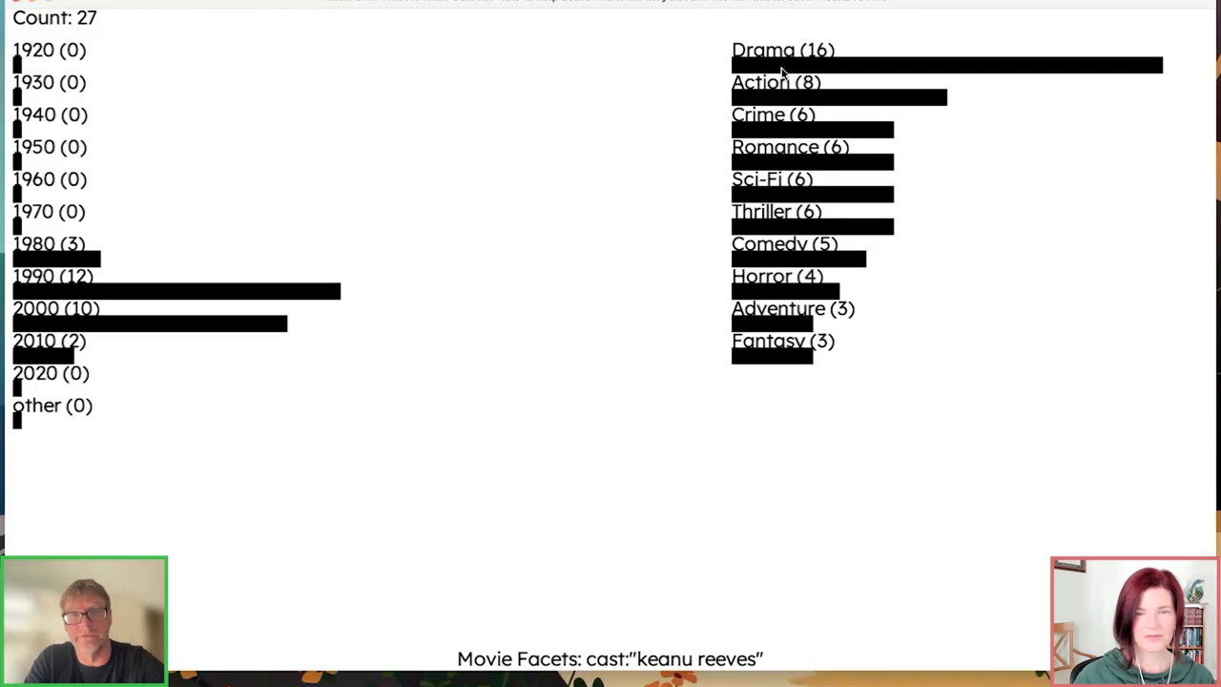
mouse_move(425, 131)
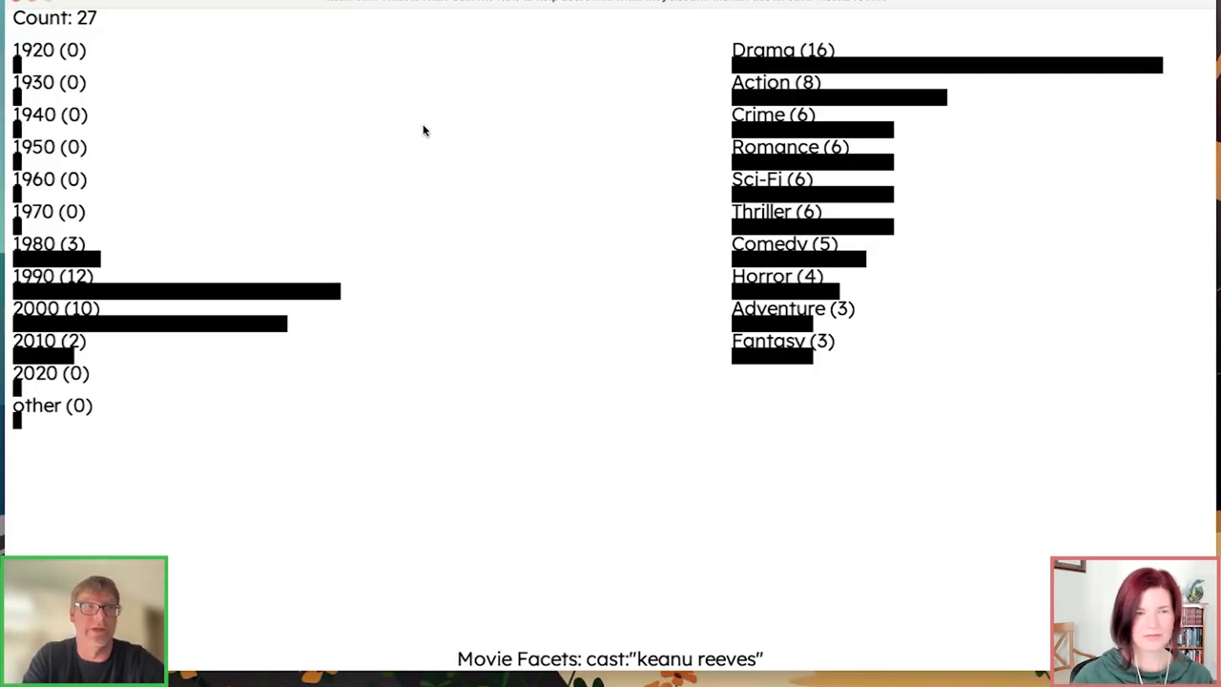
mouse_move(563, 154)
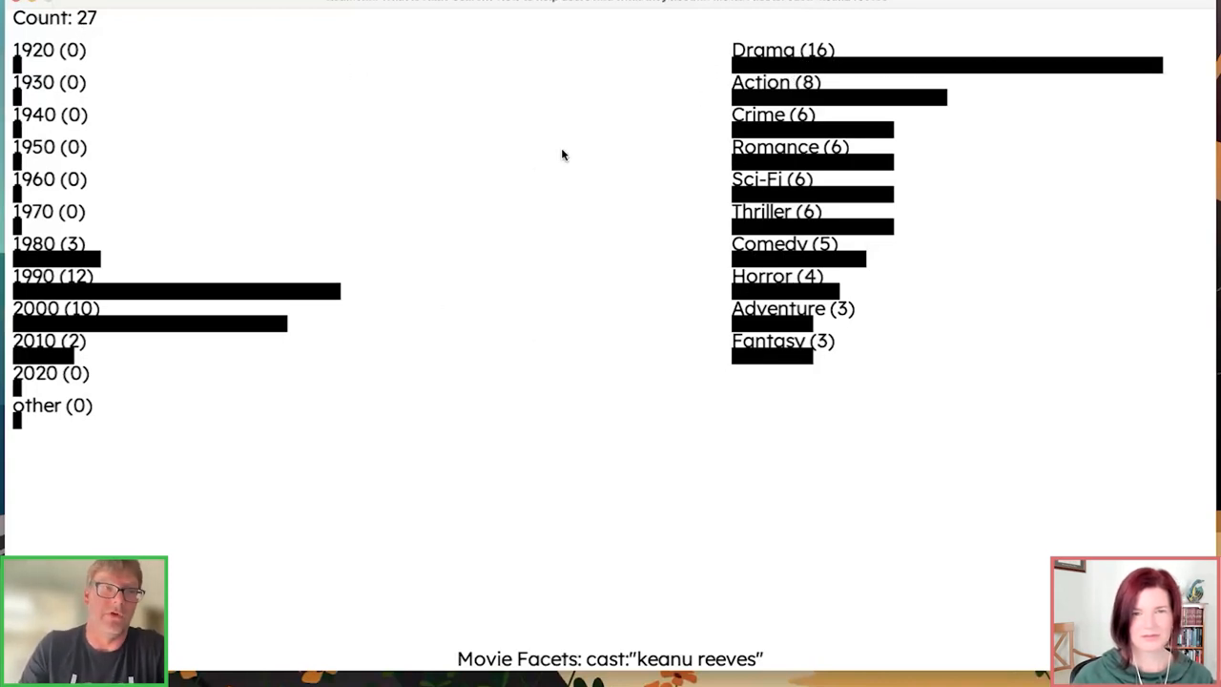
mouse_move(546, 396)
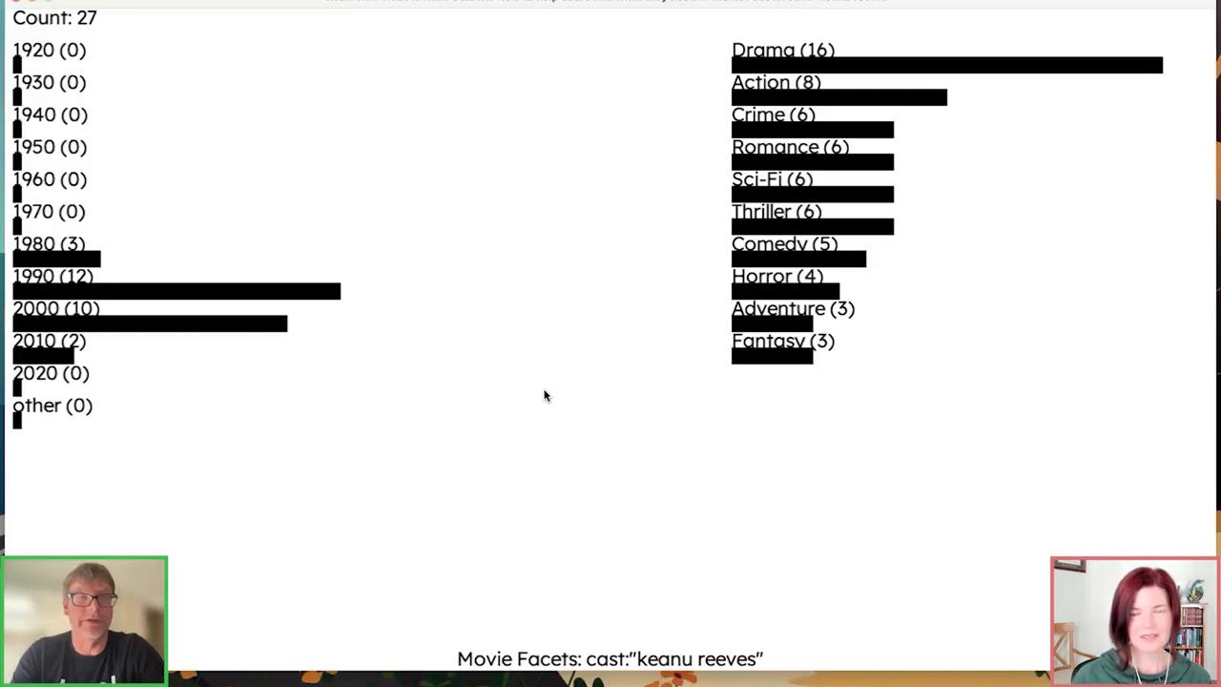
mouse_move(573, 367)
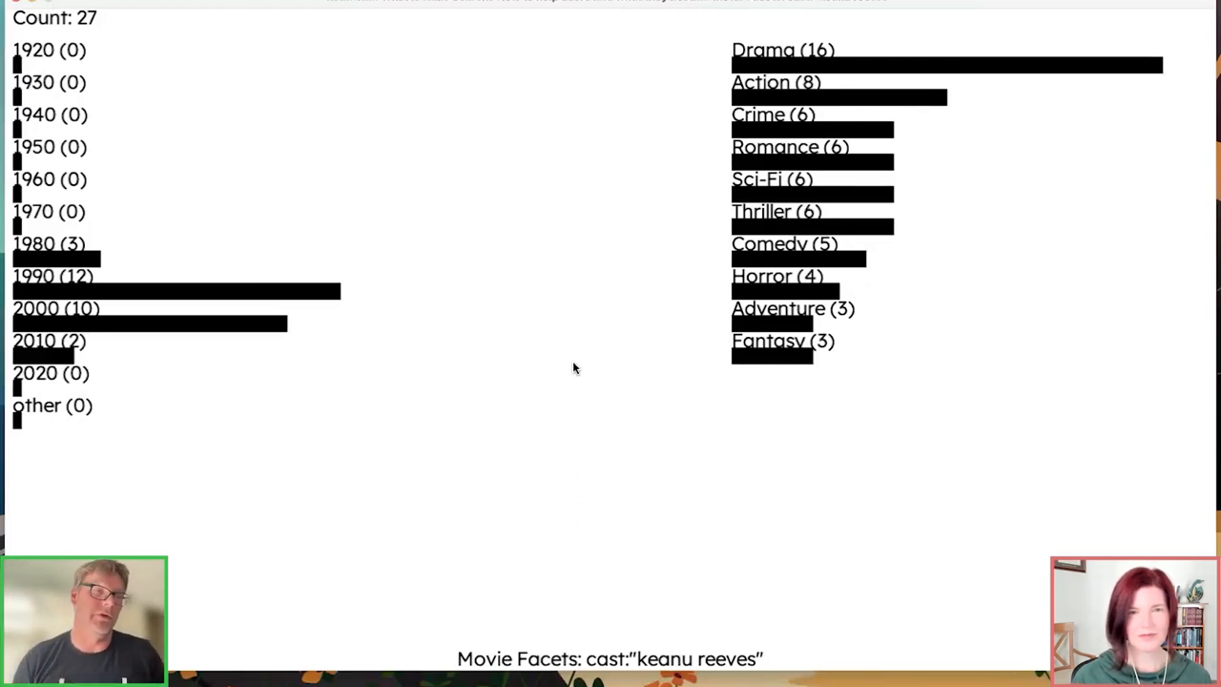
mouse_move(530, 294)
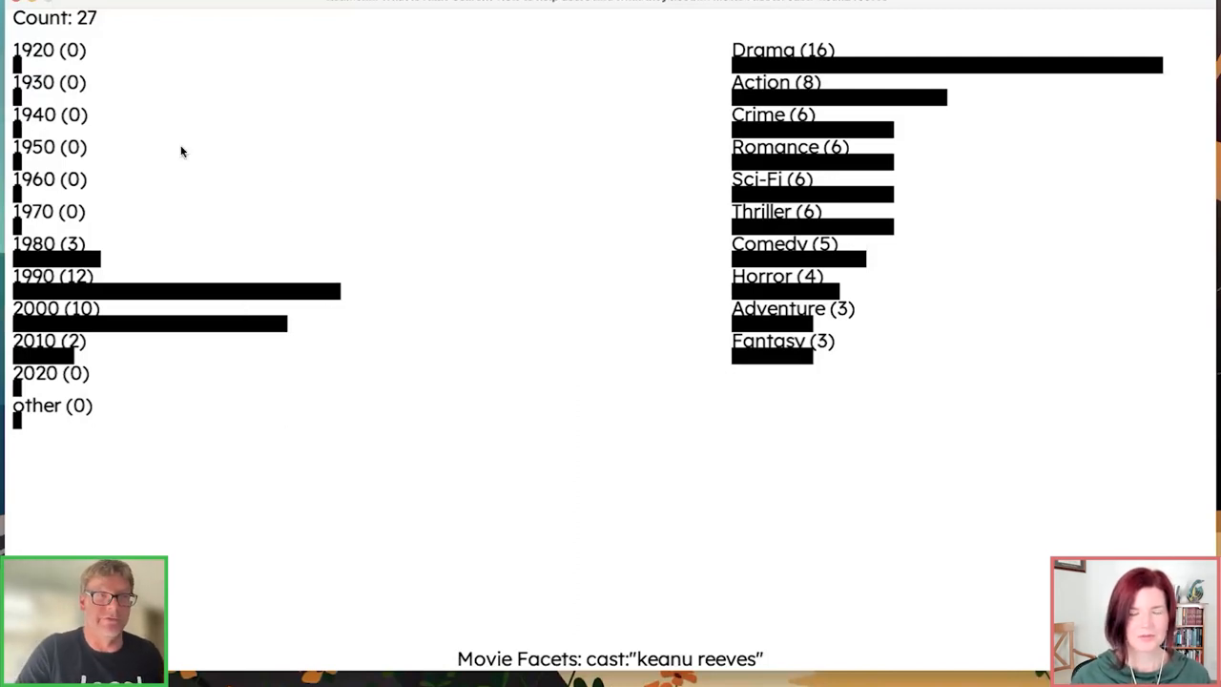
mouse_move(714, 289)
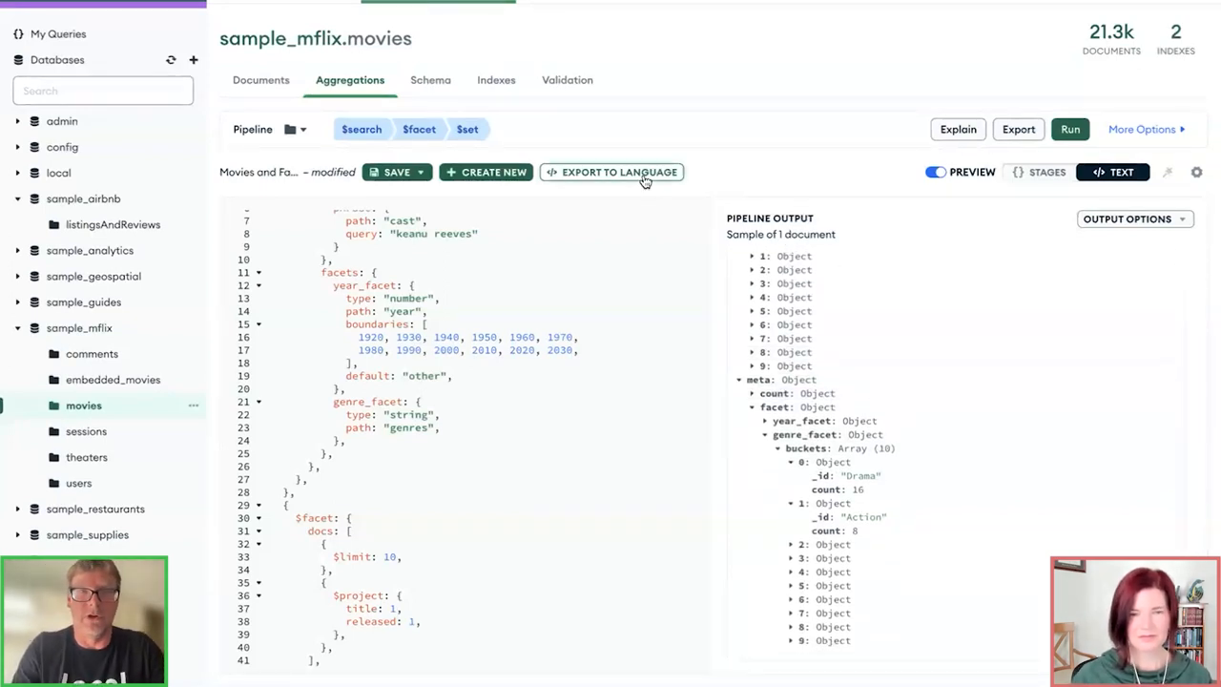
Step: View the setup() method in RedMonkPresentation.java adding facet and Query Runner slides
left_click(611, 172)
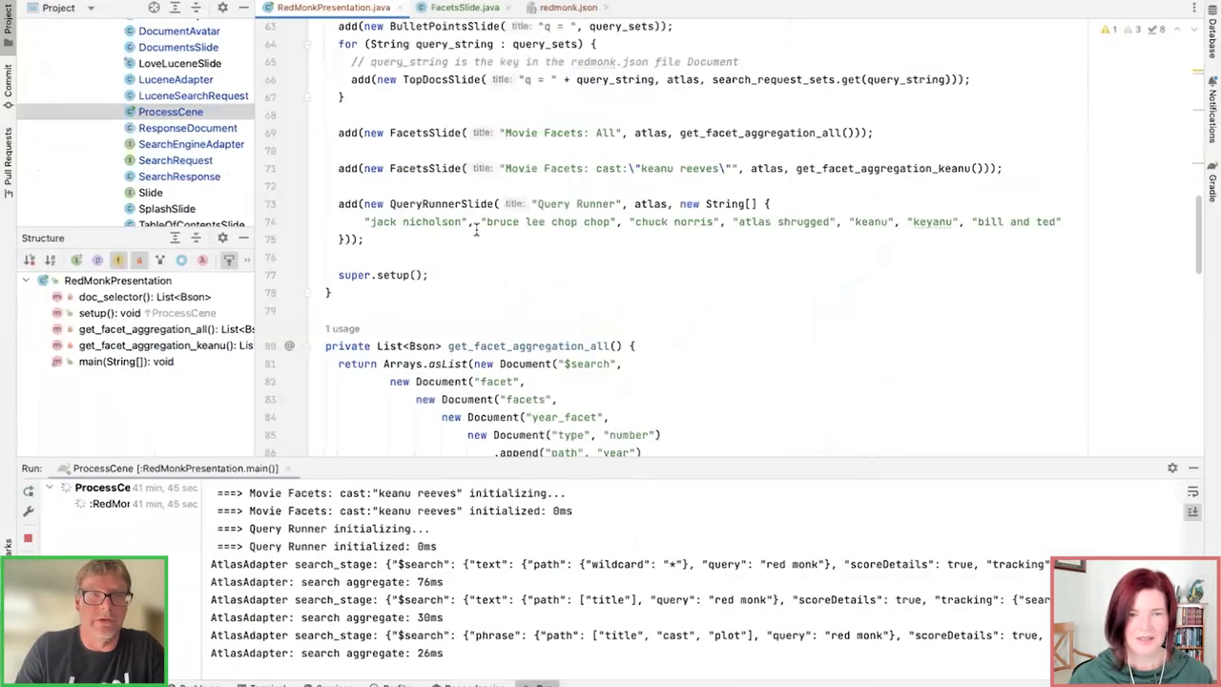
Step: Review FacetsSlide.java's draw() loops, highlighting the facet field name and genre bar call
scroll("down", 3)
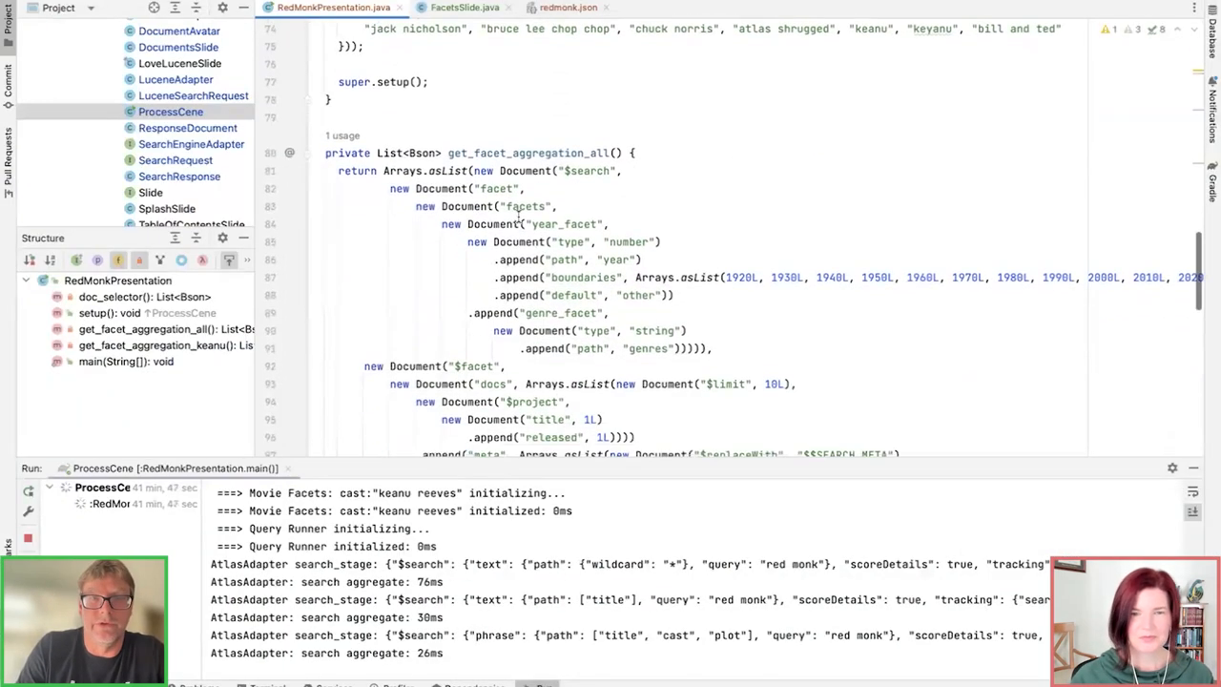
left_click(465, 8)
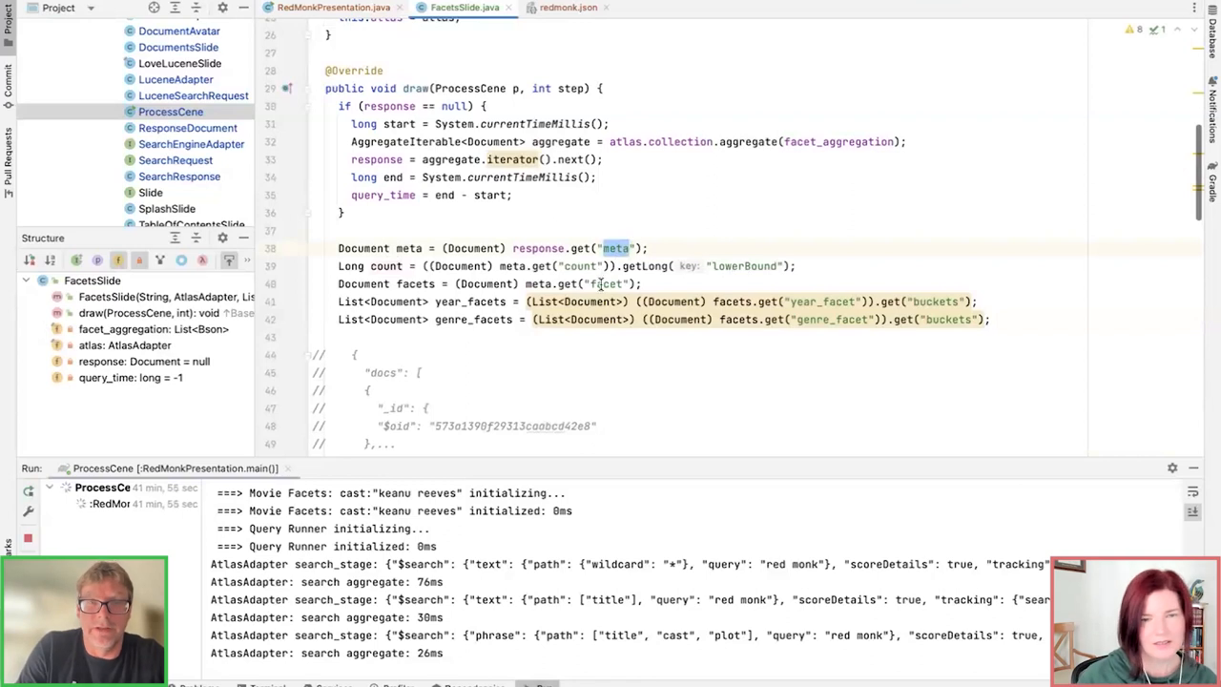
double_click(820, 302)
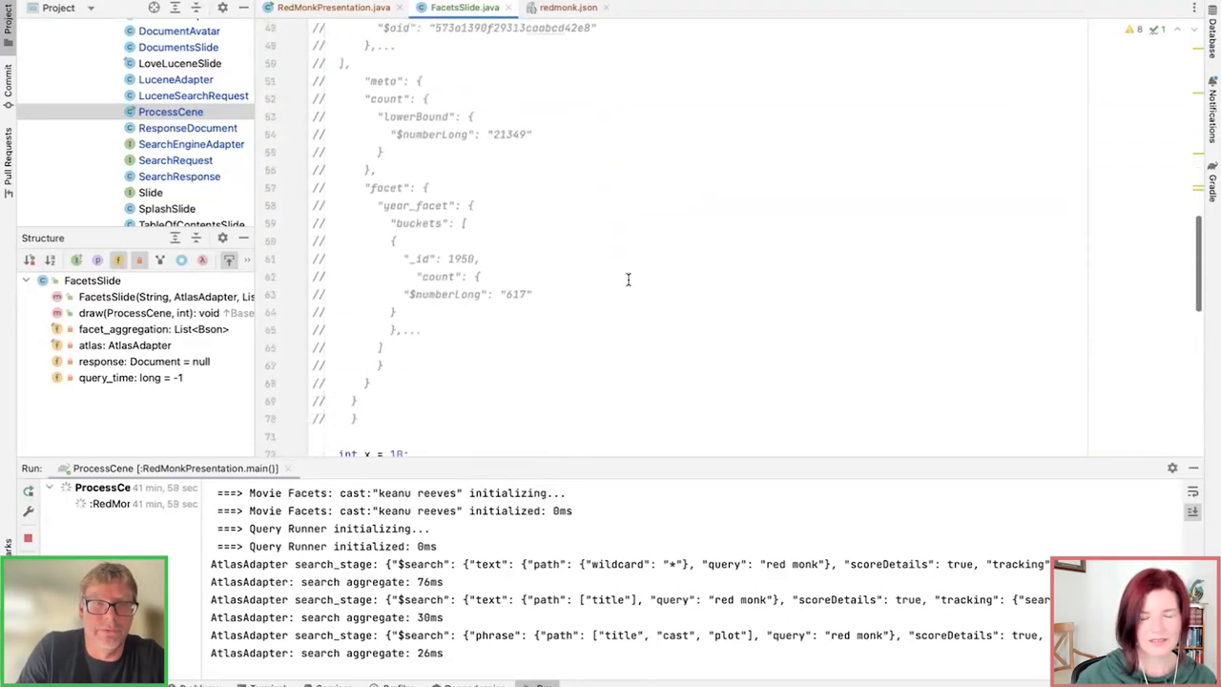
scroll("down", 3)
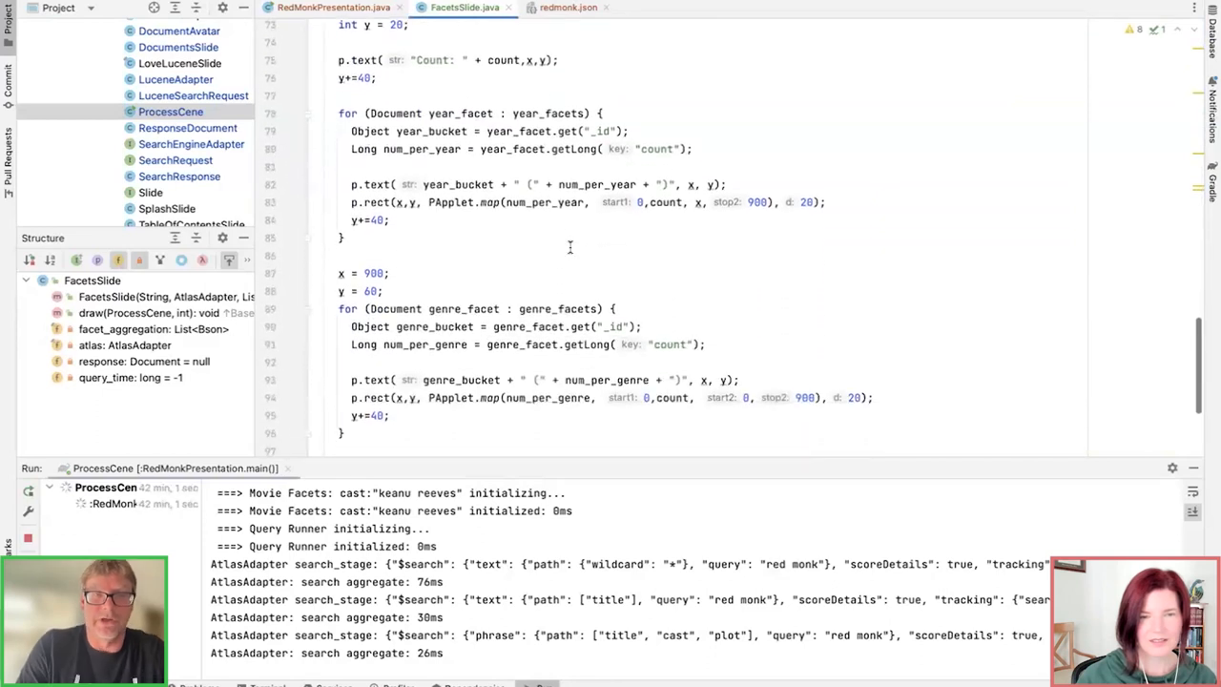
left_click(506, 113)
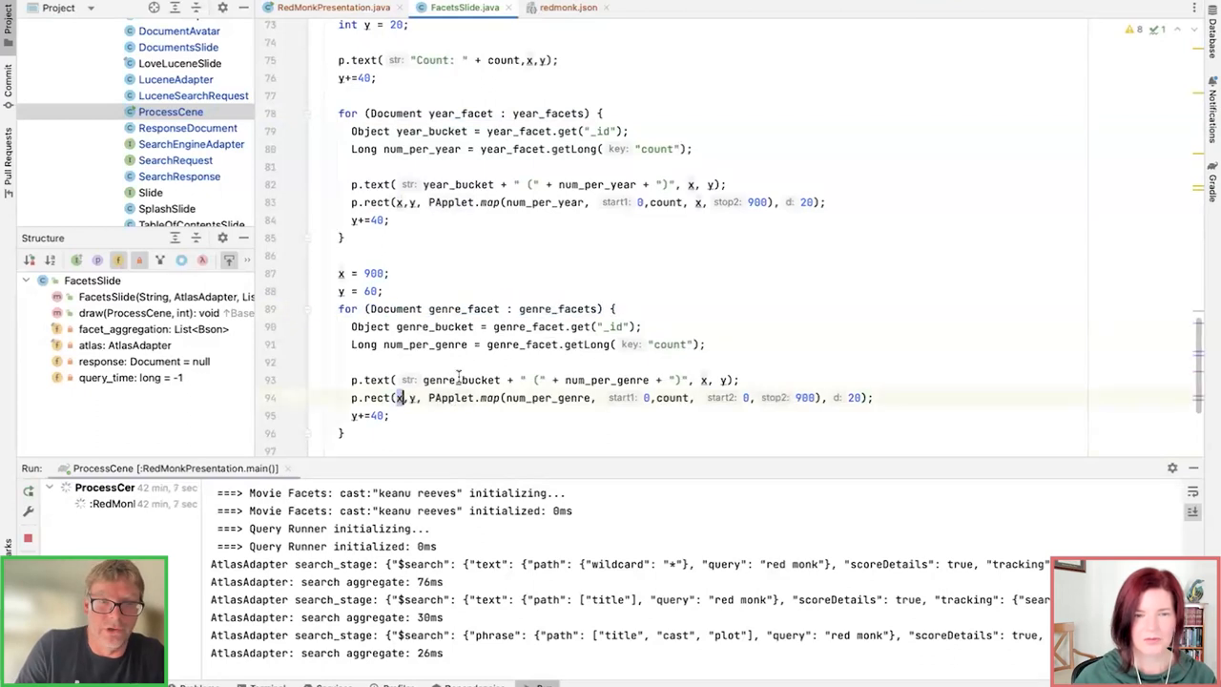
double_click(461, 380)
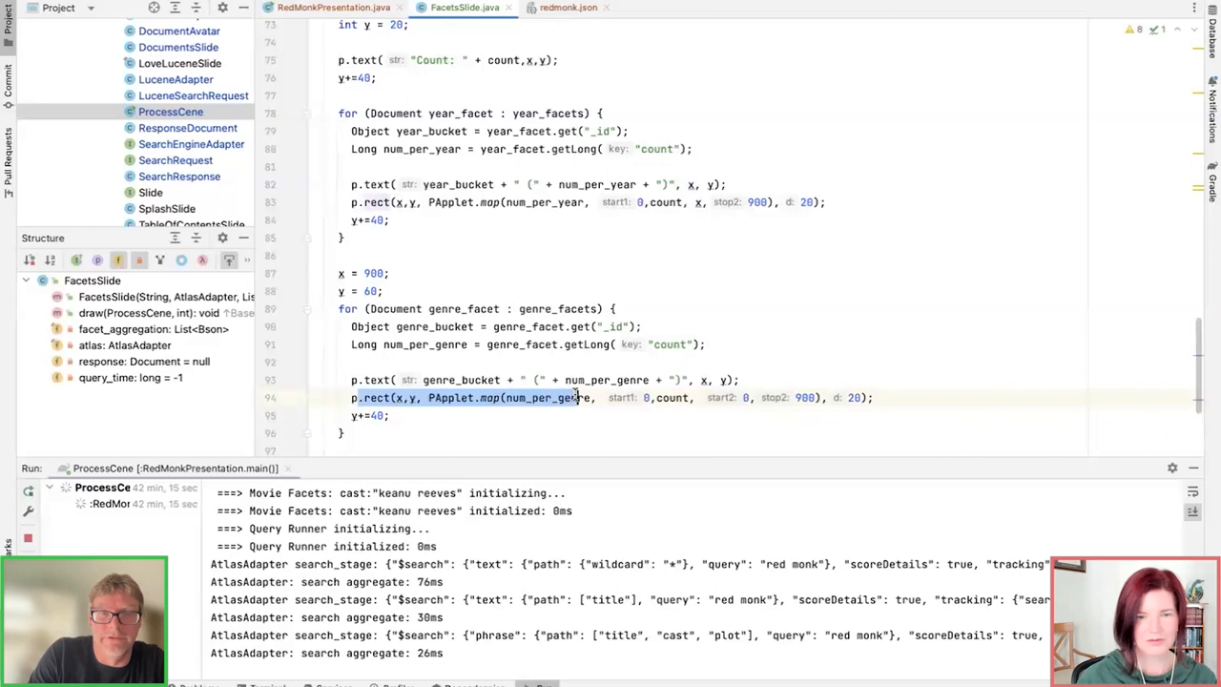
key("cmd+tab")
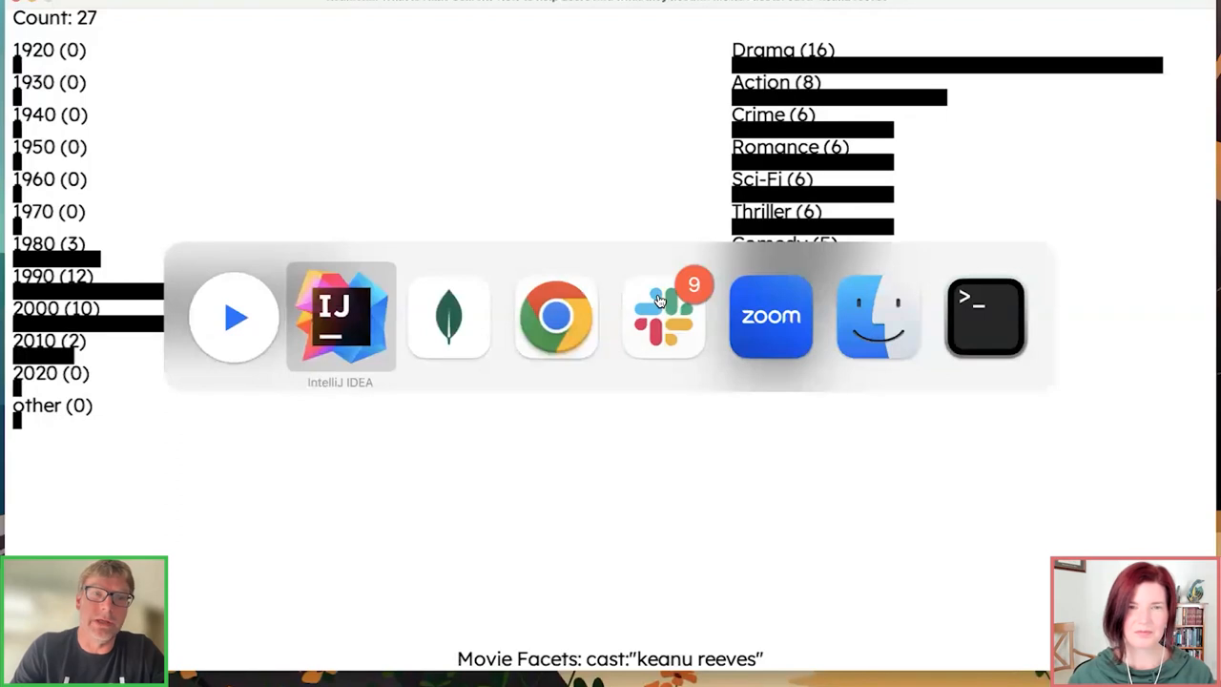
Step: Show the default search index overview and its Edit Index Definition options
left_click(555, 316)
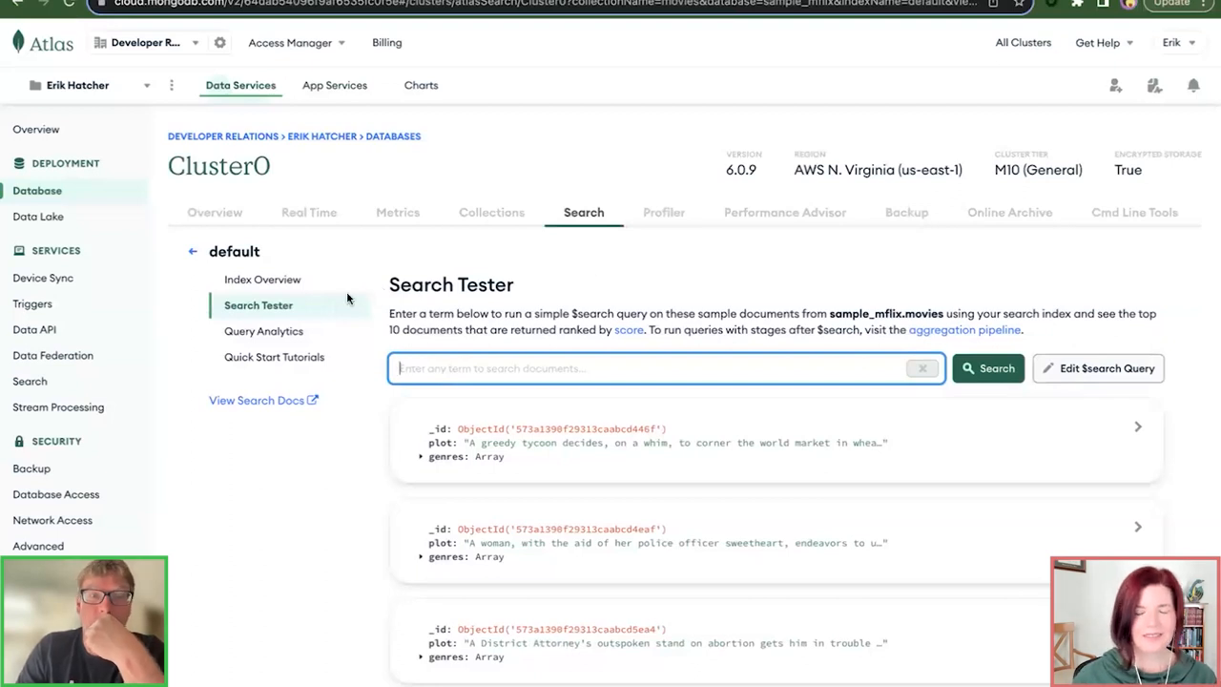
left_click(263, 278)
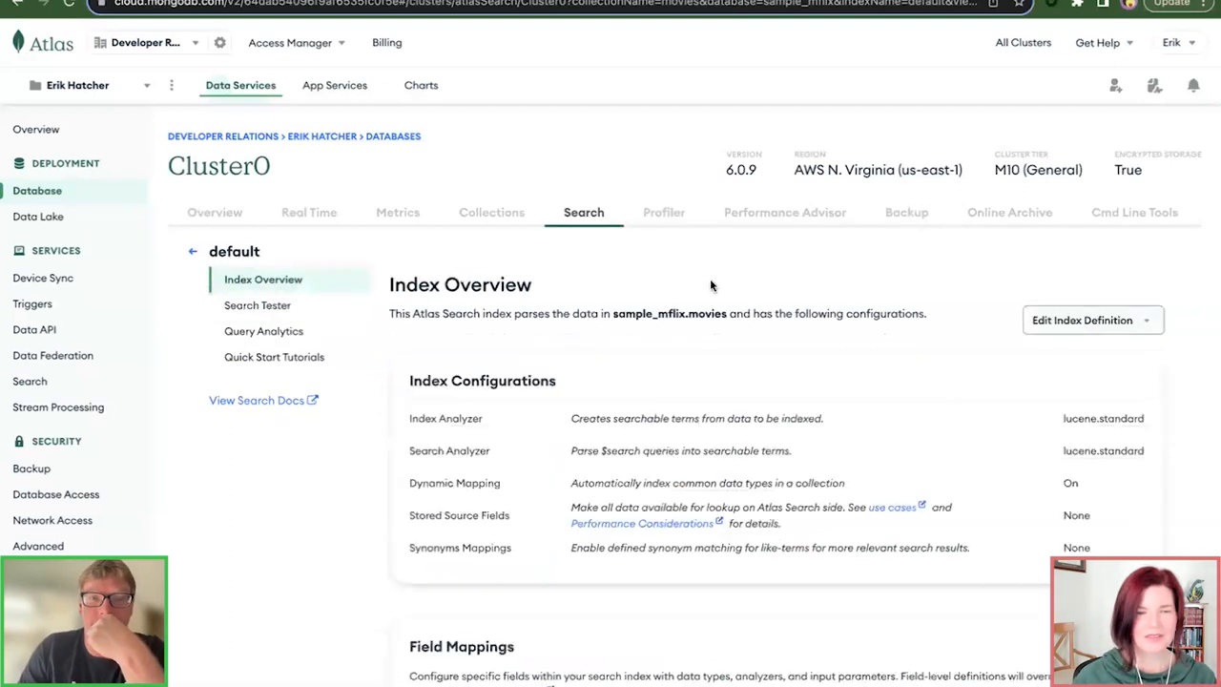
left_click(1087, 320)
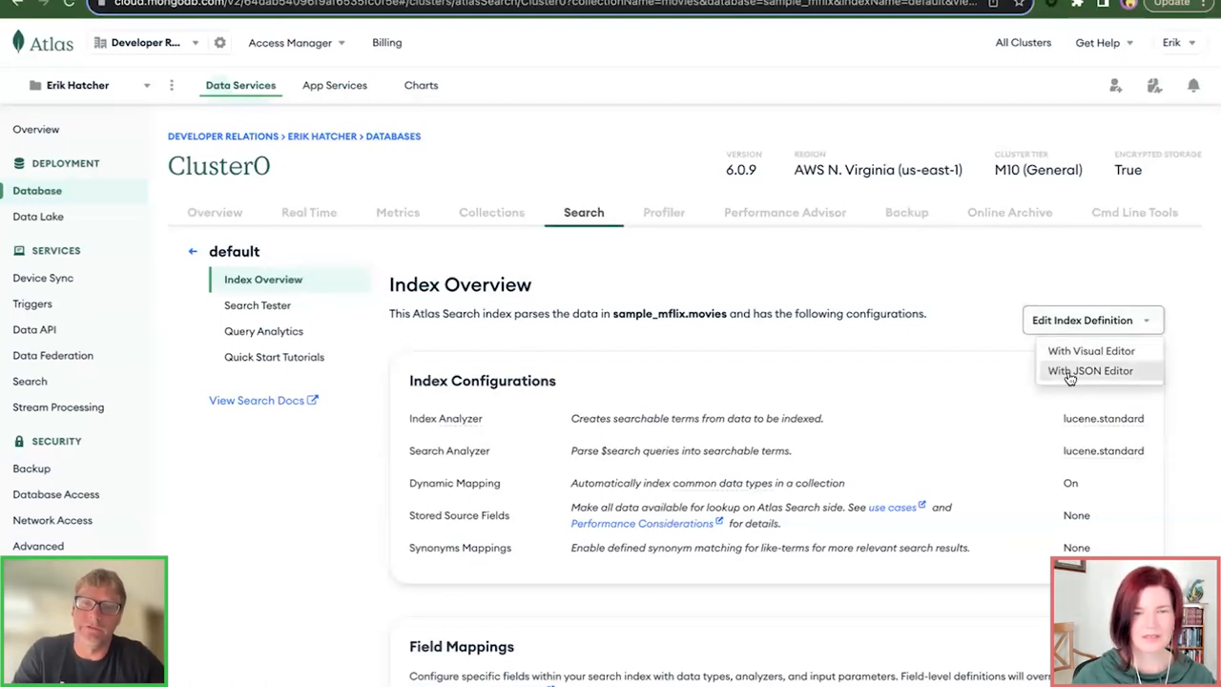
mouse_move(1070, 376)
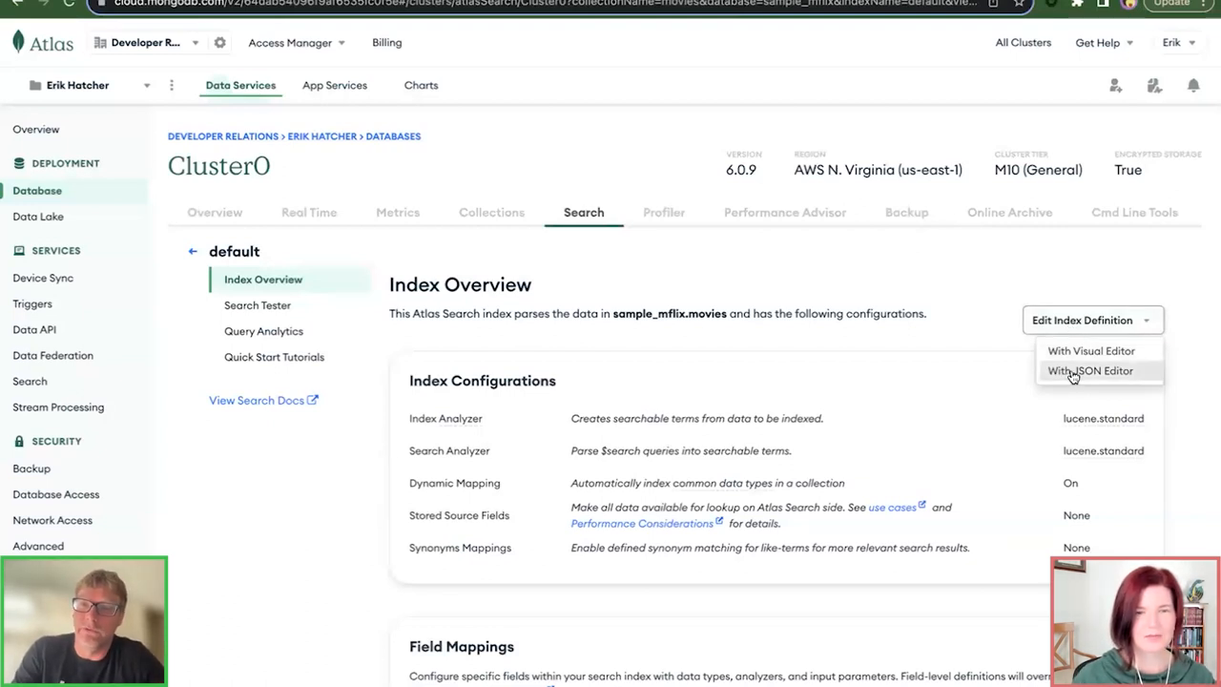
Step: View the index JSON with cast, genres, plot (lucene.english, shingles) and year mappings
left_click(1089, 370)
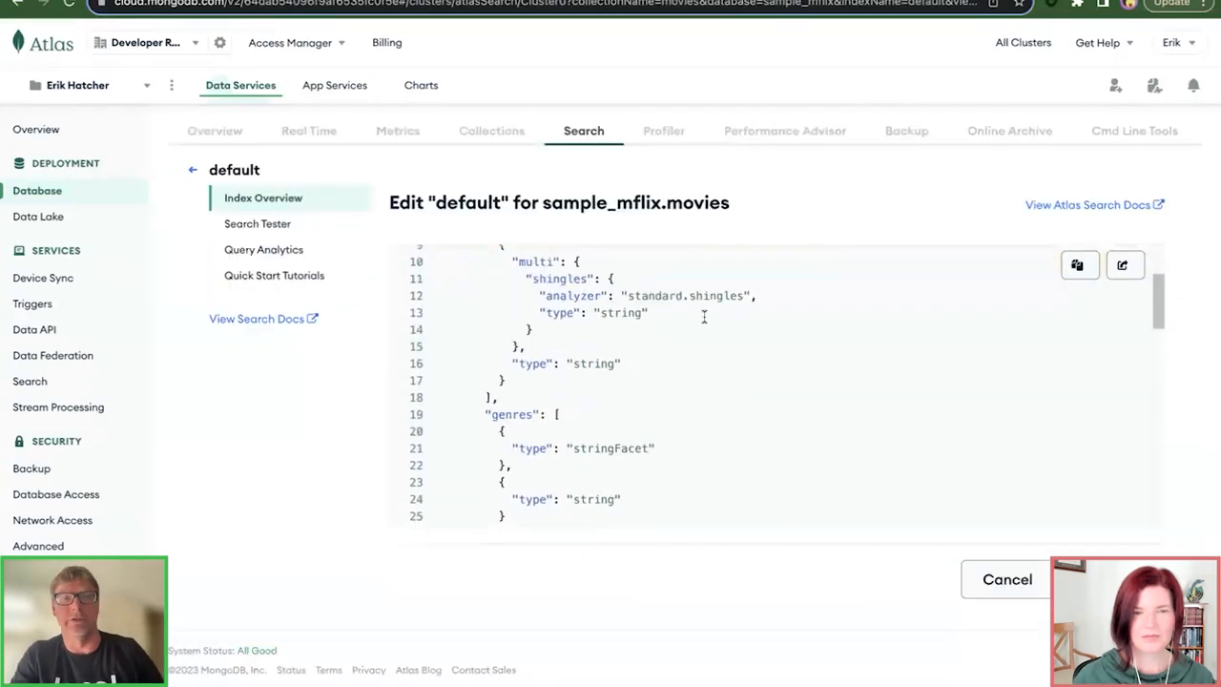
scroll("down", 3)
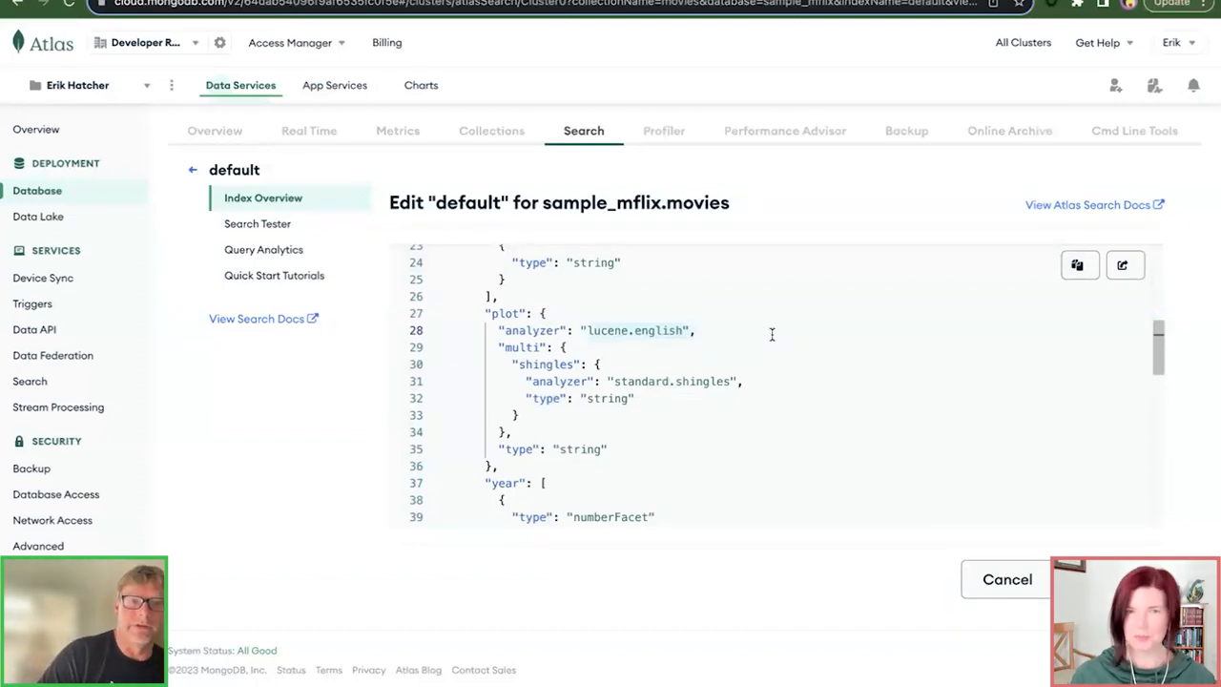
scroll("down", 3)
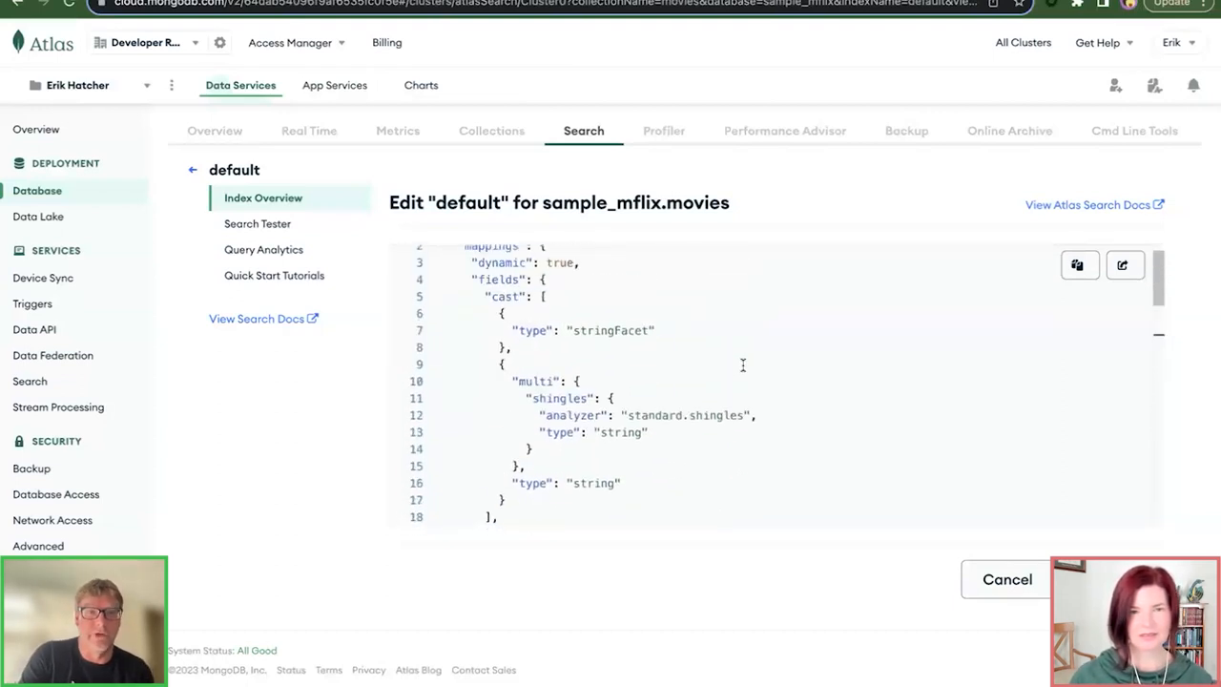
scroll("down", 3)
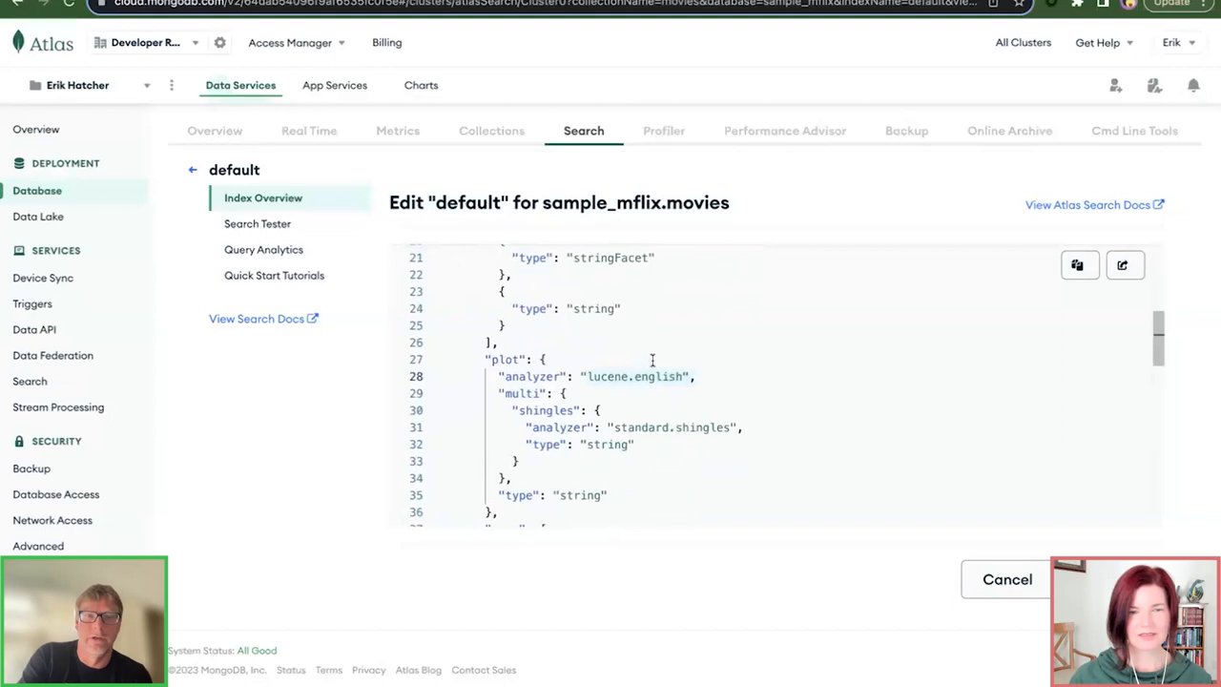
mouse_move(309, 408)
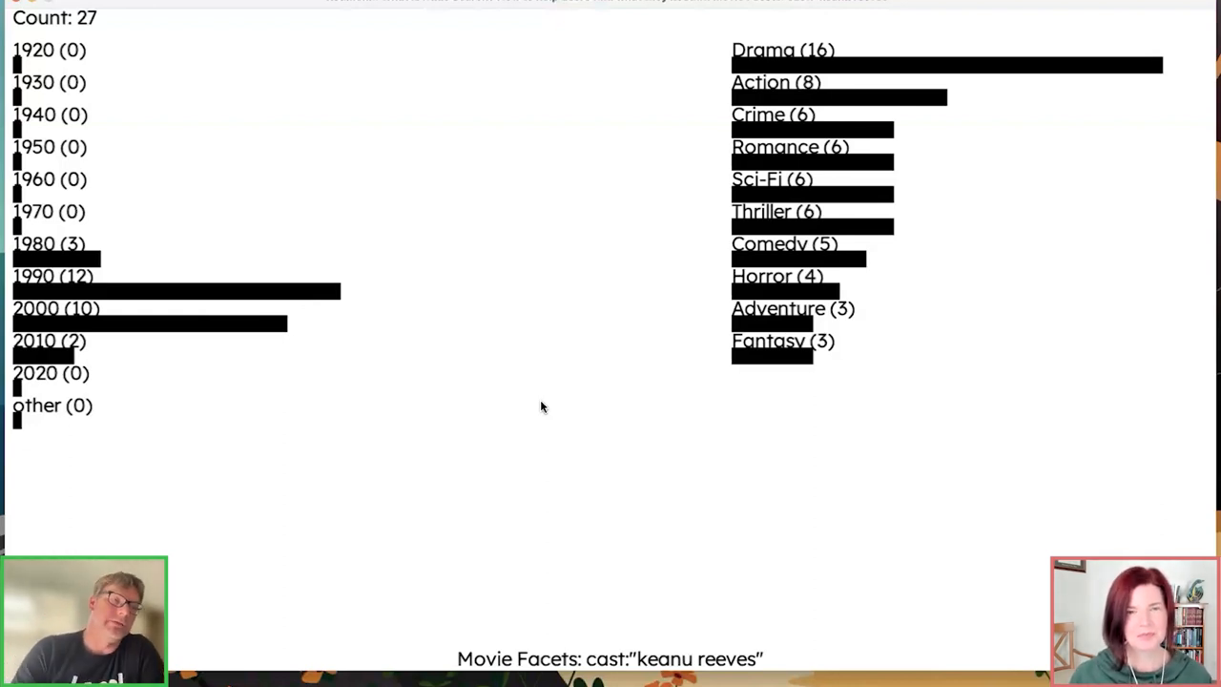
mouse_move(601, 416)
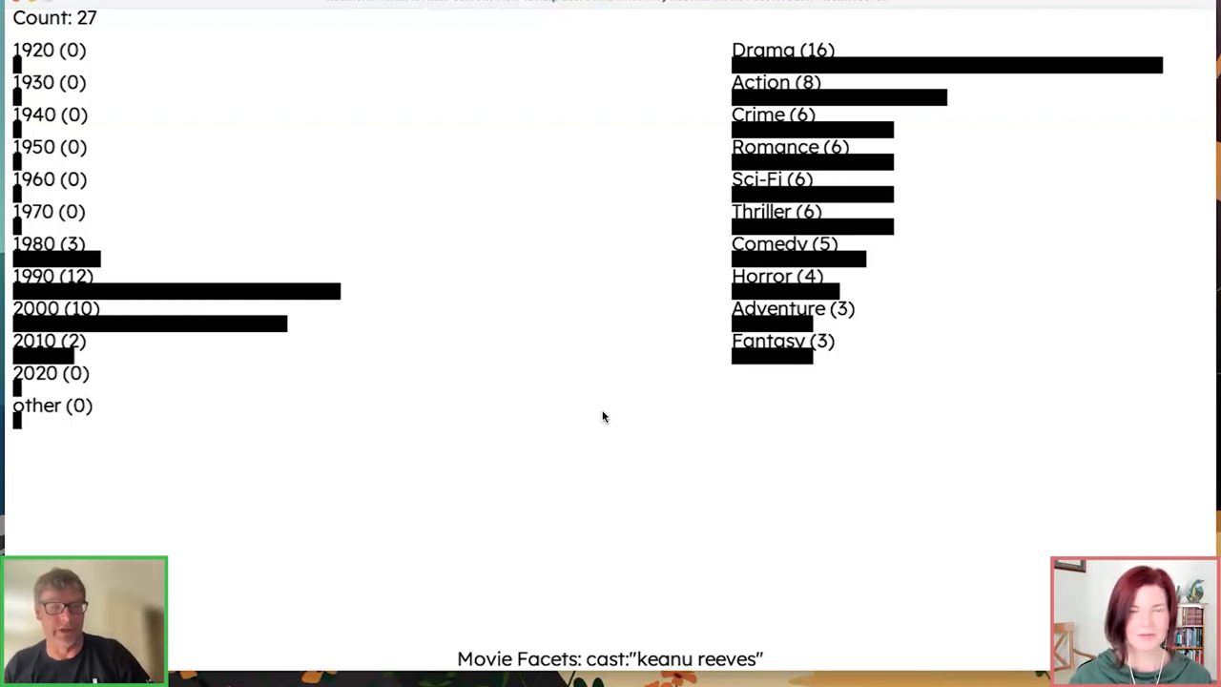
mouse_move(612, 397)
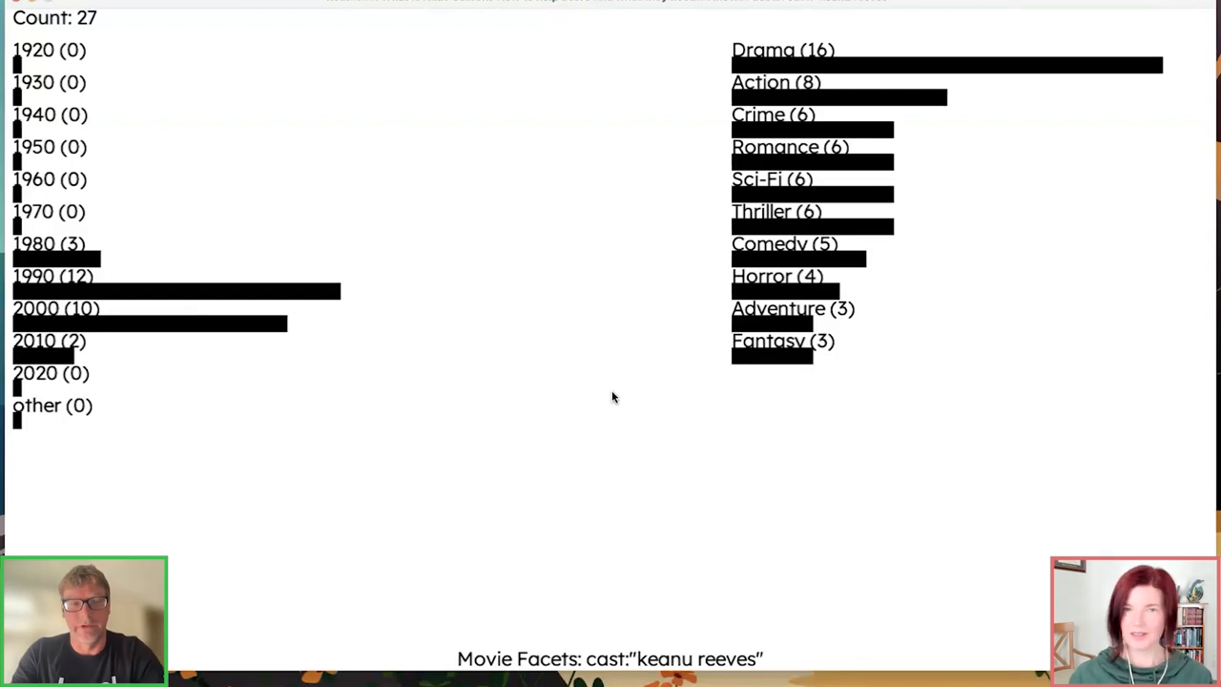
mouse_move(605, 355)
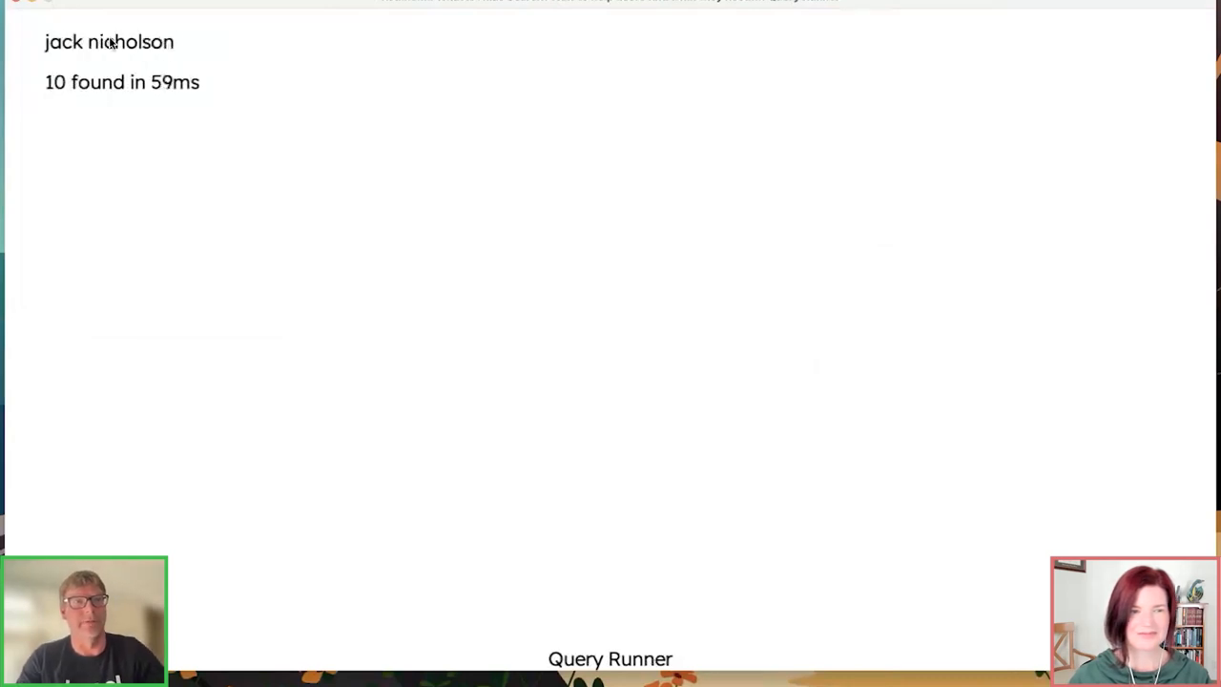
Step: Run Query Runner searches for 'keyanu' and 'bruce lee chop chop'
type("keyanu")
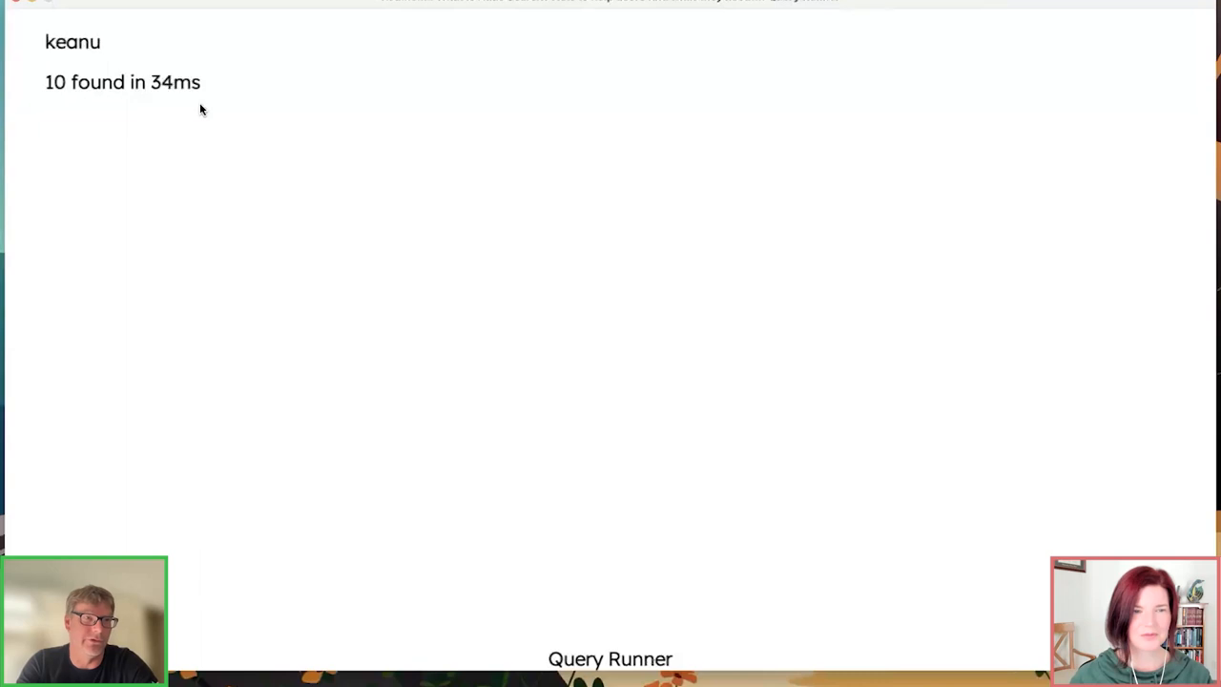
type("bruce lee chop chop")
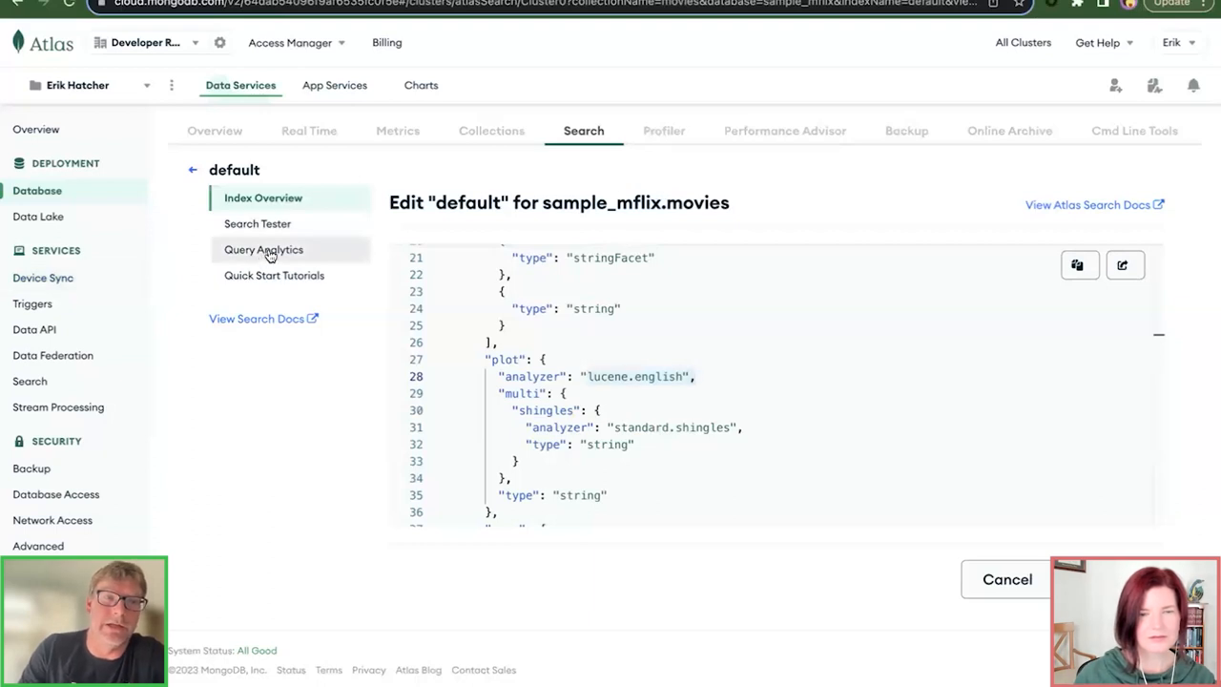
Step: Show Query Analytics' Tracked Search Queries With No Results panel: 212 queries, 12.96%
left_click(263, 249)
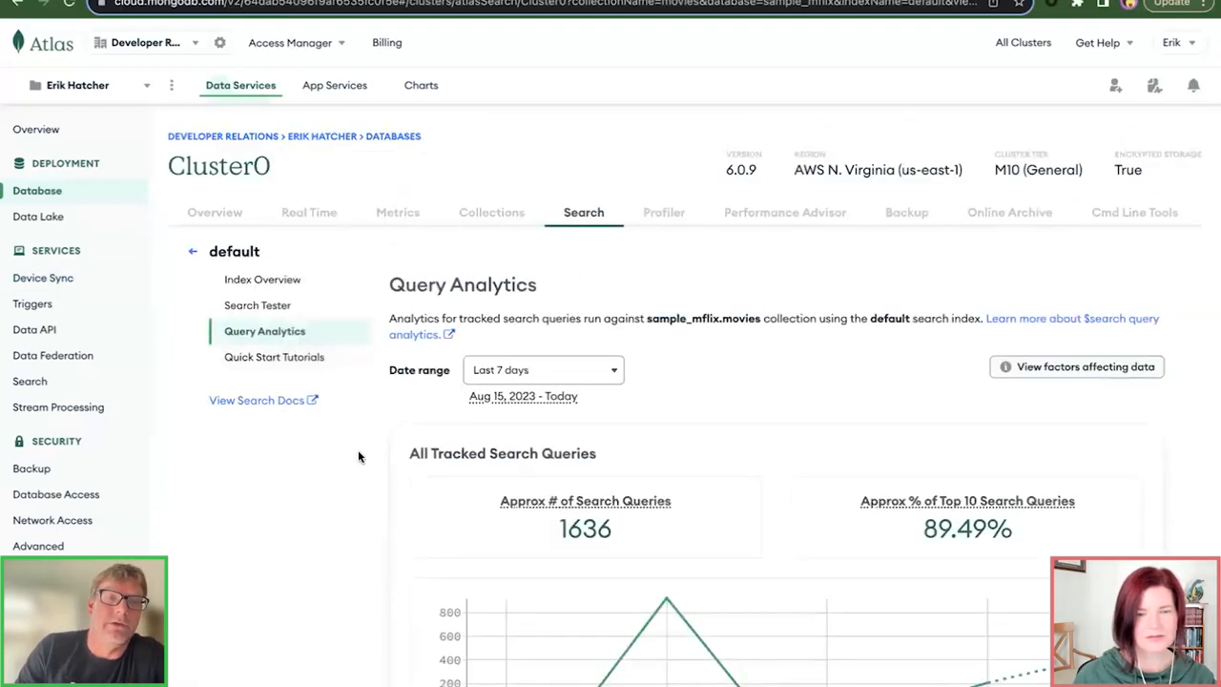
scroll("down", 3)
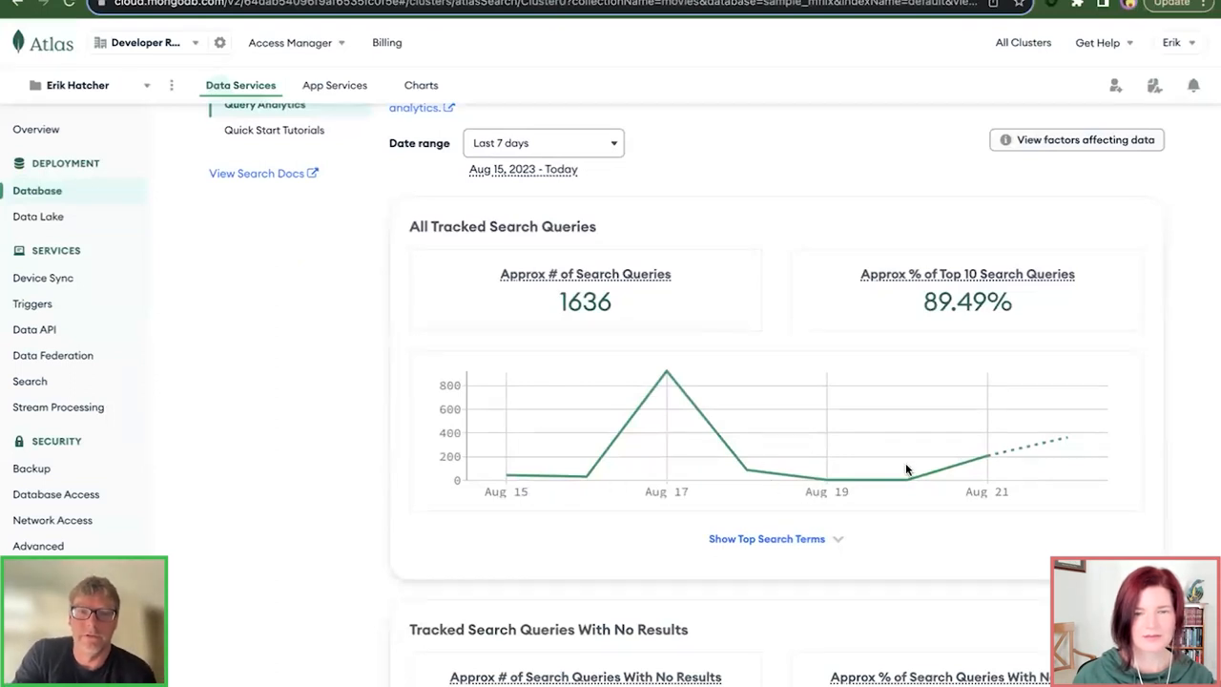
scroll("down", 3)
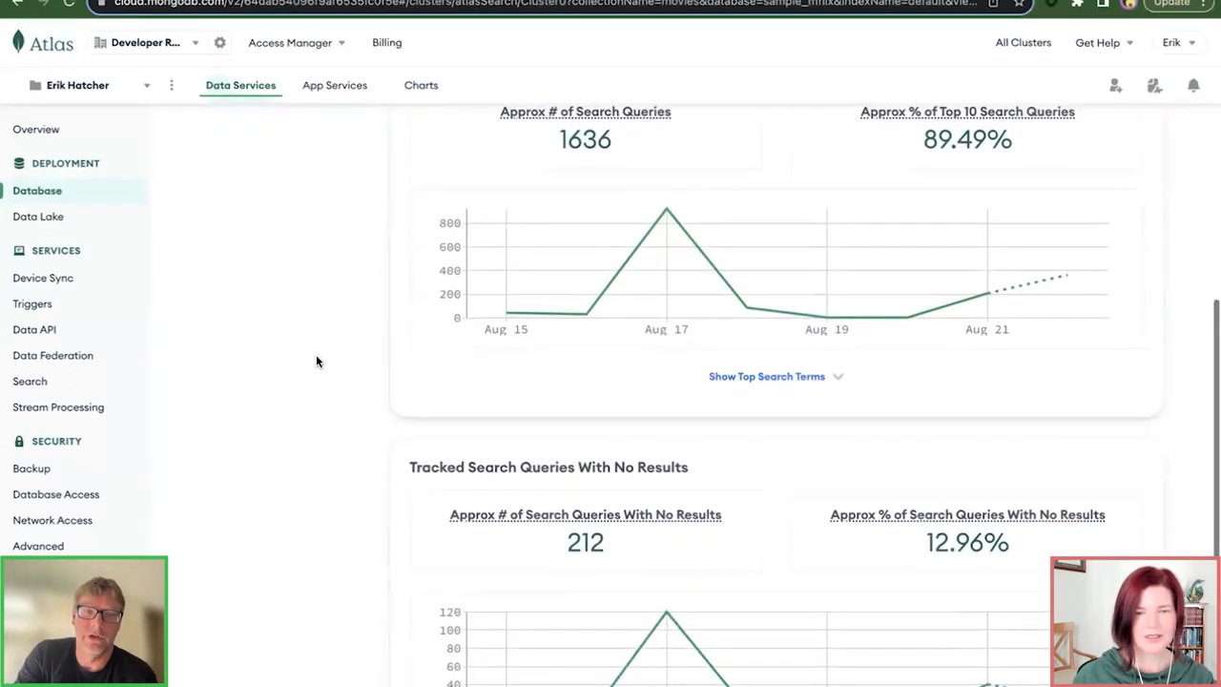
scroll("down", 3)
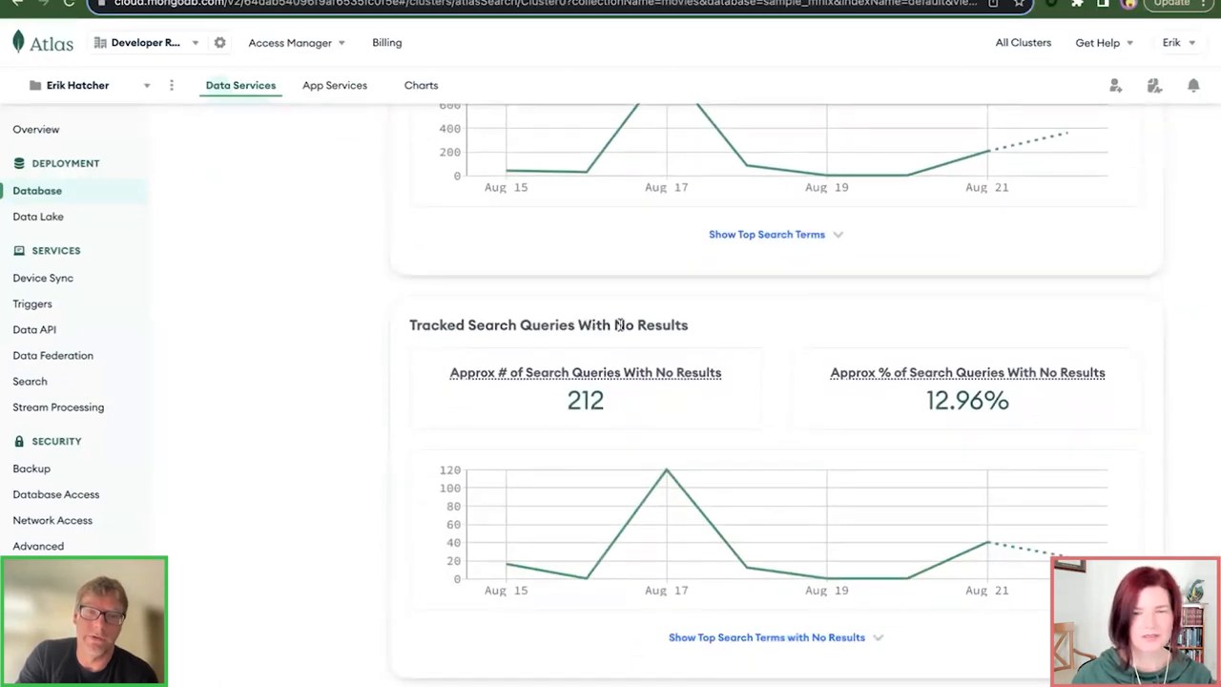
double_click(650, 325)
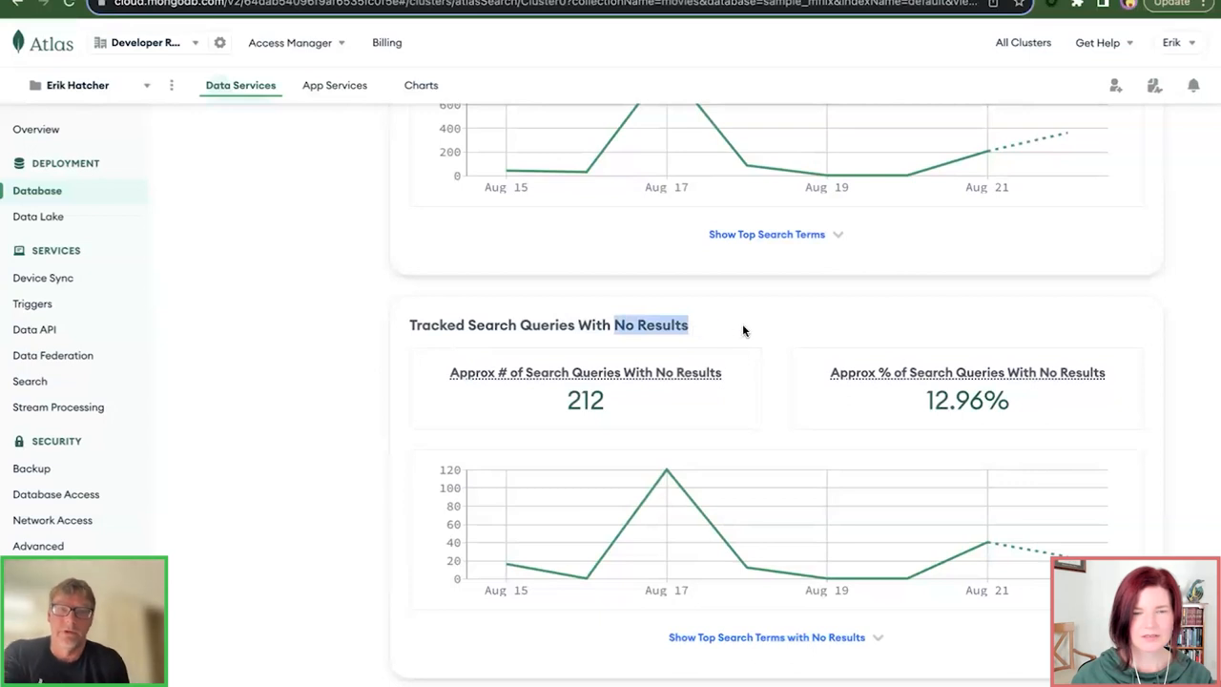
scroll("down", 3)
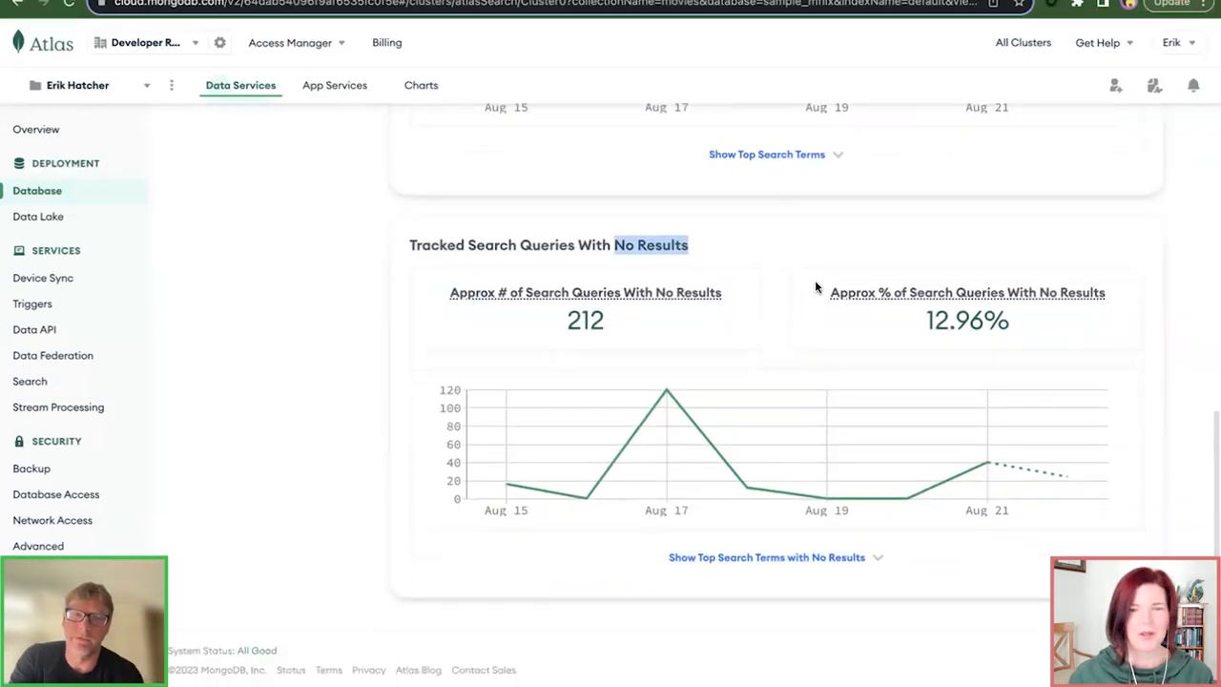
Step: List top no-result search terms, highlighting MatrixReloaded at 184, then return to All Tracked Search Queries
left_click(766, 557)
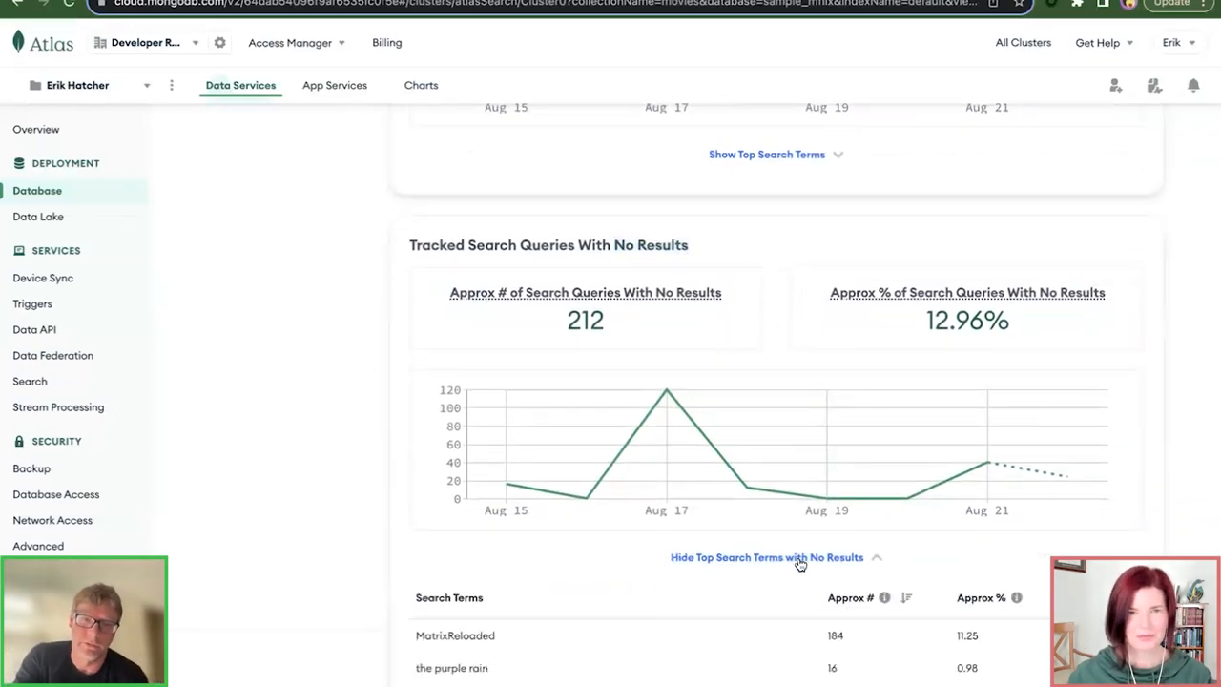
scroll("down", 3)
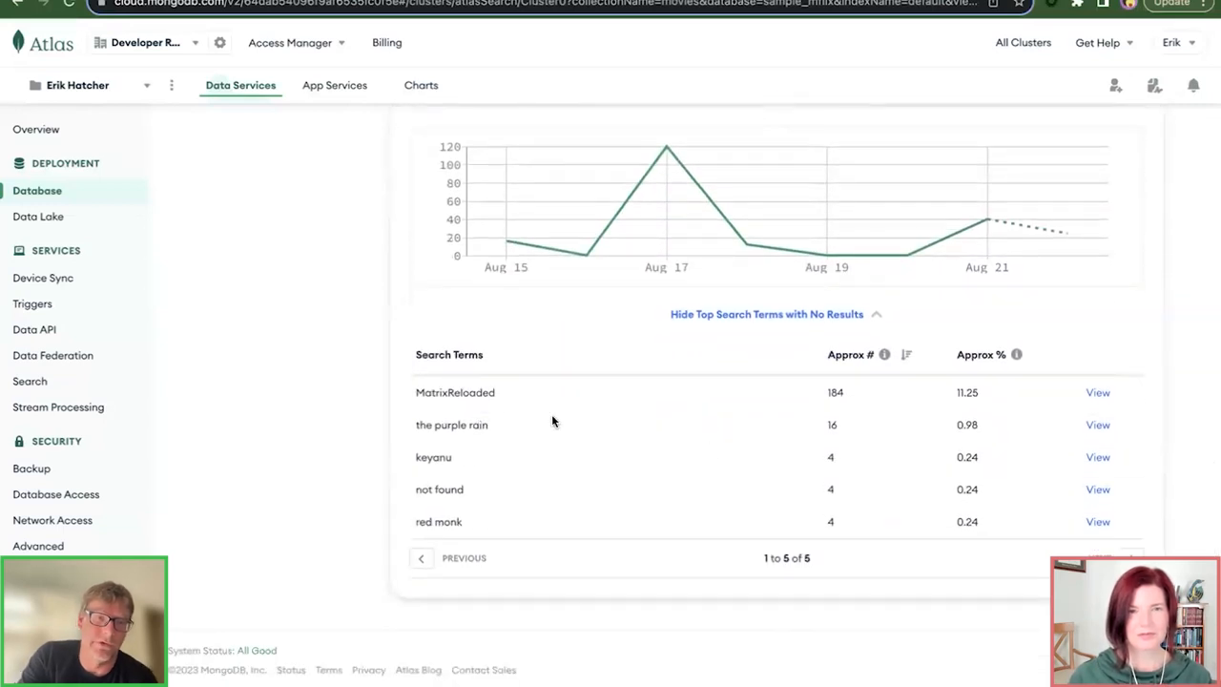
mouse_move(457, 428)
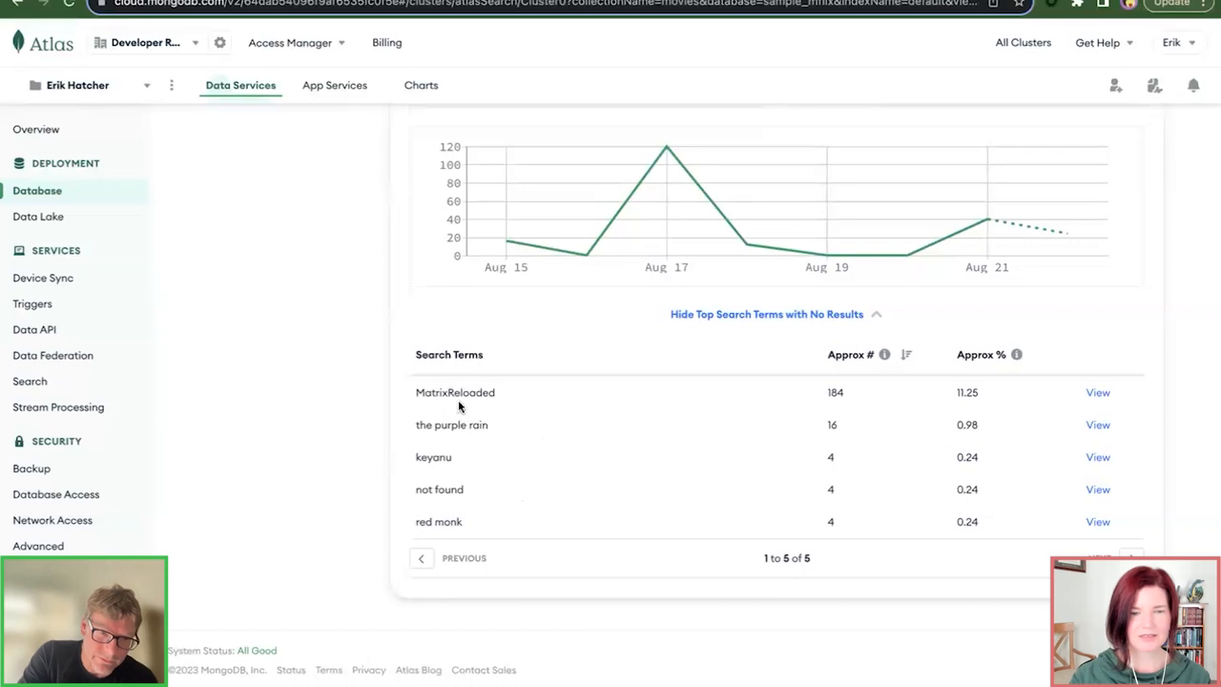
mouse_move(658, 534)
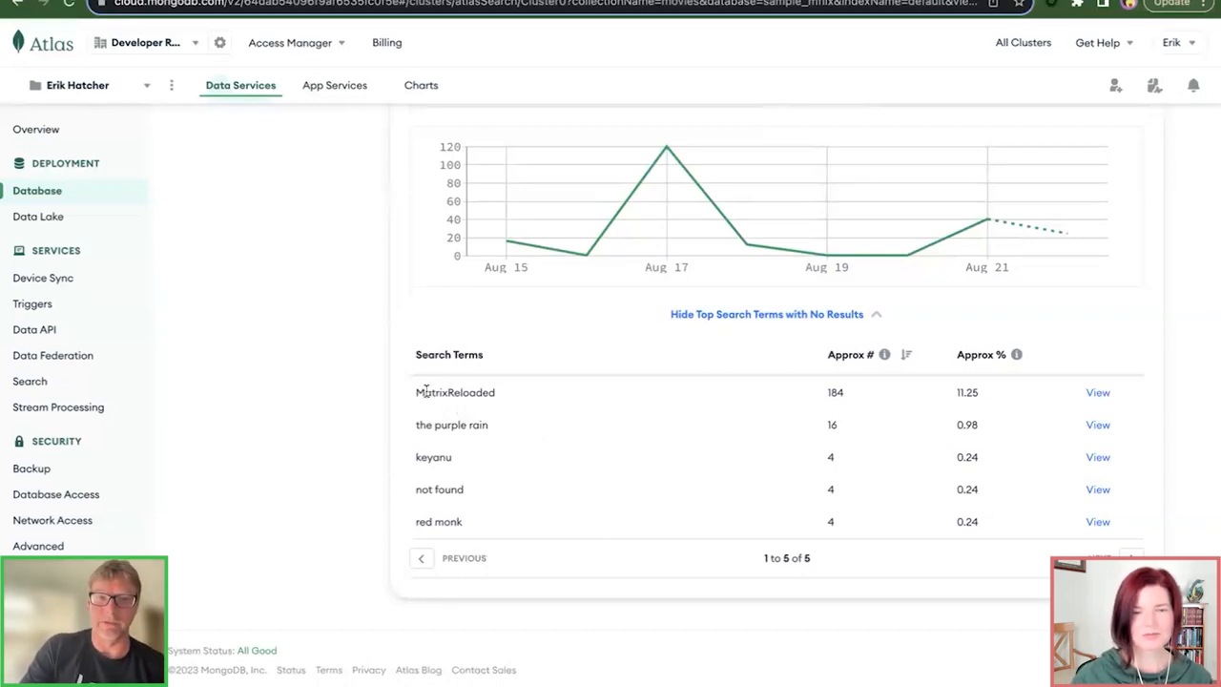
double_click(455, 392)
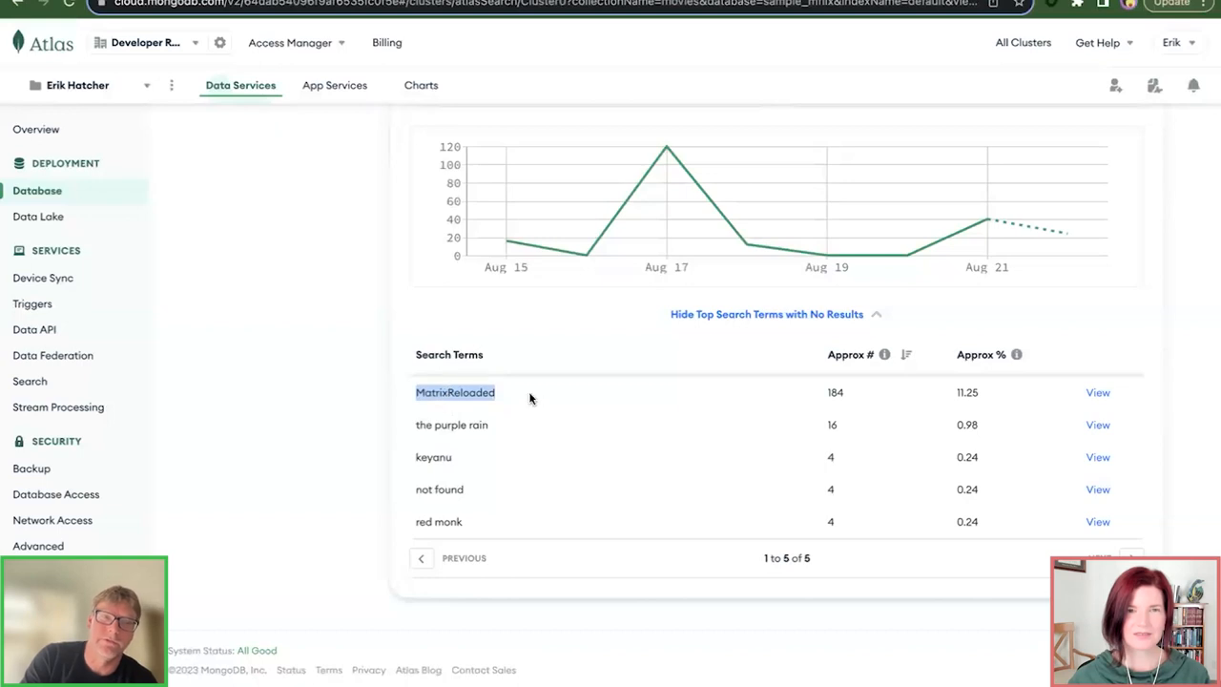
mouse_move(544, 402)
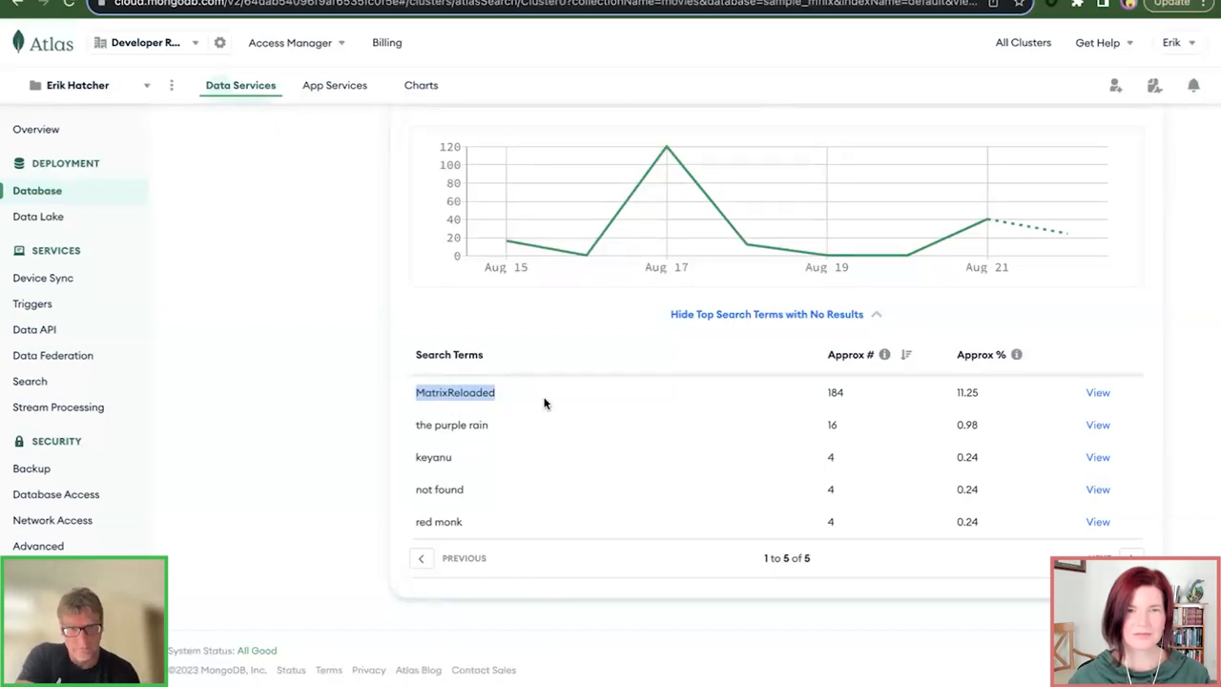
mouse_move(563, 410)
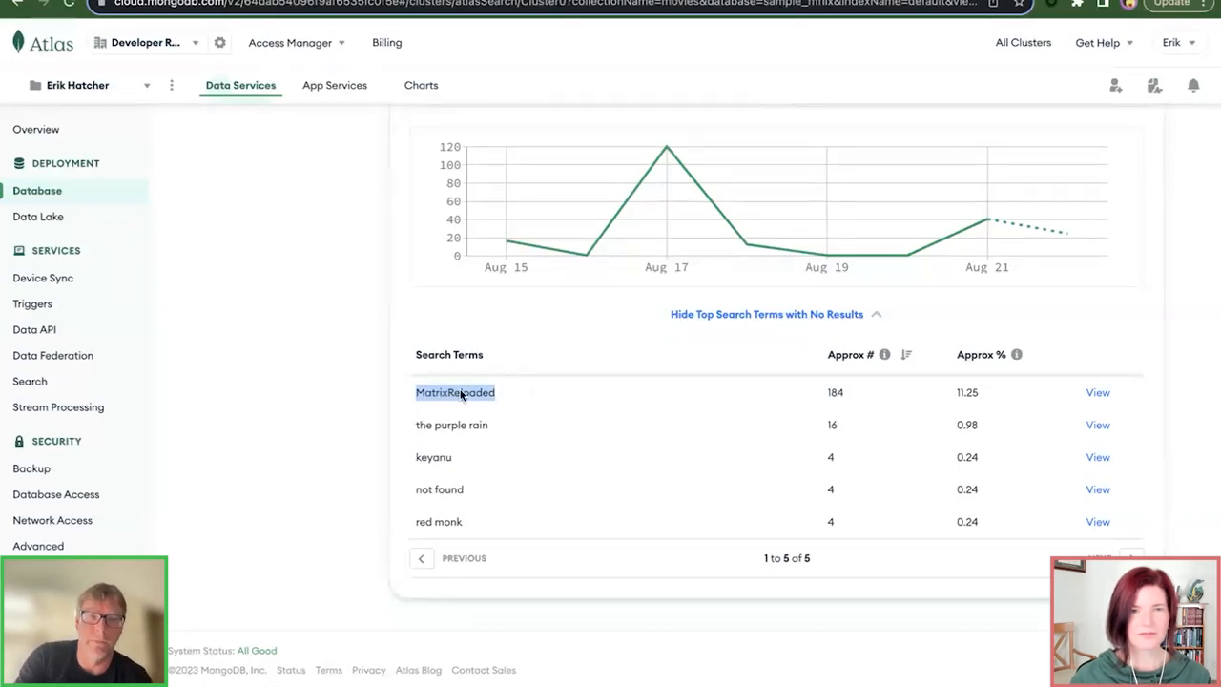
left_click(766, 314)
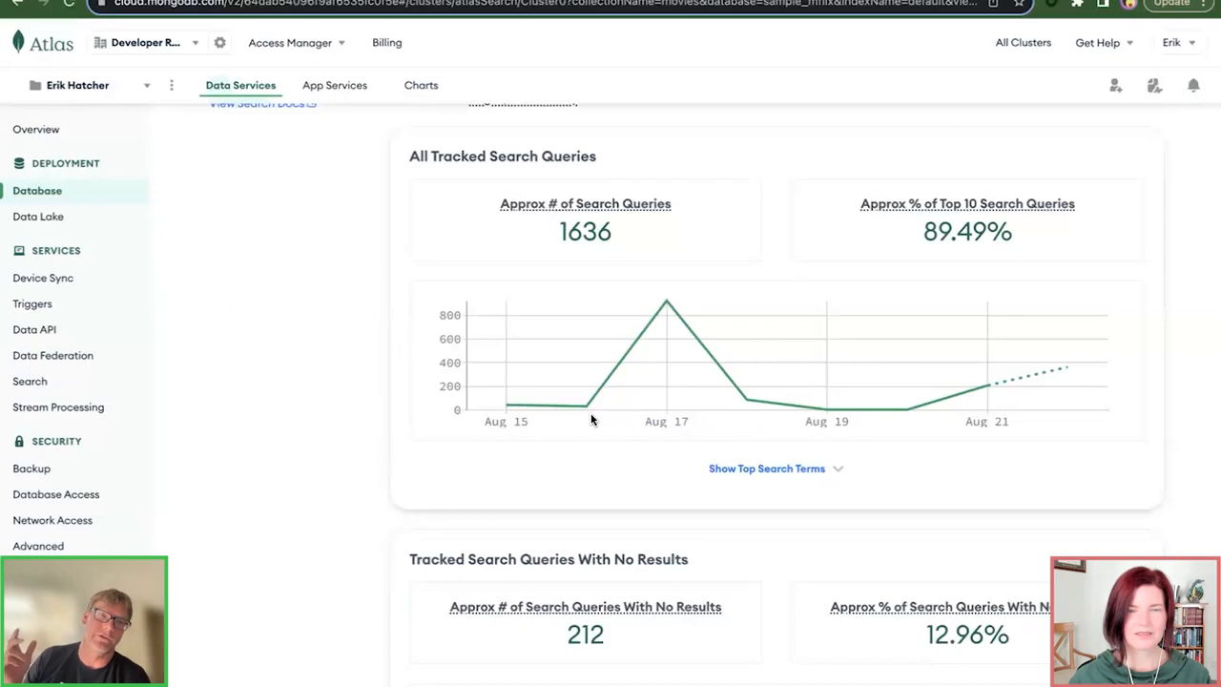
mouse_move(760, 472)
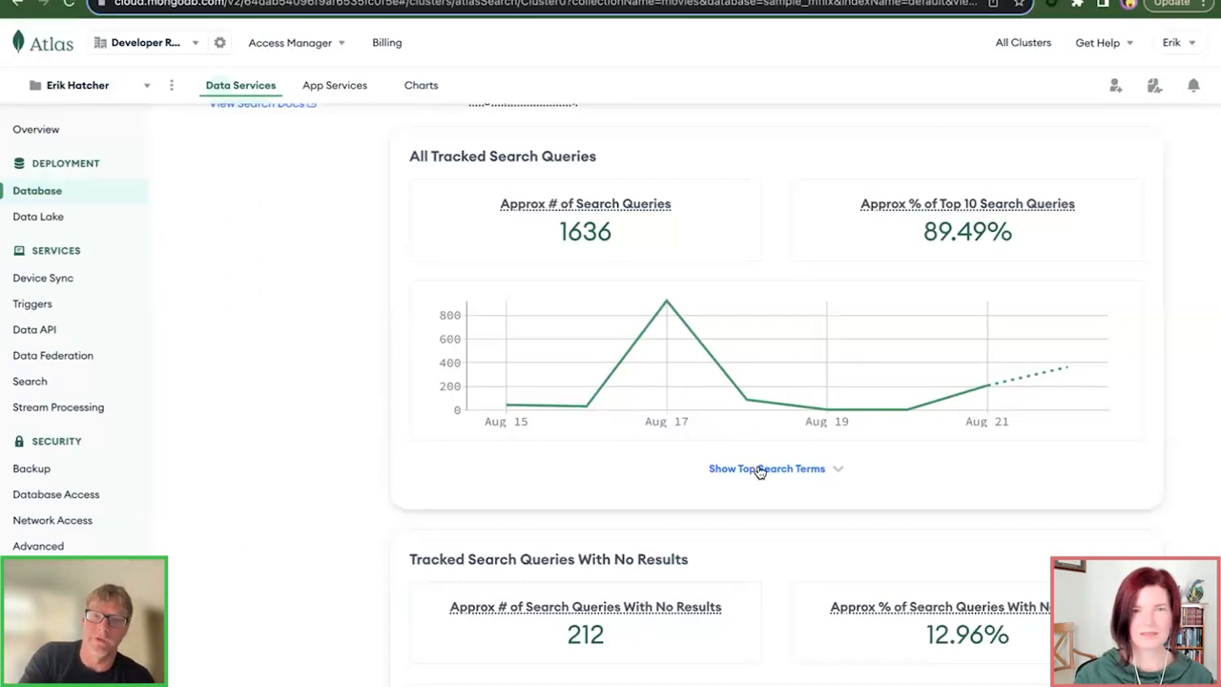
Step: Show the top search terms for all queries, led by 'dirty hairy' at 224 of 21 terms
left_click(767, 468)
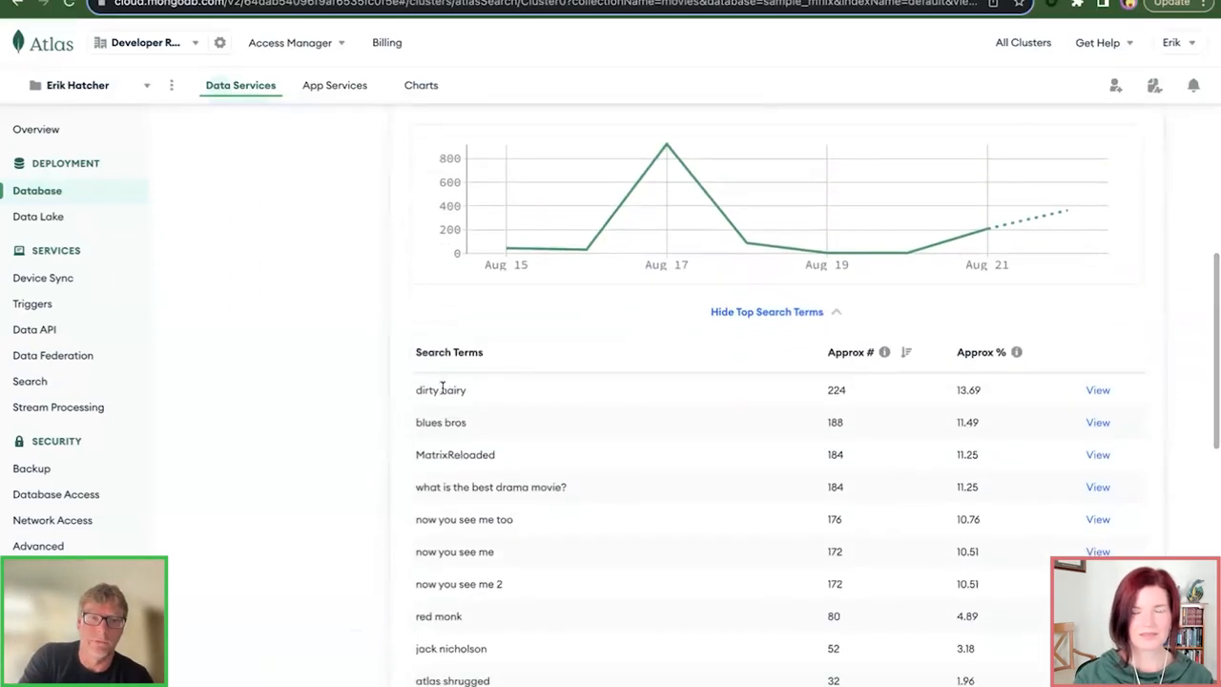
scroll("down", 3)
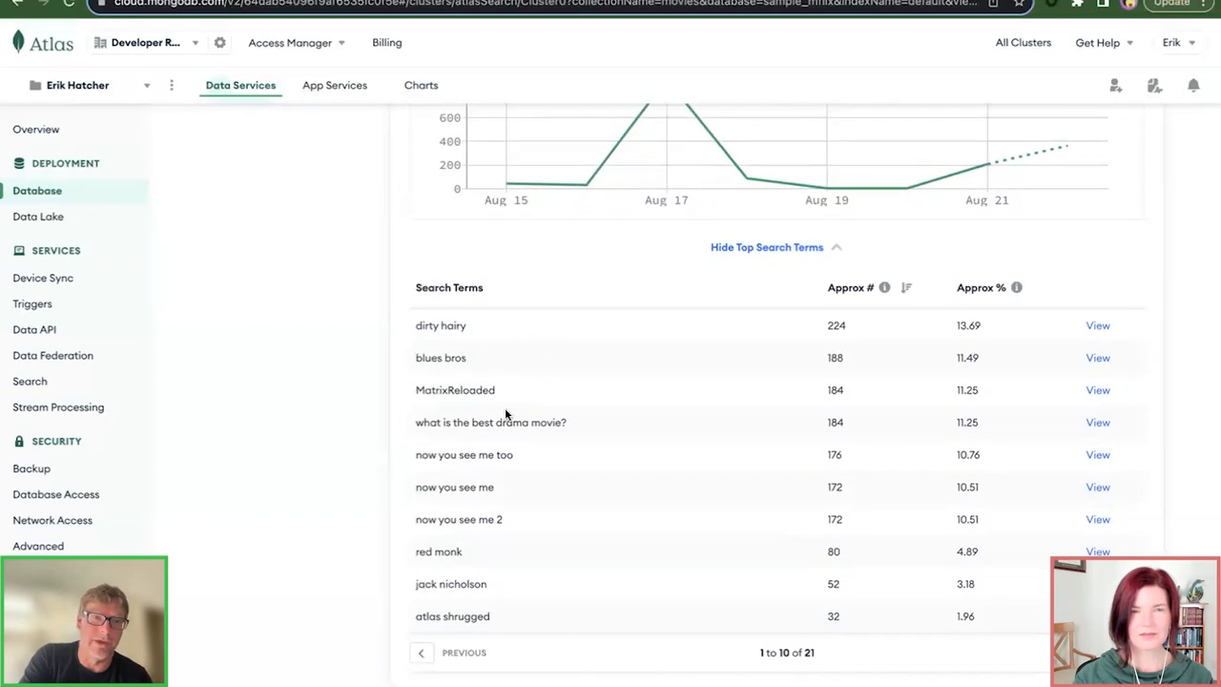
mouse_move(591, 425)
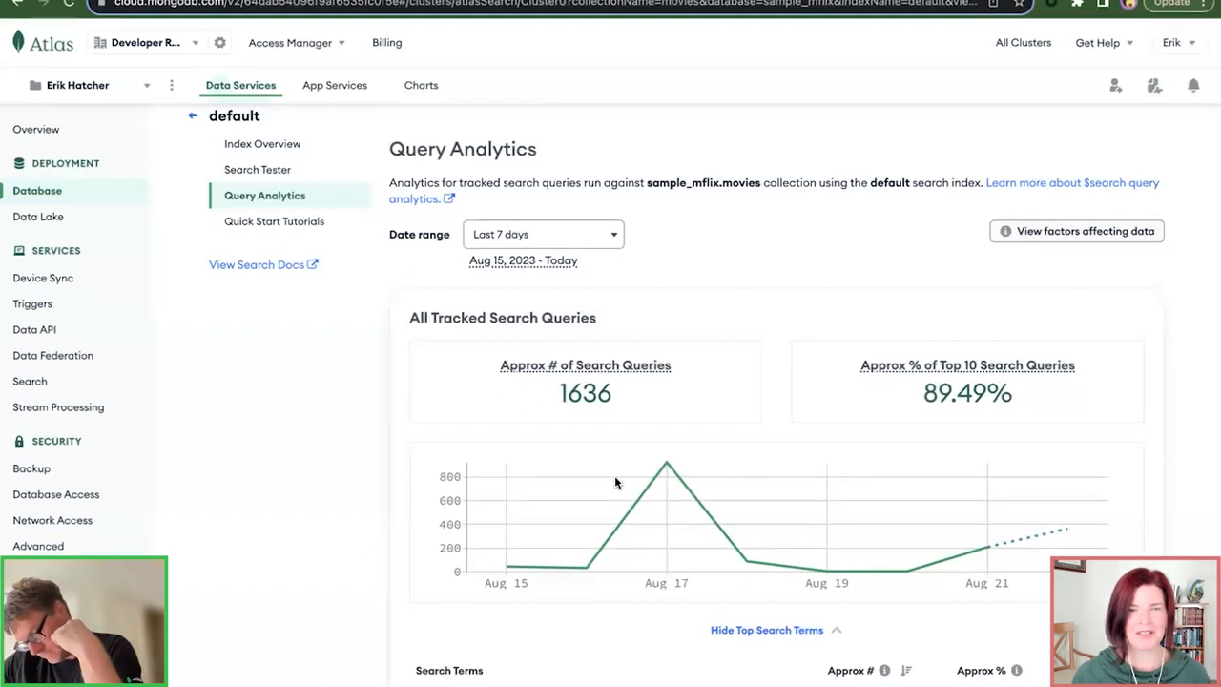
scroll("down", 3)
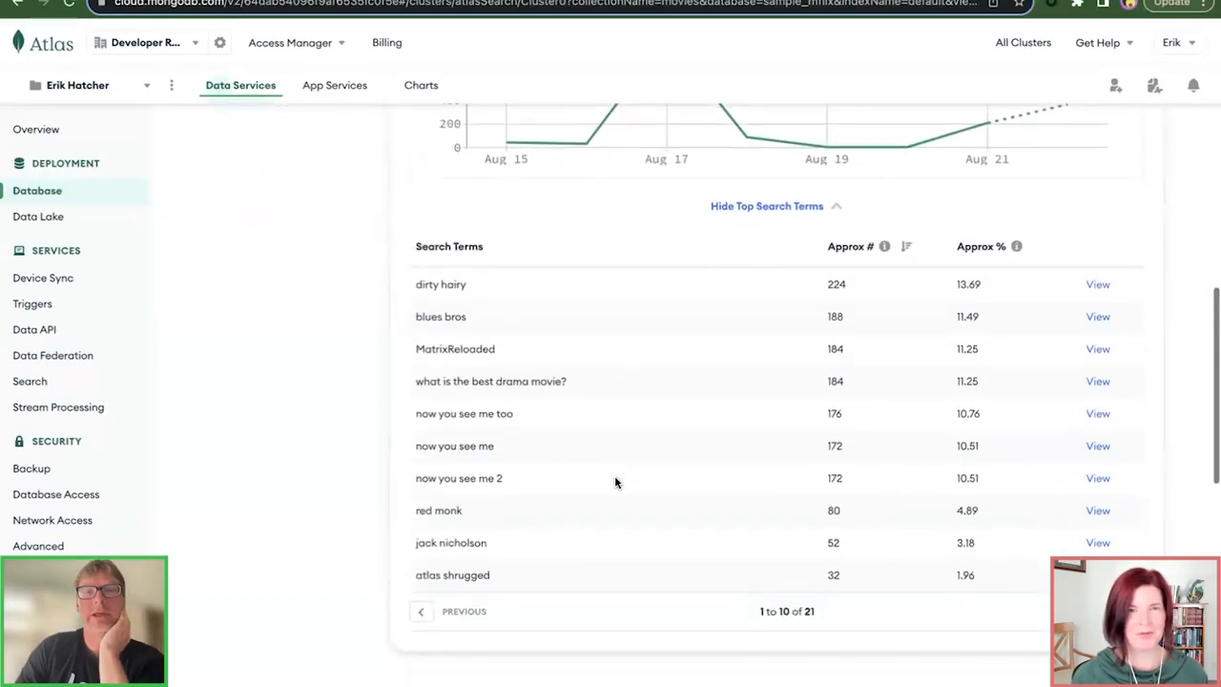
scroll("up", 3)
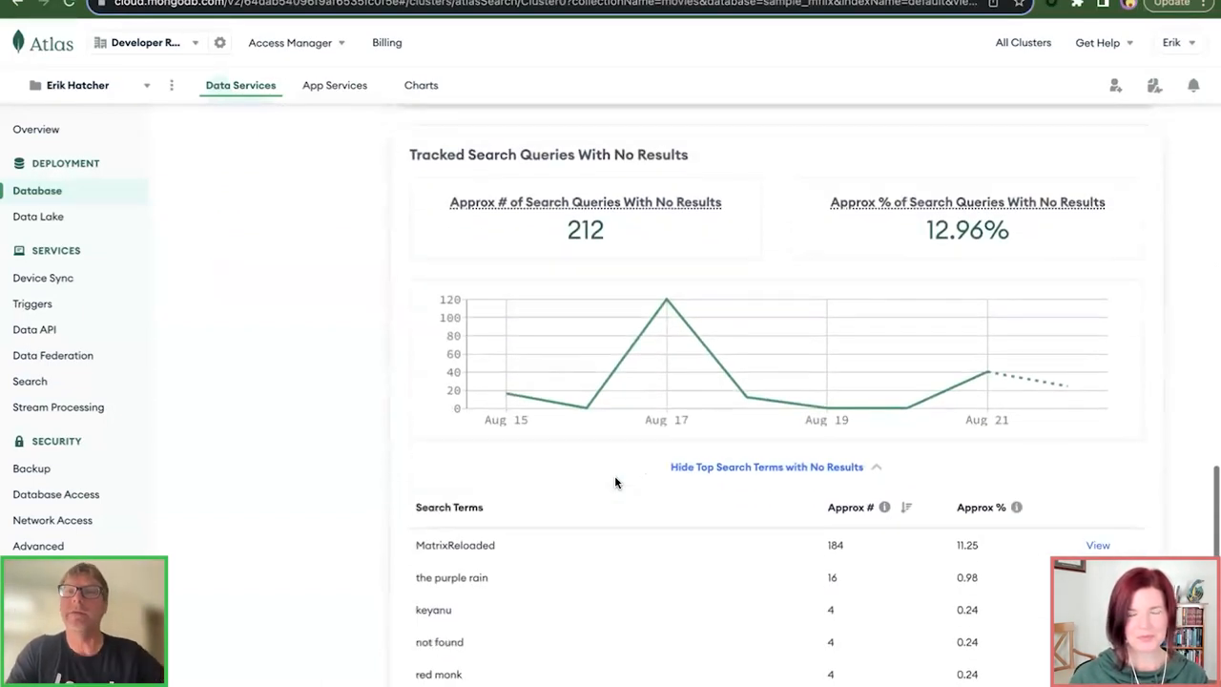
Step: Highlight MatrixReloaded among the five no-result search terms
scroll("down", 3)
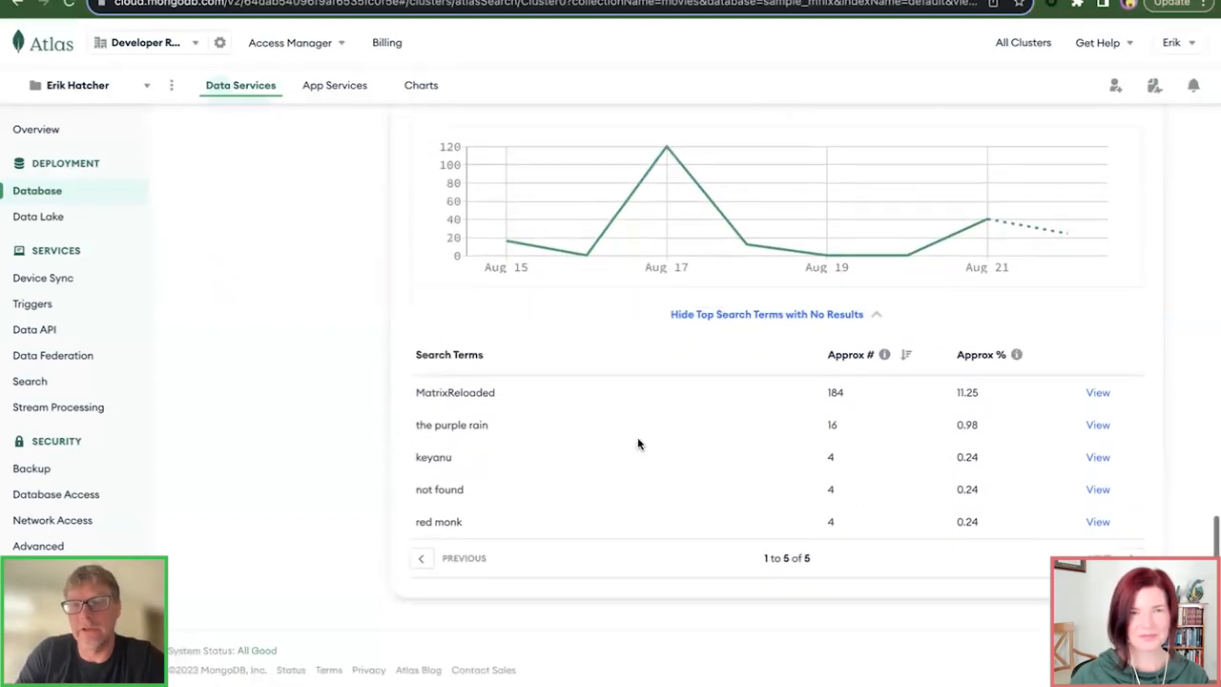
double_click(455, 392)
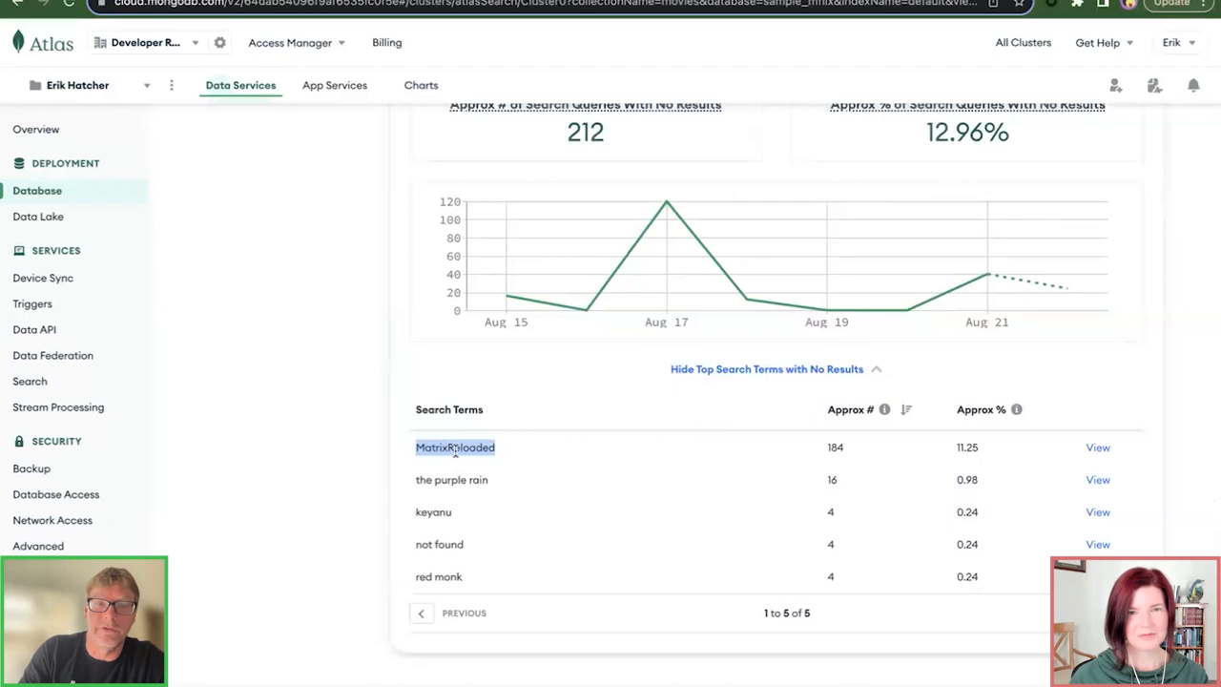
mouse_move(338, 446)
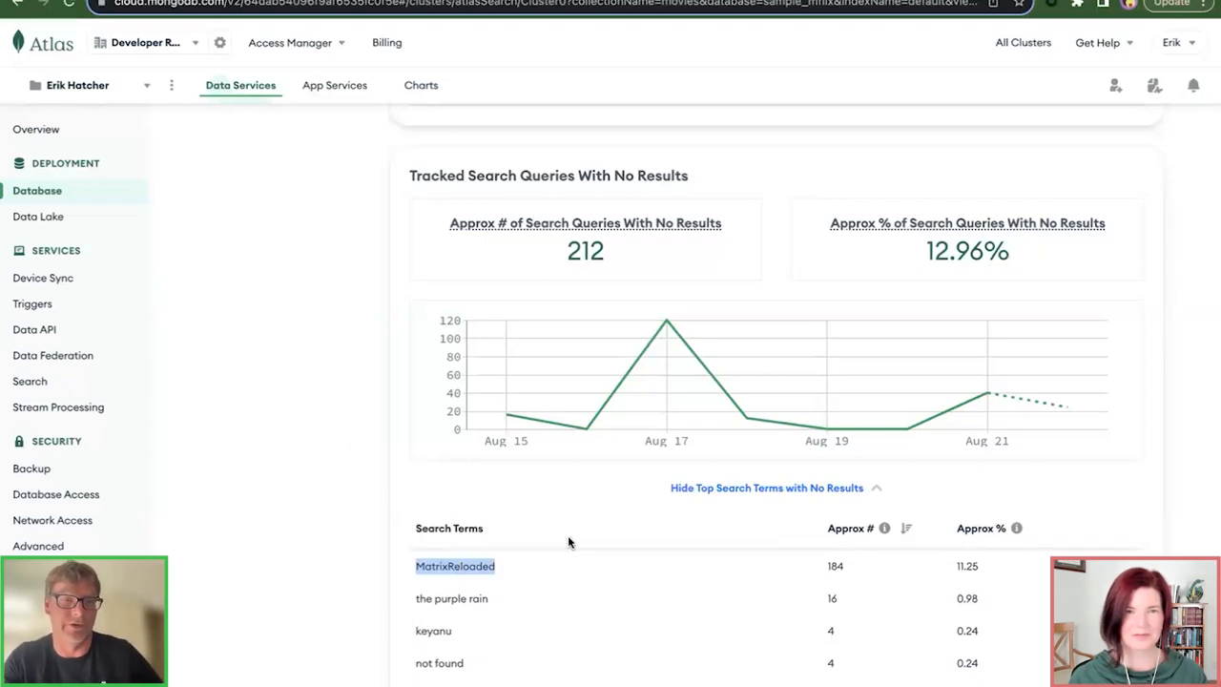
mouse_move(380, 476)
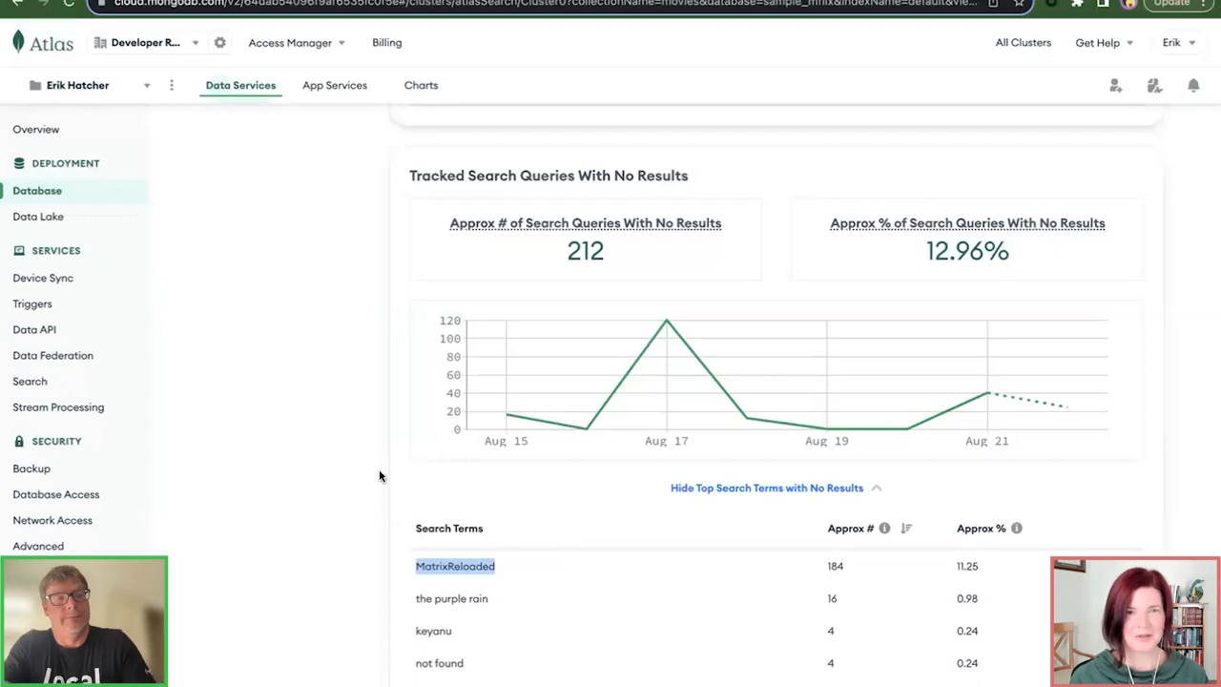
mouse_move(441, 508)
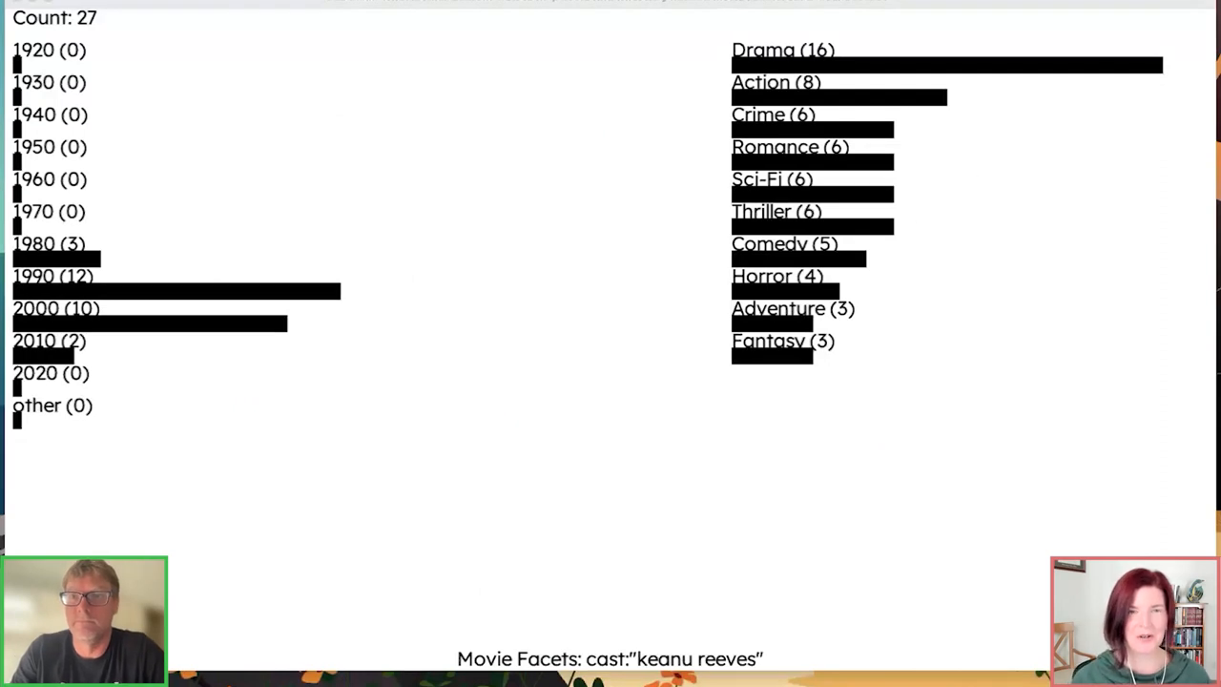
mouse_move(595, 353)
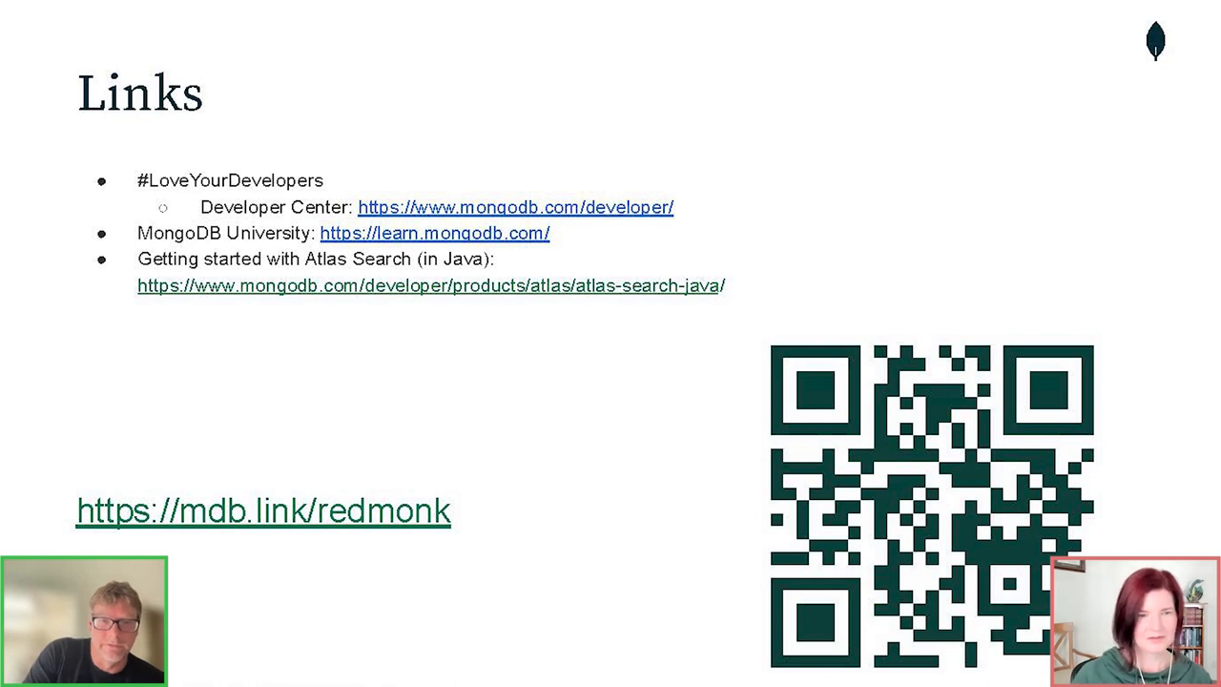
Step: Follow mdb.link/redmonk to the Atlas Search page and start the free Atlas sign-up form
left_click(427, 285)
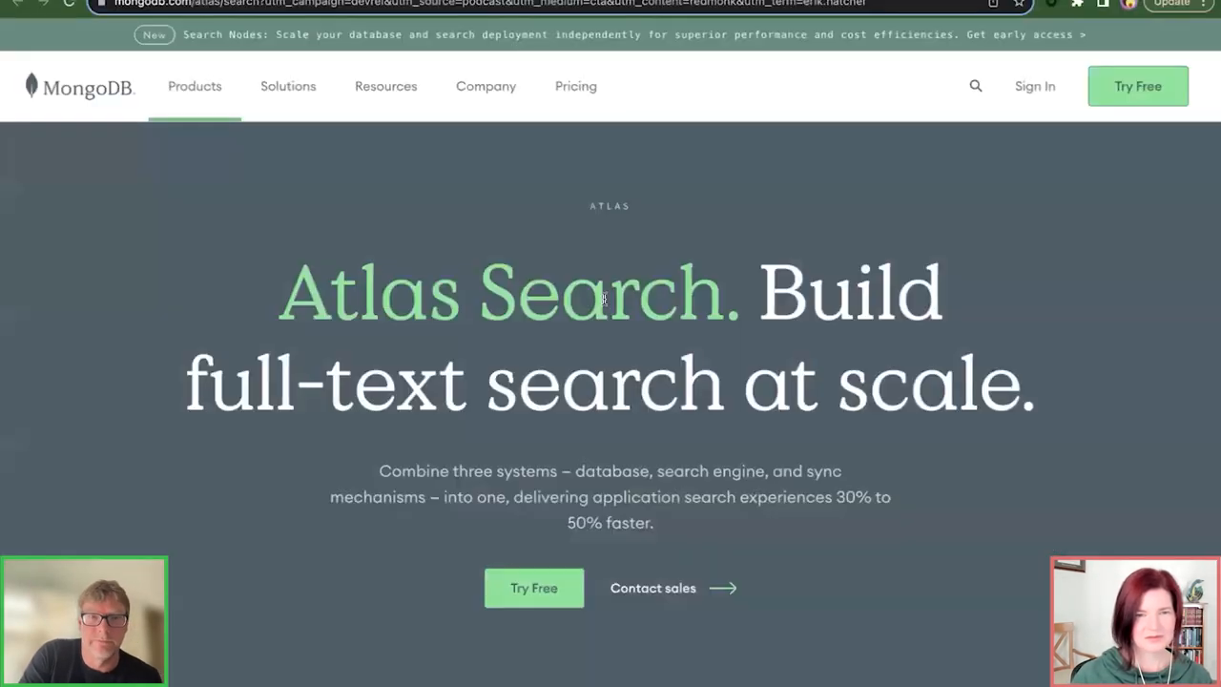
scroll("down", 3)
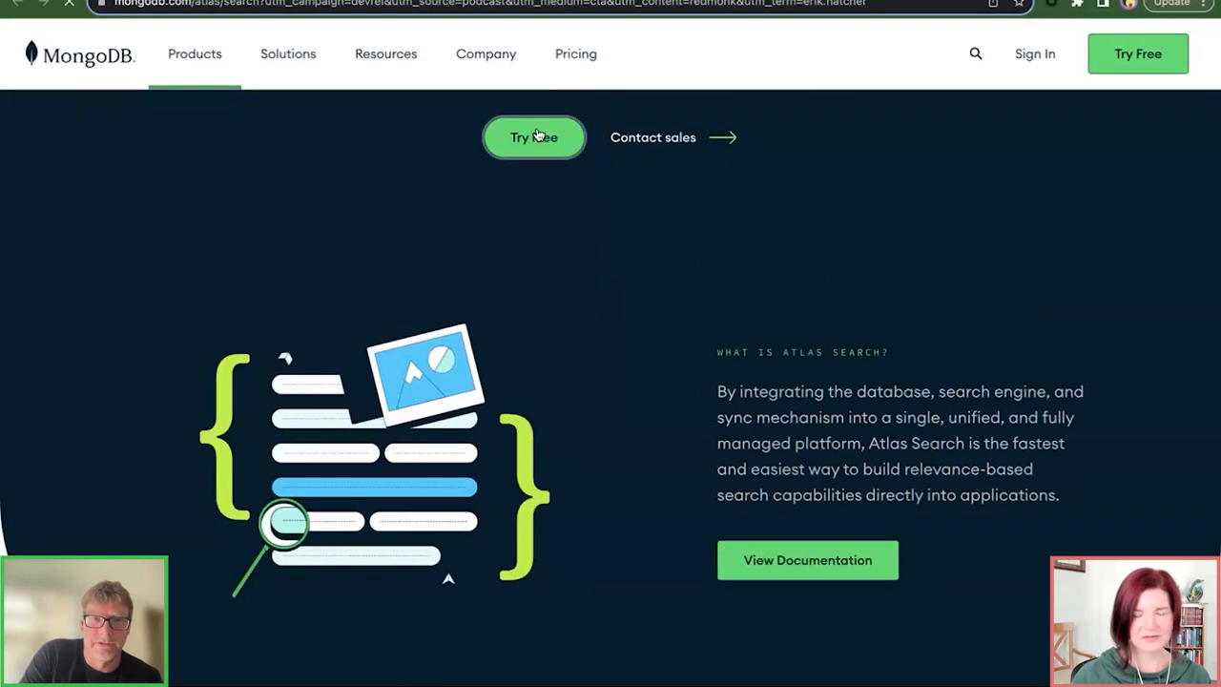
left_click(534, 136)
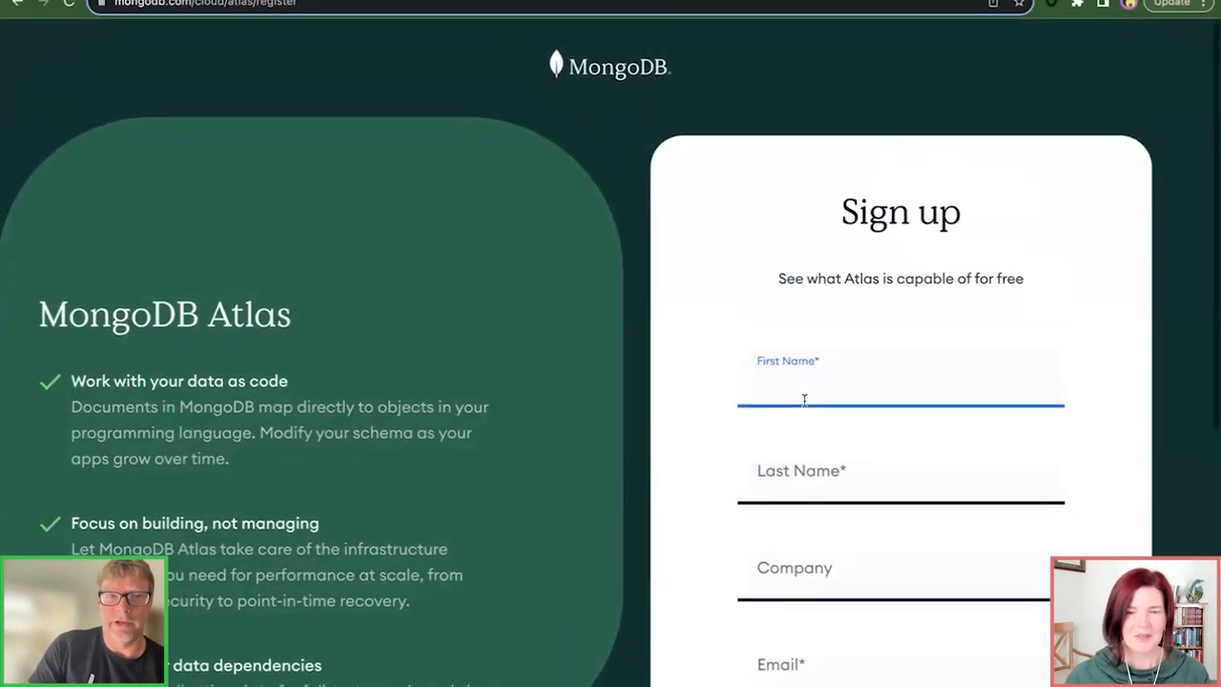
scroll("down", 3)
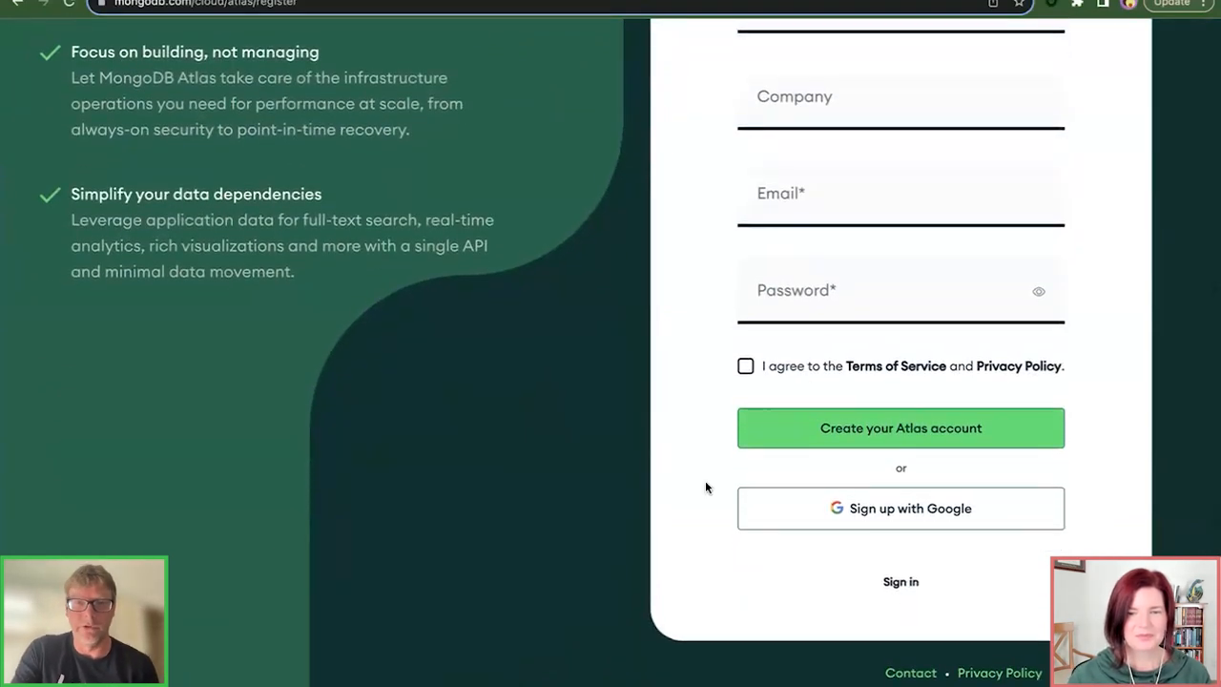